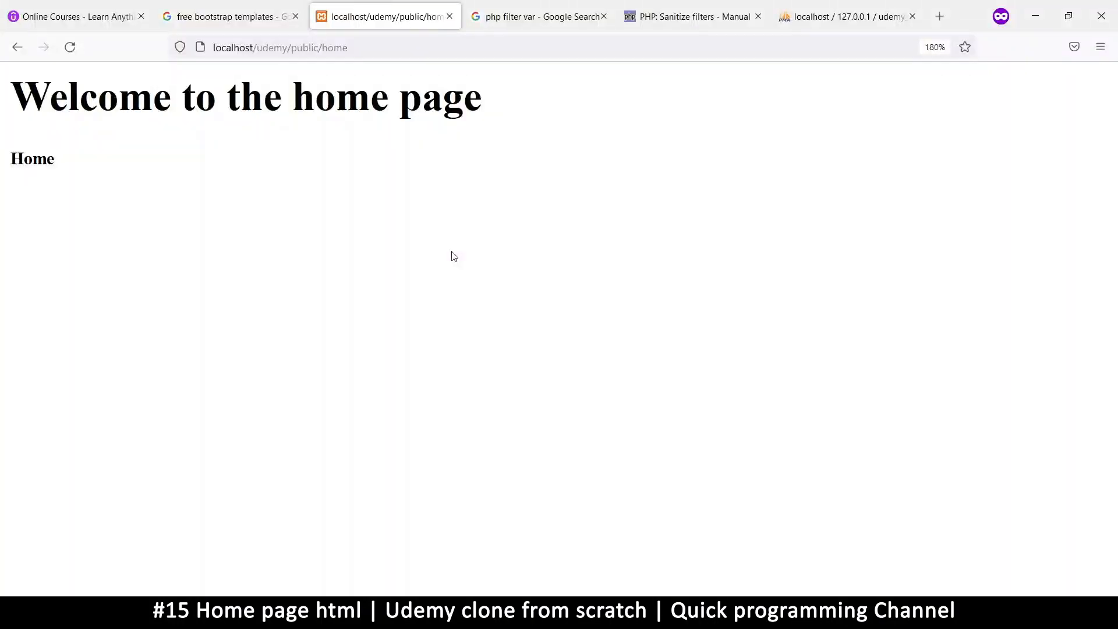
{"action": "mouse_move", "coordinate": [141, 242]}
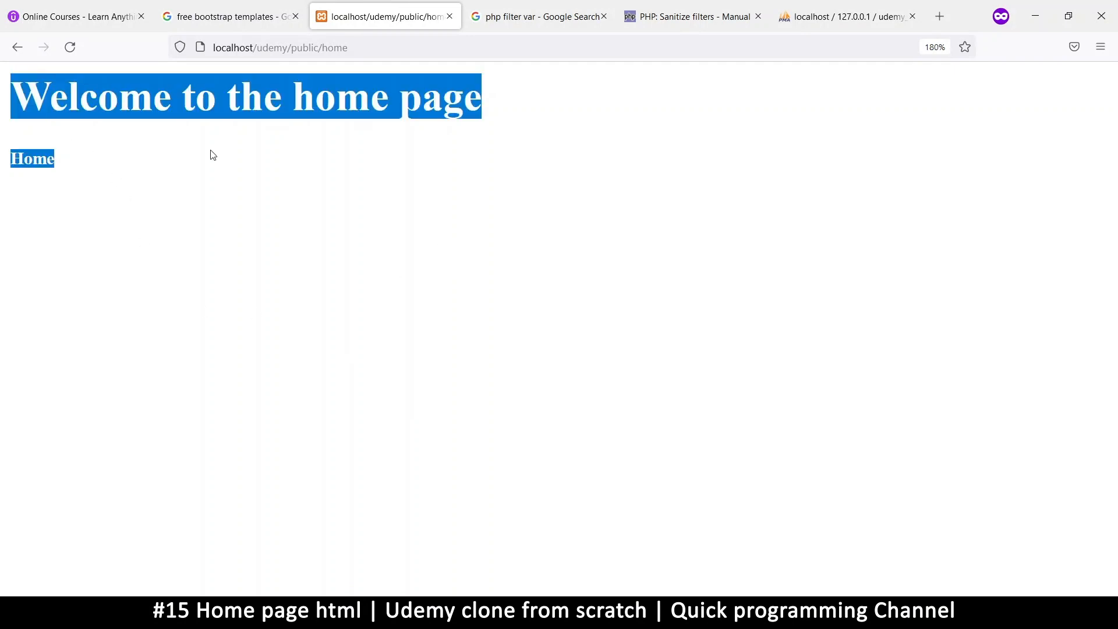
Expand the app folder and its controllers, core and views subfolders in the project tree
{"action": "left_click", "coordinate": [482, 435]}
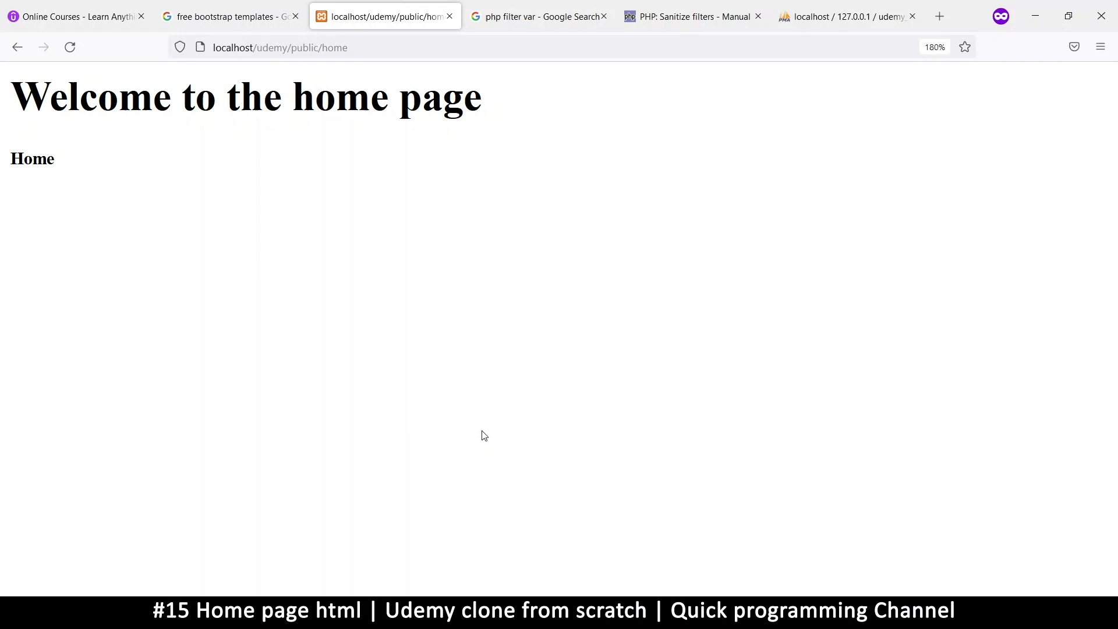
{"action": "mouse_move", "coordinate": [554, 166]}
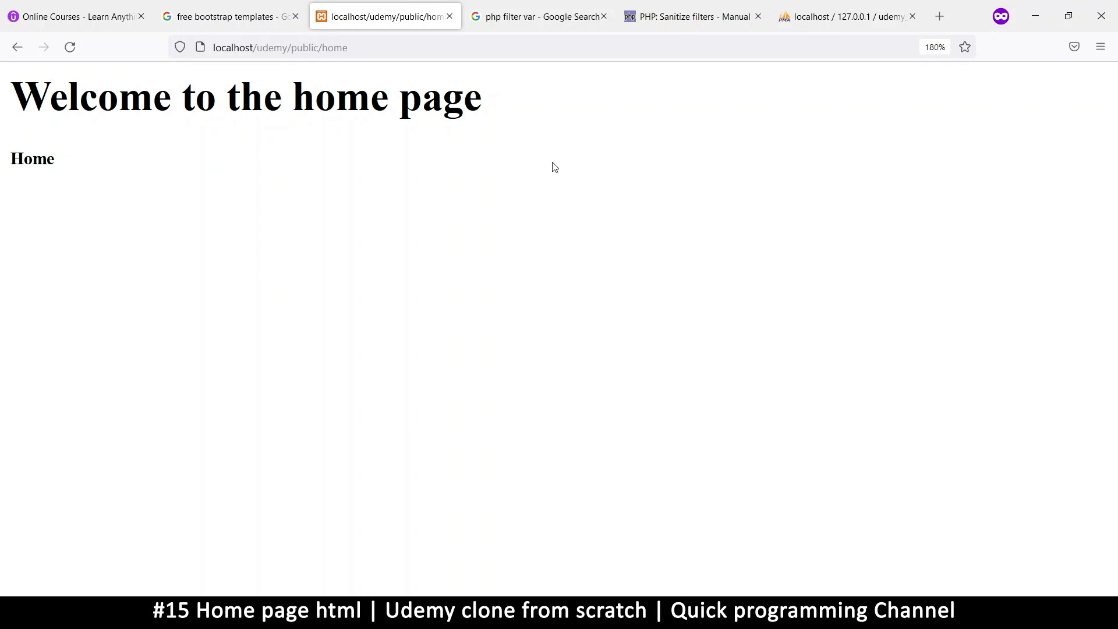
{"action": "mouse_move", "coordinate": [28, 71]}
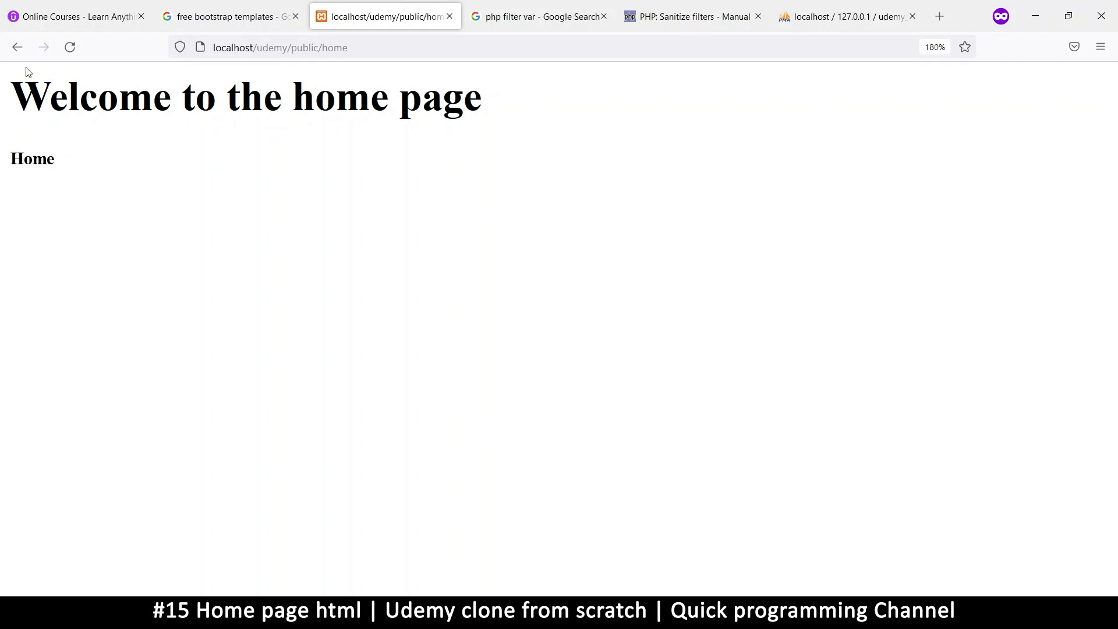
{"action": "mouse_move", "coordinate": [697, 530]}
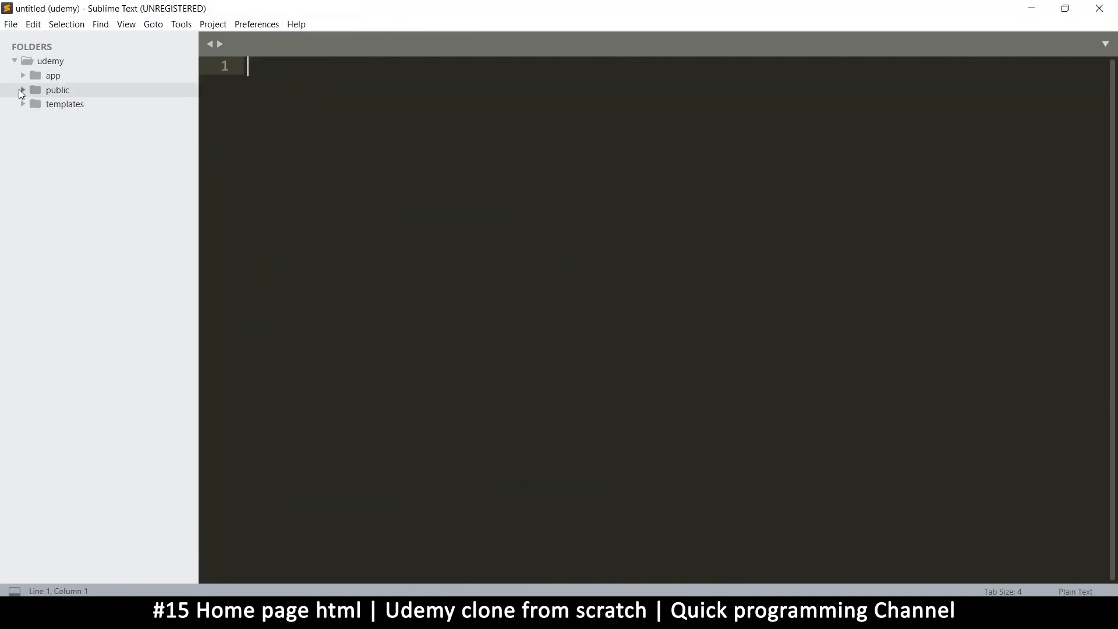
{"action": "left_click", "coordinate": [53, 75]}
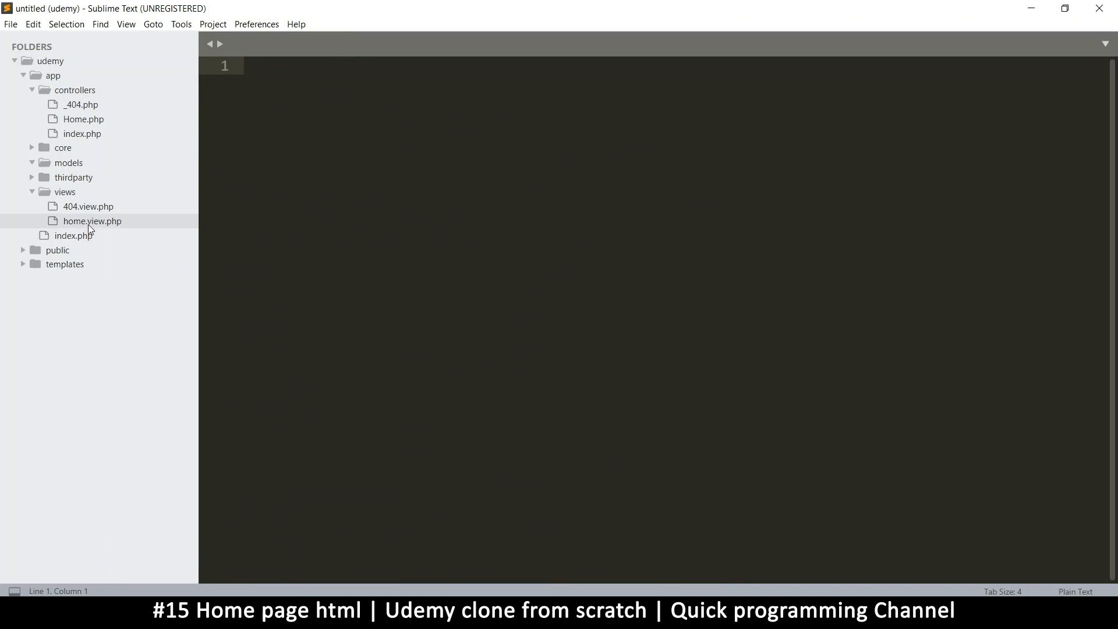
{"action": "mouse_move", "coordinate": [43, 74]}
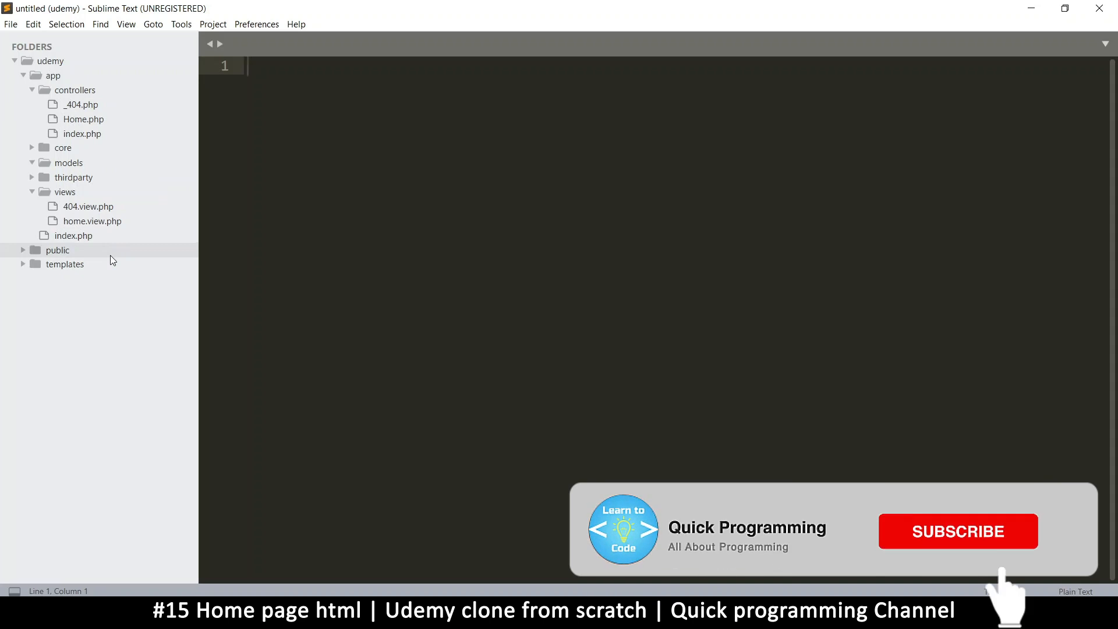
{"action": "left_click", "coordinate": [957, 531]}
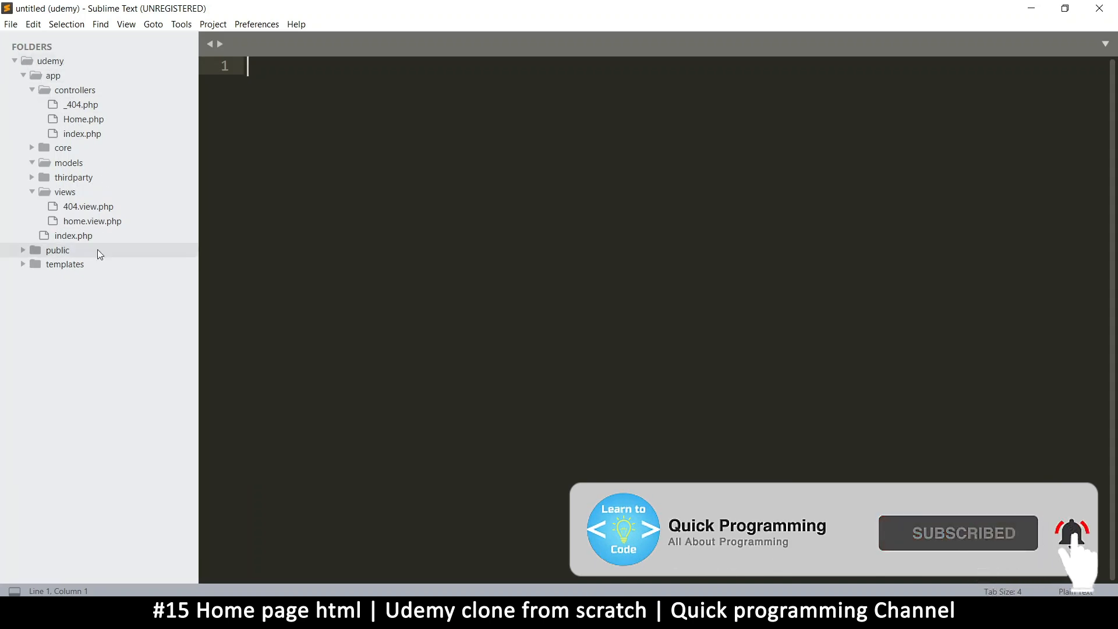
{"action": "mouse_move", "coordinate": [96, 163]}
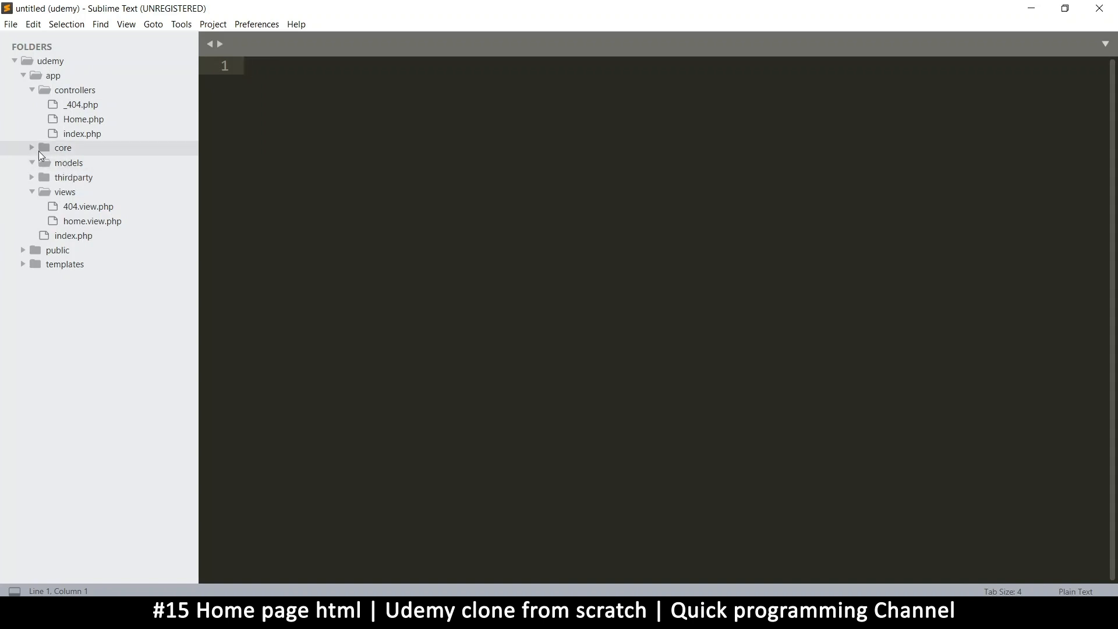
{"action": "left_click", "coordinate": [63, 147]}
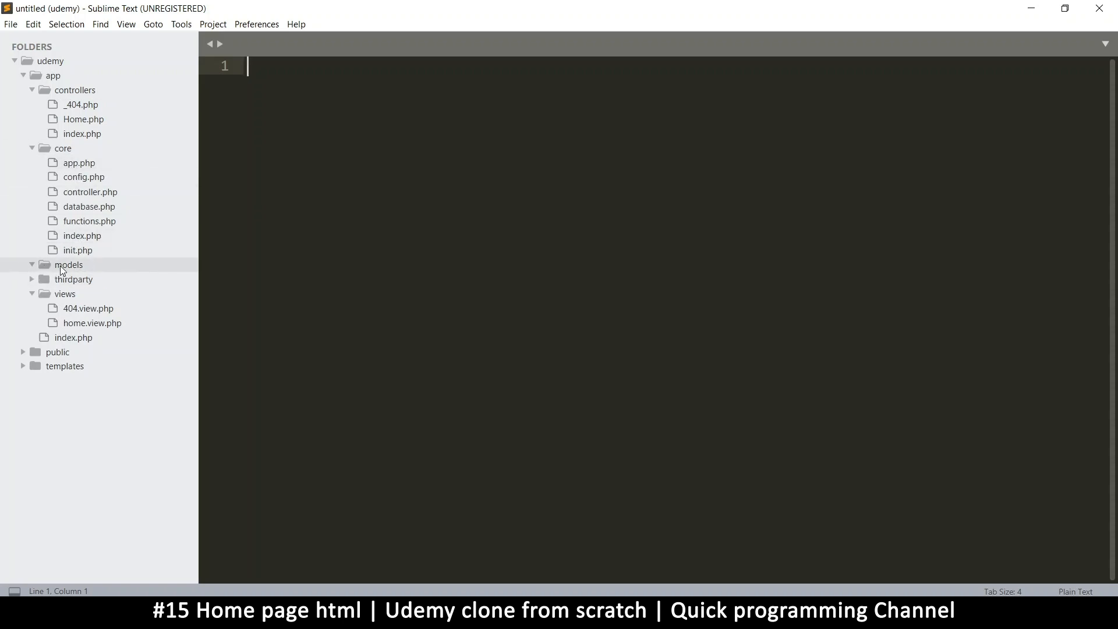
{"action": "mouse_move", "coordinate": [74, 278]}
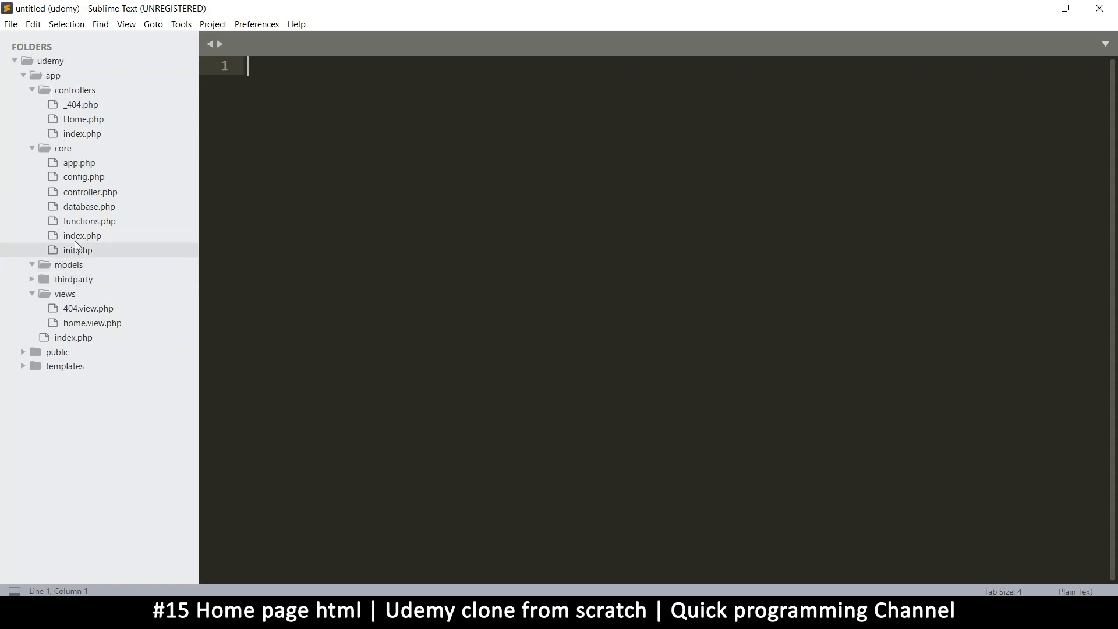
{"action": "mouse_move", "coordinate": [90, 277]}
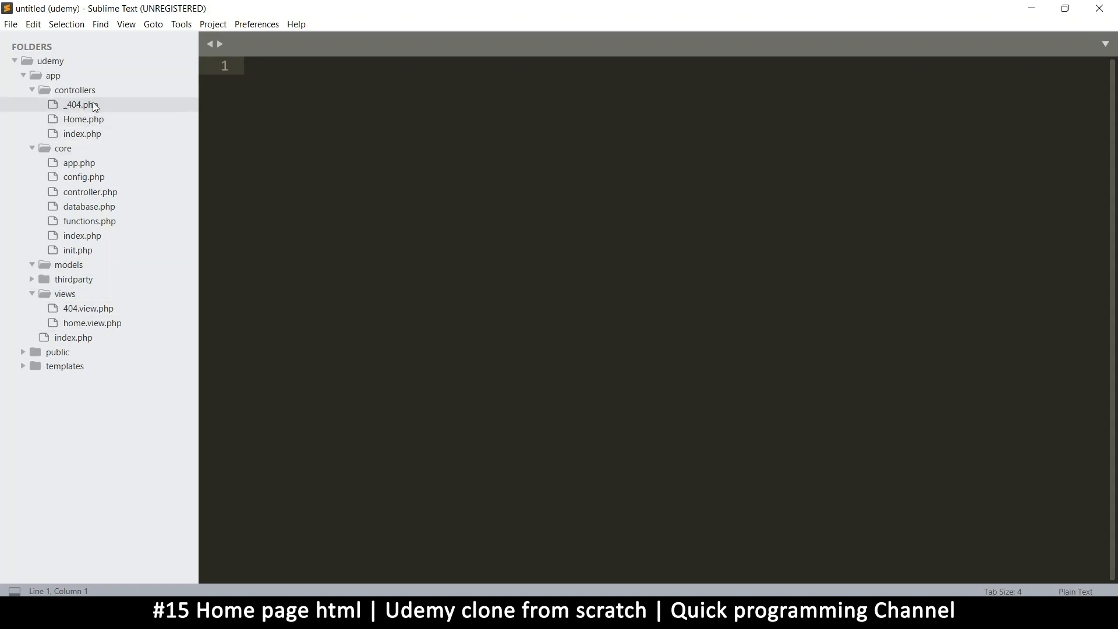
{"action": "mouse_move", "coordinate": [82, 246]}
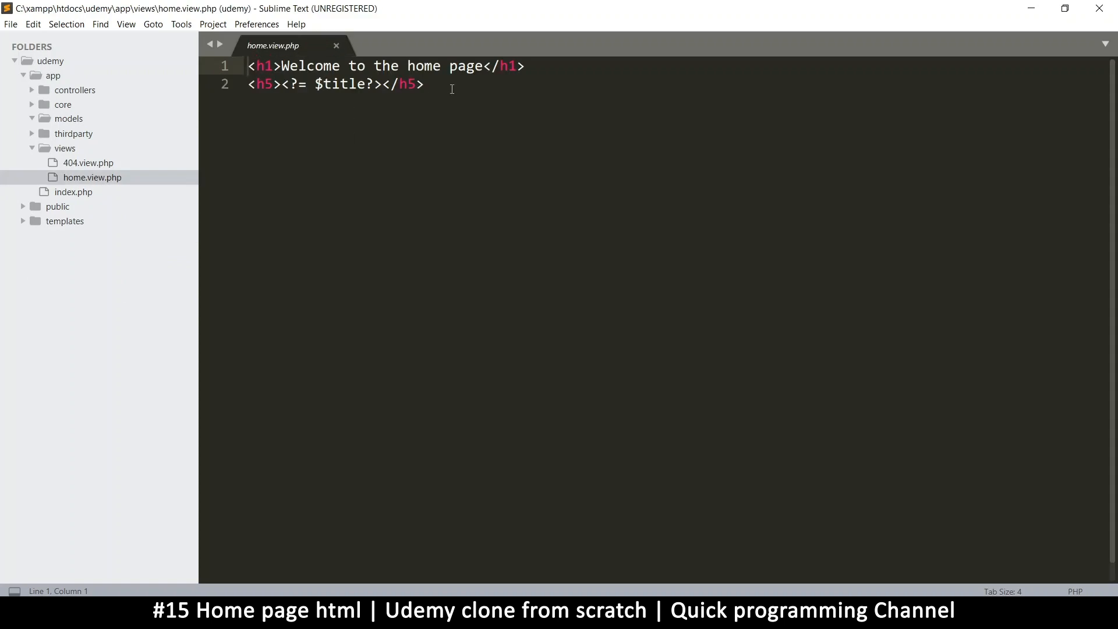
Copy the entire markup of the ZenBlog template's index.html
{"action": "left_click", "coordinate": [423, 83]}
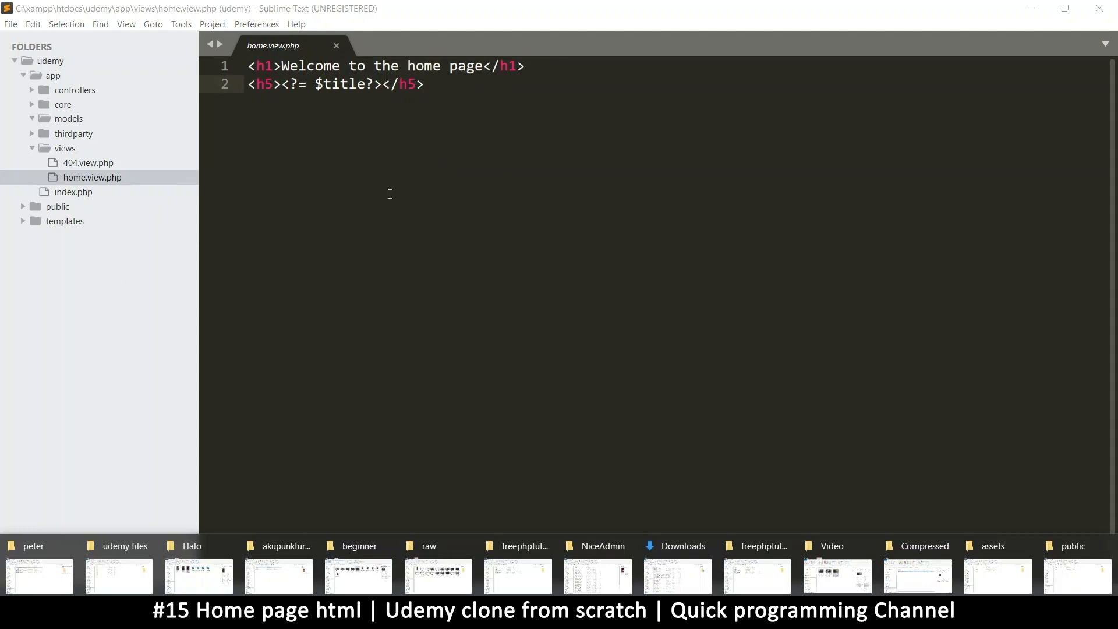
{"action": "left_click", "coordinate": [66, 221]}
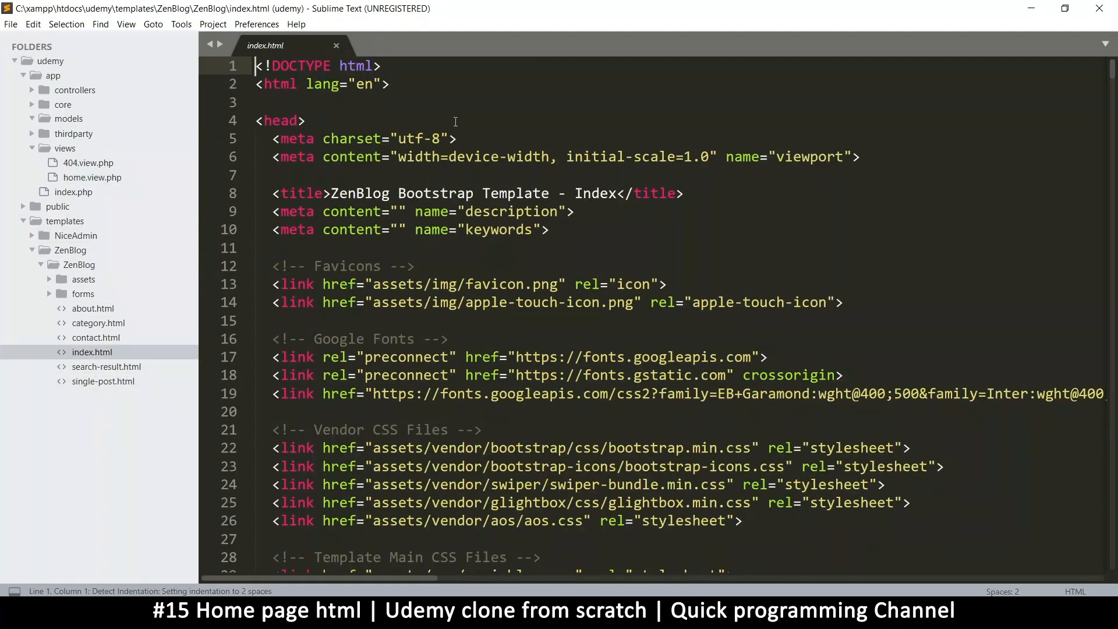
{"action": "scroll", "scroll_direction": "down", "scroll_amount": 3}
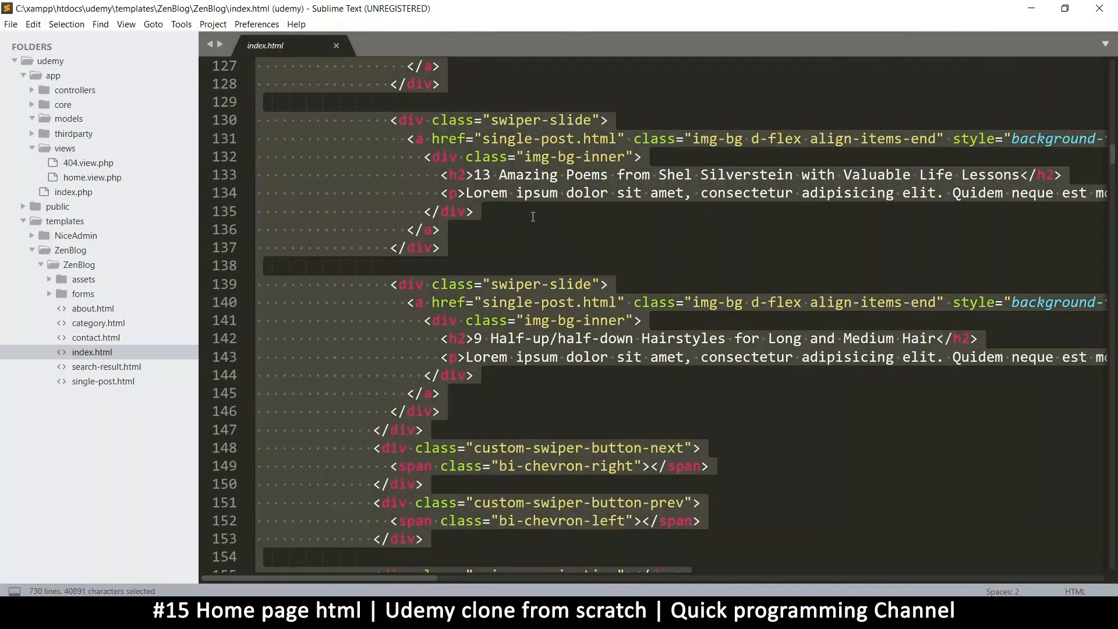
{"action": "key", "text": "ctrl+c"}
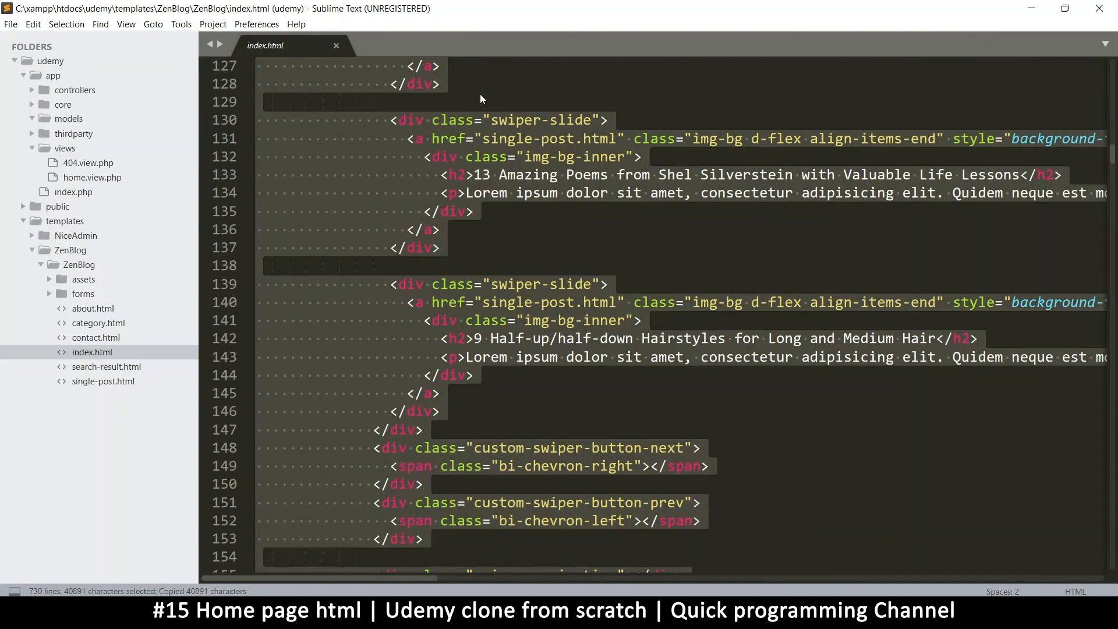
{"action": "mouse_move", "coordinate": [91, 177]}
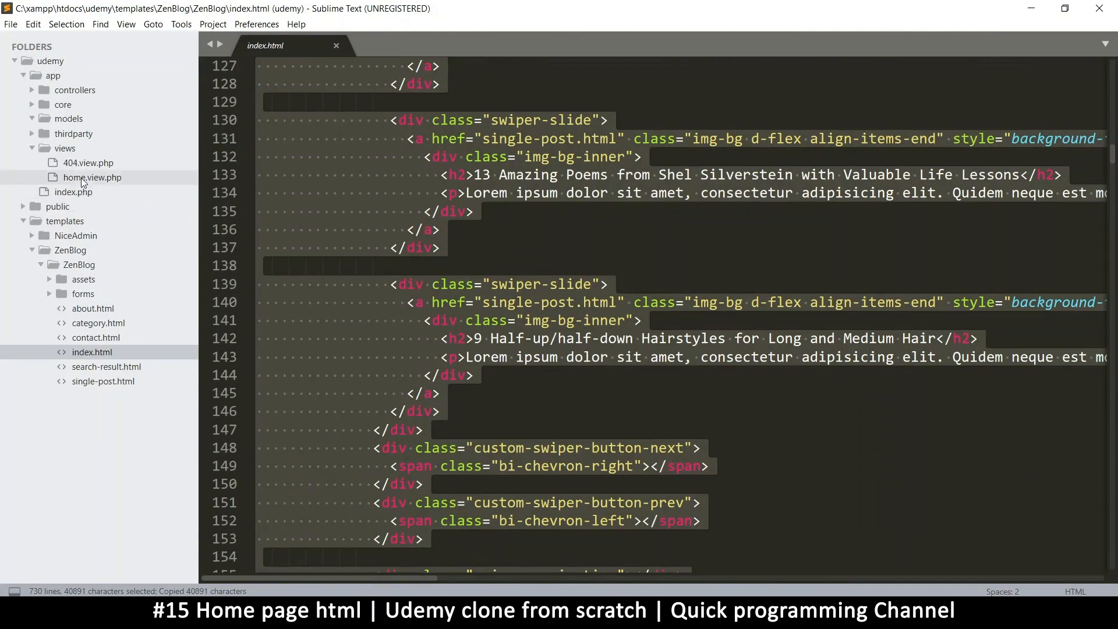
Paste the template markup over home.view.php's contents and return to the browser
{"action": "left_click", "coordinate": [90, 177]}
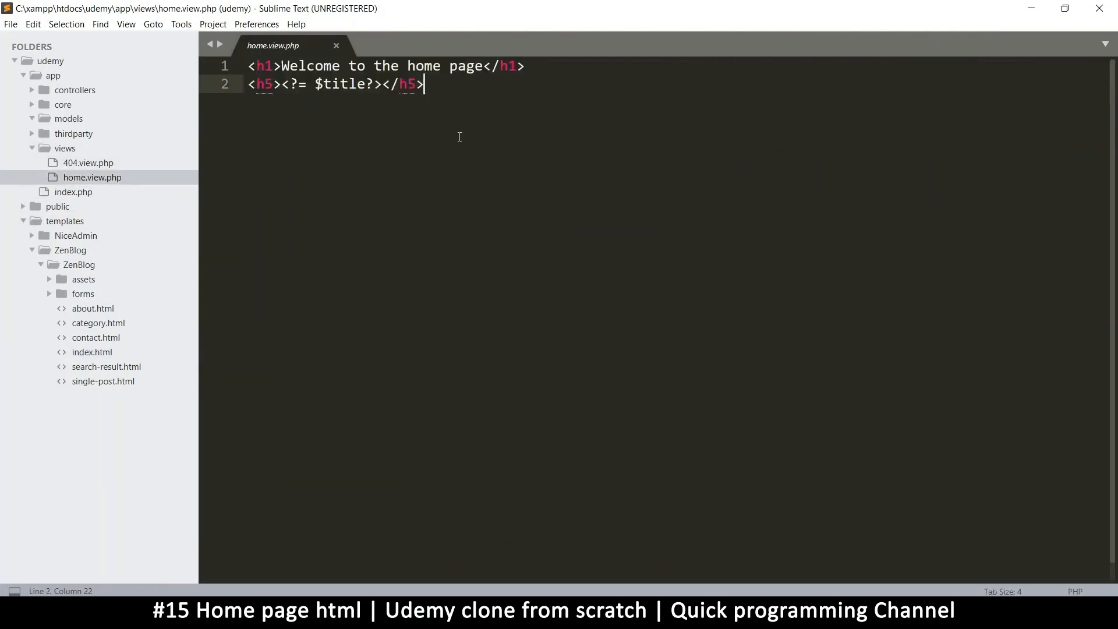
{"action": "key", "text": "ctrl+a"}
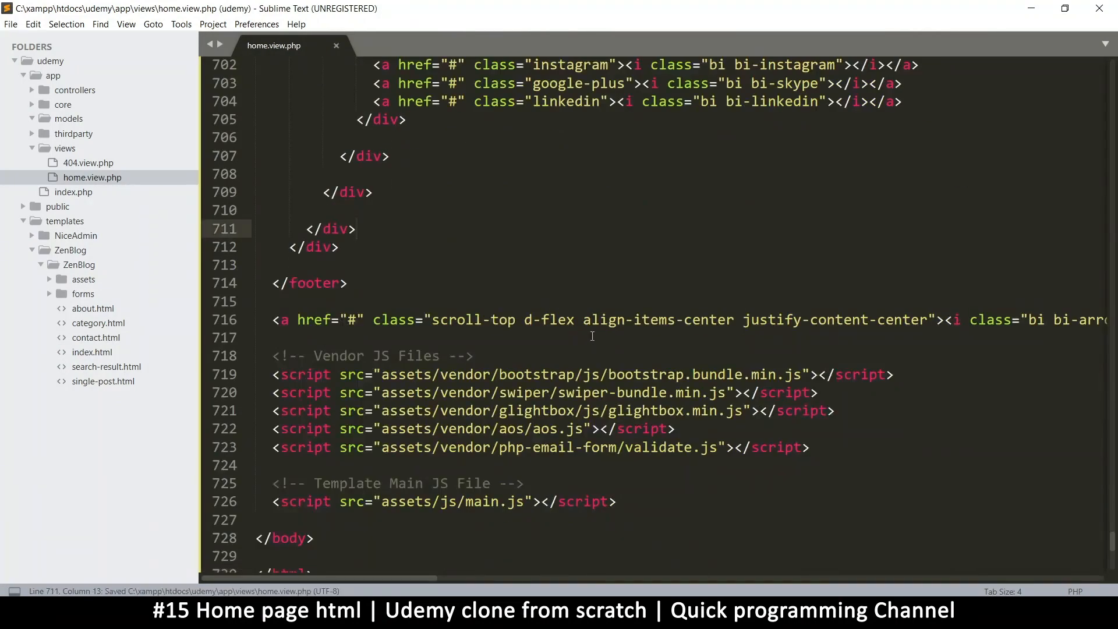
{"action": "left_click", "coordinate": [386, 16]}
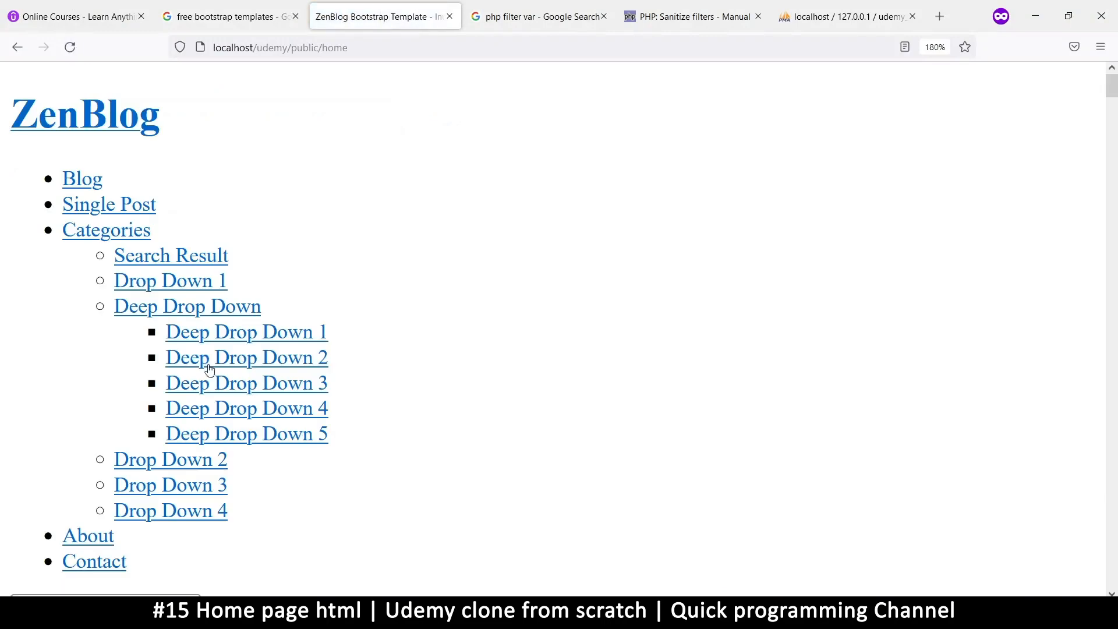
Scroll through the unstyled home page showing search box, post titles, authors and dates
{"action": "scroll", "scroll_direction": "down", "scroll_amount": 3}
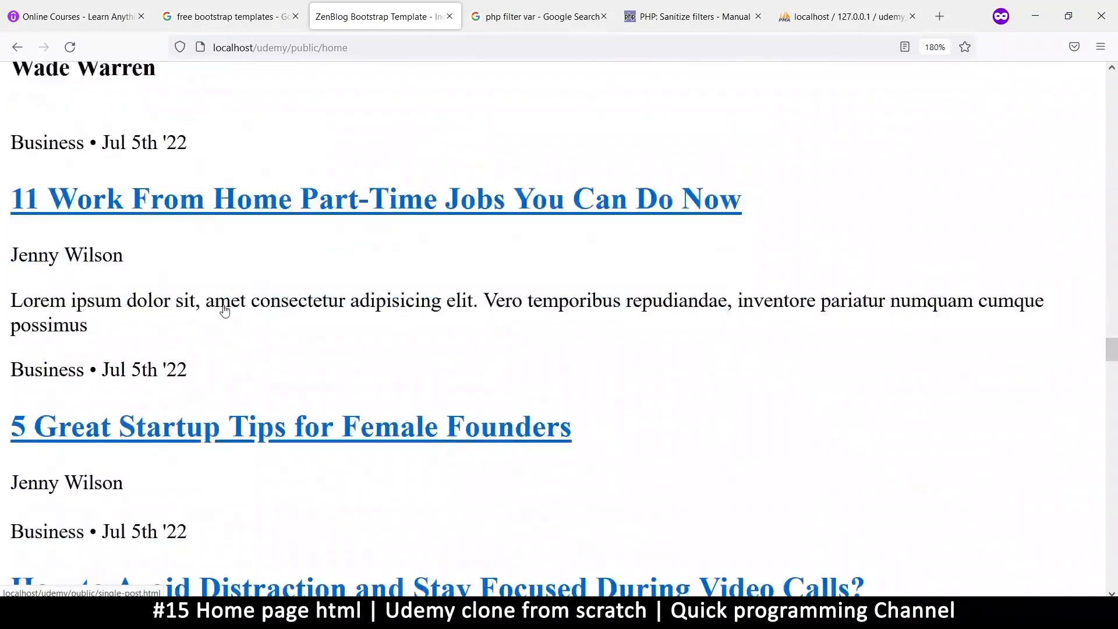
{"action": "scroll", "scroll_direction": "down", "scroll_amount": 3}
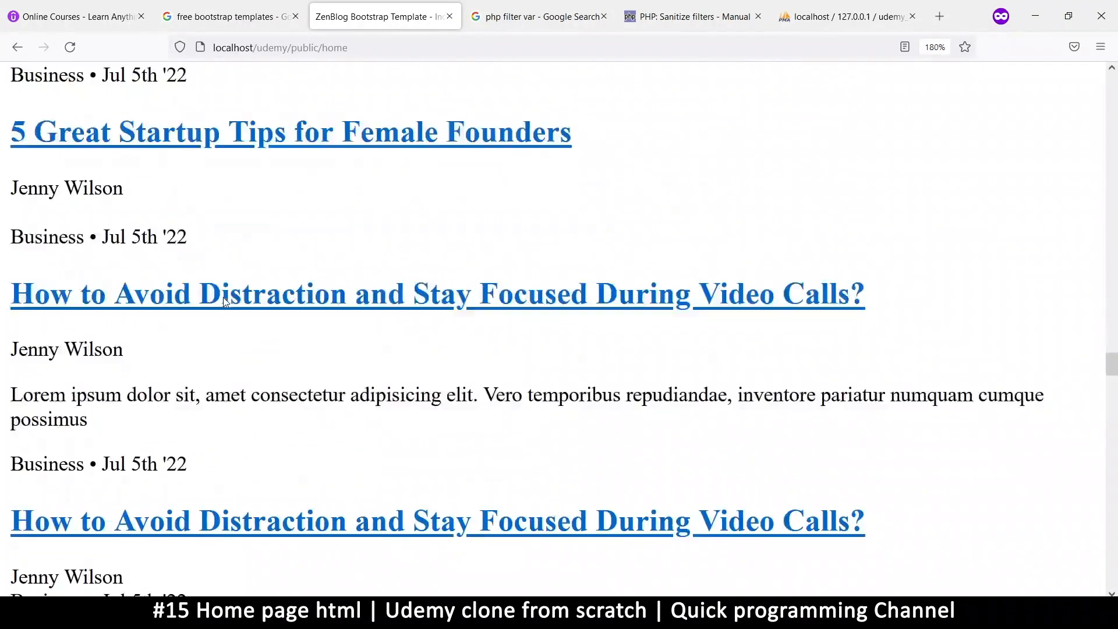
{"action": "scroll", "scroll_direction": "up", "scroll_amount": 3}
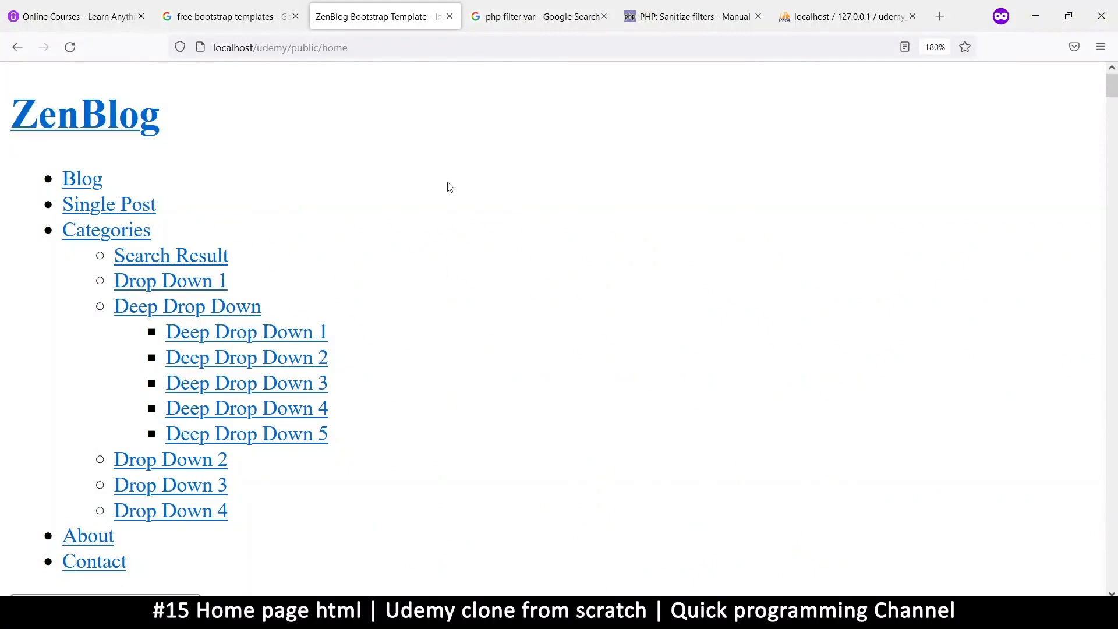
{"action": "scroll", "scroll_direction": "down", "scroll_amount": 3}
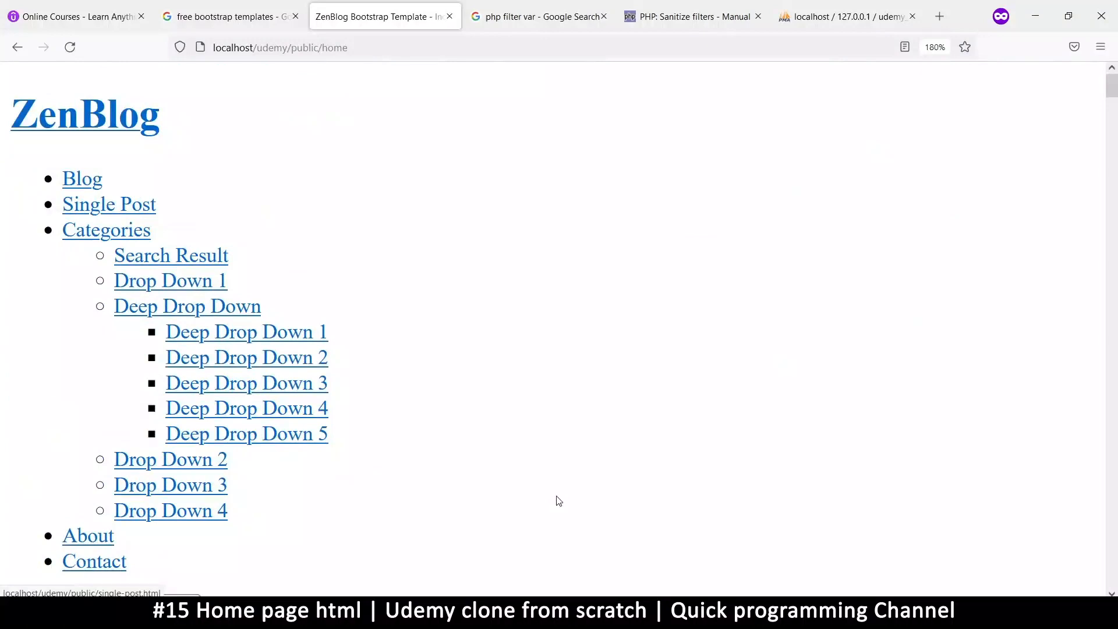
{"action": "mouse_move", "coordinate": [384, 378]}
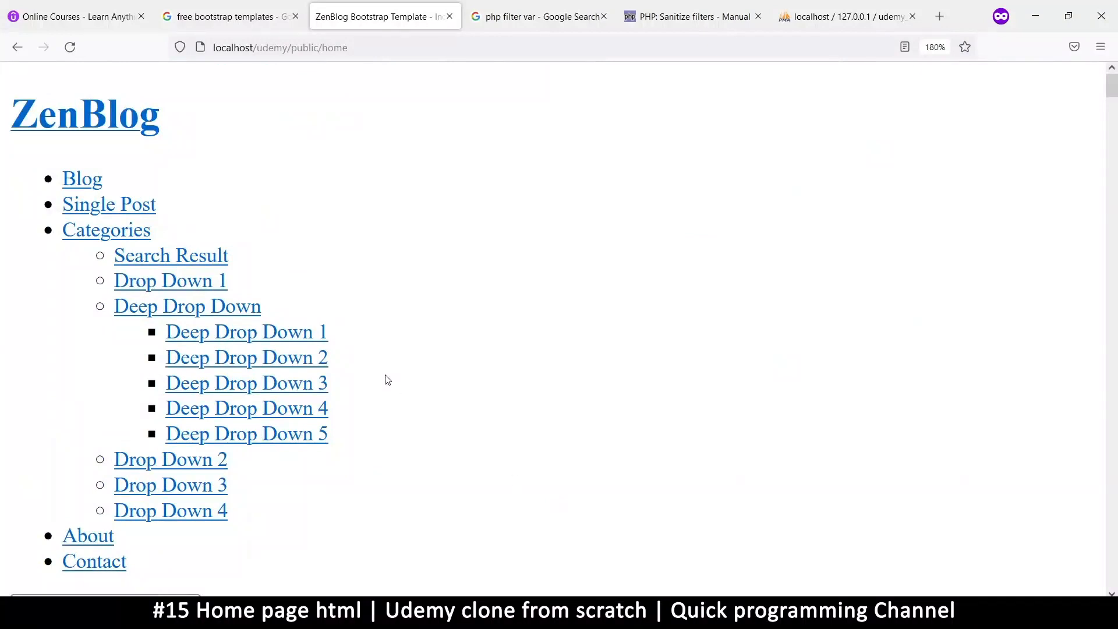
{"action": "scroll", "scroll_direction": "down", "scroll_amount": 3}
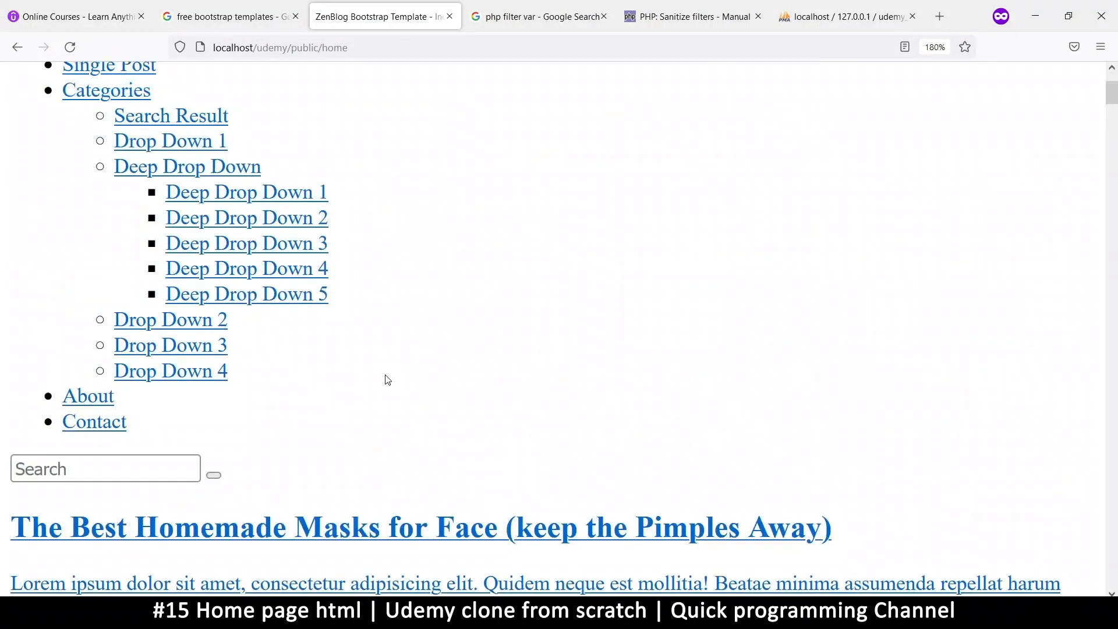
{"action": "scroll", "scroll_direction": "down", "scroll_amount": 3}
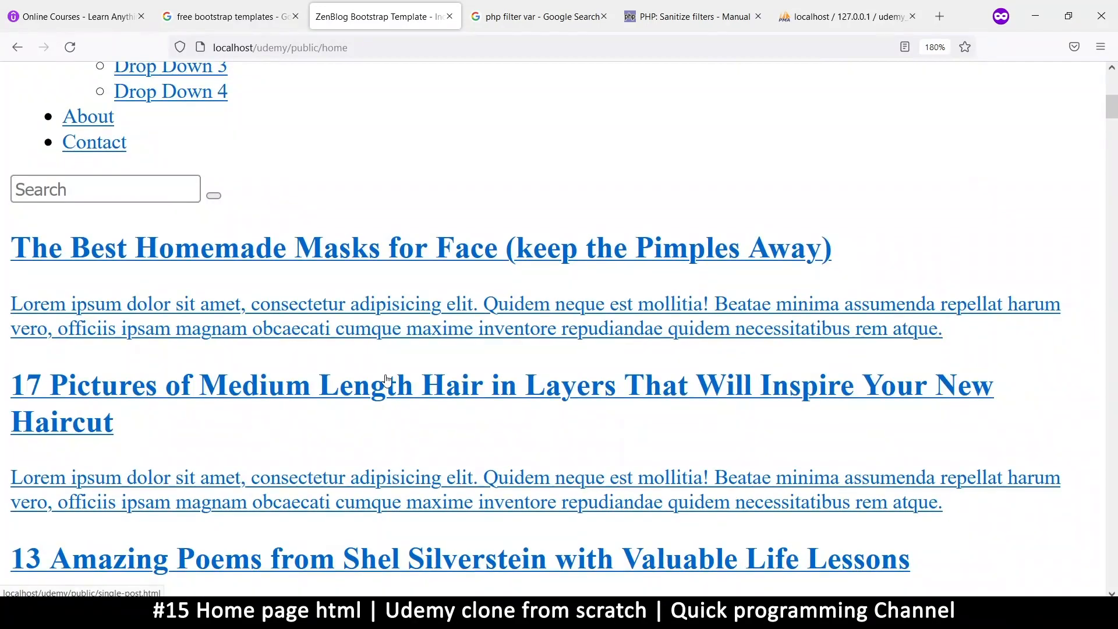
{"action": "scroll", "scroll_direction": "down", "scroll_amount": 3}
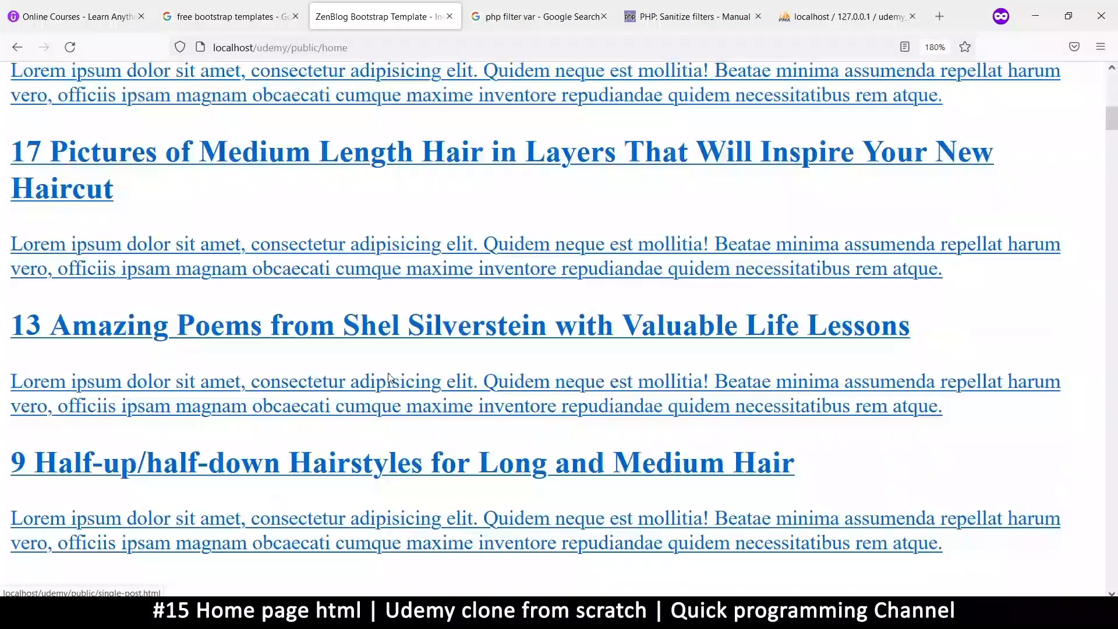
{"action": "scroll", "scroll_direction": "up", "scroll_amount": 3}
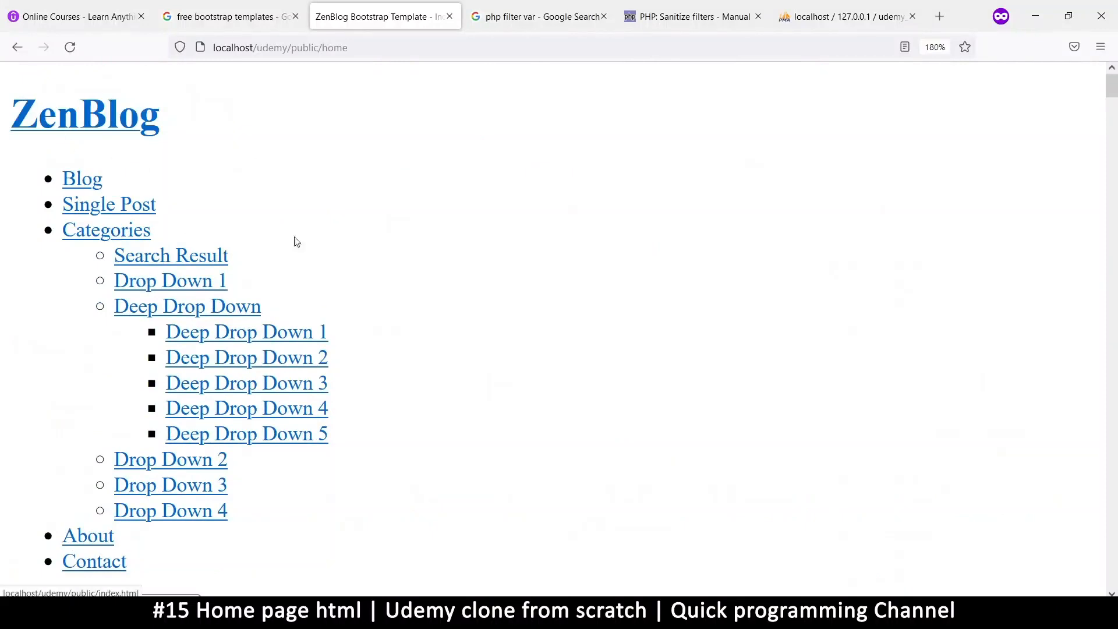
{"action": "mouse_move", "coordinate": [329, 299]}
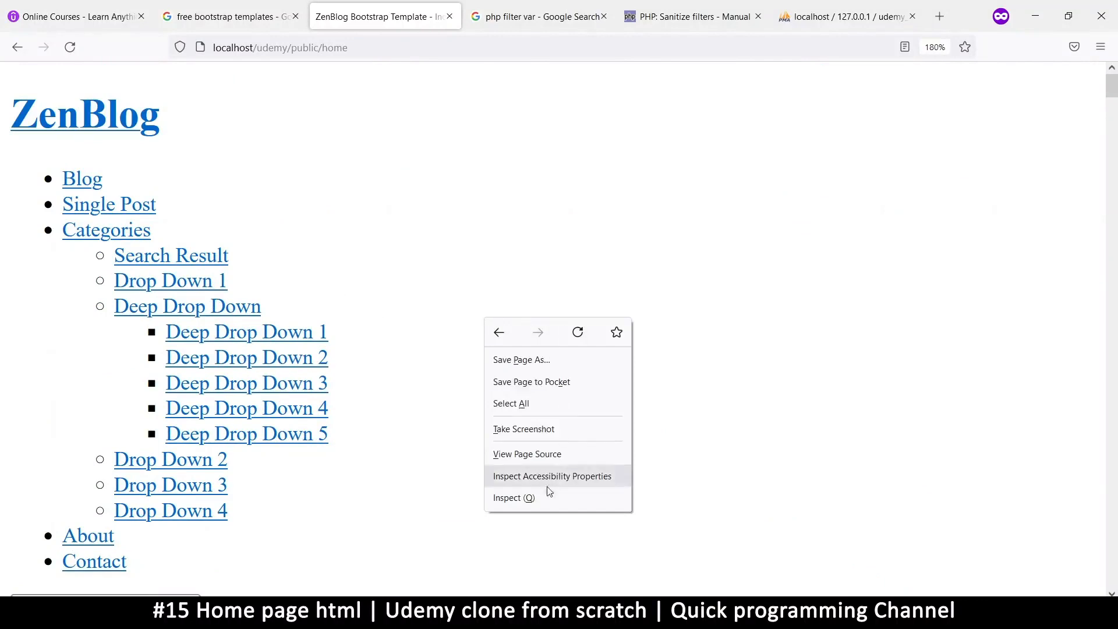
Inspect the page and read the console's text/html MIME-type errors for CSS and JS files
{"action": "left_click", "coordinate": [513, 498]}
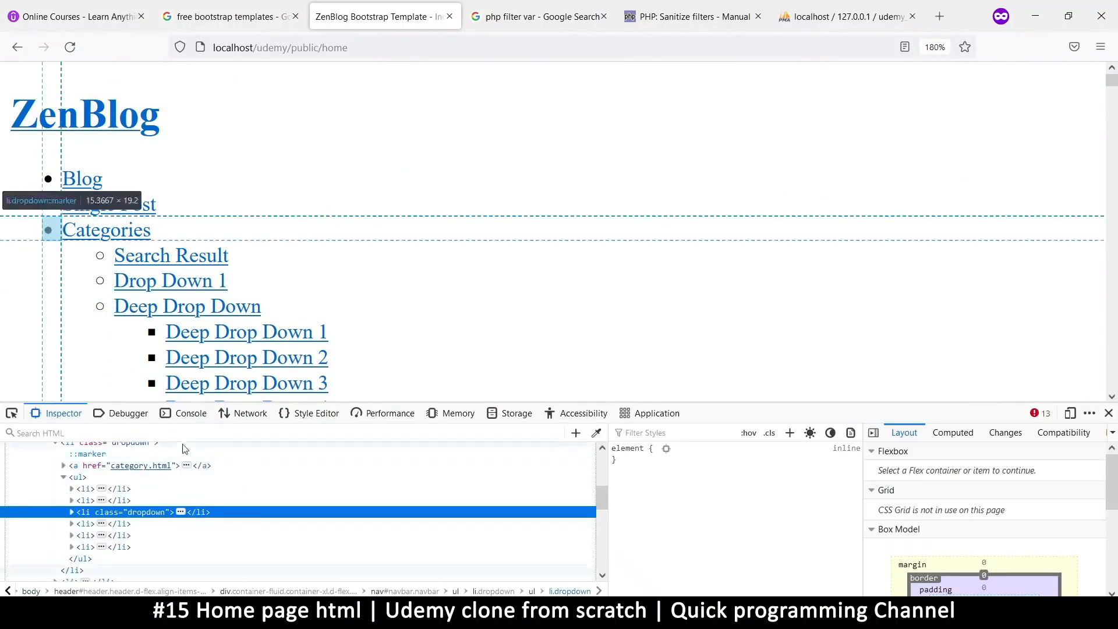
{"action": "left_click", "coordinate": [191, 413]}
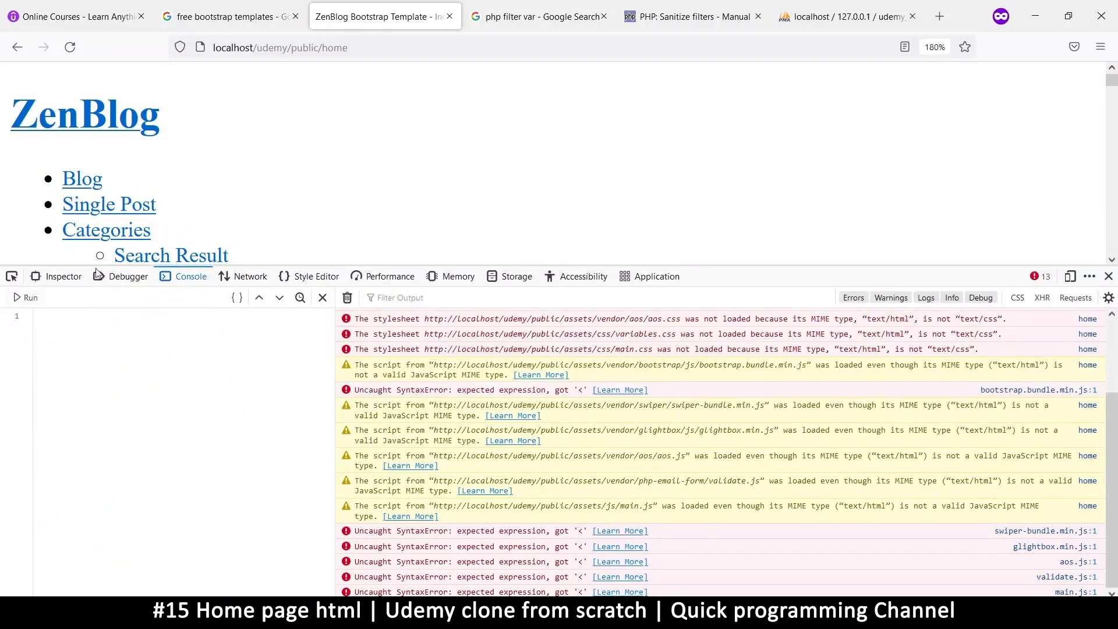
{"action": "mouse_move", "coordinate": [963, 71]}
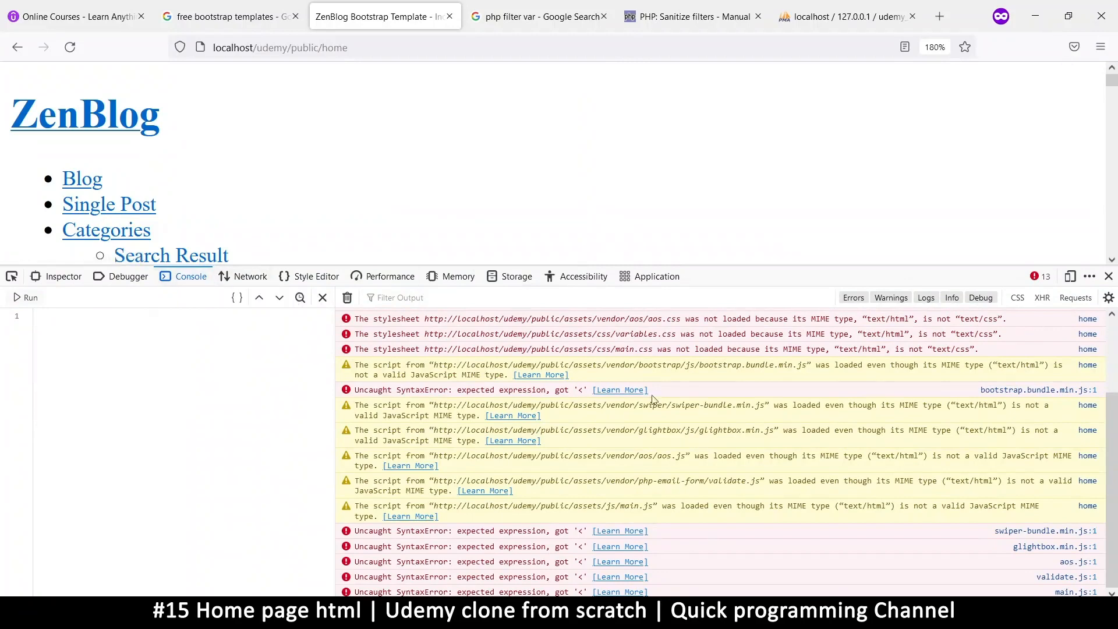
{"action": "scroll", "scroll_direction": "up", "scroll_amount": 3}
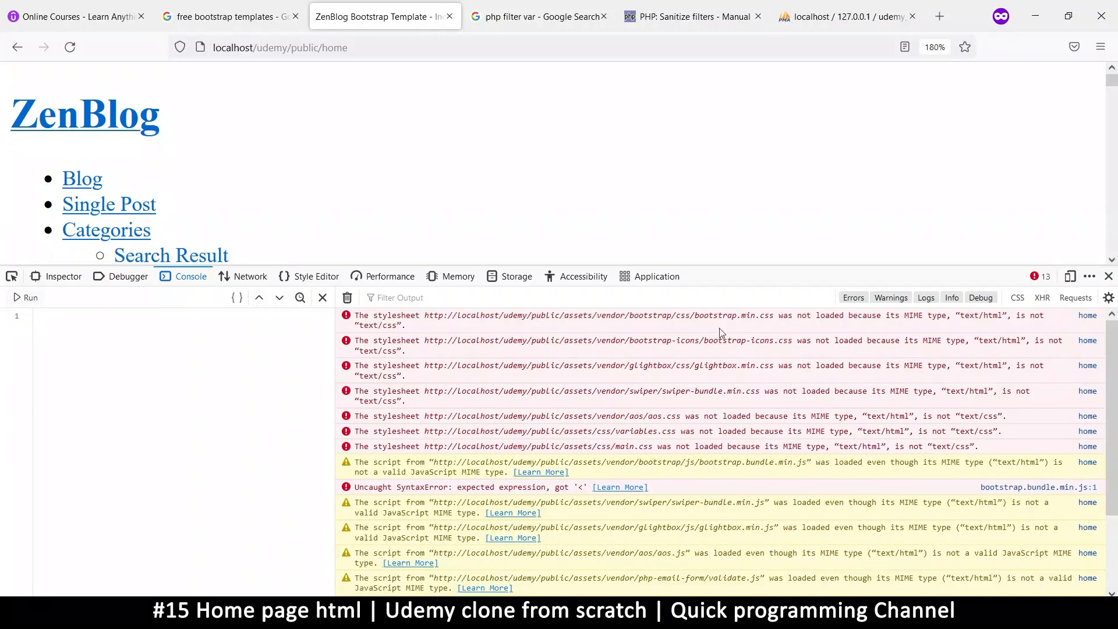
{"action": "mouse_move", "coordinate": [684, 315]}
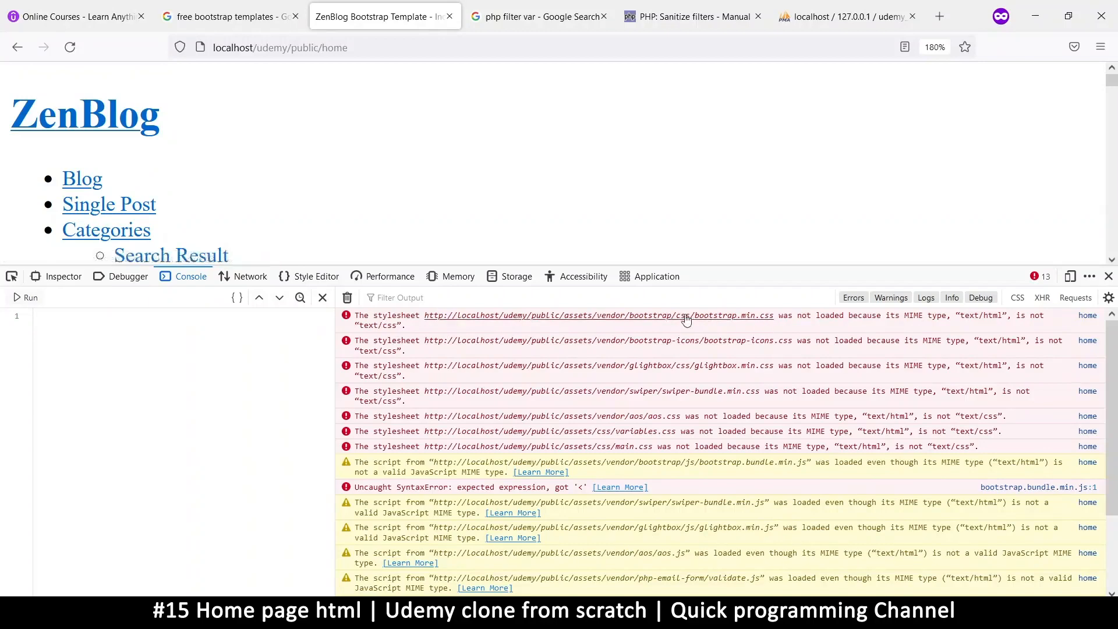
{"action": "mouse_move", "coordinate": [770, 319]}
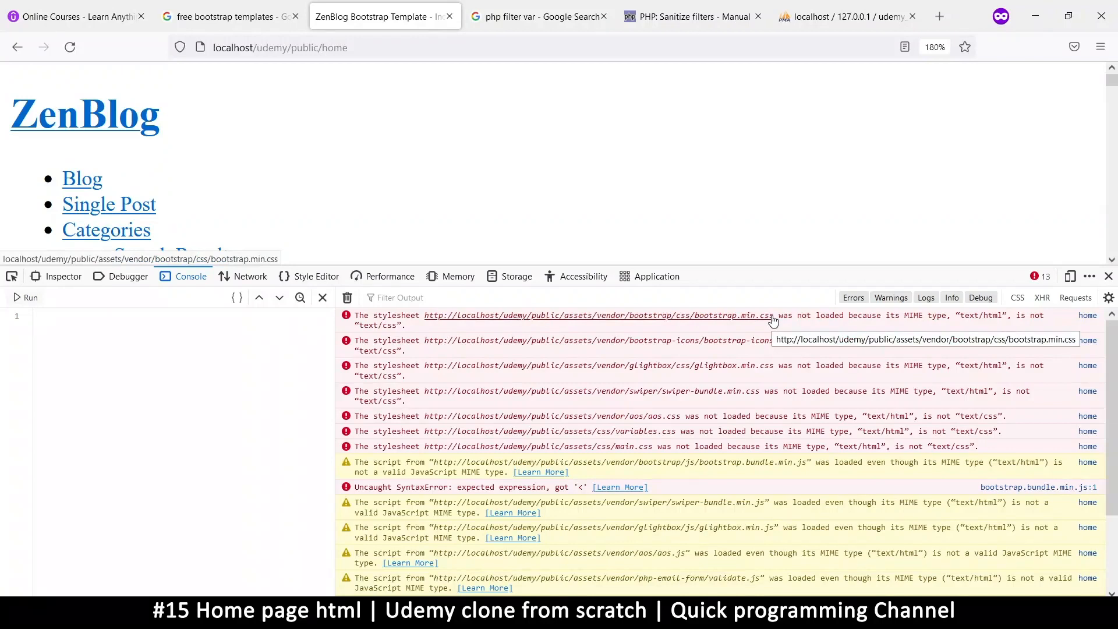
{"action": "mouse_move", "coordinate": [773, 340]}
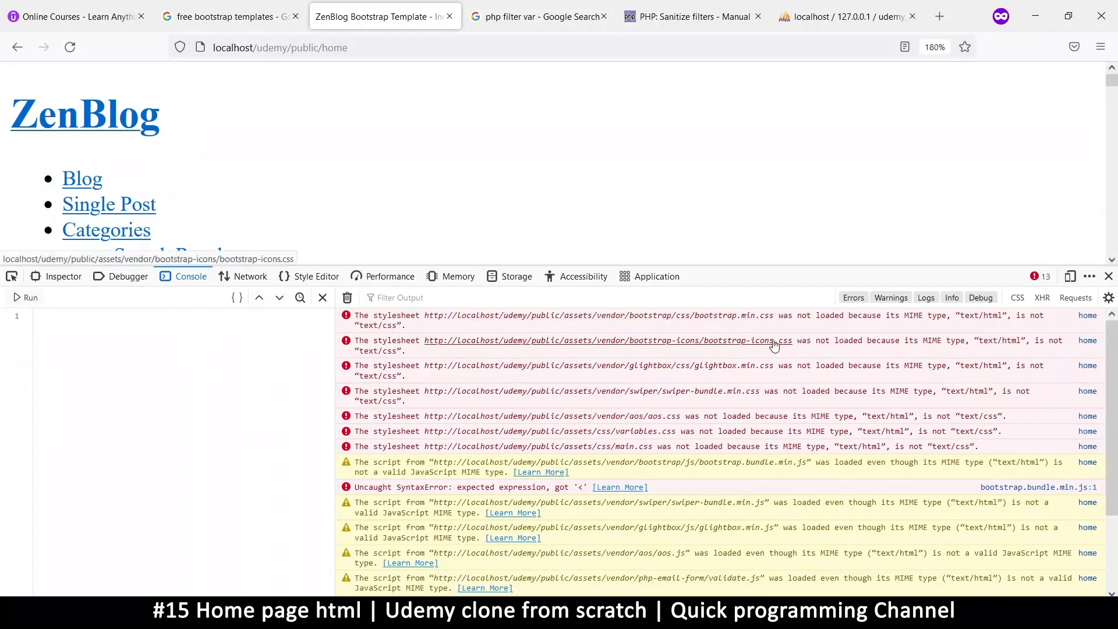
{"action": "mouse_move", "coordinate": [725, 374]}
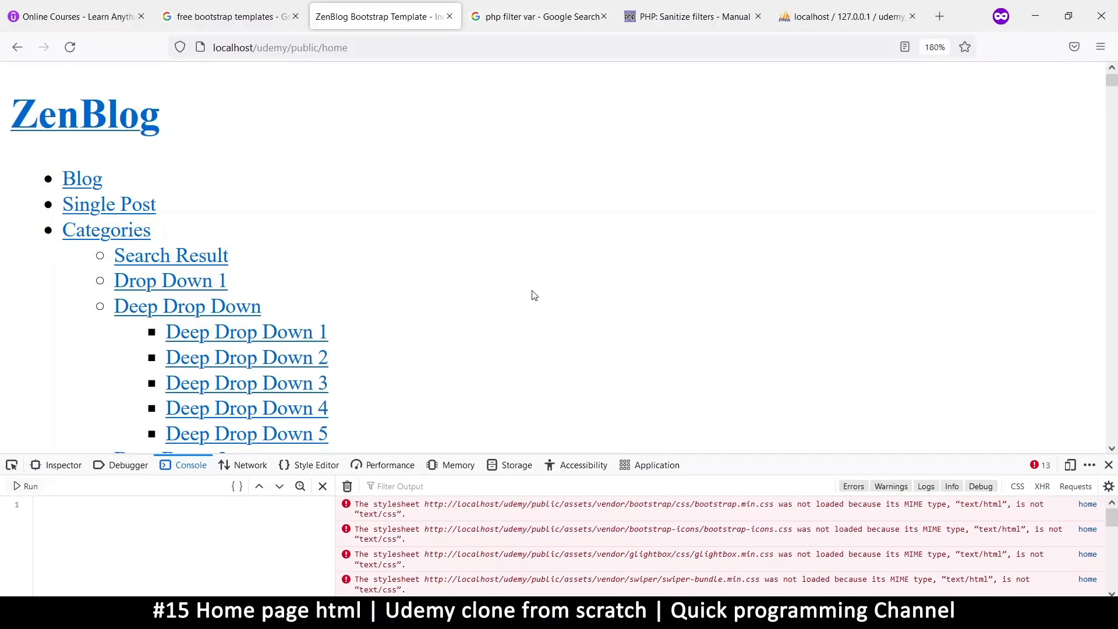
{"action": "mouse_move", "coordinate": [604, 509]}
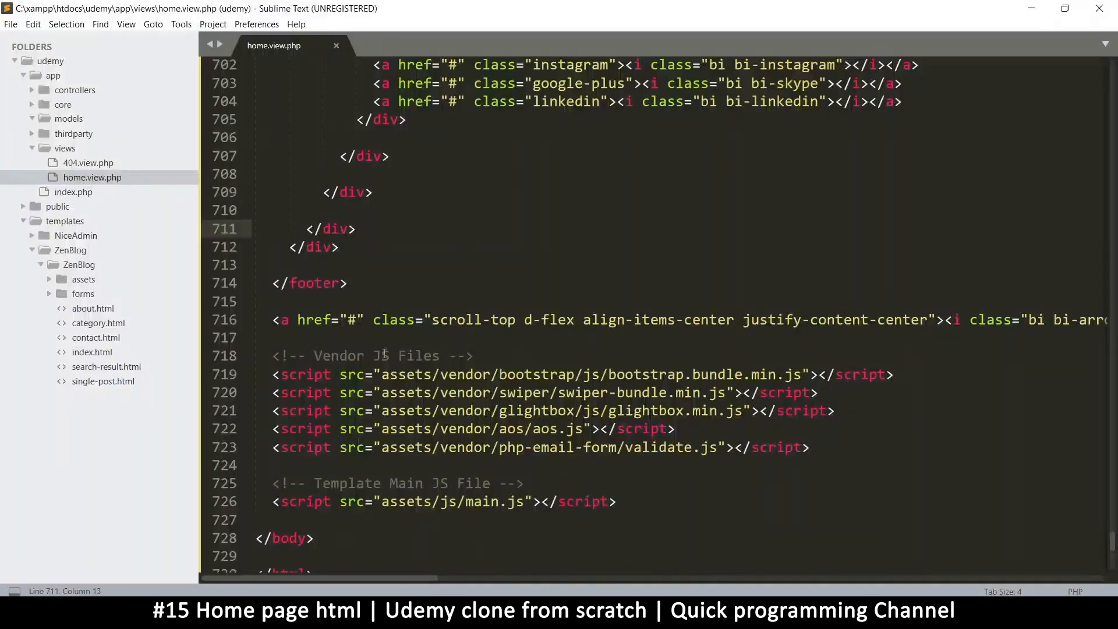
Scroll to the vendor script tags and expand the ZenBlog template's assets folder in the sidebar
{"action": "scroll", "scroll_direction": "up", "scroll_amount": 3}
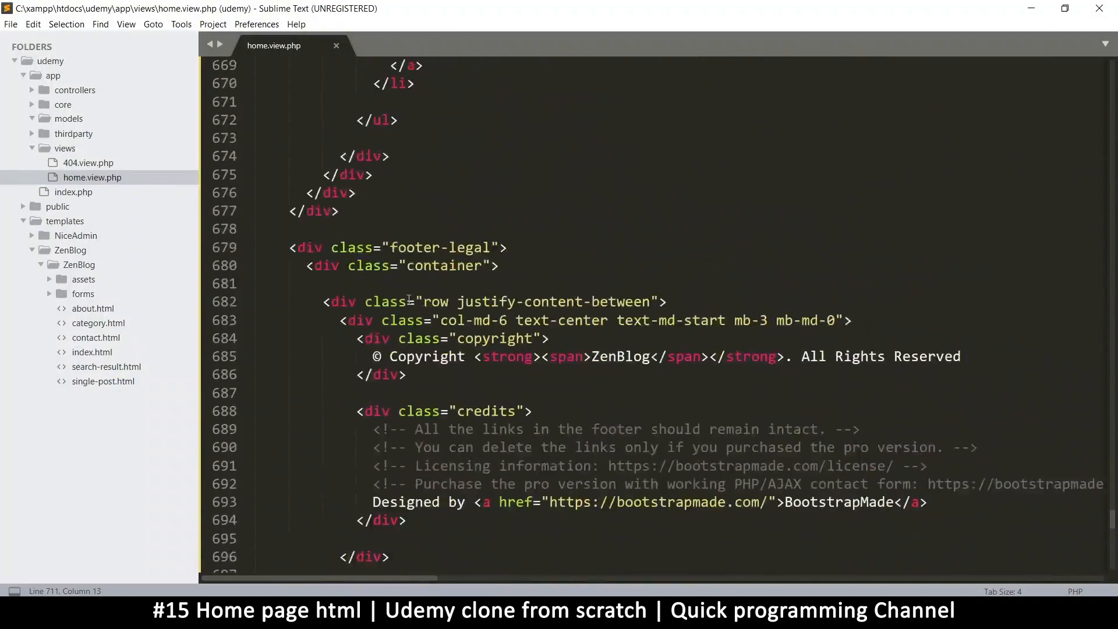
{"action": "scroll", "scroll_direction": "down", "scroll_amount": 3}
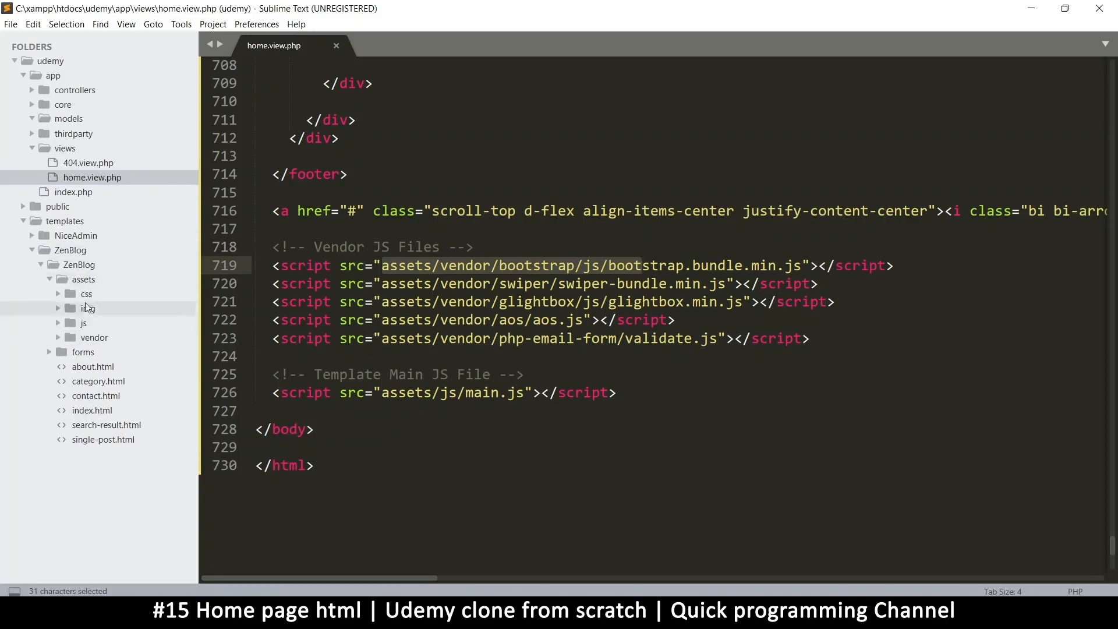
{"action": "mouse_move", "coordinate": [88, 294]}
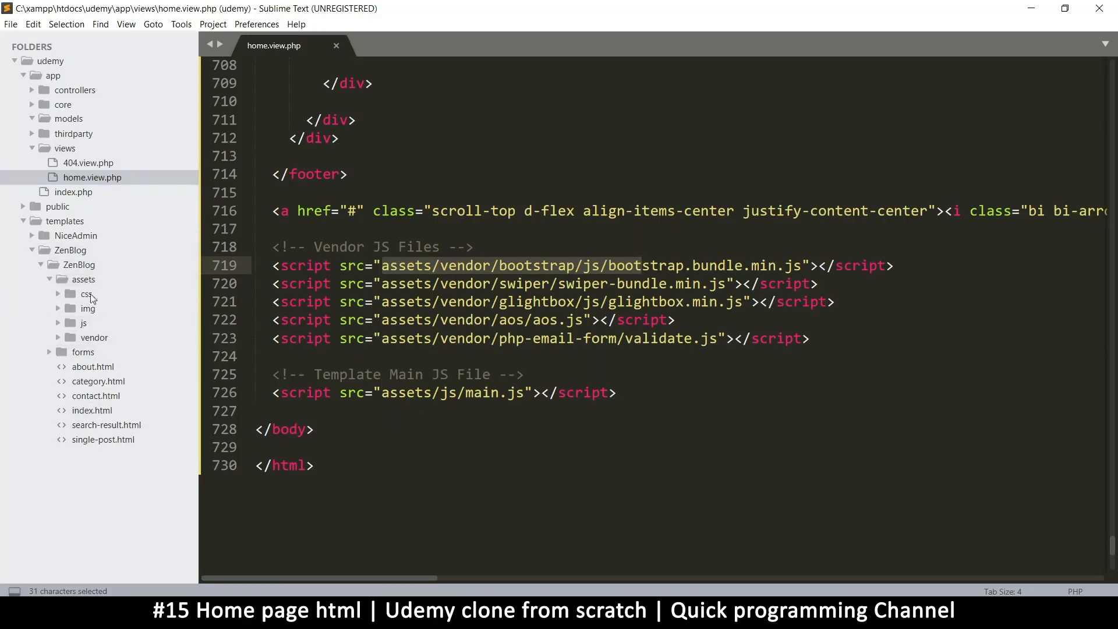
{"action": "mouse_move", "coordinate": [158, 383]}
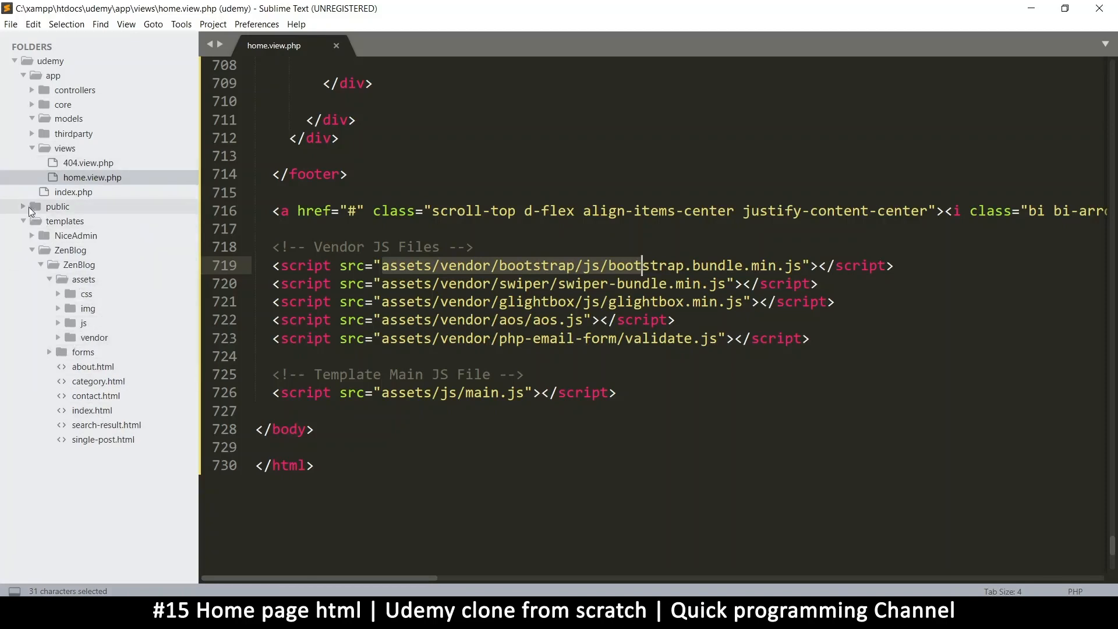
{"action": "left_click", "coordinate": [56, 206]}
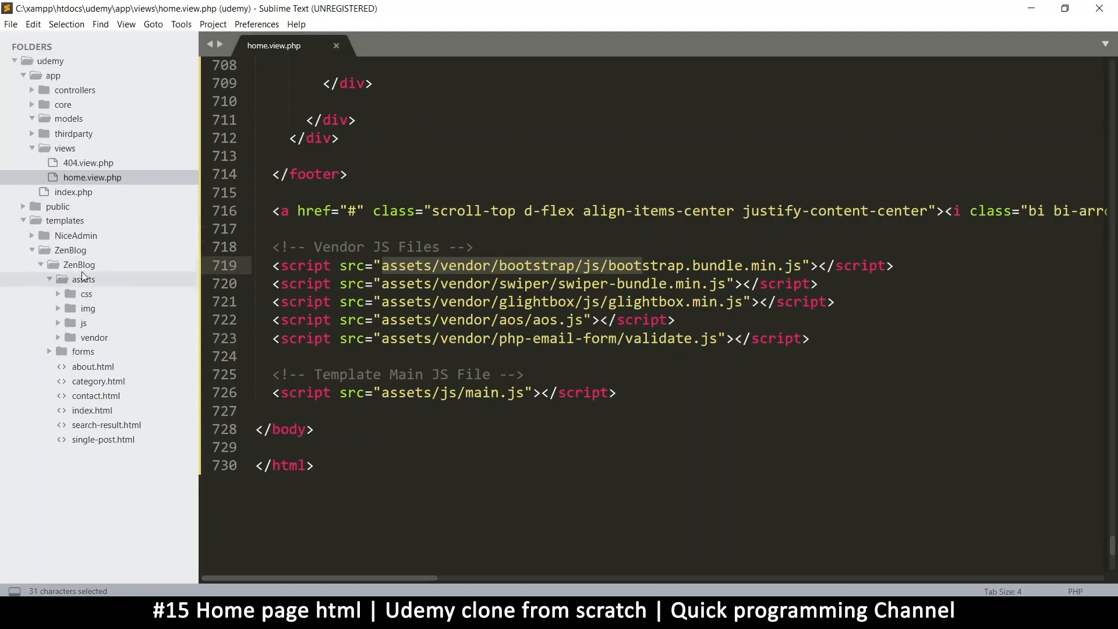
{"action": "mouse_move", "coordinate": [91, 399]}
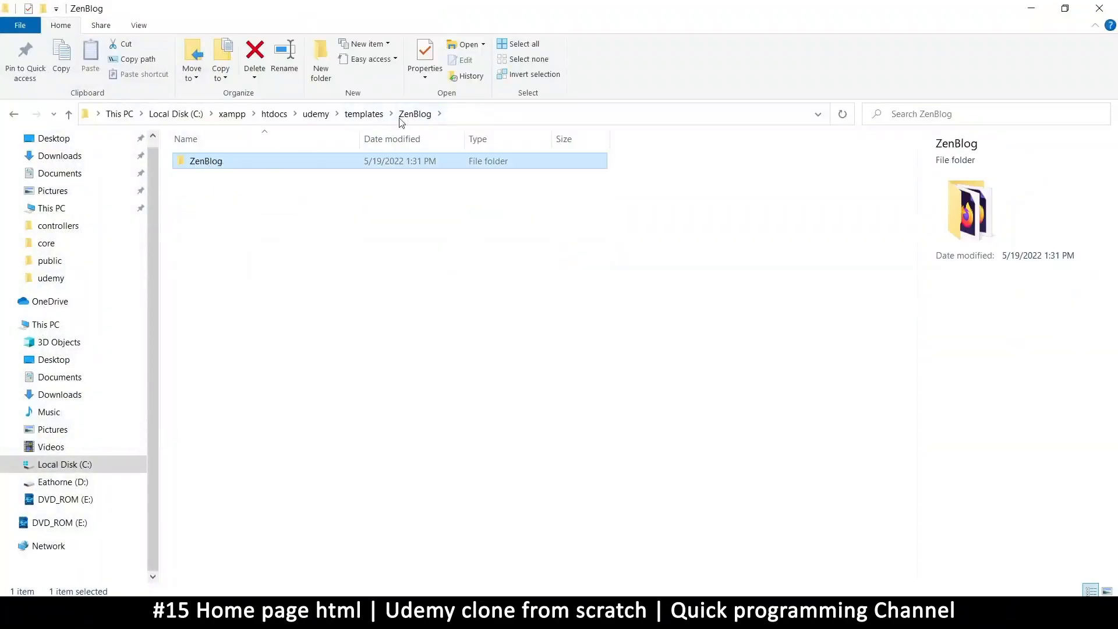
Browse into the template's ZenBlog assets folder, then jump back up to the udemy project folder
{"action": "double_click", "coordinate": [206, 160]}
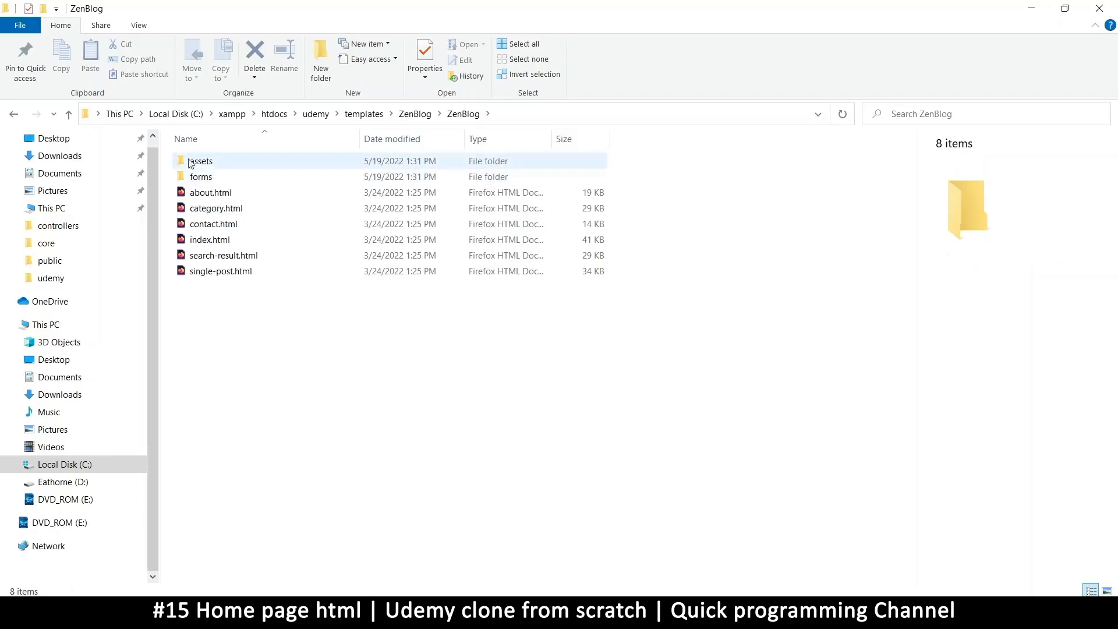
{"action": "double_click", "coordinate": [202, 176]}
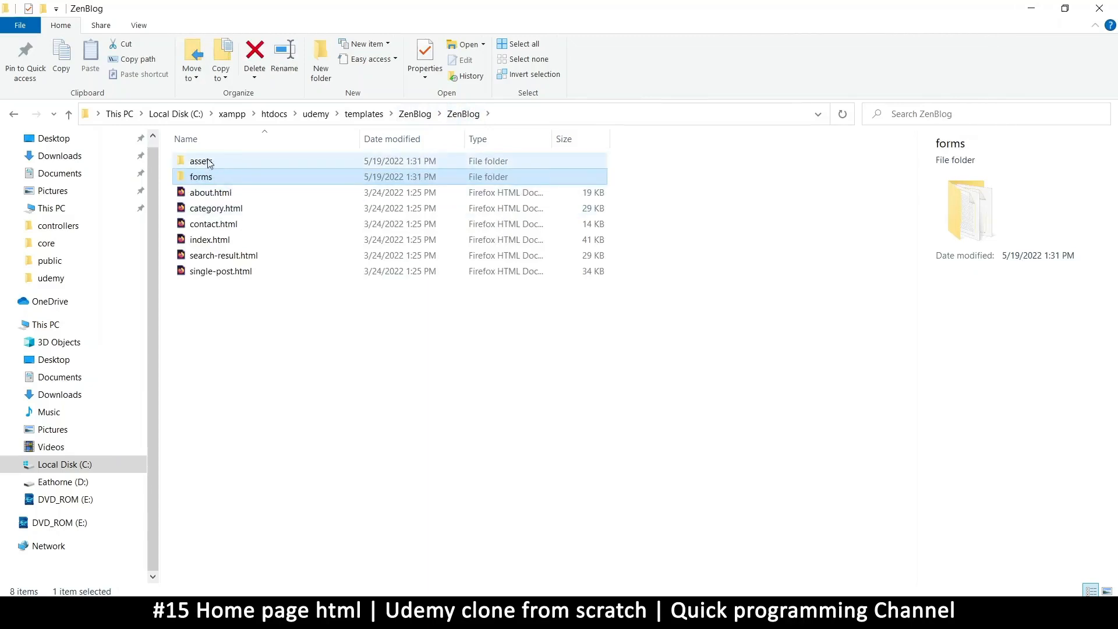
{"action": "double_click", "coordinate": [201, 161]}
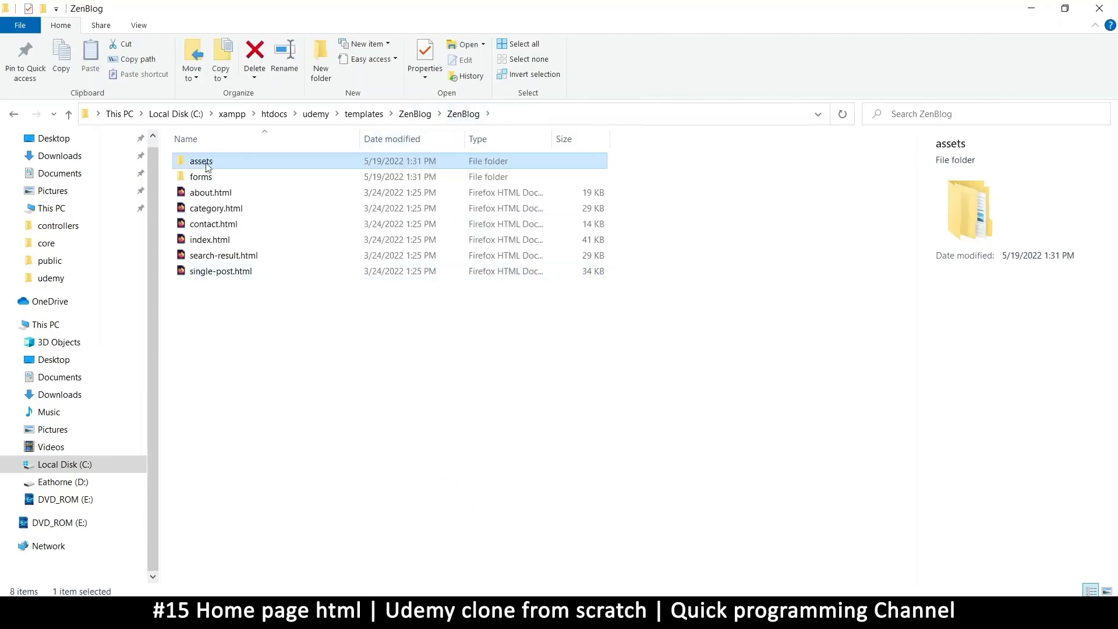
{"action": "right_click", "coordinate": [201, 160]}
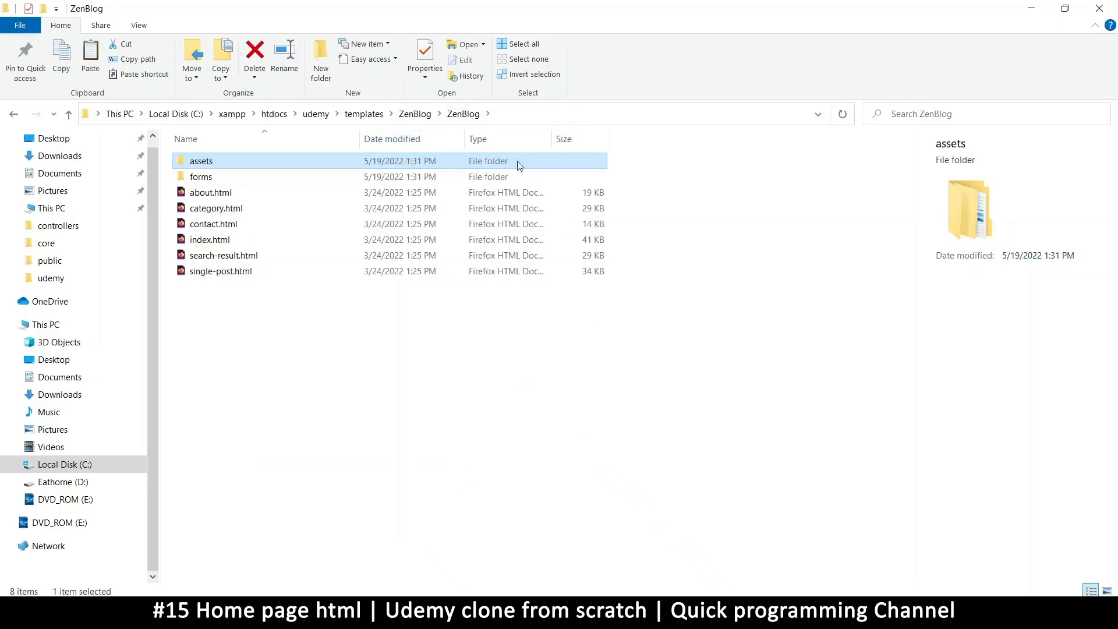
{"action": "mouse_move", "coordinate": [315, 113]}
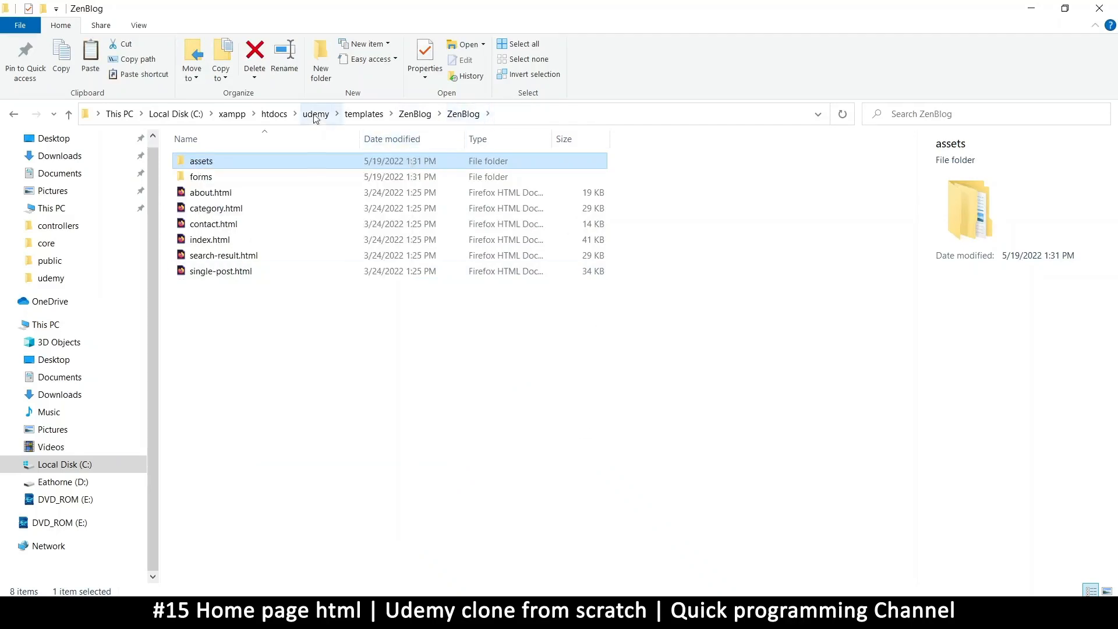
{"action": "left_click", "coordinate": [316, 113]}
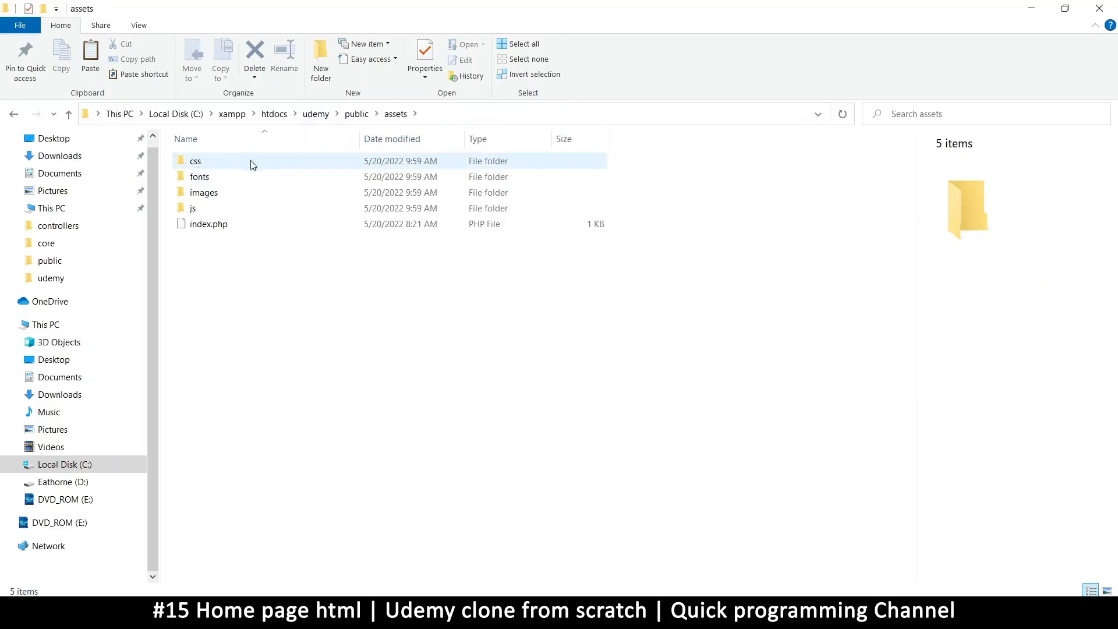
Create a new zenblog folder inside public\assets and open it
{"action": "left_click", "coordinate": [192, 207]}
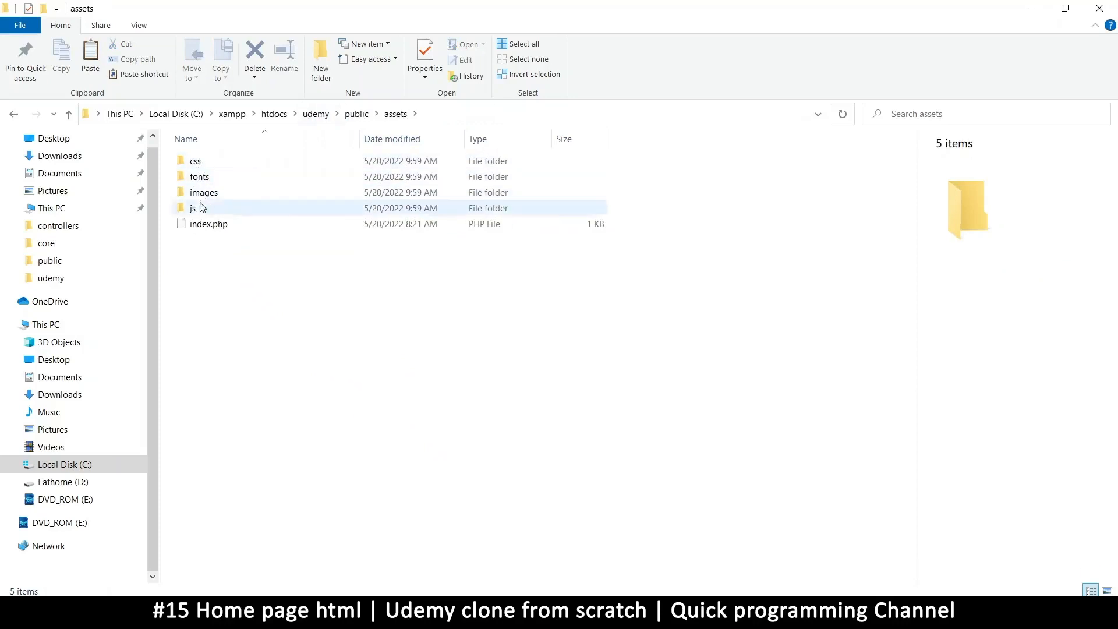
{"action": "mouse_move", "coordinate": [208, 218]}
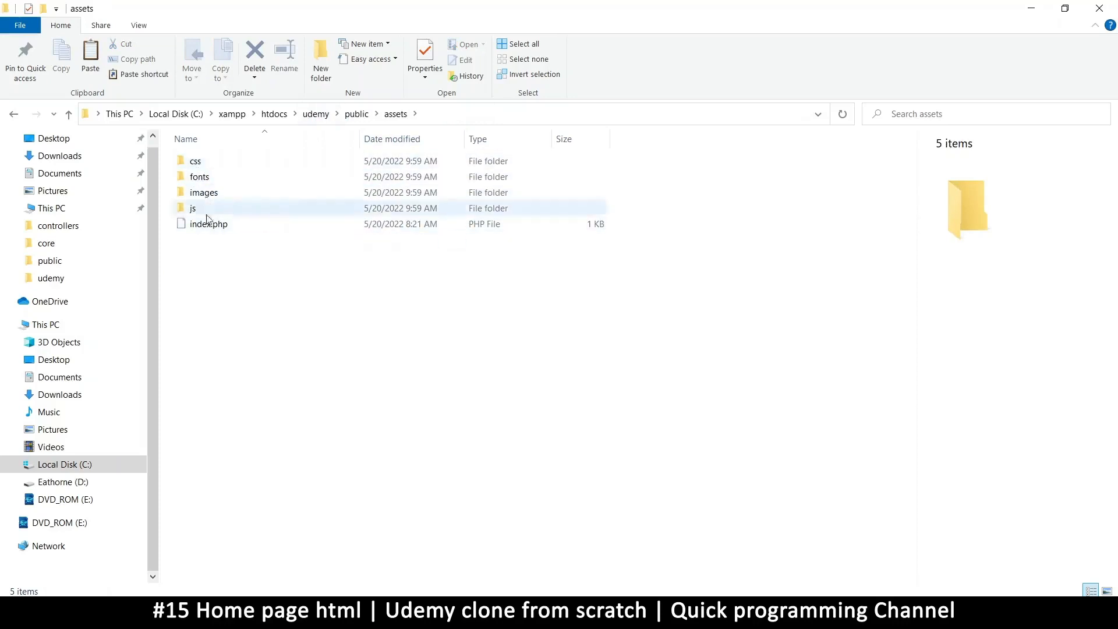
{"action": "left_click", "coordinate": [251, 277]}
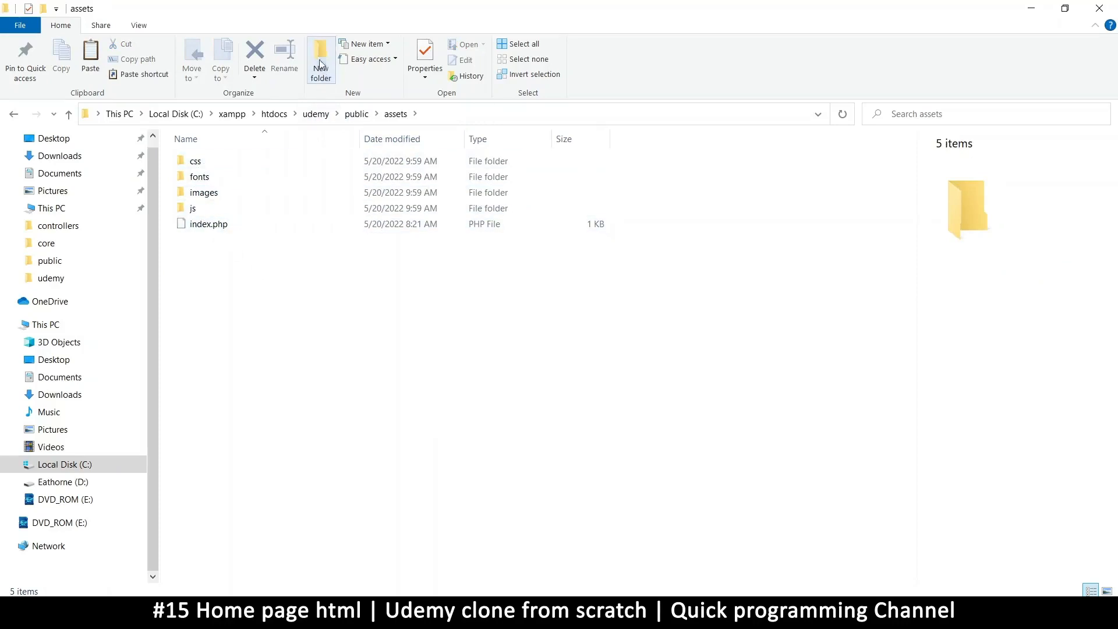
{"action": "left_click", "coordinate": [319, 60]}
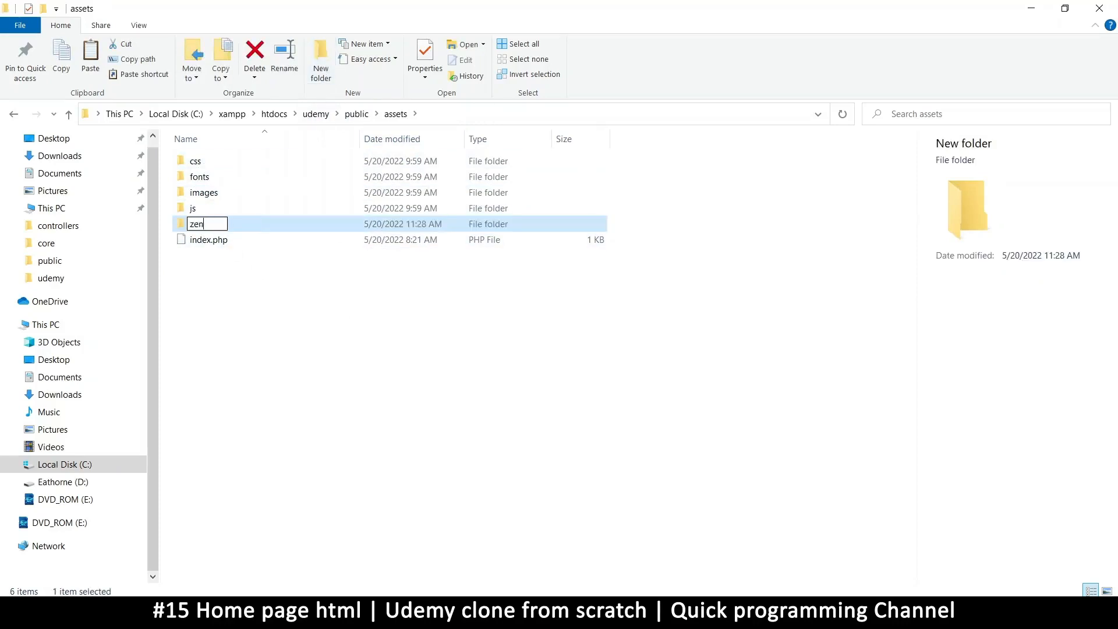
{"action": "type", "text": "blog"}
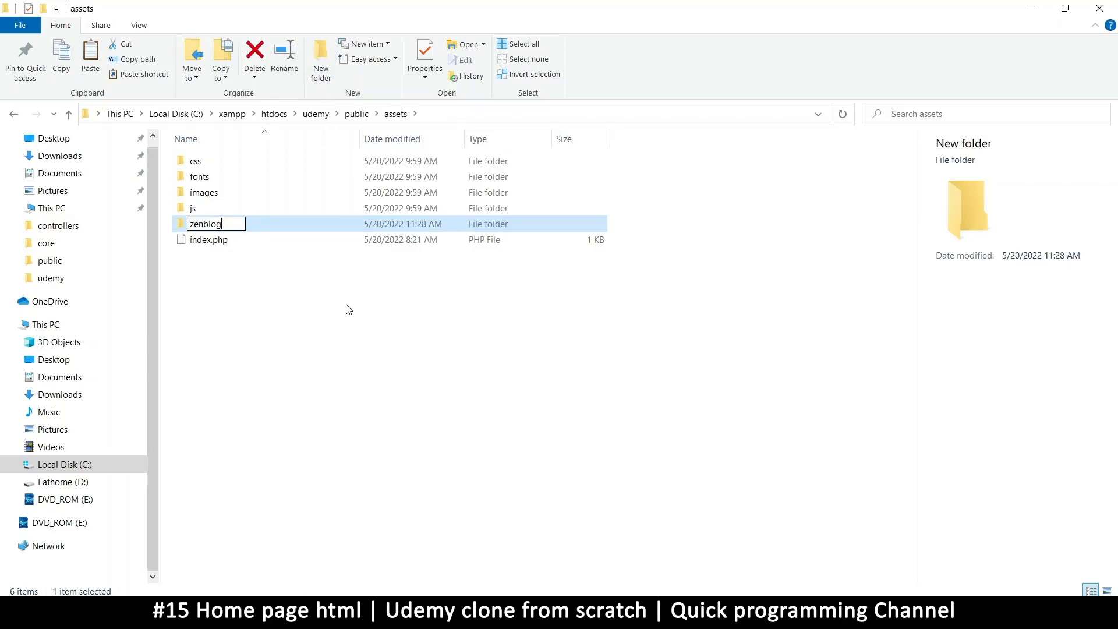
{"action": "key", "text": "Return"}
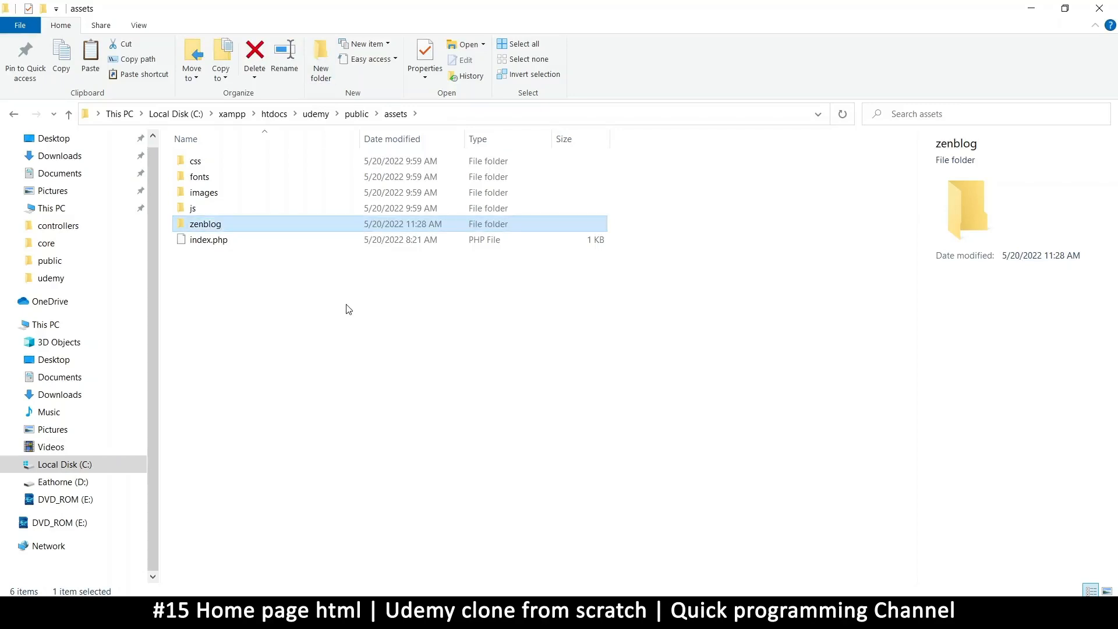
{"action": "double_click", "coordinate": [204, 223]}
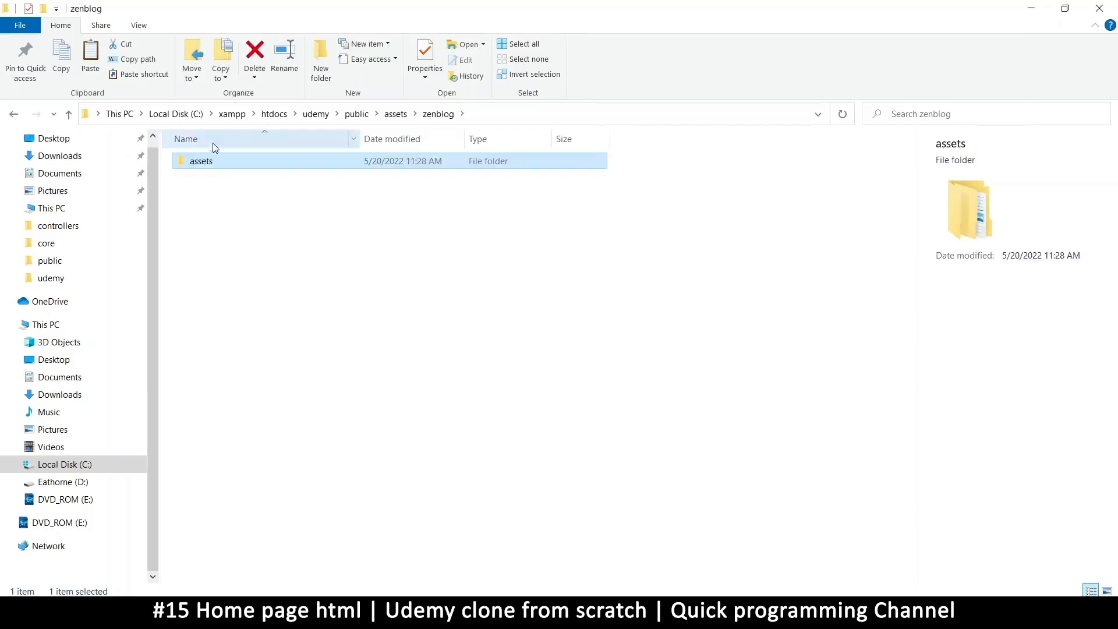
{"action": "mouse_move", "coordinate": [438, 112]}
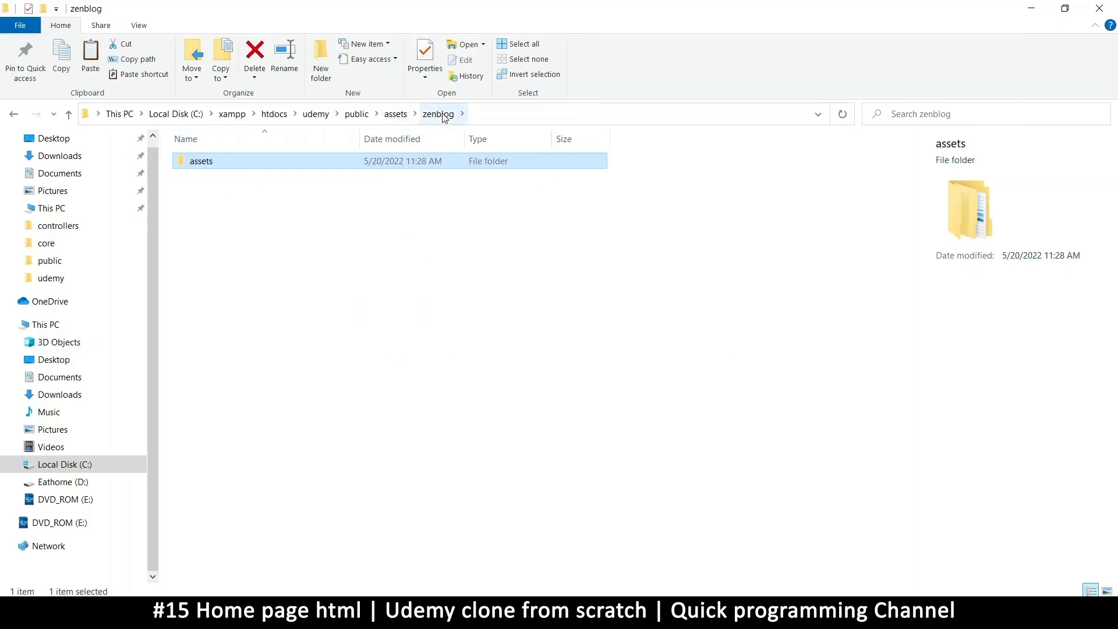
Move the zenblog folder from public\assets up into public beside assets, .htaccess and index.php
{"action": "left_click", "coordinate": [357, 113]}
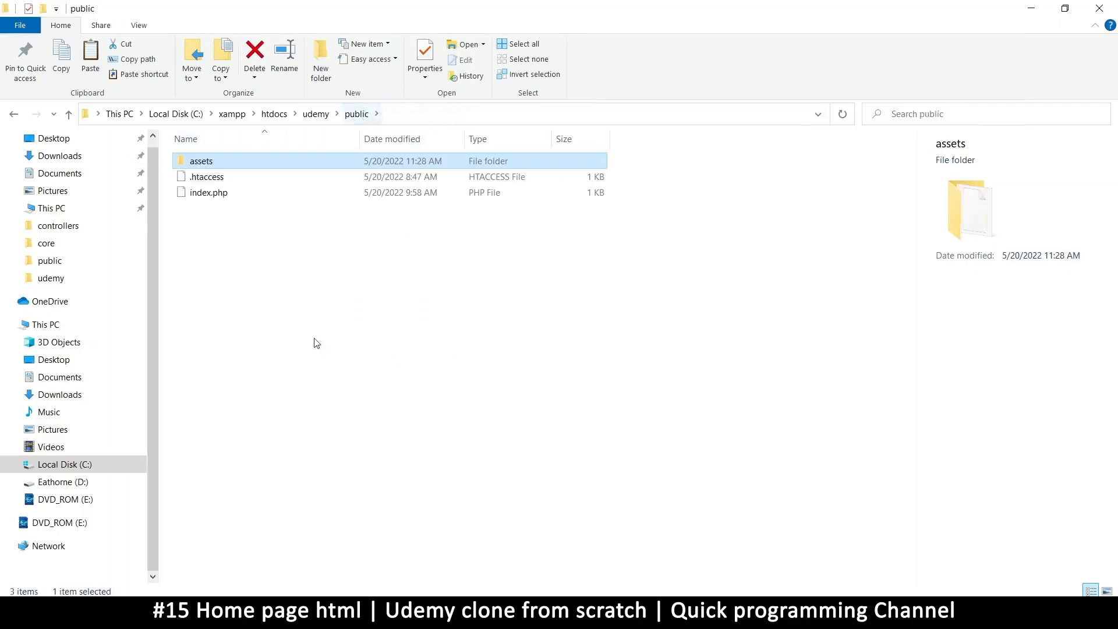
{"action": "mouse_move", "coordinate": [357, 124]}
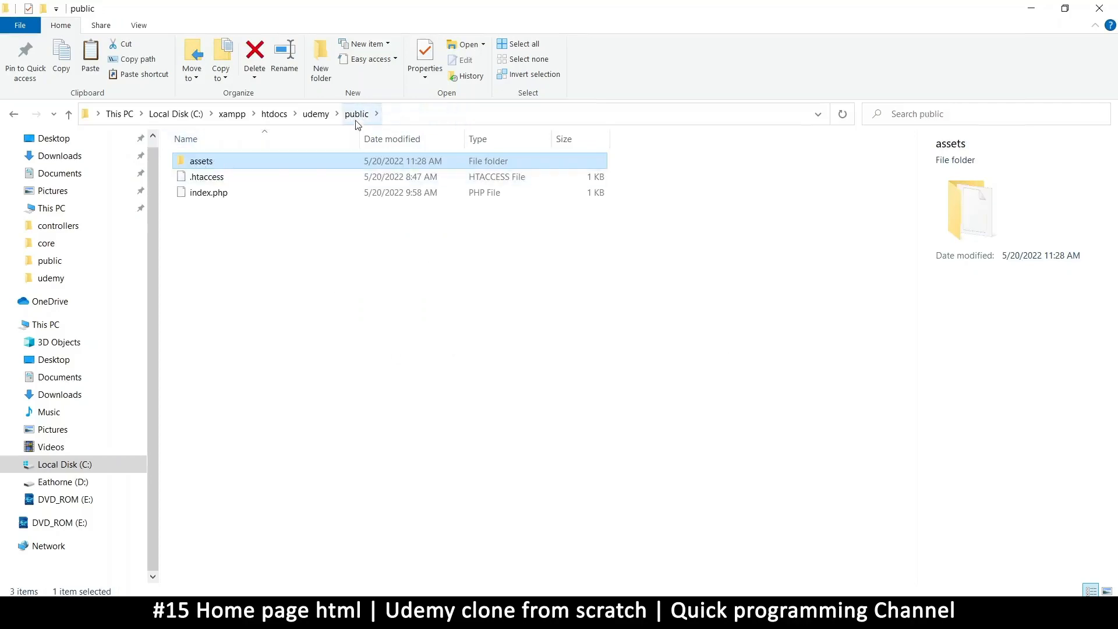
{"action": "mouse_move", "coordinate": [201, 160]}
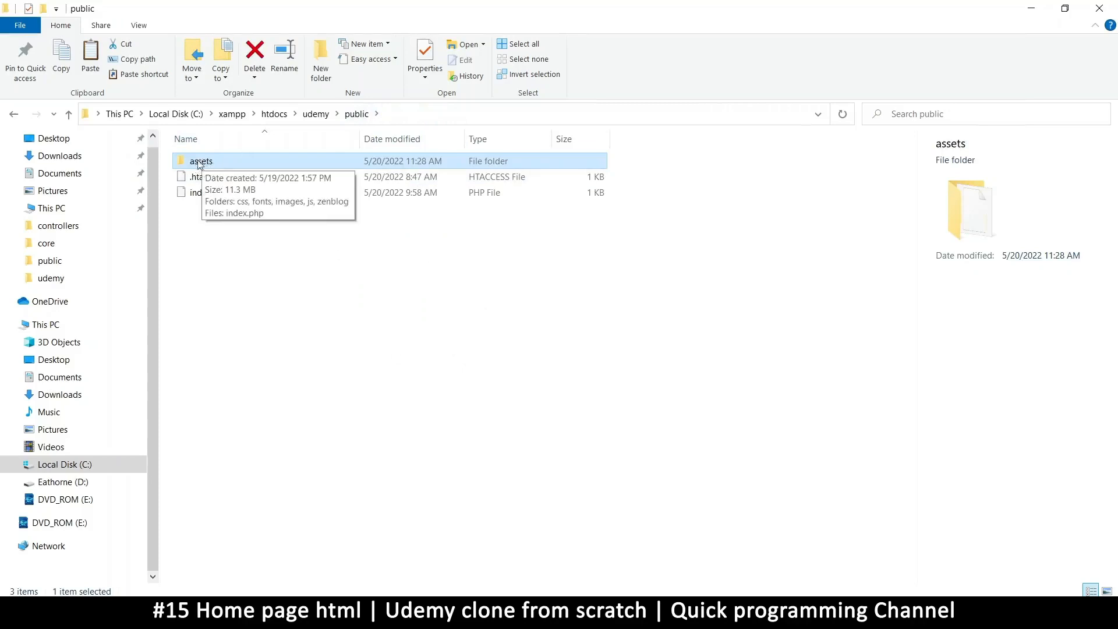
{"action": "mouse_move", "coordinate": [212, 163]}
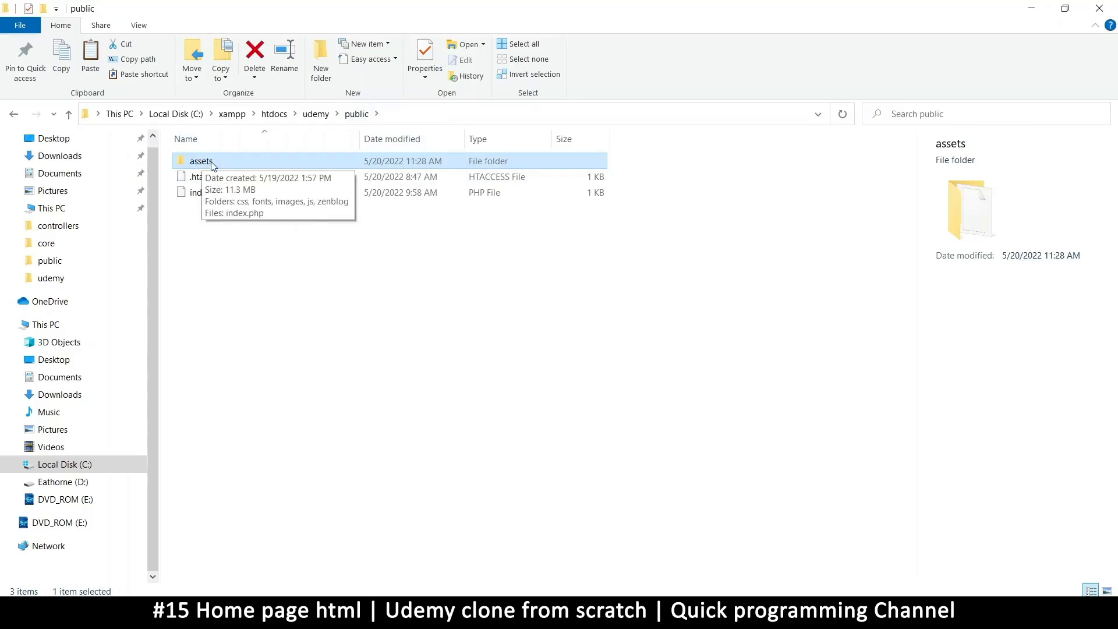
{"action": "double_click", "coordinate": [201, 161]}
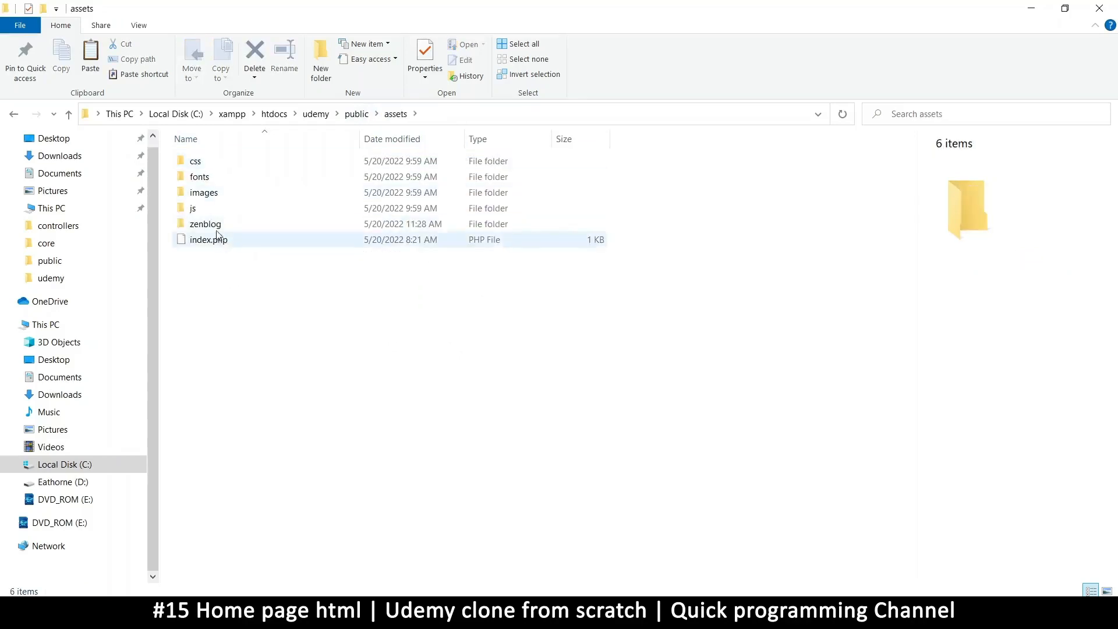
{"action": "left_click", "coordinate": [205, 224]}
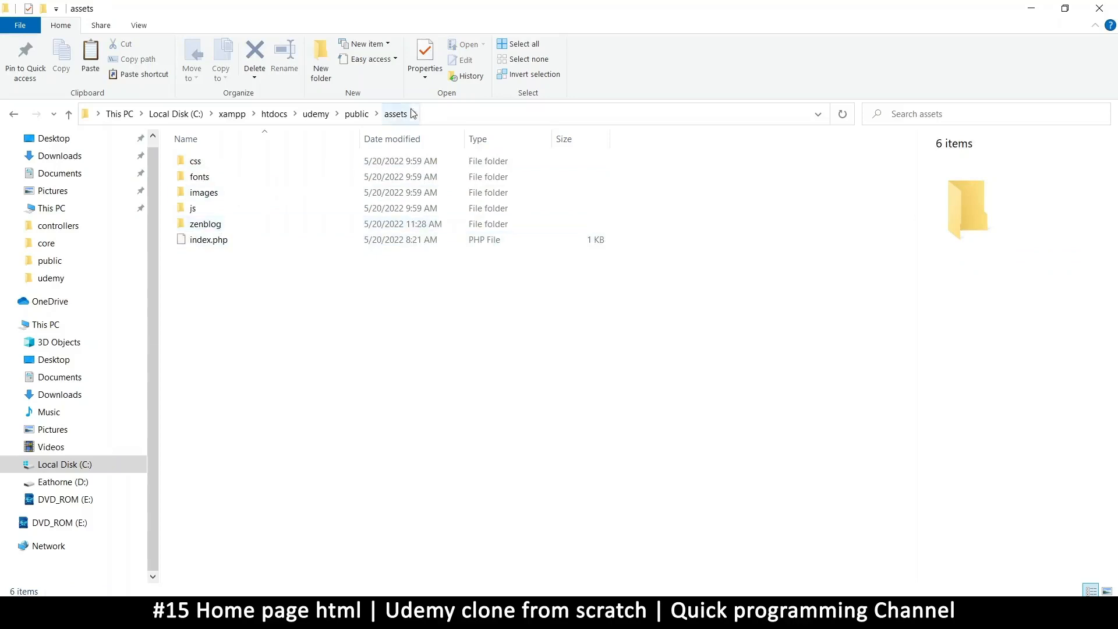
{"action": "double_click", "coordinate": [205, 223]}
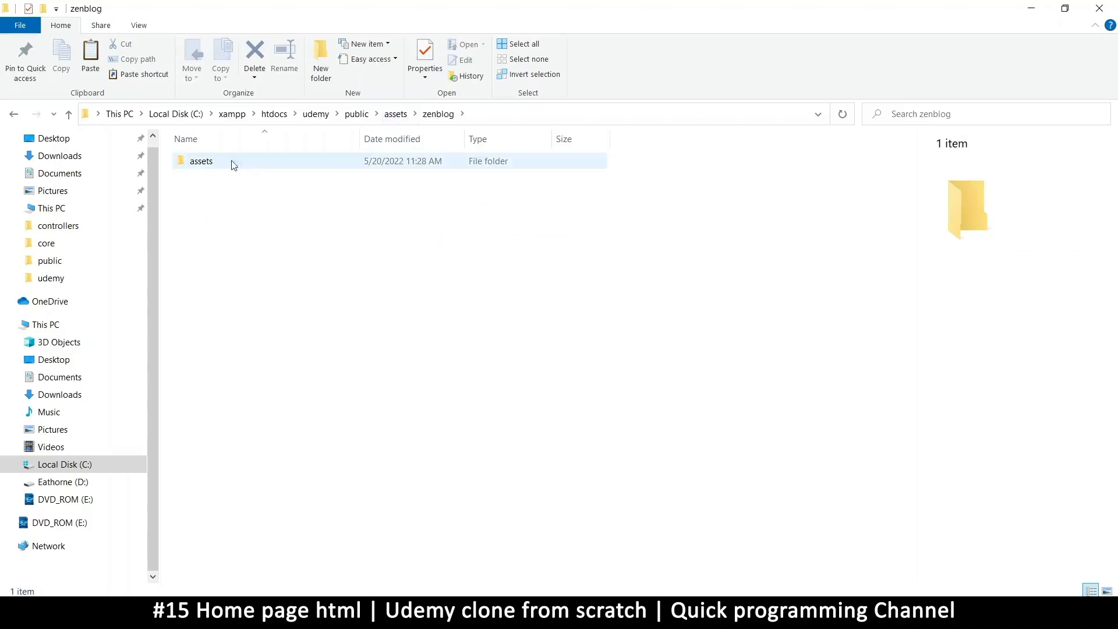
{"action": "double_click", "coordinate": [201, 161]}
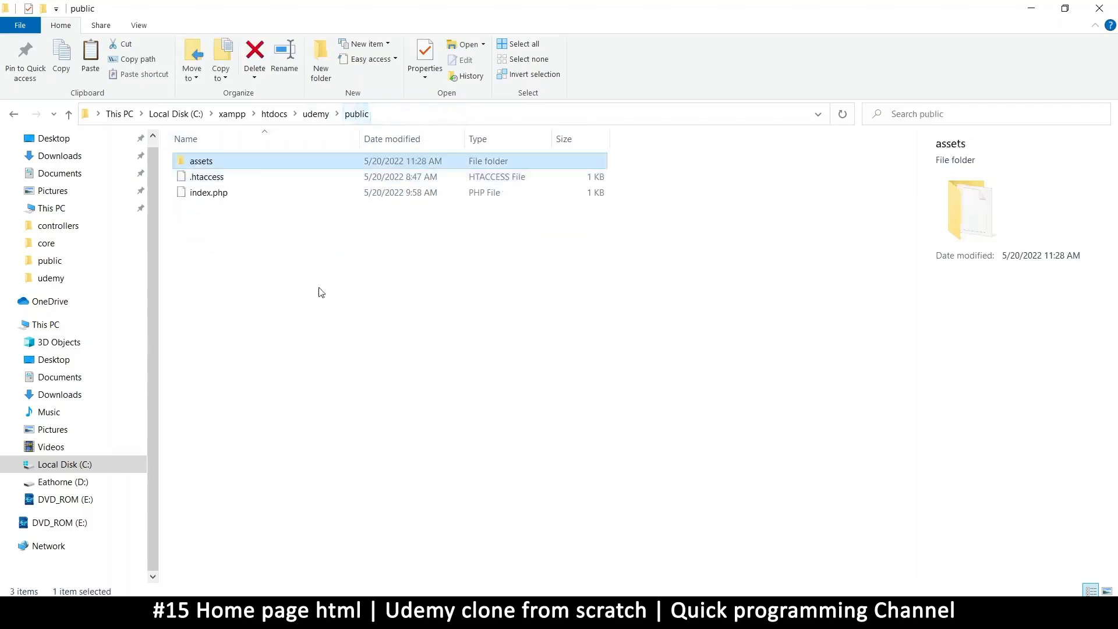
{"action": "left_click", "coordinate": [319, 55]}
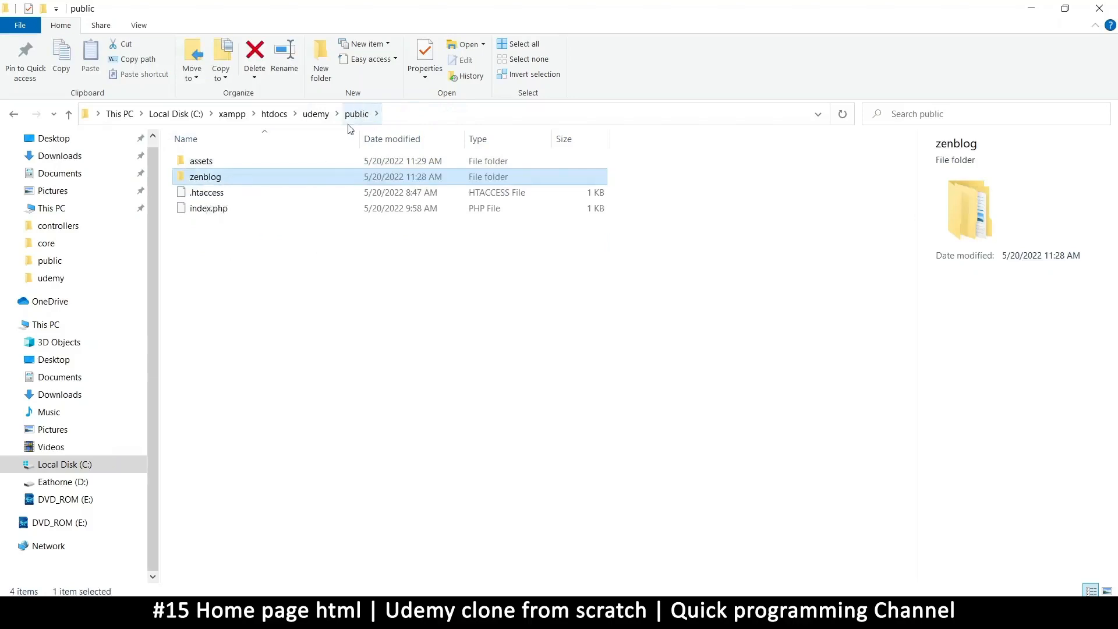
{"action": "mouse_move", "coordinate": [202, 172]}
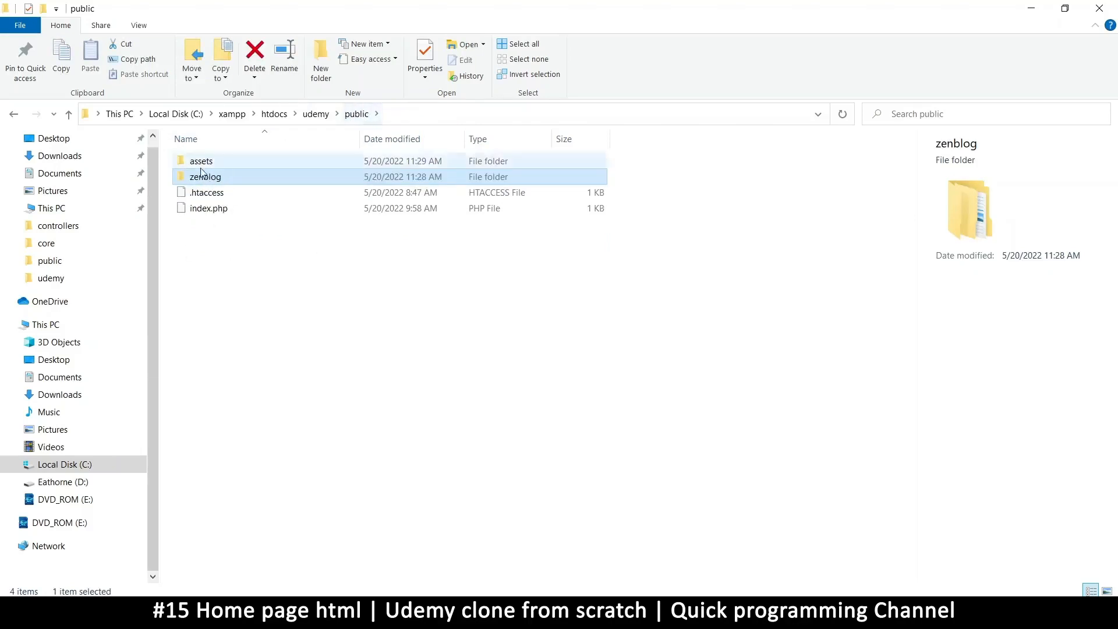
{"action": "double_click", "coordinate": [207, 175]}
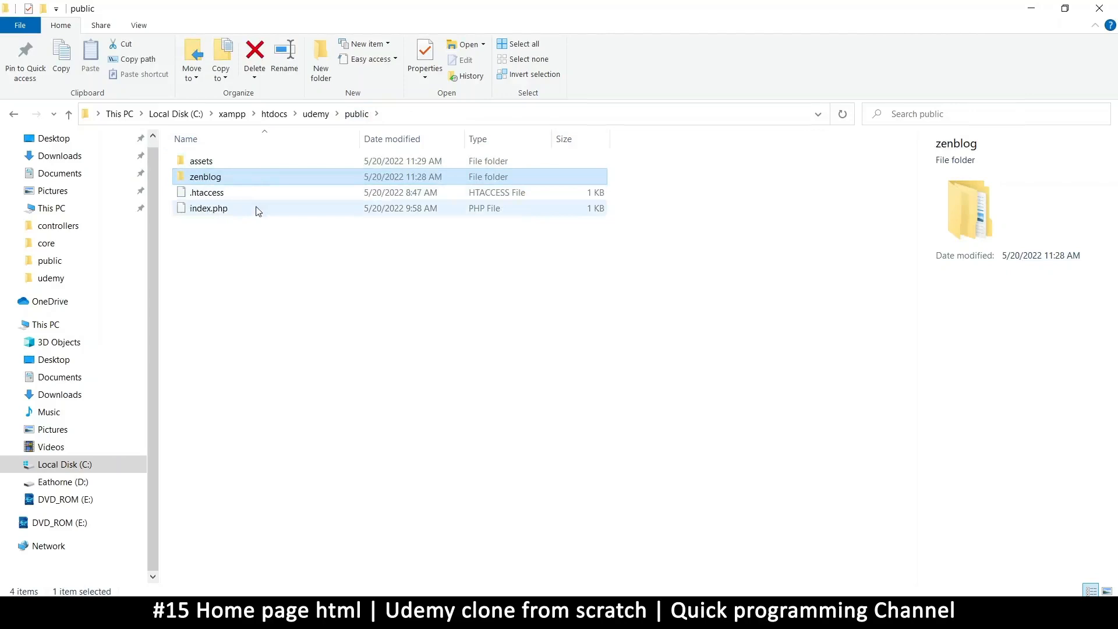
{"action": "mouse_move", "coordinate": [330, 290]}
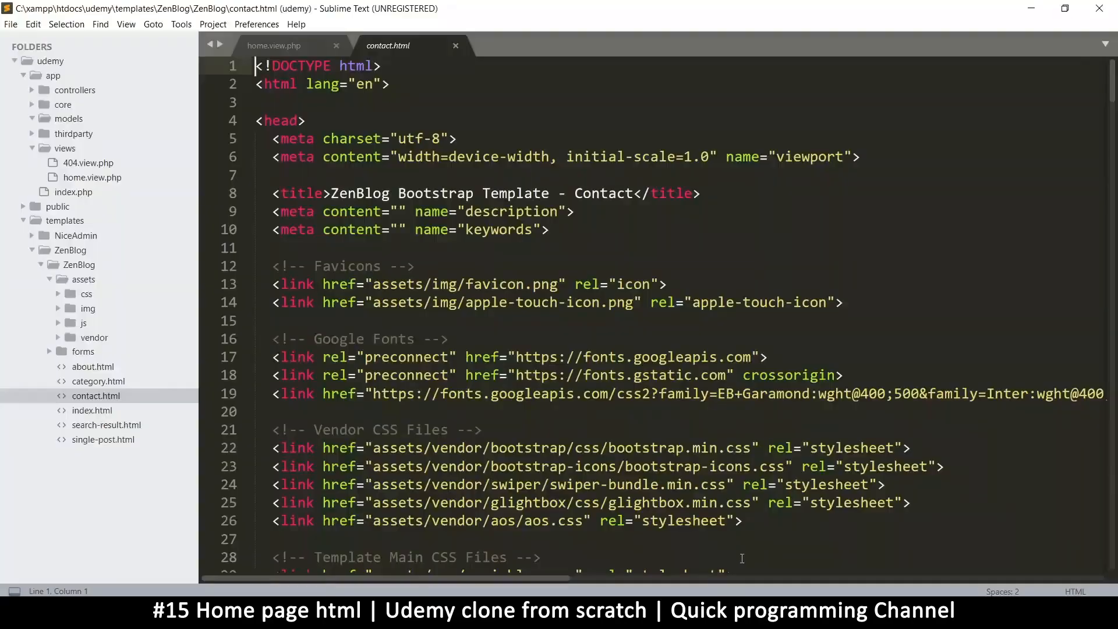
Select assets in the favicon path and save contact.html
{"action": "double_click", "coordinate": [399, 447]}
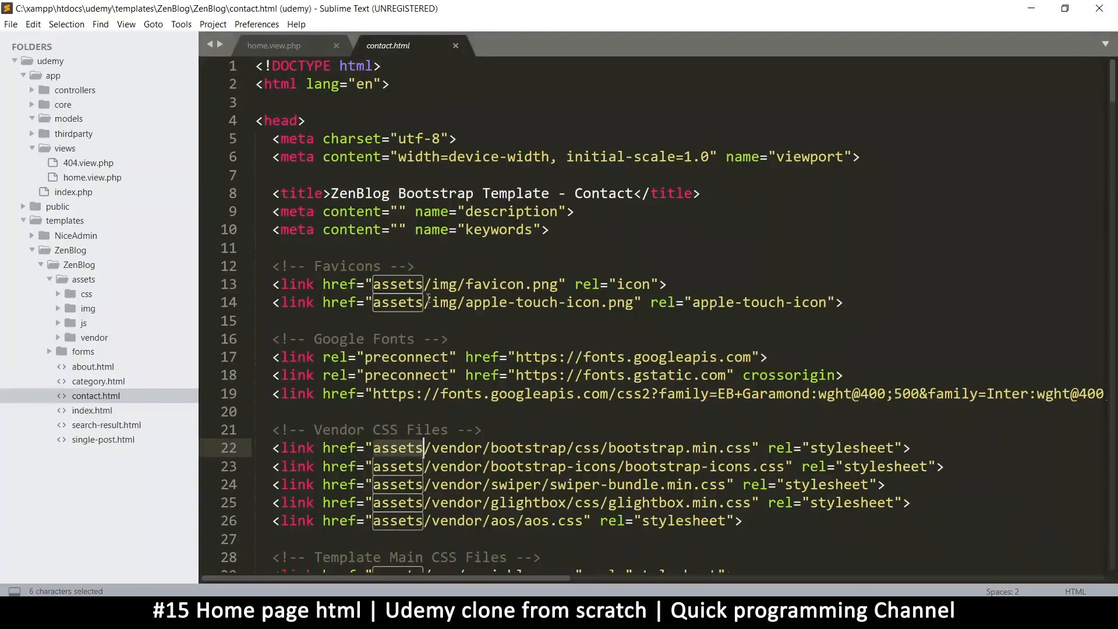
{"action": "key", "text": "ctrl+s"}
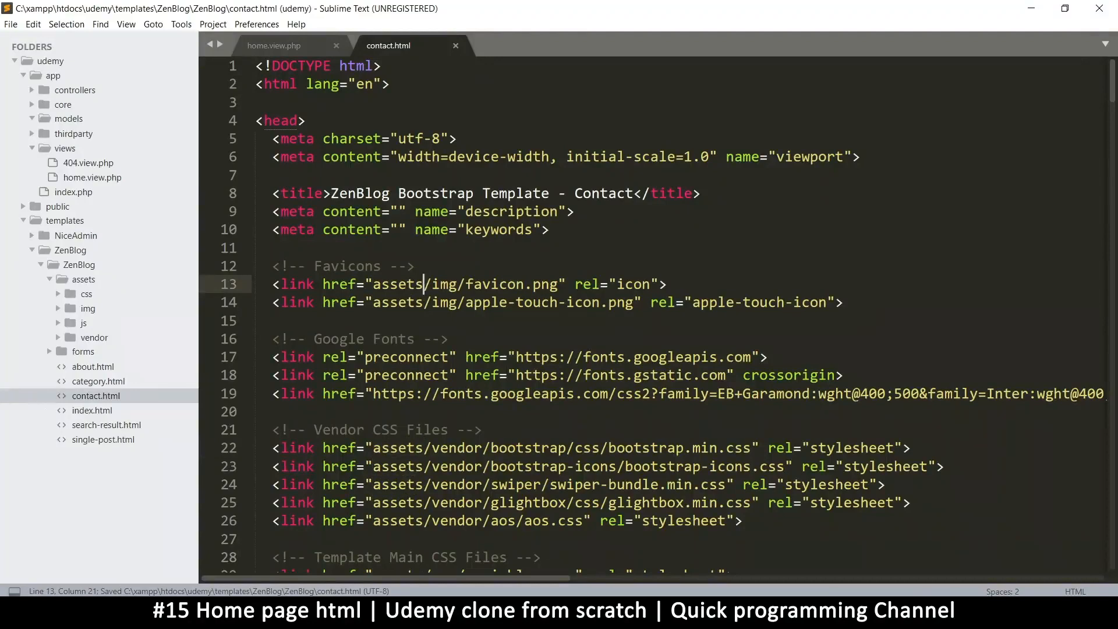
{"action": "left_click", "coordinate": [846, 16]}
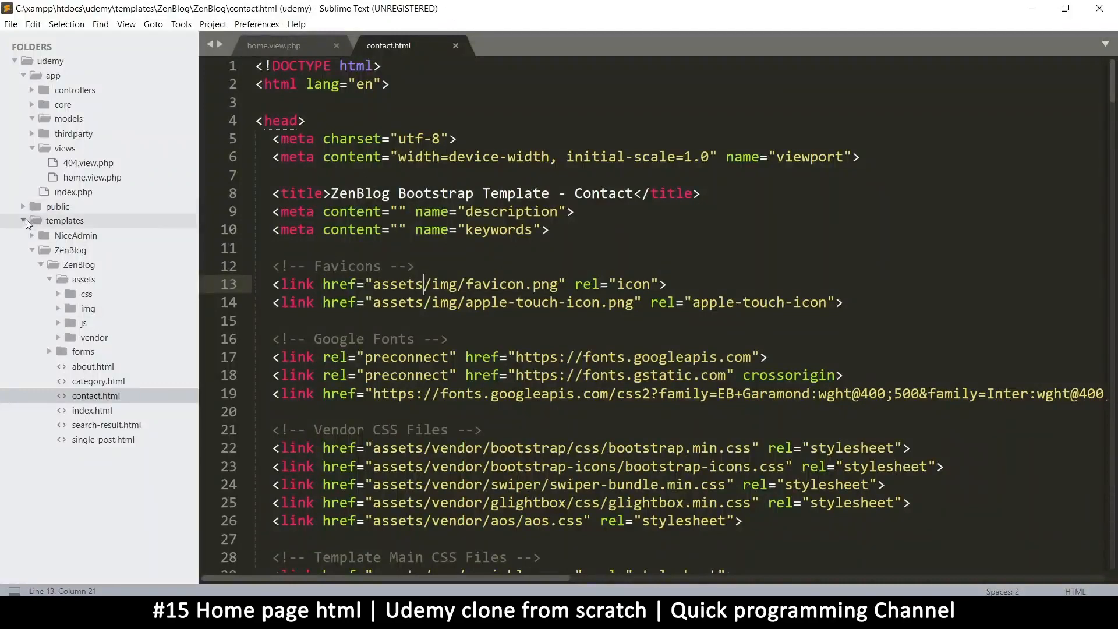
Collapse templates and expand public in the project tree, showing zenblog listed under it
{"action": "left_click", "coordinate": [23, 221]}
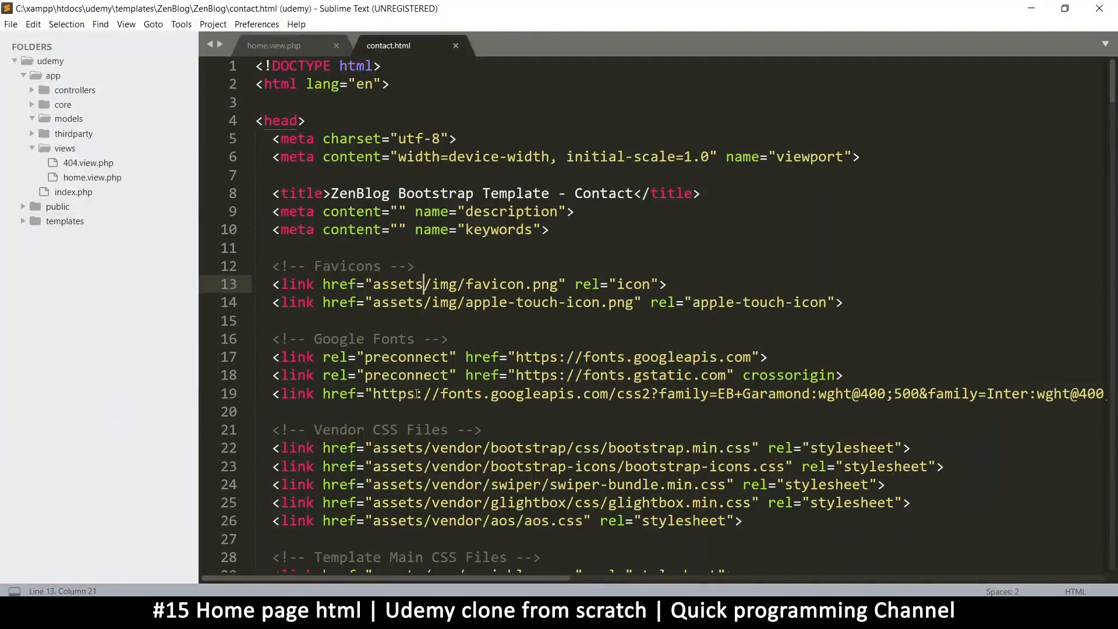
{"action": "left_click", "coordinate": [23, 208]}
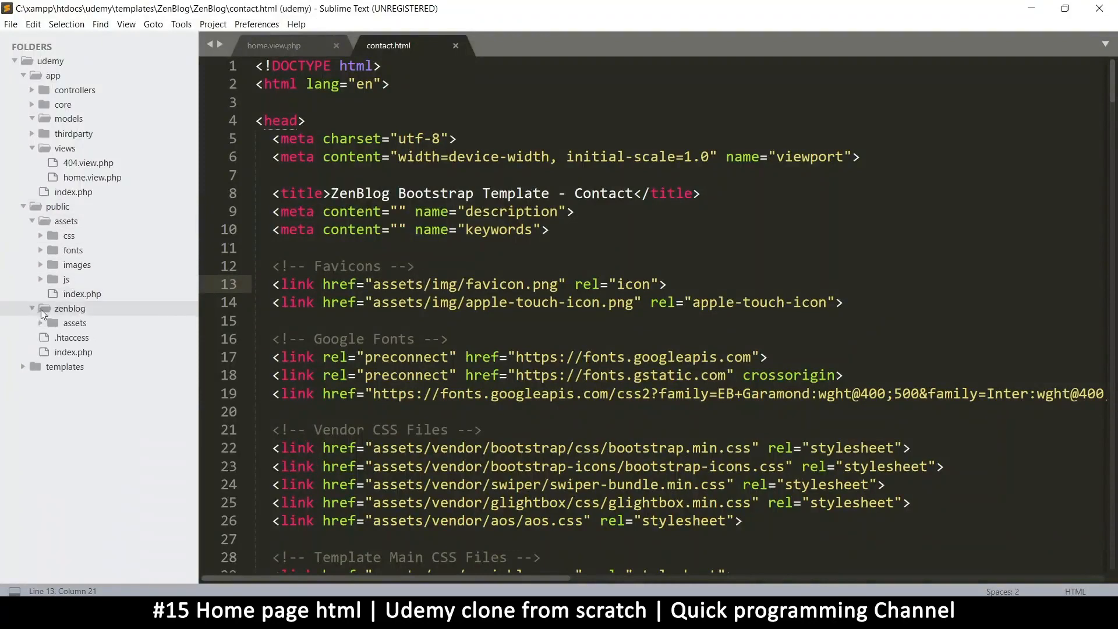
{"action": "left_click", "coordinate": [32, 308]}
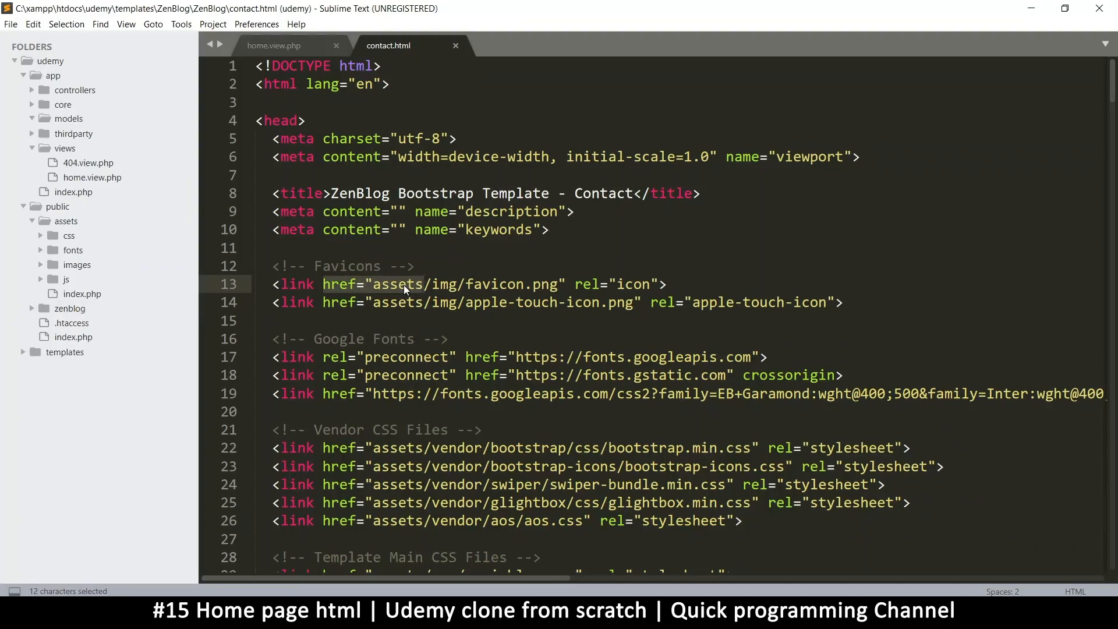
{"action": "scroll", "scroll_direction": "down", "scroll_amount": 3}
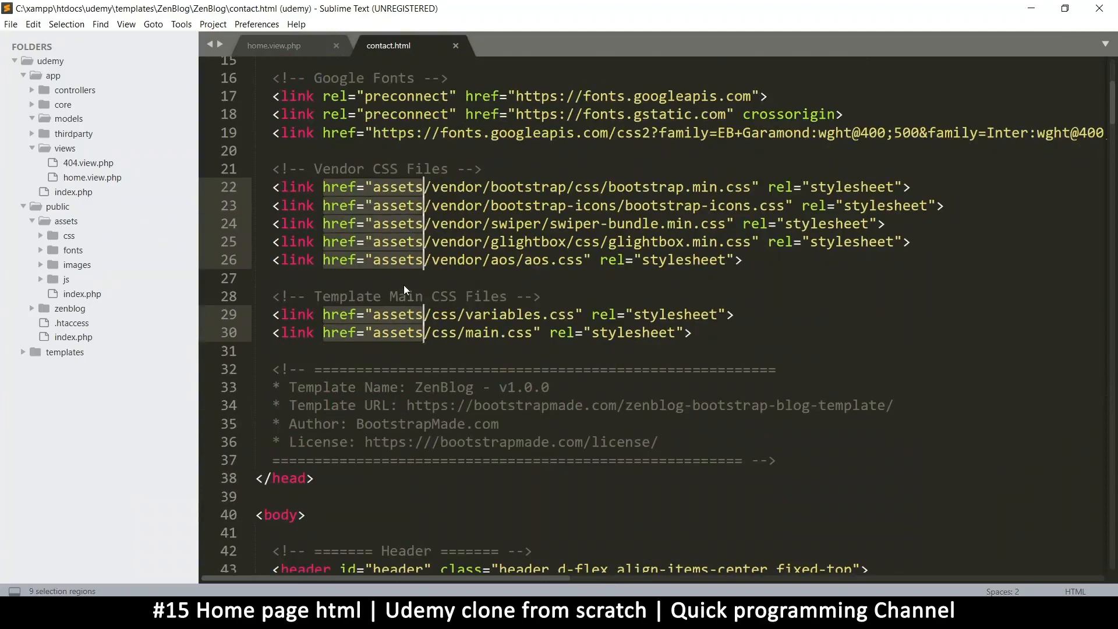
{"action": "scroll", "scroll_direction": "up", "scroll_amount": 3}
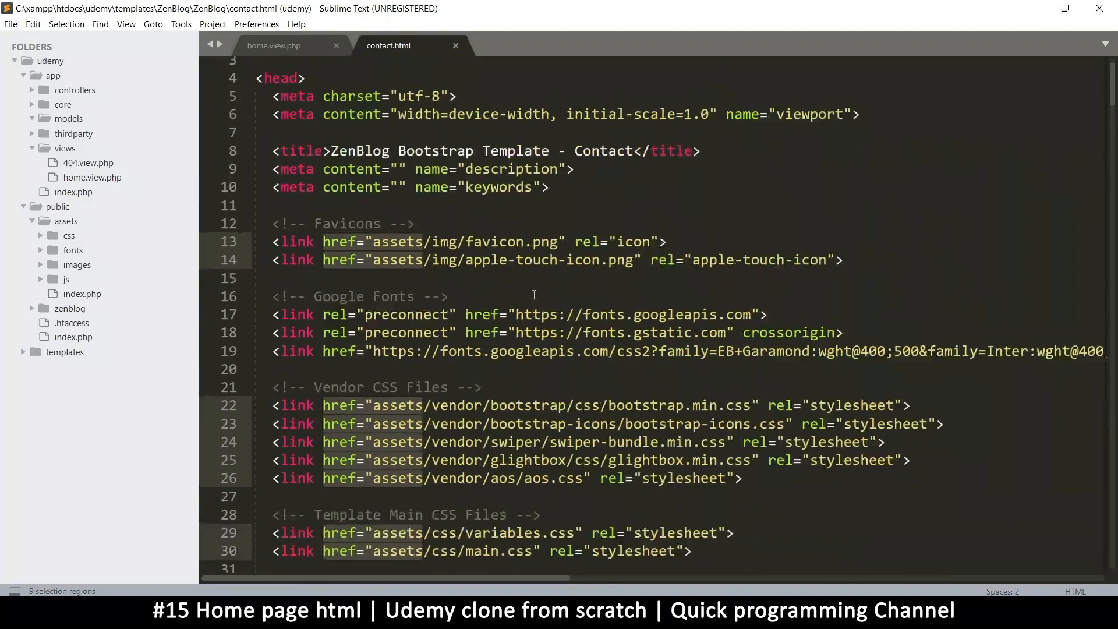
{"action": "scroll", "scroll_direction": "up", "scroll_amount": 3}
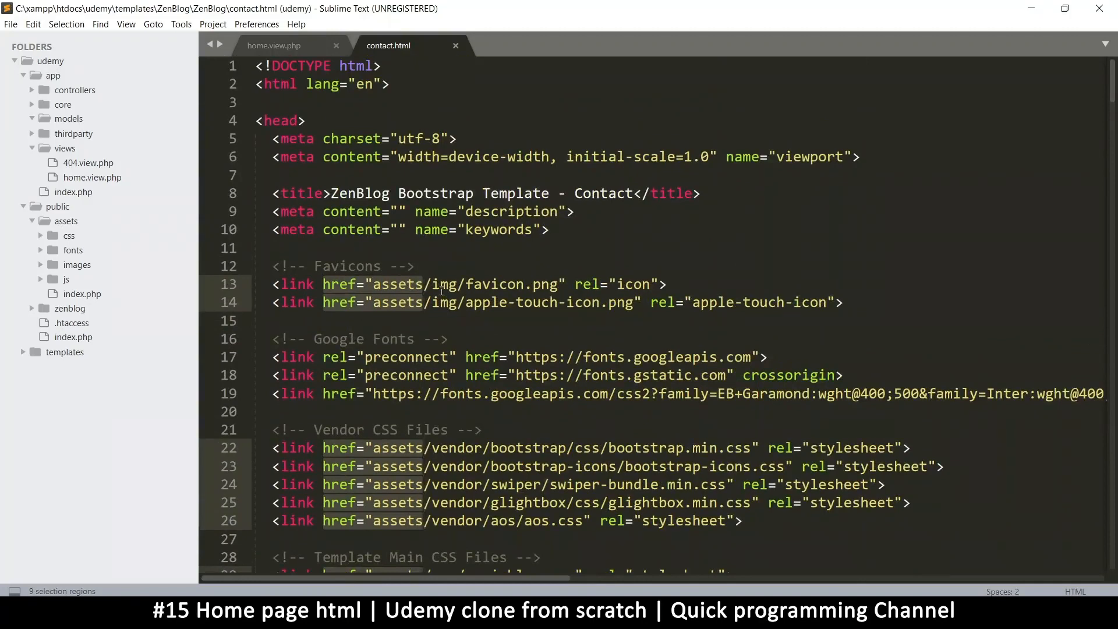
{"action": "scroll", "scroll_direction": "down", "scroll_amount": 3}
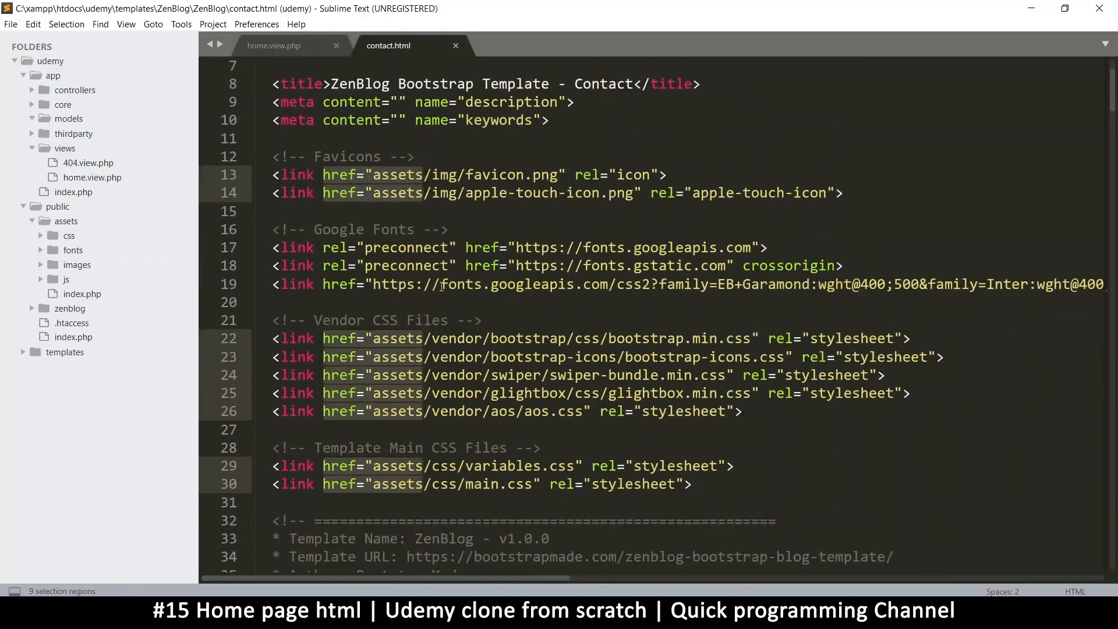
{"action": "scroll", "scroll_direction": "down", "scroll_amount": 3}
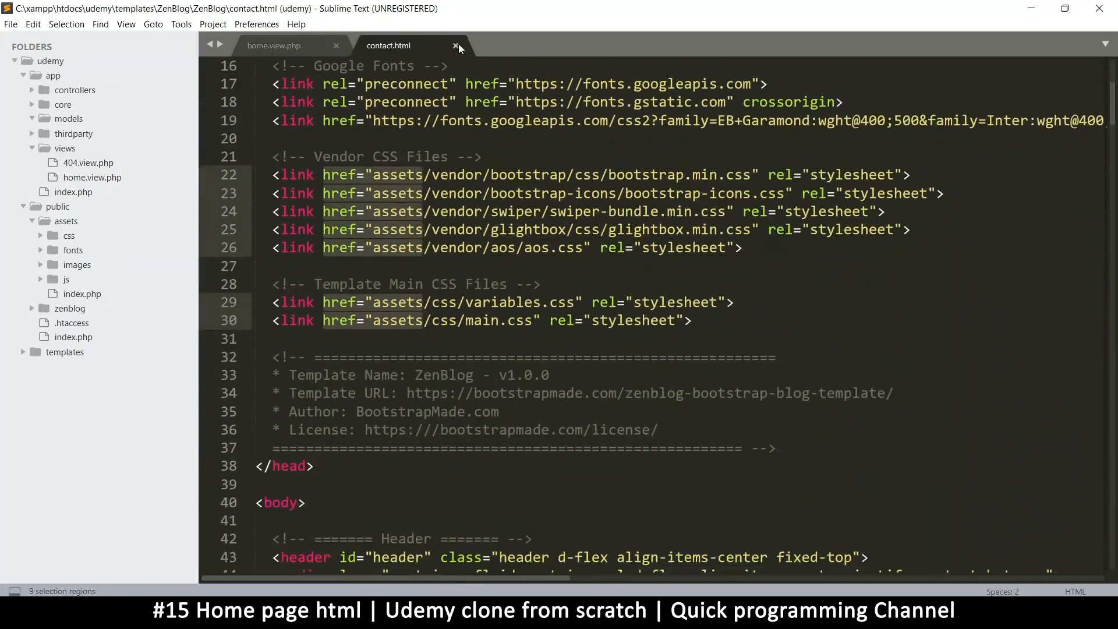
Close contact.html and multi-select the assets word across all asset paths in home.view.php
{"action": "left_click", "coordinate": [455, 45]}
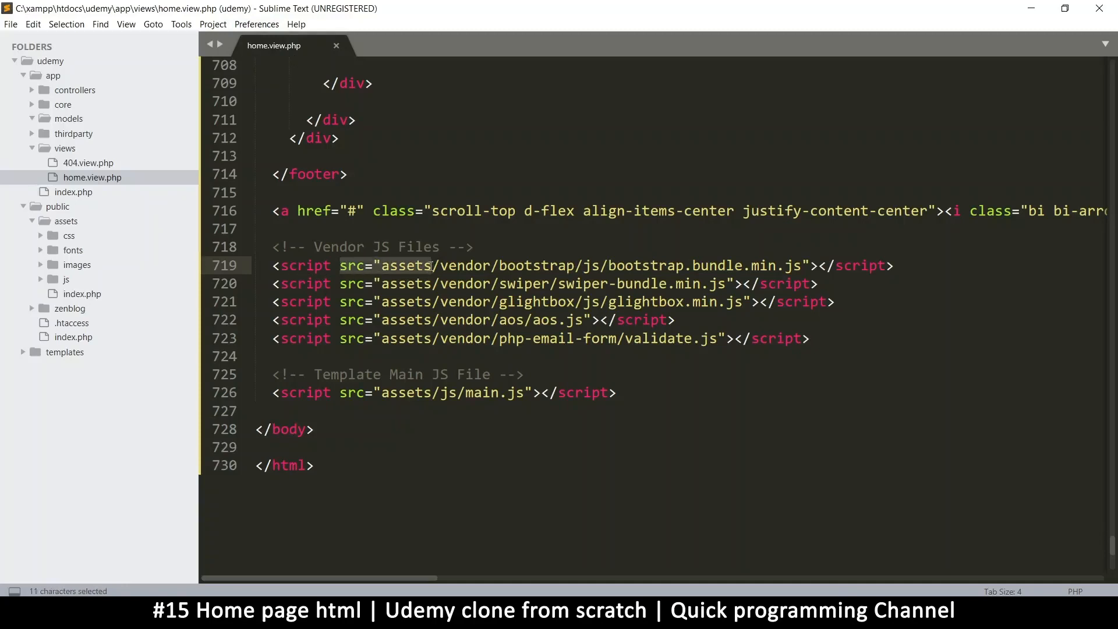
{"action": "left_click", "coordinate": [396, 266]}
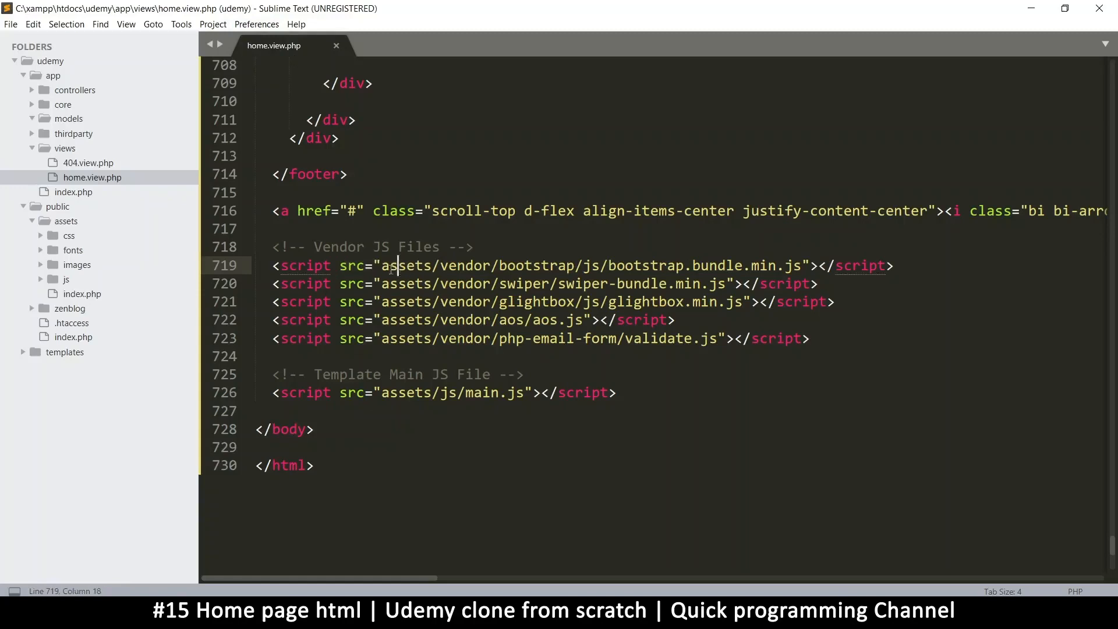
{"action": "double_click", "coordinate": [400, 266]}
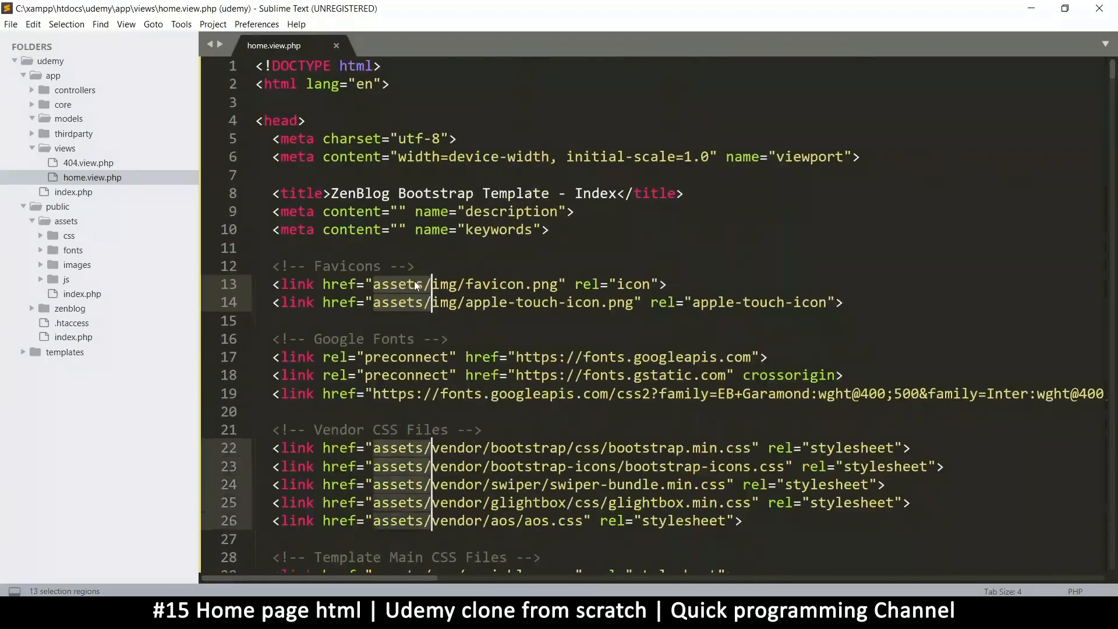
{"action": "scroll", "scroll_direction": "down", "scroll_amount": 3}
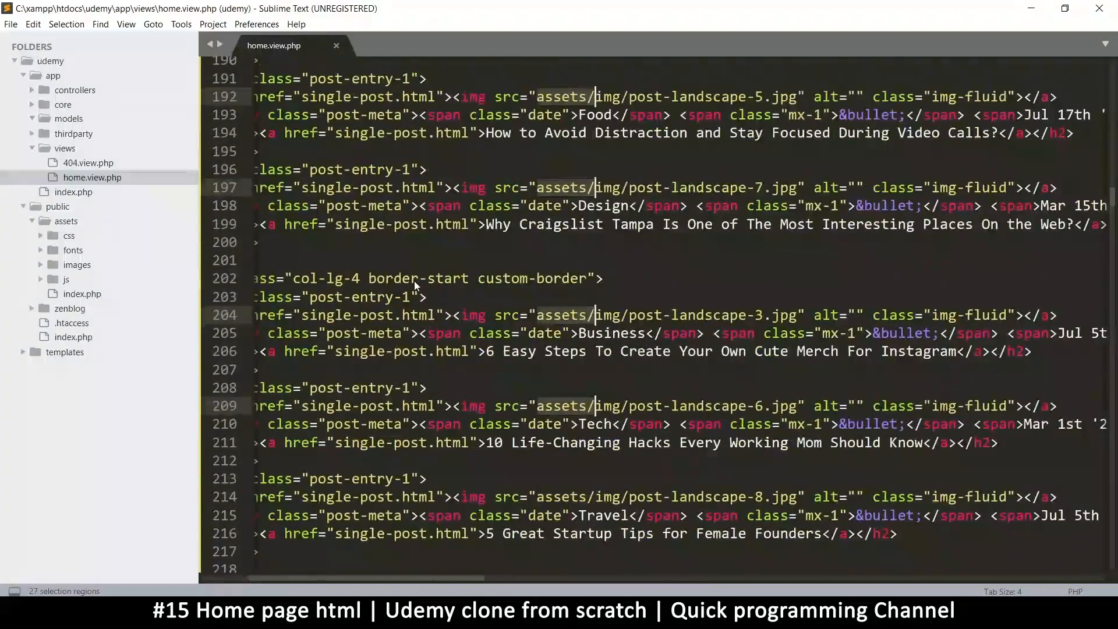
{"action": "scroll", "scroll_direction": "down", "scroll_amount": 3}
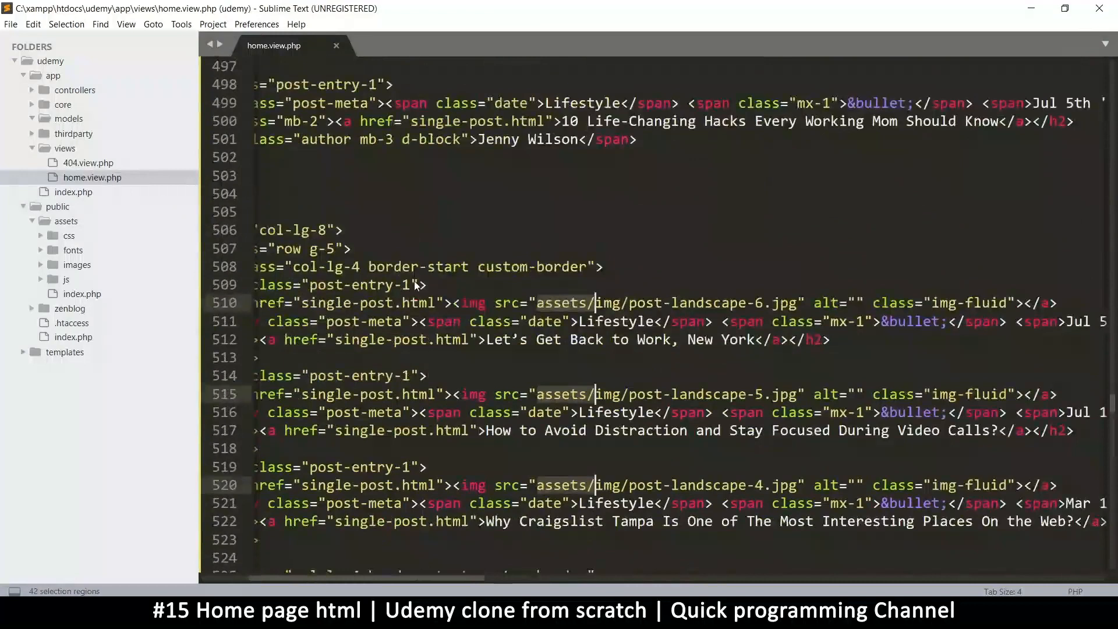
{"action": "scroll", "scroll_direction": "down", "scroll_amount": 3}
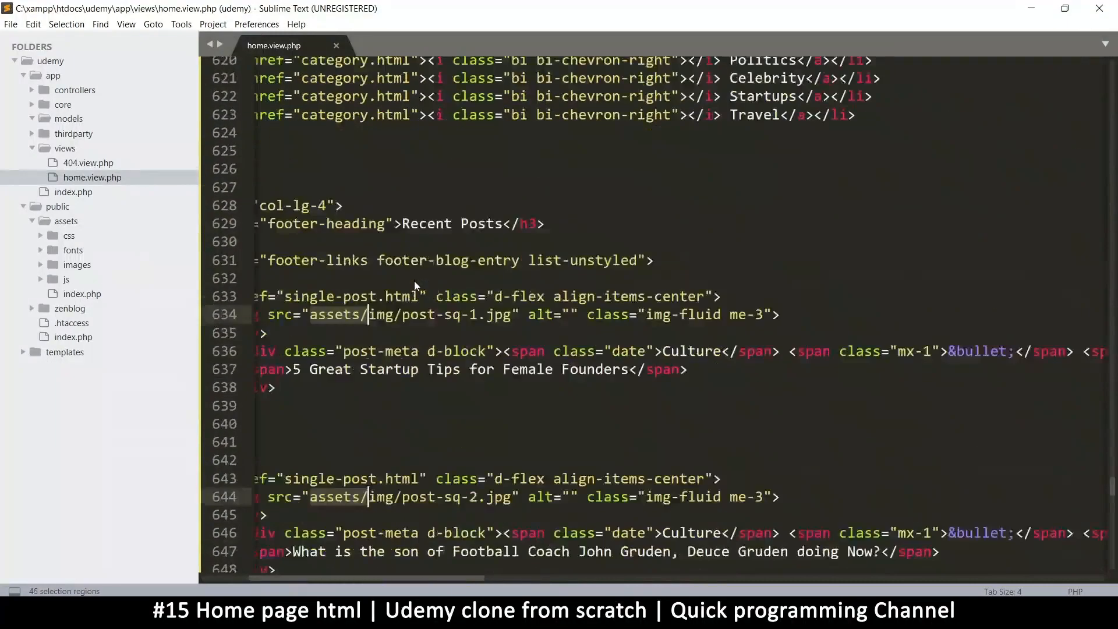
{"action": "scroll", "scroll_direction": "down", "scroll_amount": 3}
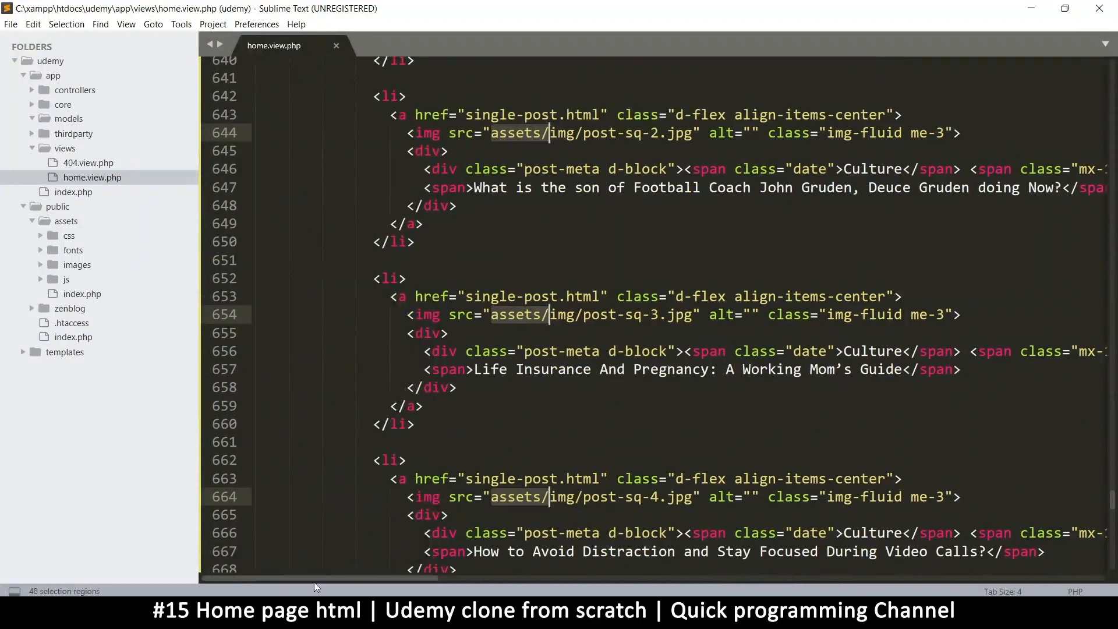
{"action": "mouse_move", "coordinate": [493, 493]}
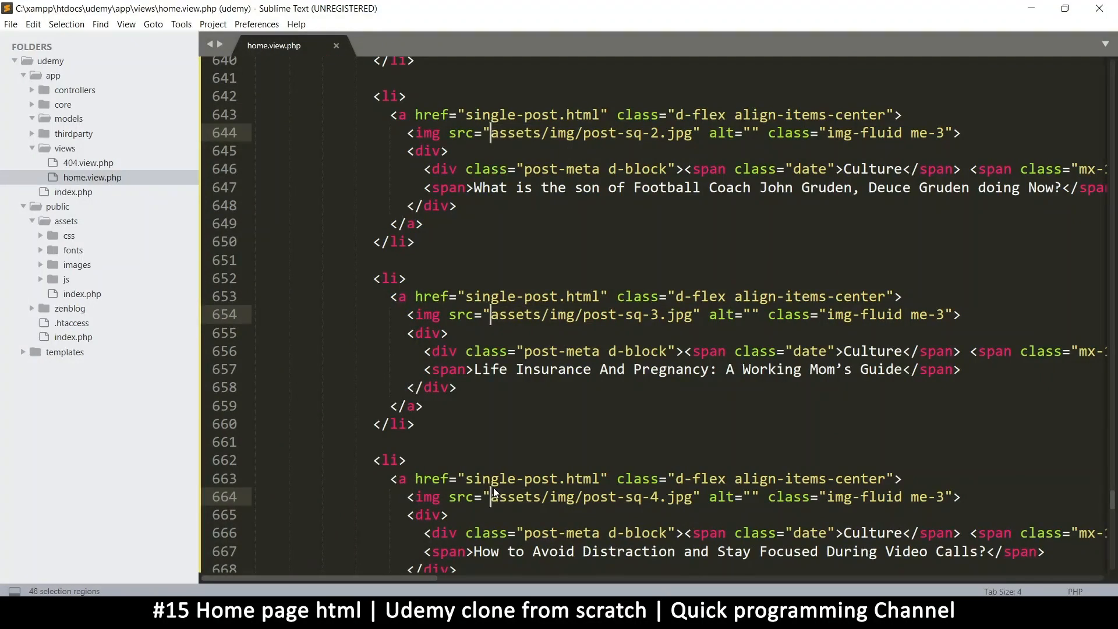
Prefix every assets path with zenblog/ and save home.view.php
{"action": "type", "text": "zenbl"}
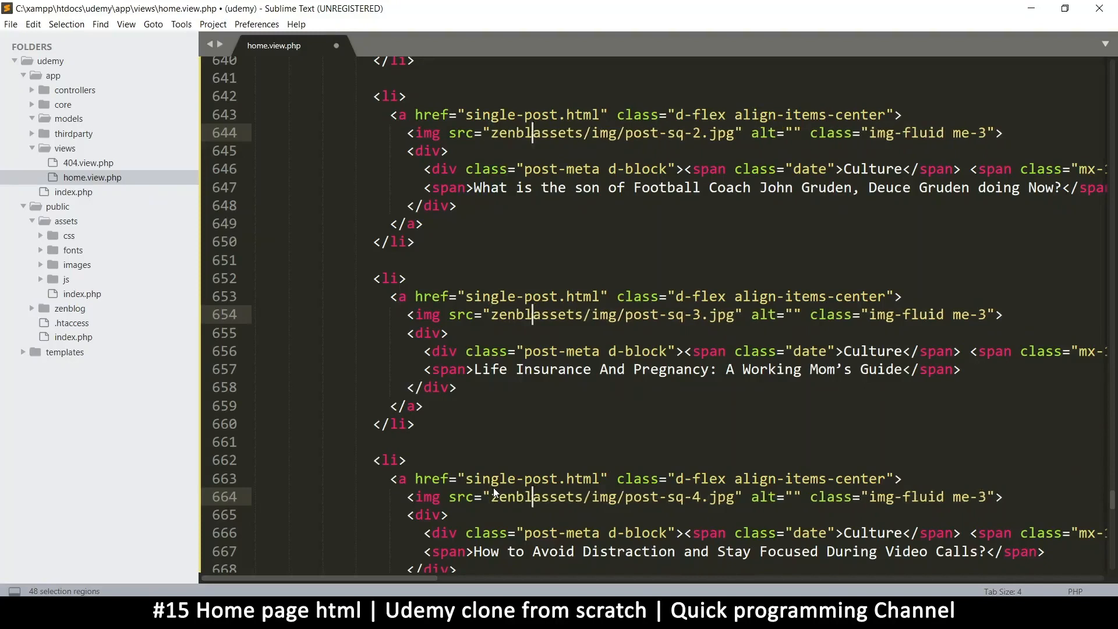
{"action": "type", "text": "og/"}
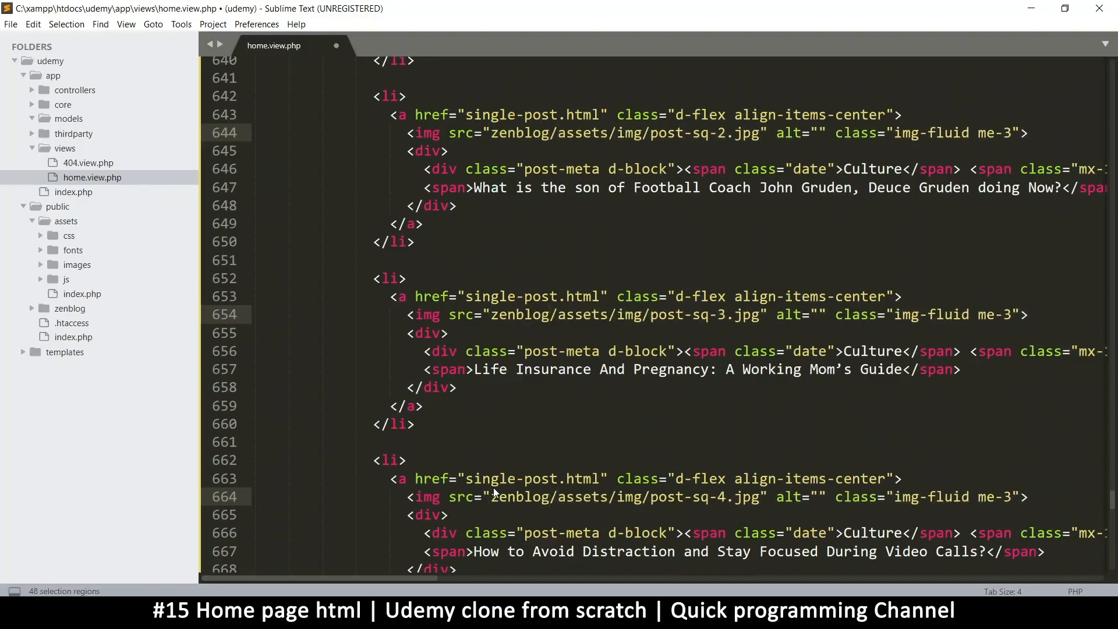
{"action": "key", "text": "ctrl+s"}
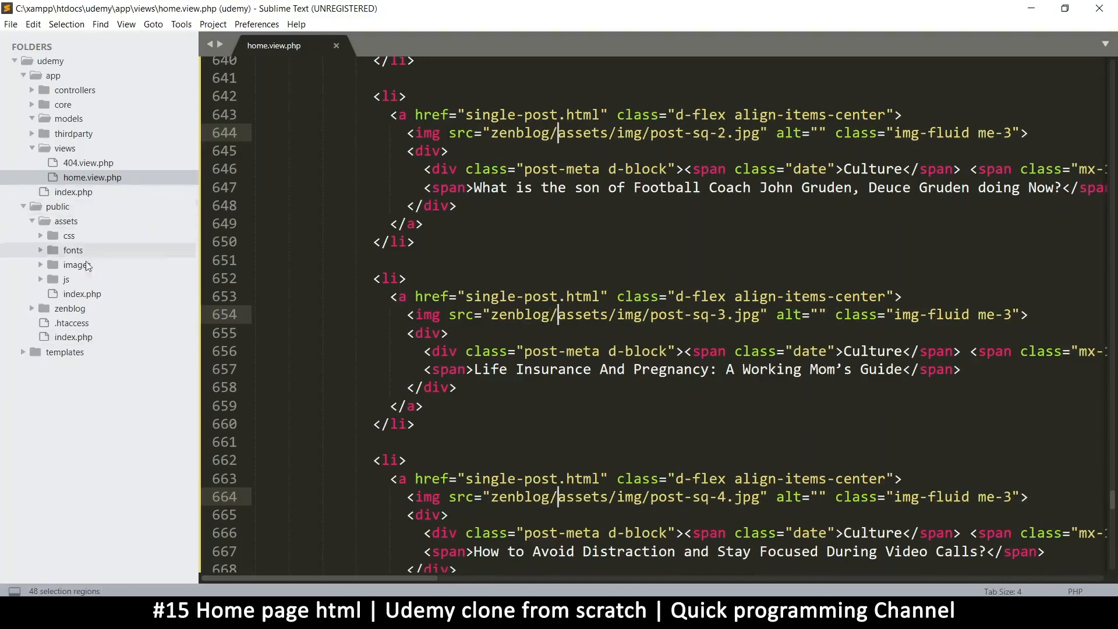
{"action": "mouse_move", "coordinate": [558, 566]}
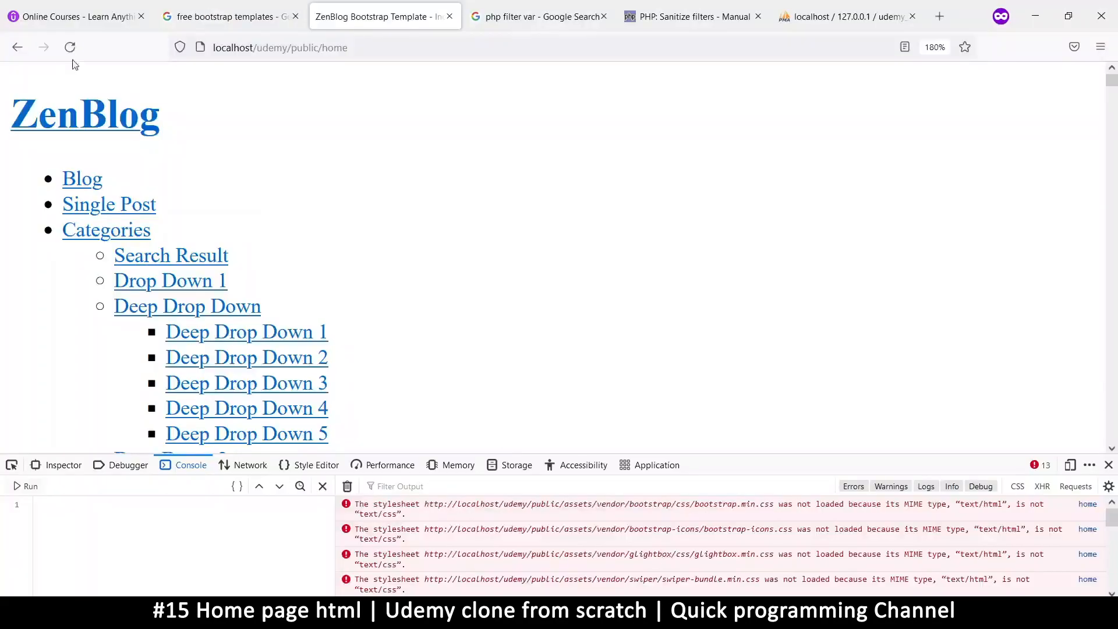
Reload the home page at 100% zoom and scroll through its now fully styled content
{"action": "left_click", "coordinate": [70, 47]}
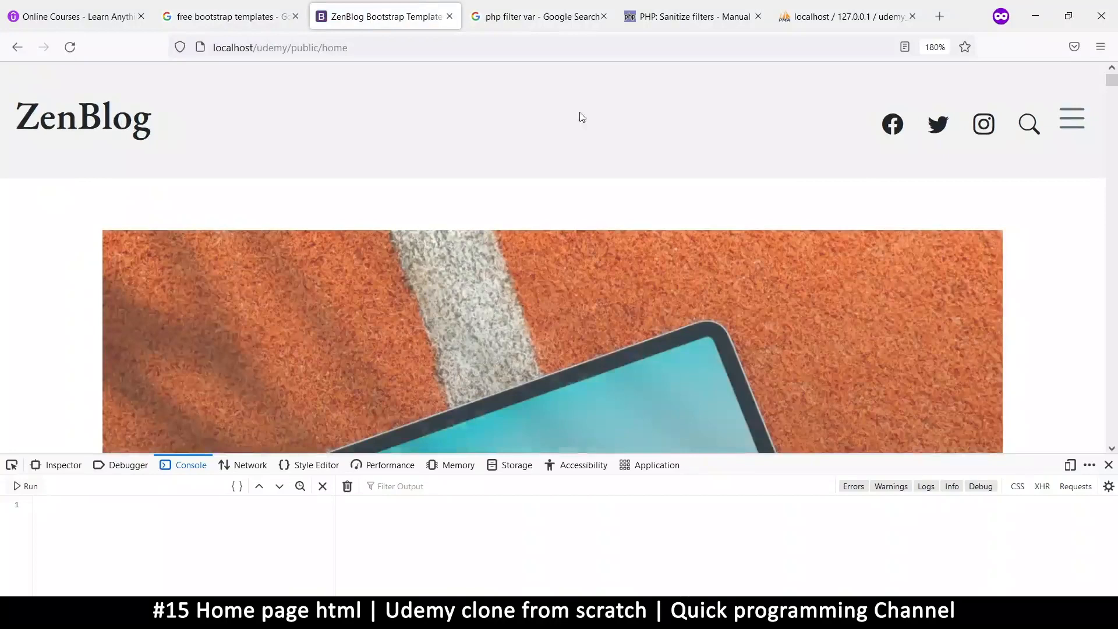
{"action": "left_click", "coordinate": [934, 47]}
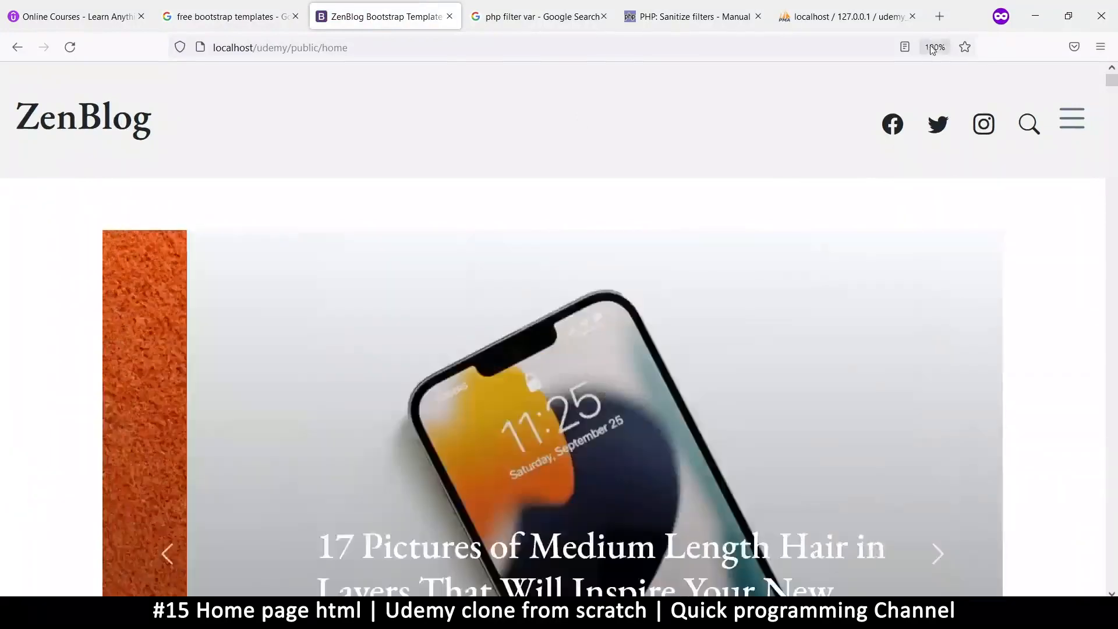
{"action": "scroll", "scroll_direction": "down", "scroll_amount": 3}
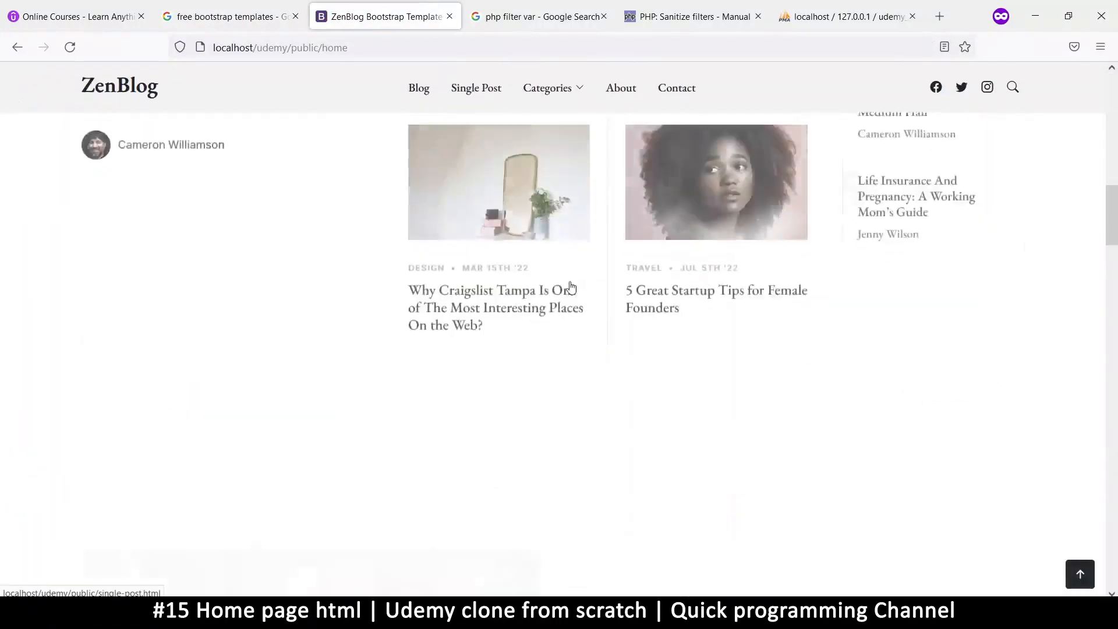
{"action": "scroll", "scroll_direction": "down", "scroll_amount": 3}
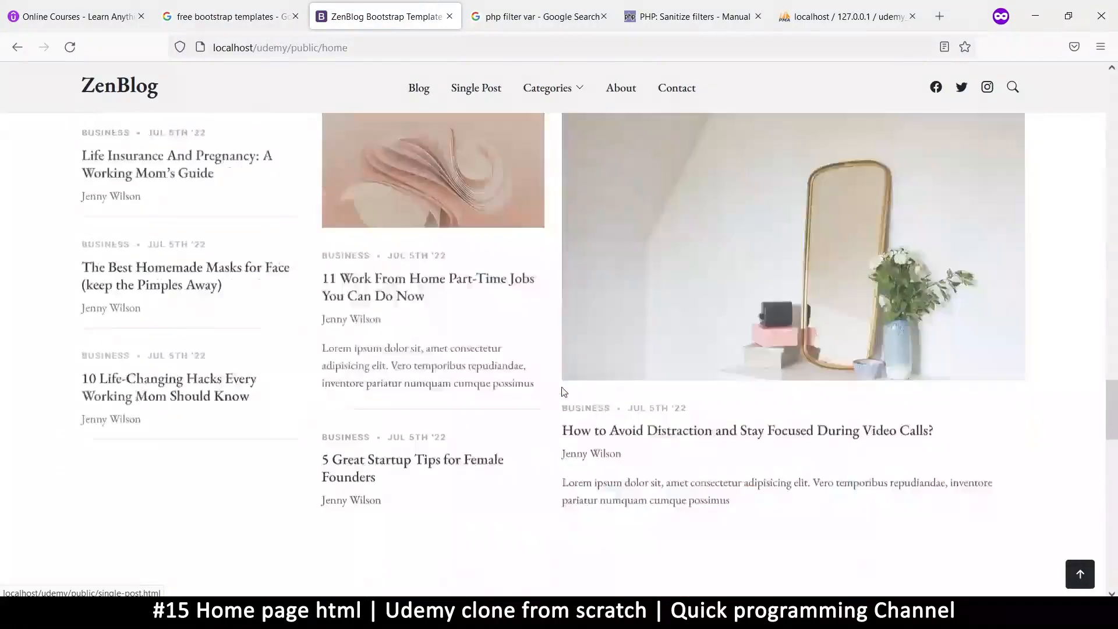
{"action": "scroll", "scroll_direction": "down", "scroll_amount": 3}
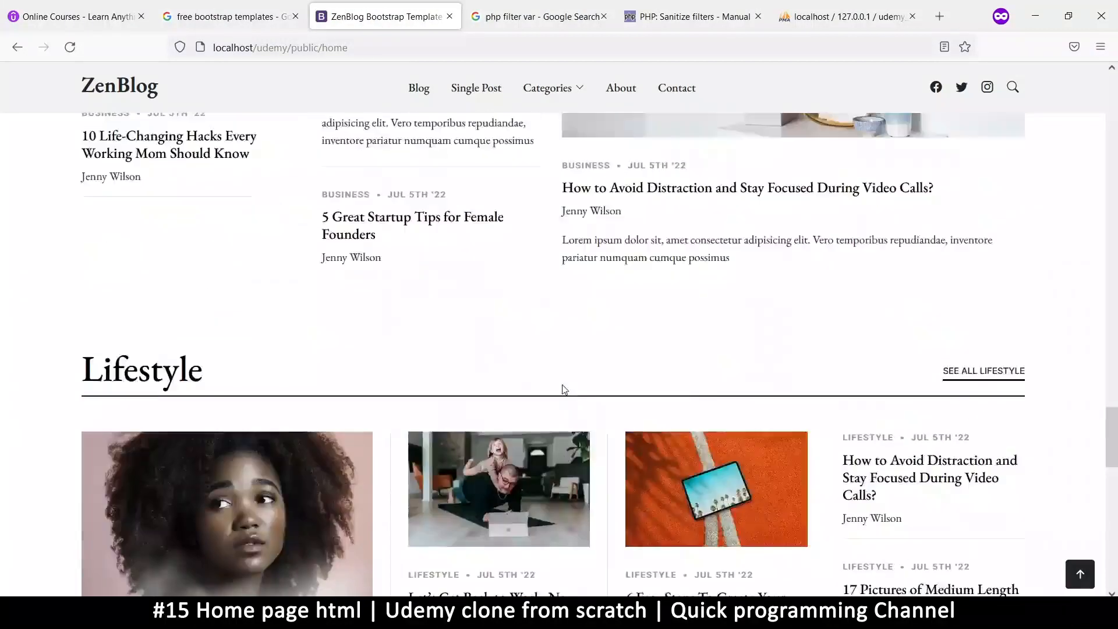
{"action": "scroll", "scroll_direction": "up", "scroll_amount": 3}
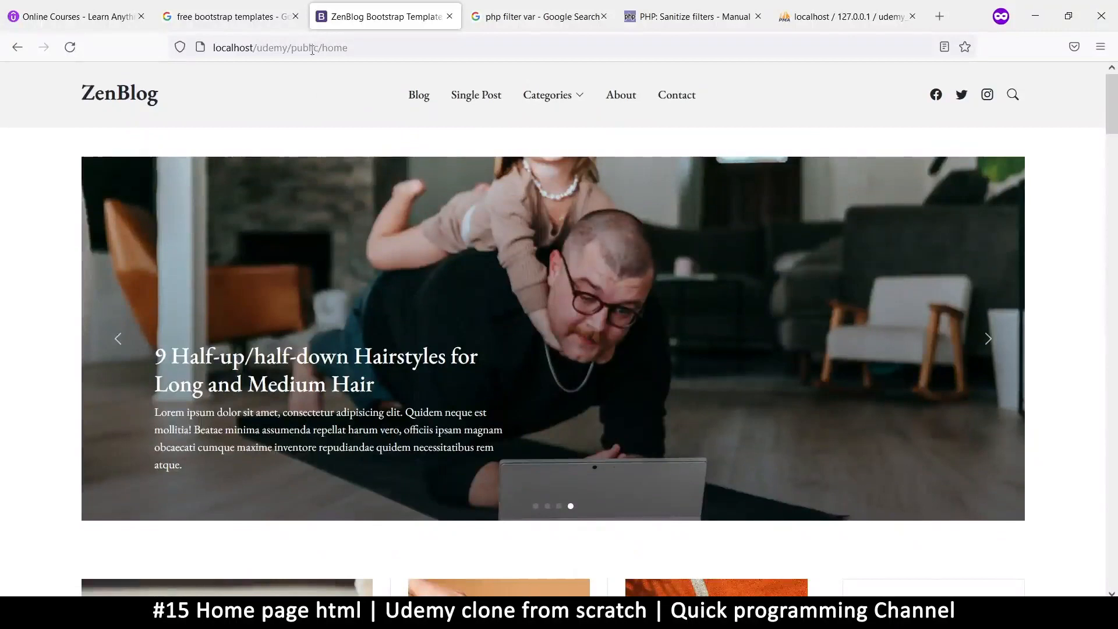
{"action": "scroll", "scroll_direction": "down", "scroll_amount": 3}
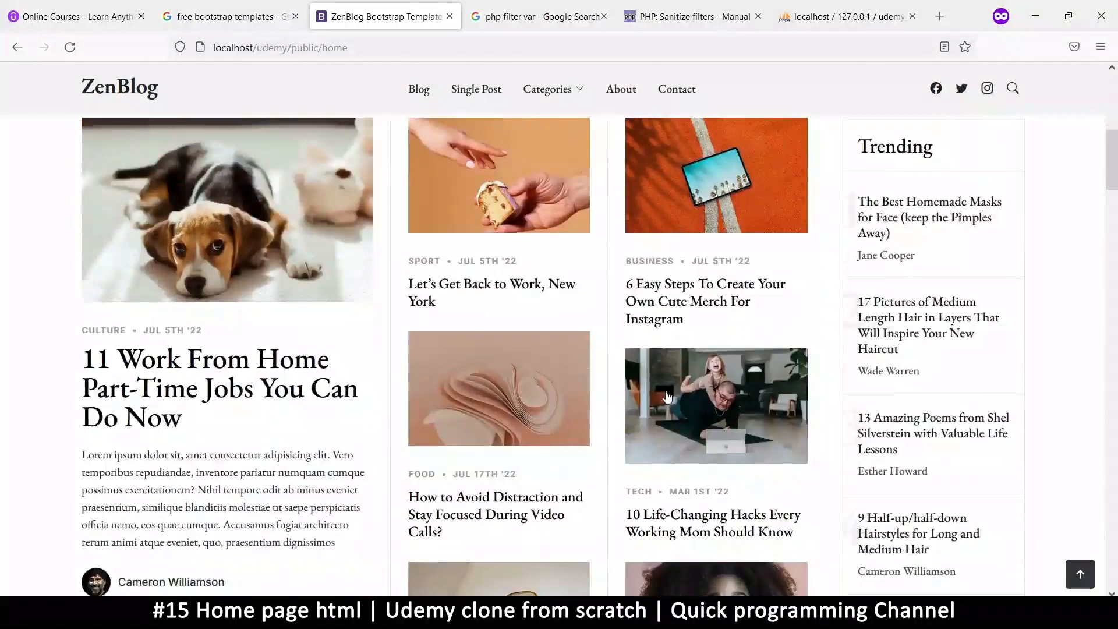
{"action": "left_click", "coordinate": [548, 90]}
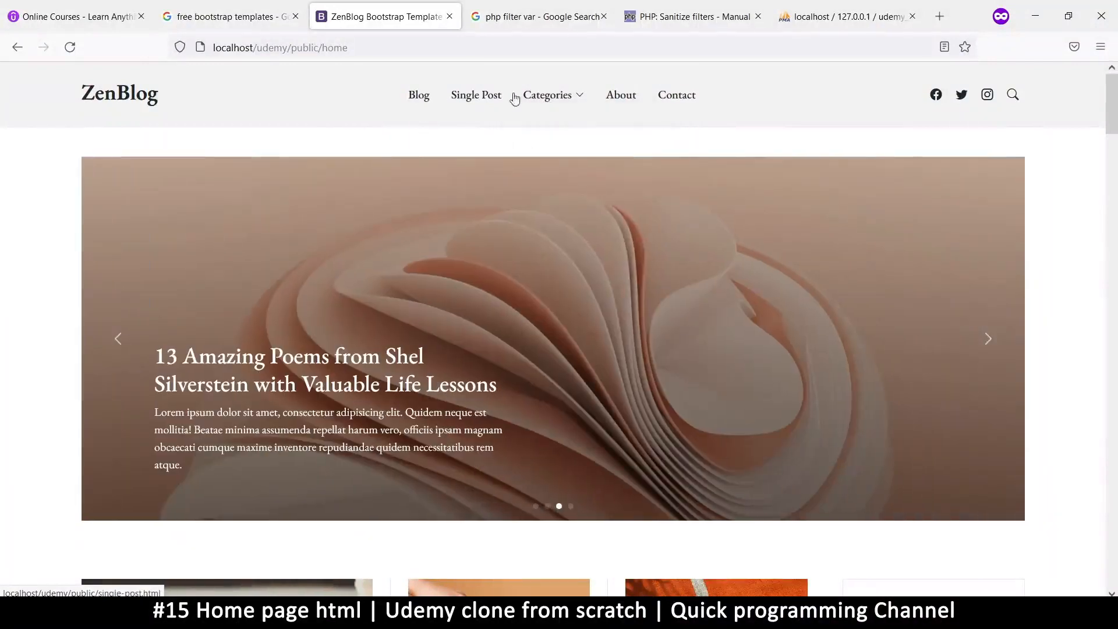
{"action": "mouse_move", "coordinate": [461, 99]}
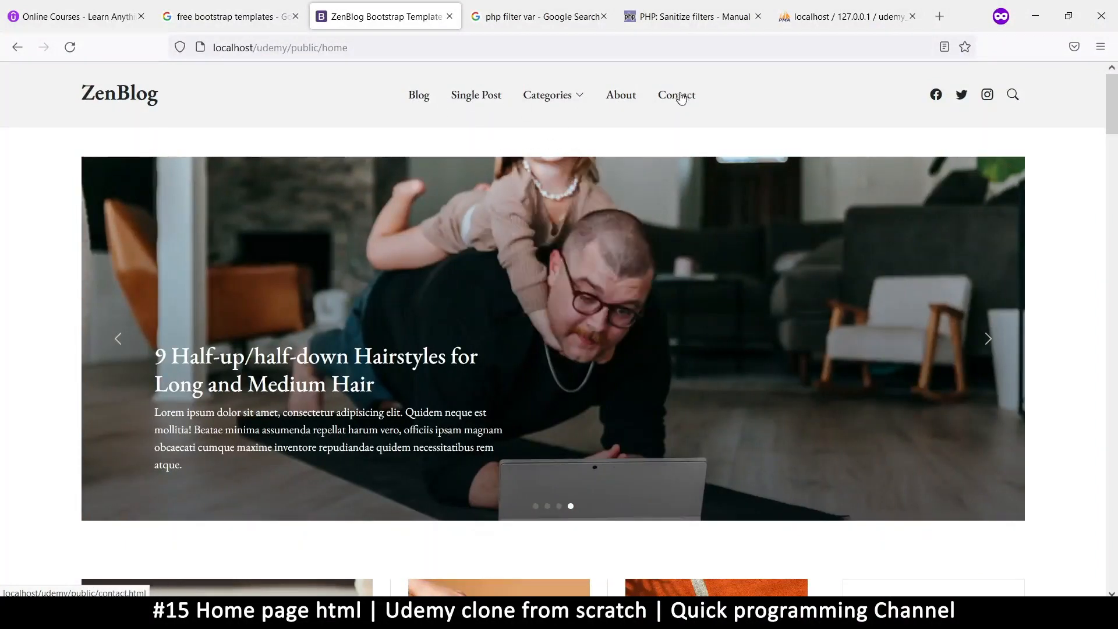
Follow the navbar Contact link, which lands on a fatal error page
{"action": "left_click", "coordinate": [675, 94]}
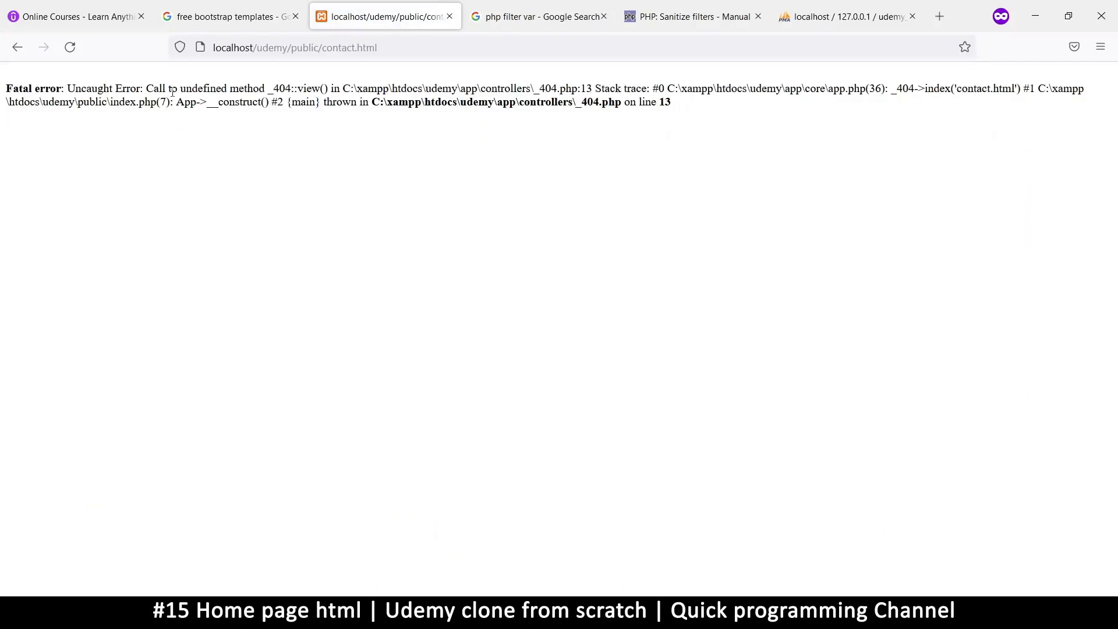
Select part of the fatal undefined-view-method error message to inspect it
{"action": "double_click", "coordinate": [312, 89]}
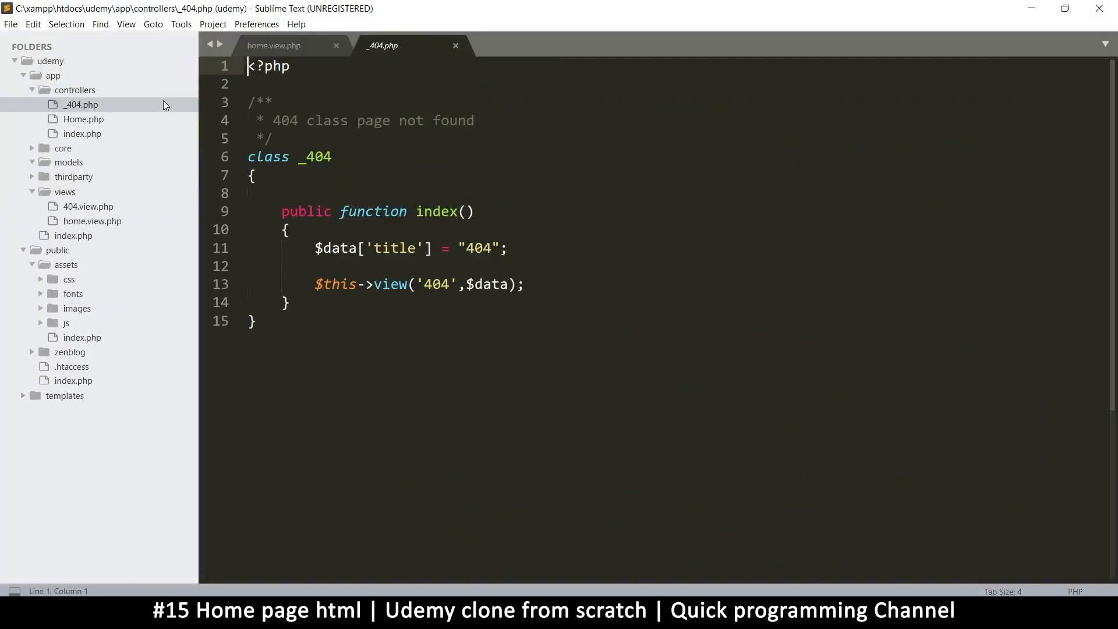
Copy 'extends Controller' from Home.php and add it after 'class _404' in _404.php
{"action": "left_click", "coordinate": [84, 119]}
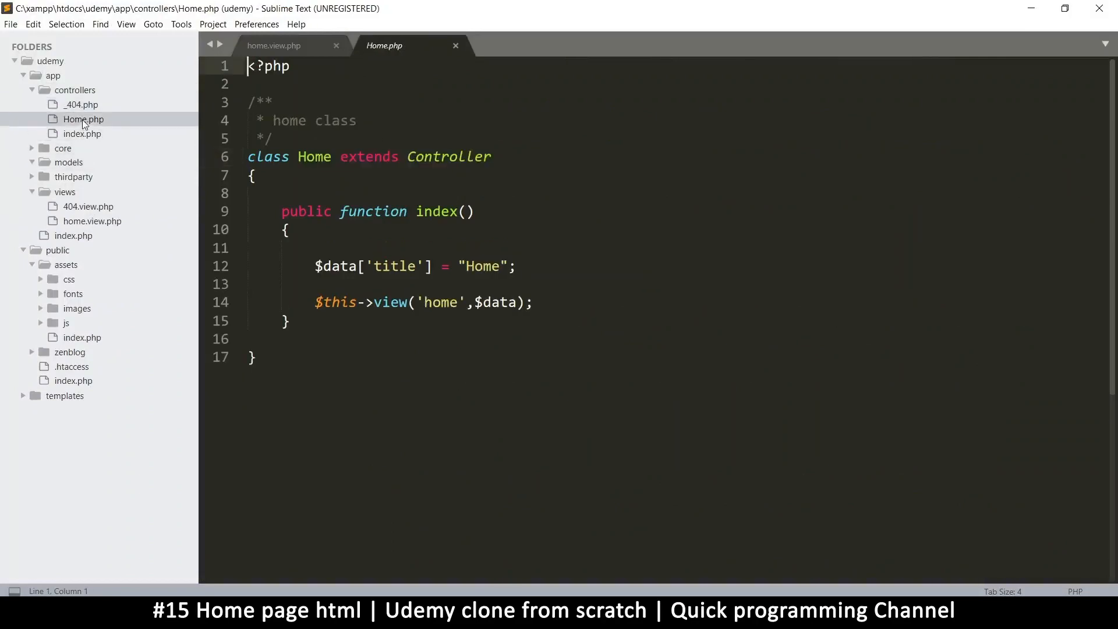
{"action": "left_click_drag", "start_coordinate": [341, 157], "coordinate": [490, 156]}
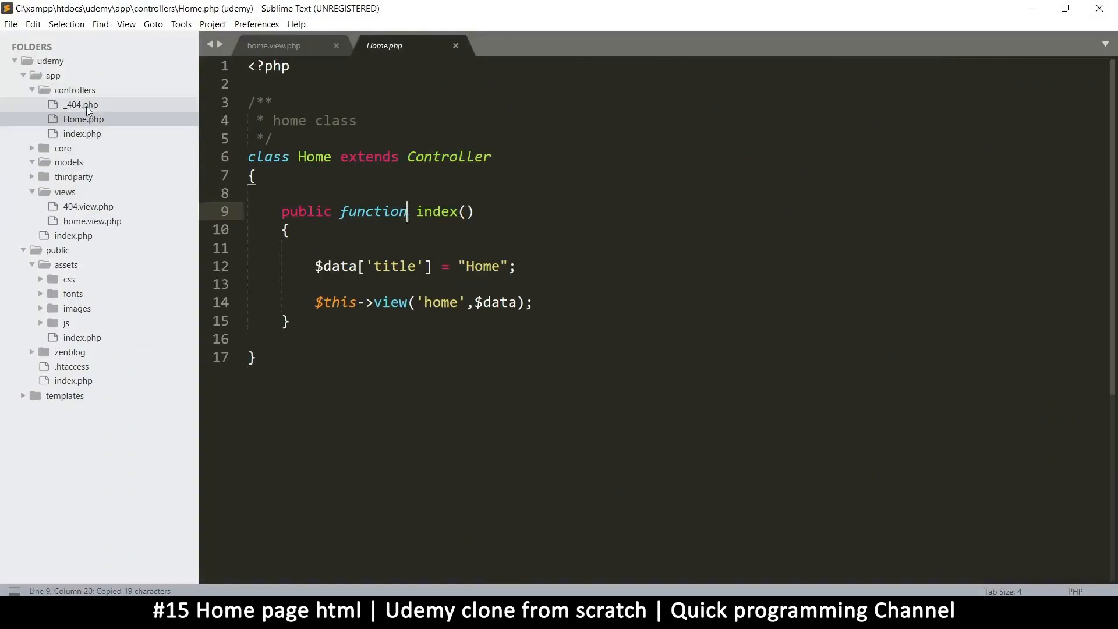
{"action": "left_click", "coordinate": [80, 105]}
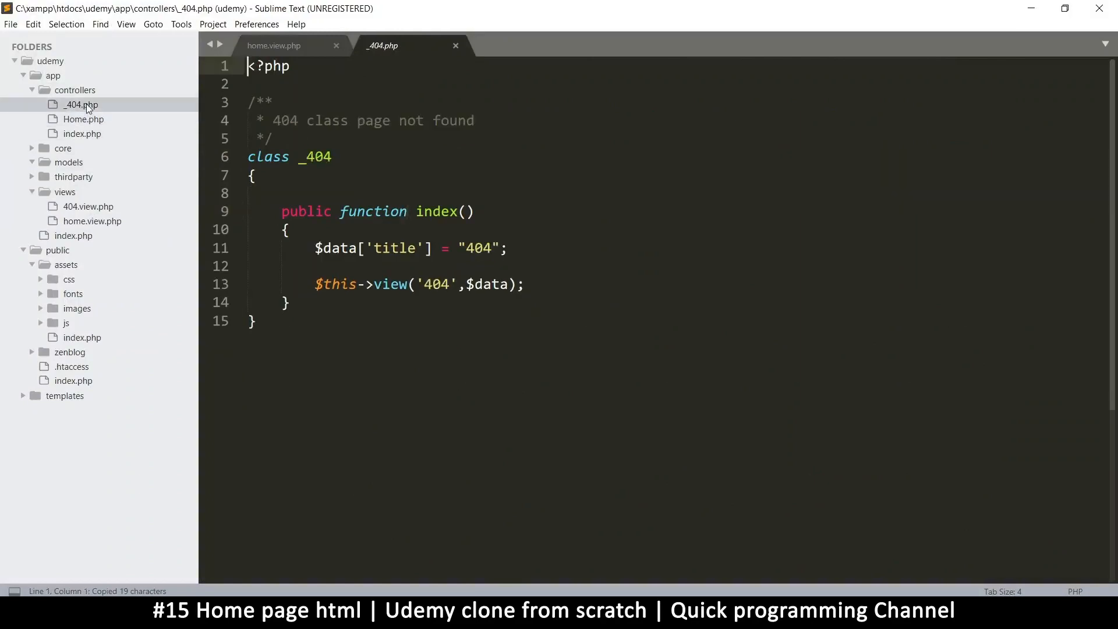
{"action": "left_click", "coordinate": [342, 156]}
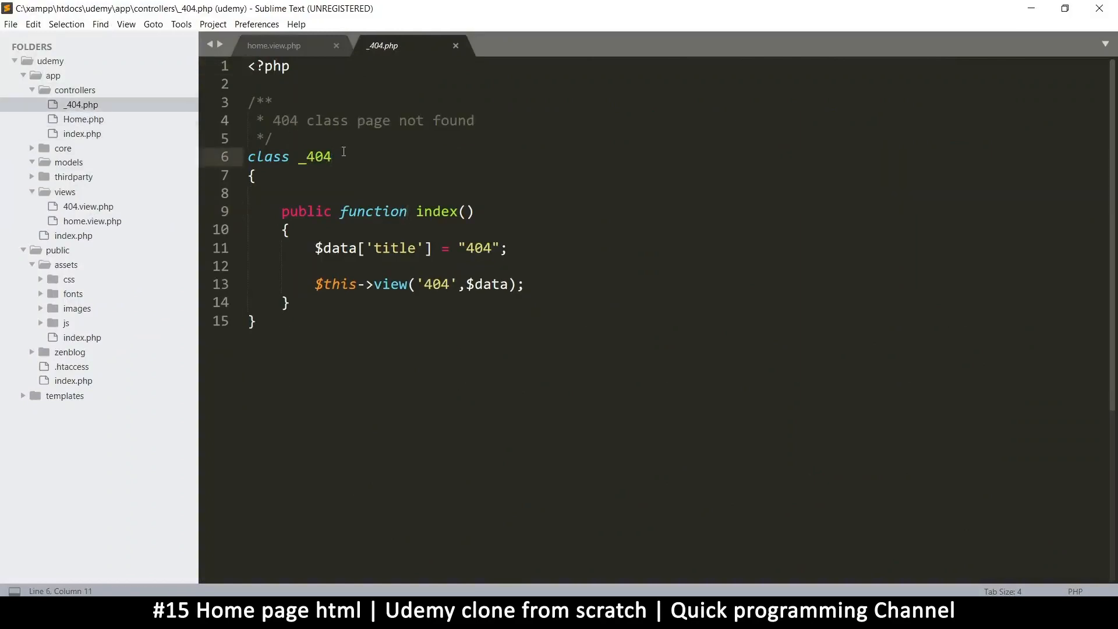
{"action": "type", "text": "extends Controller"}
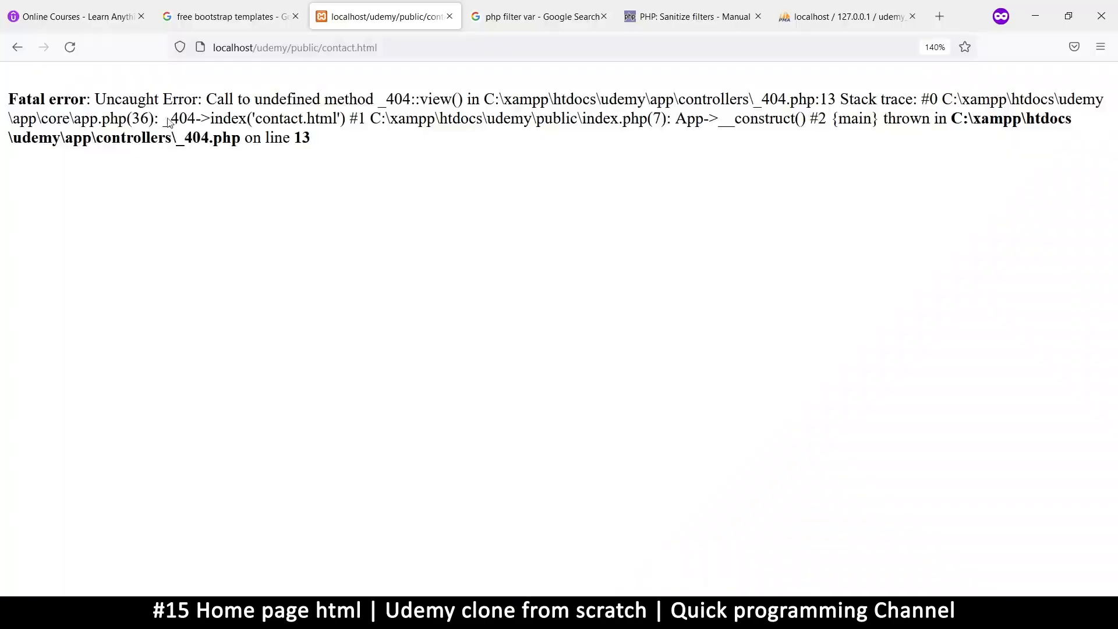
Reload localhost/udemy/public/contact.html so it shows Page not found
{"action": "left_click", "coordinate": [69, 47]}
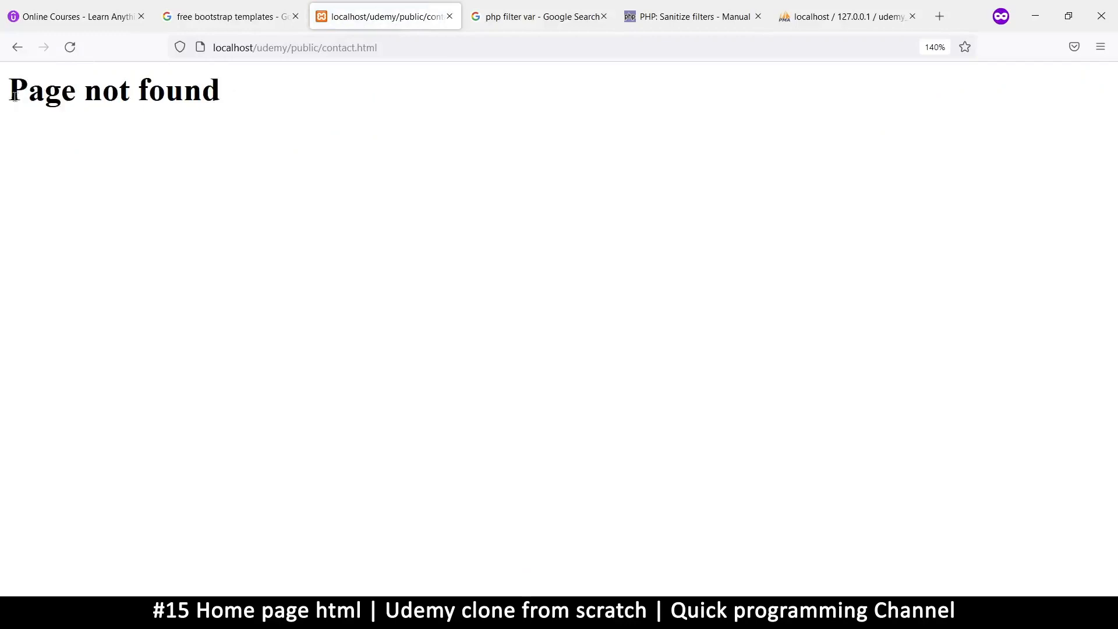
{"action": "mouse_move", "coordinate": [216, 148]}
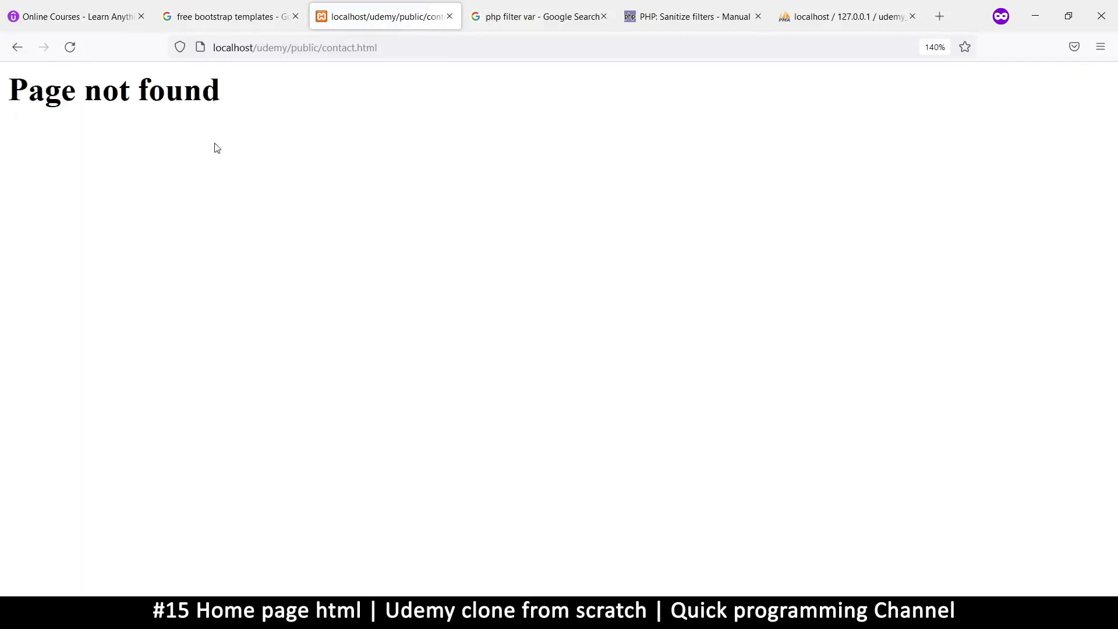
{"action": "mouse_move", "coordinate": [592, 614]}
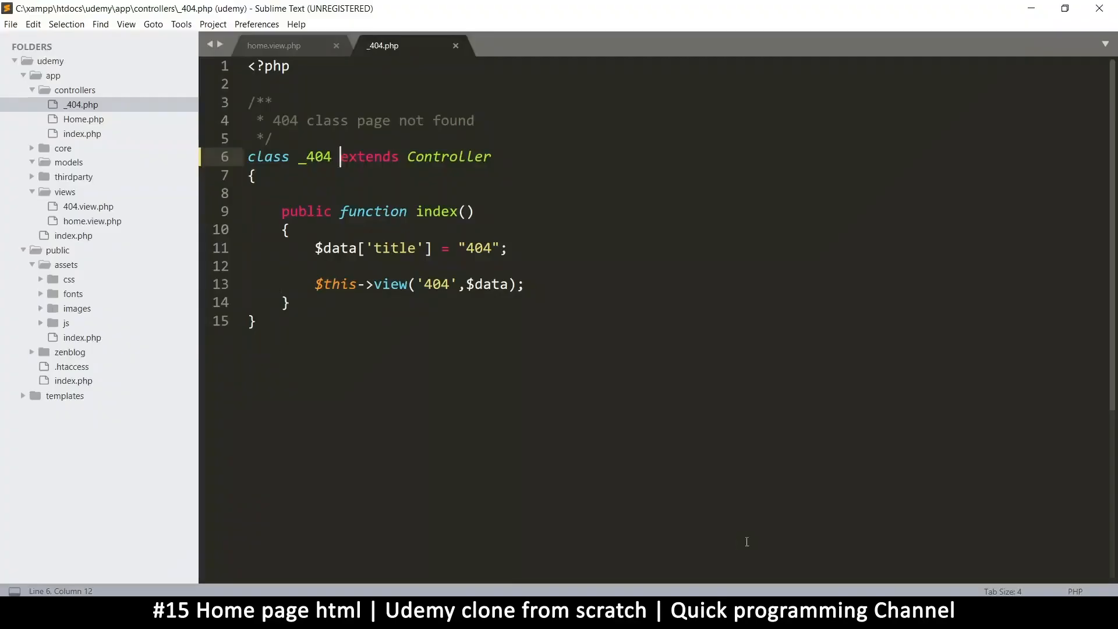
{"action": "mouse_move", "coordinate": [71, 367]}
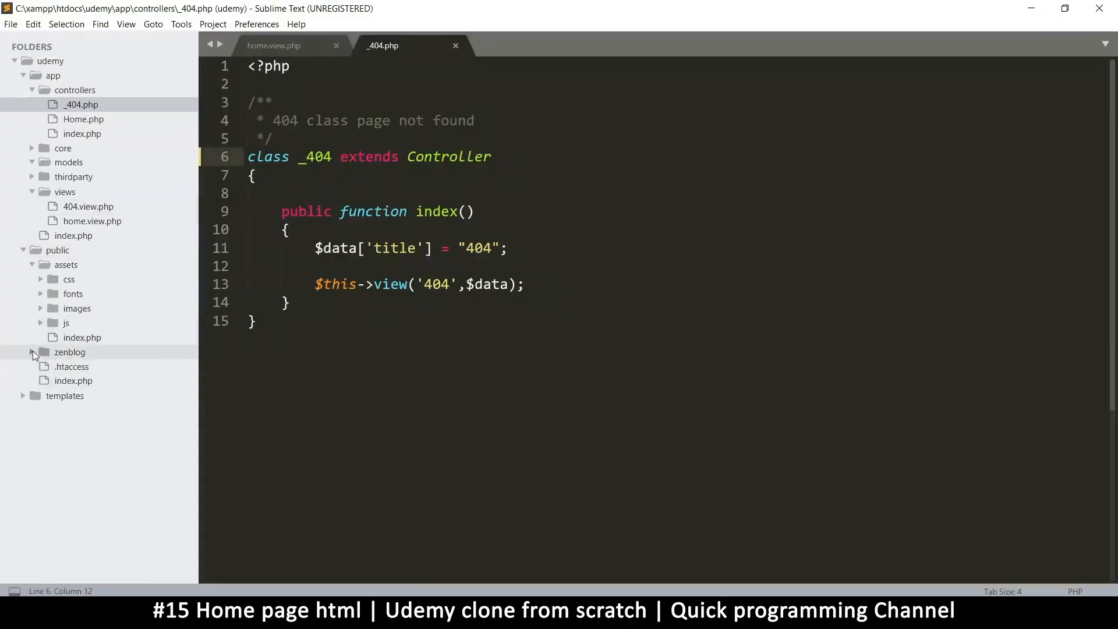
{"action": "left_click", "coordinate": [23, 396]}
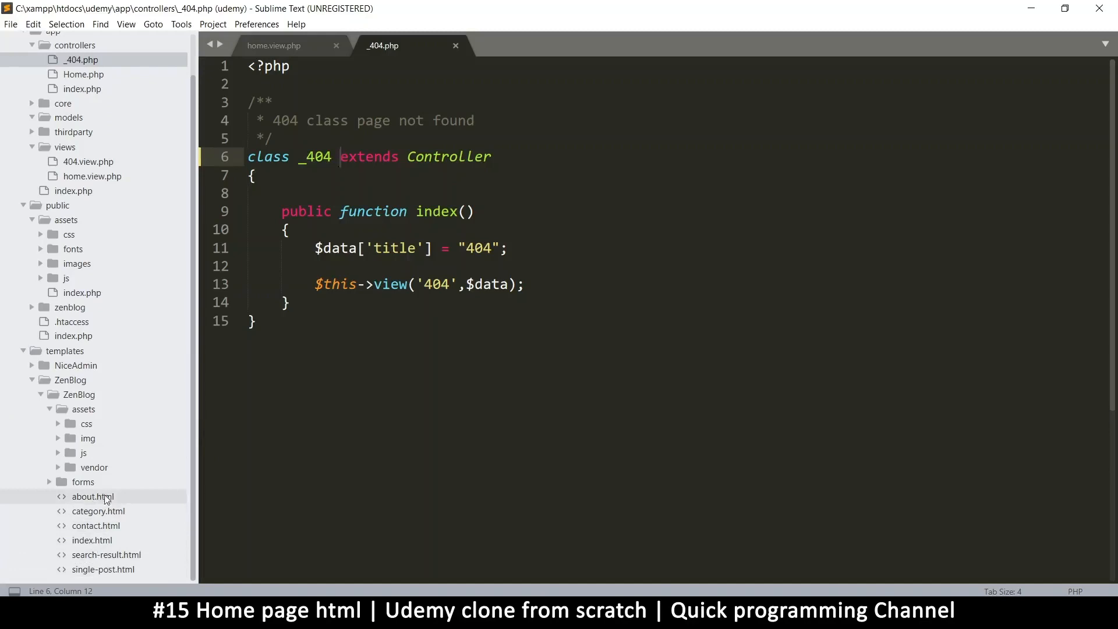
{"action": "mouse_move", "coordinate": [103, 570]}
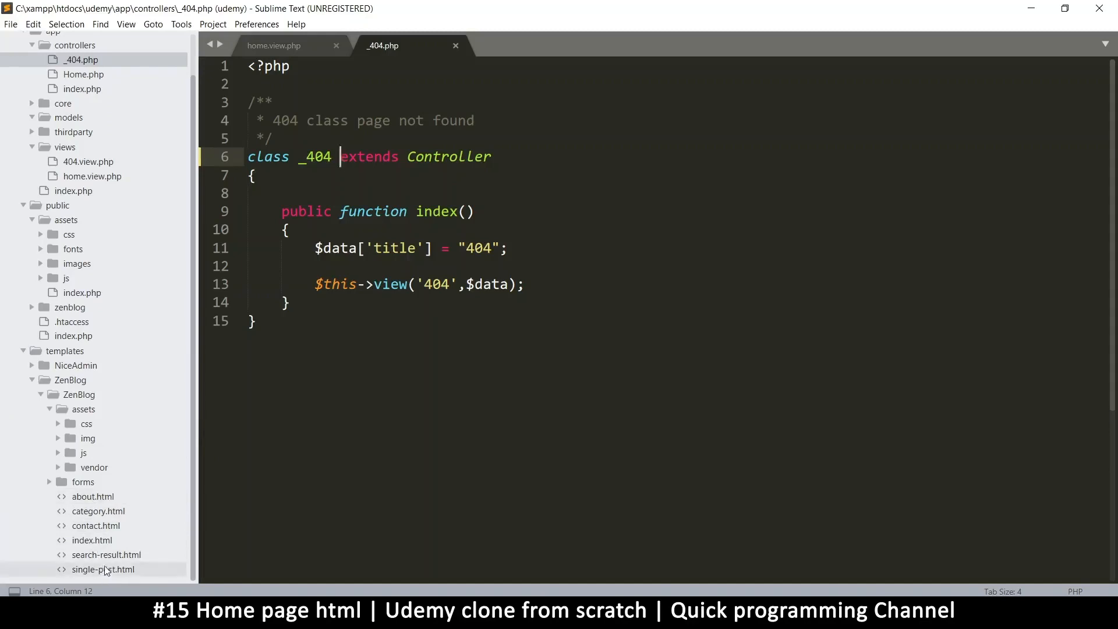
{"action": "scroll", "scroll_direction": "up", "scroll_amount": 3}
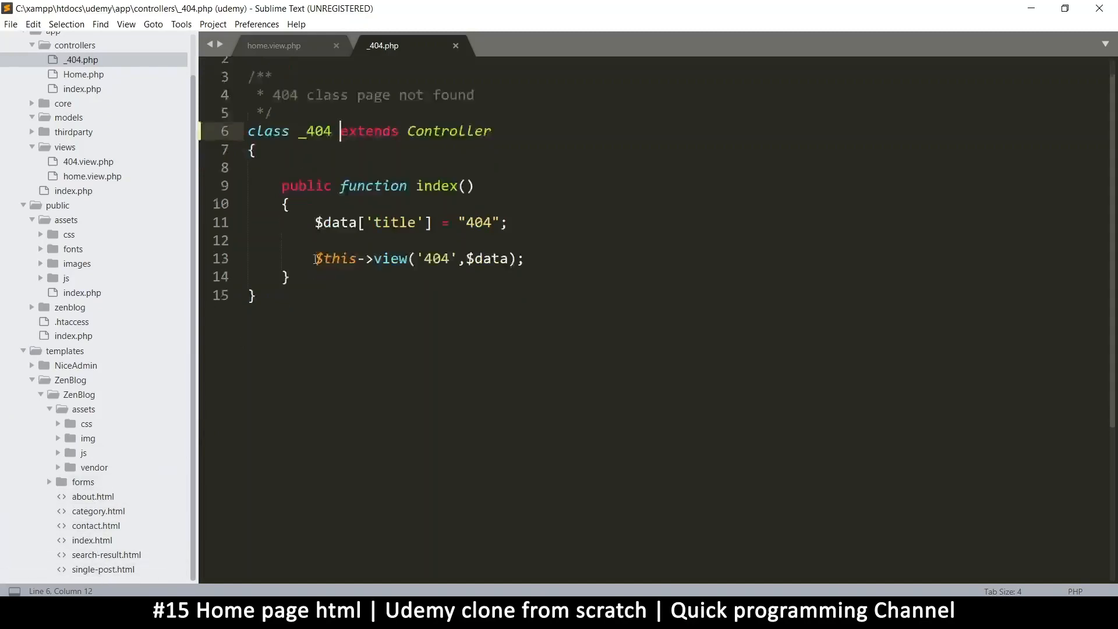
{"action": "scroll", "scroll_direction": "down", "scroll_amount": 3}
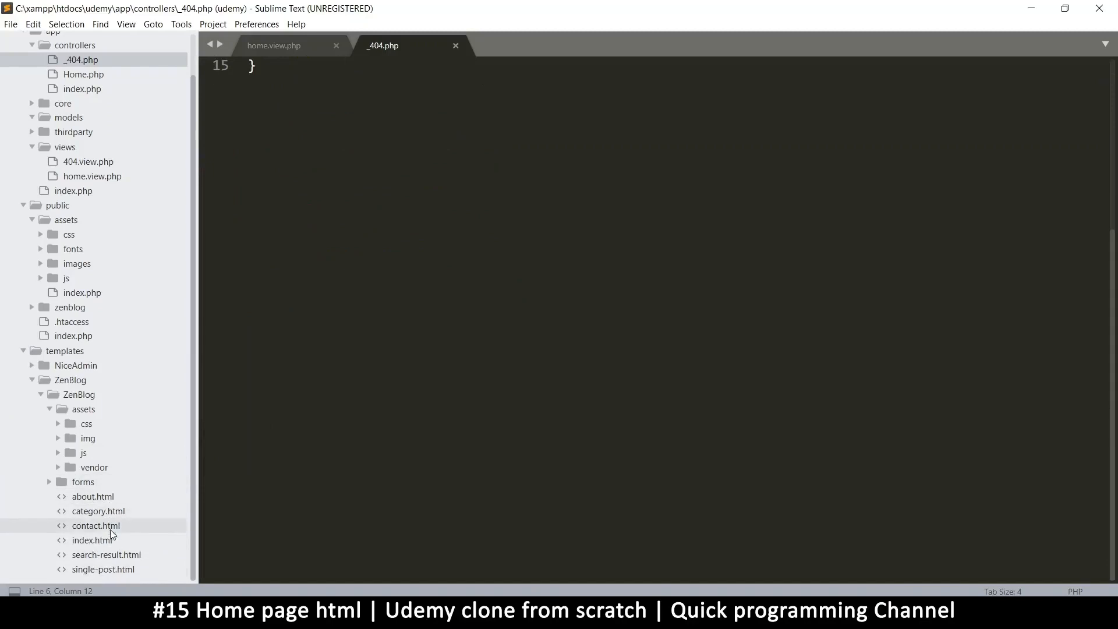
{"action": "mouse_move", "coordinate": [82, 485]}
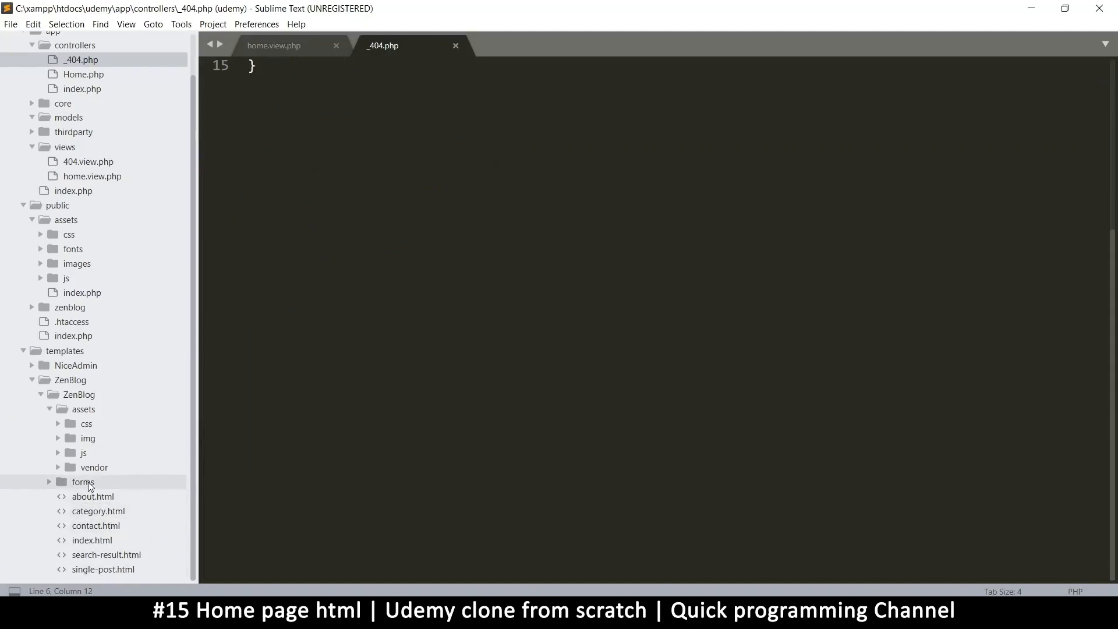
{"action": "mouse_move", "coordinate": [105, 434]}
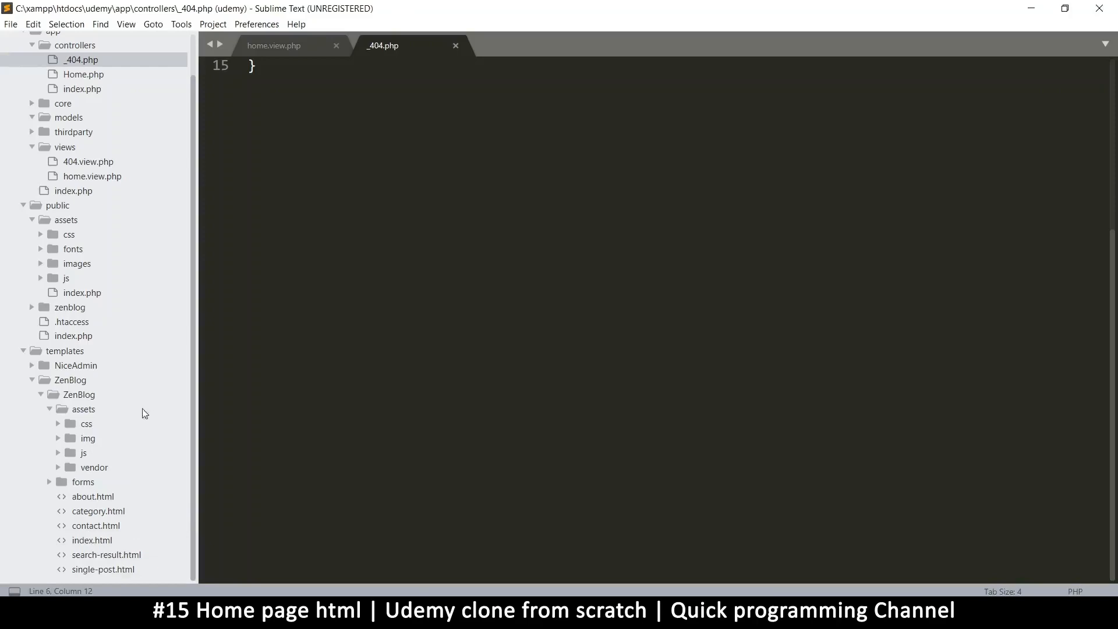
{"action": "mouse_move", "coordinate": [125, 516]}
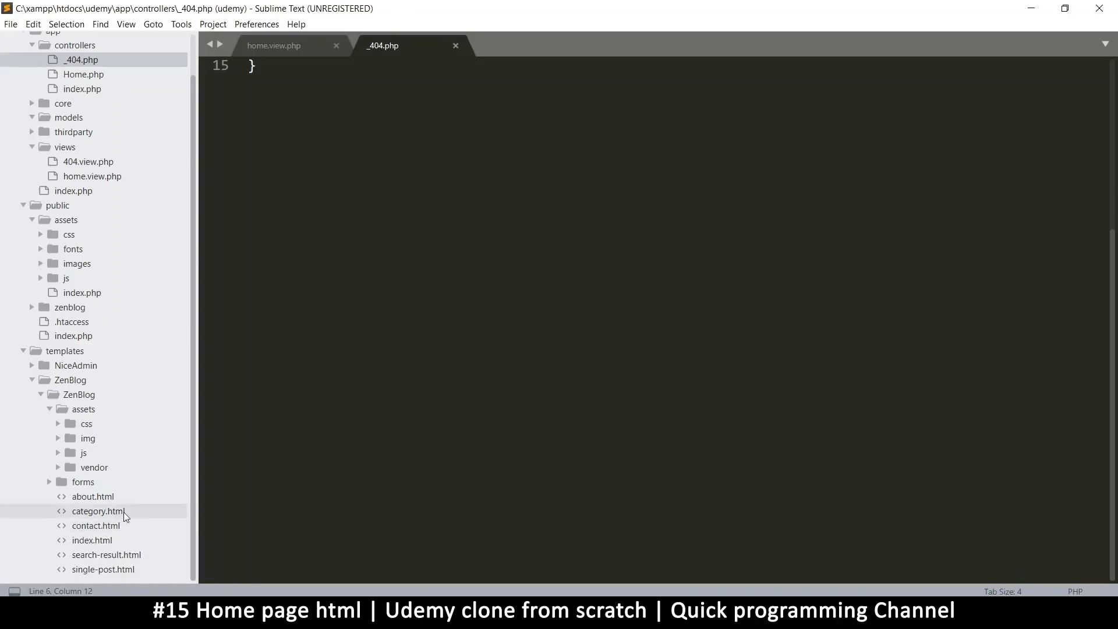
{"action": "mouse_move", "coordinate": [100, 529]}
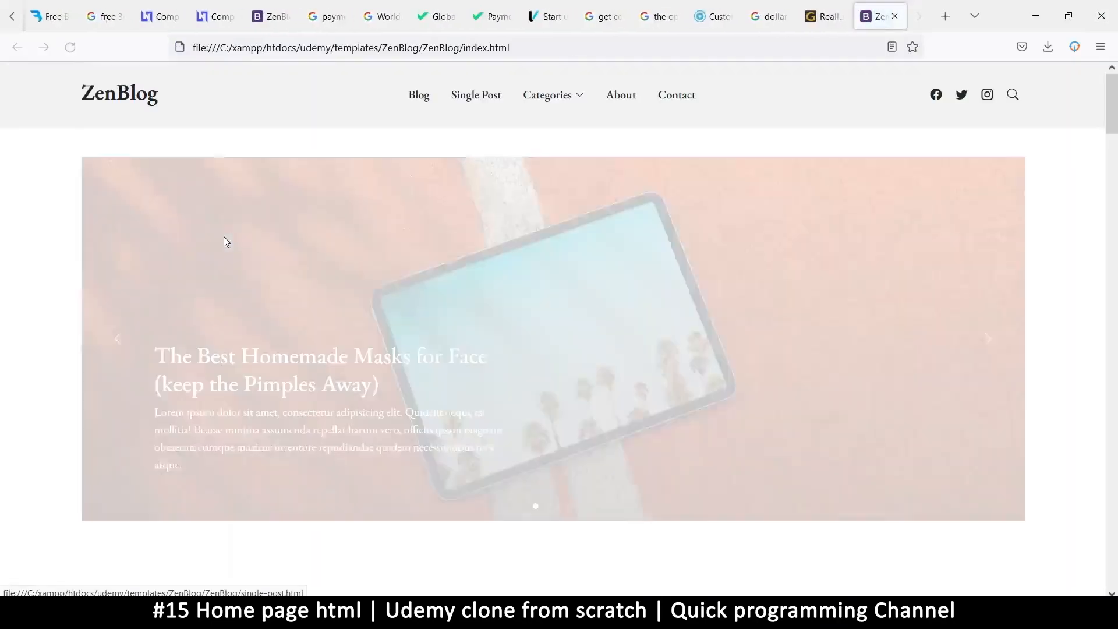
Browse the ZenBlog template's contact.html page from its navigation
{"action": "left_click", "coordinate": [551, 94]}
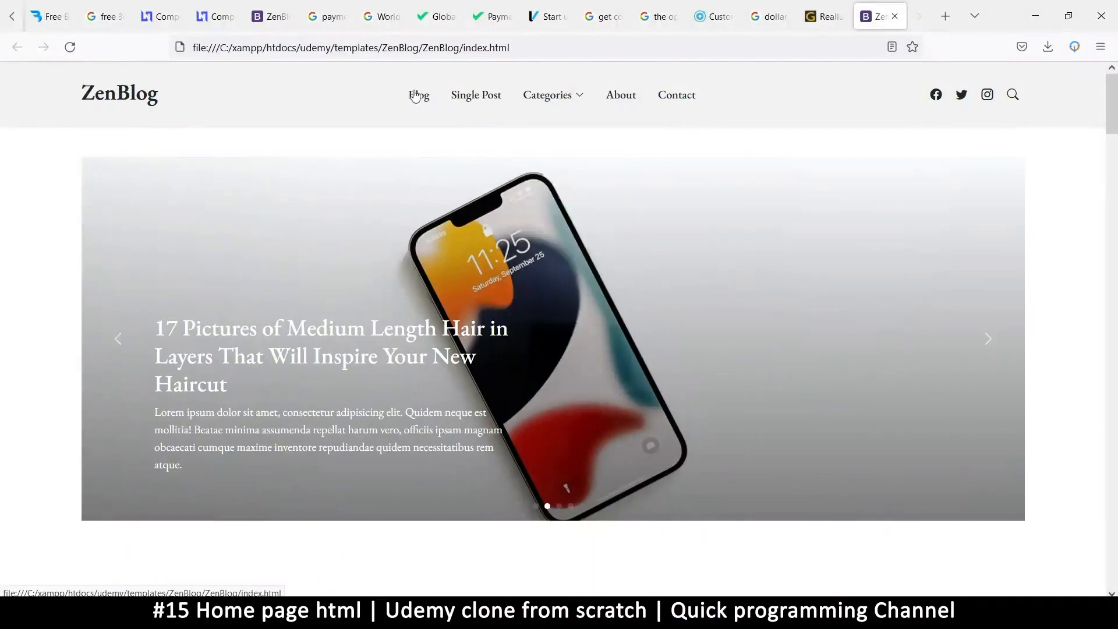
{"action": "mouse_move", "coordinate": [620, 94]}
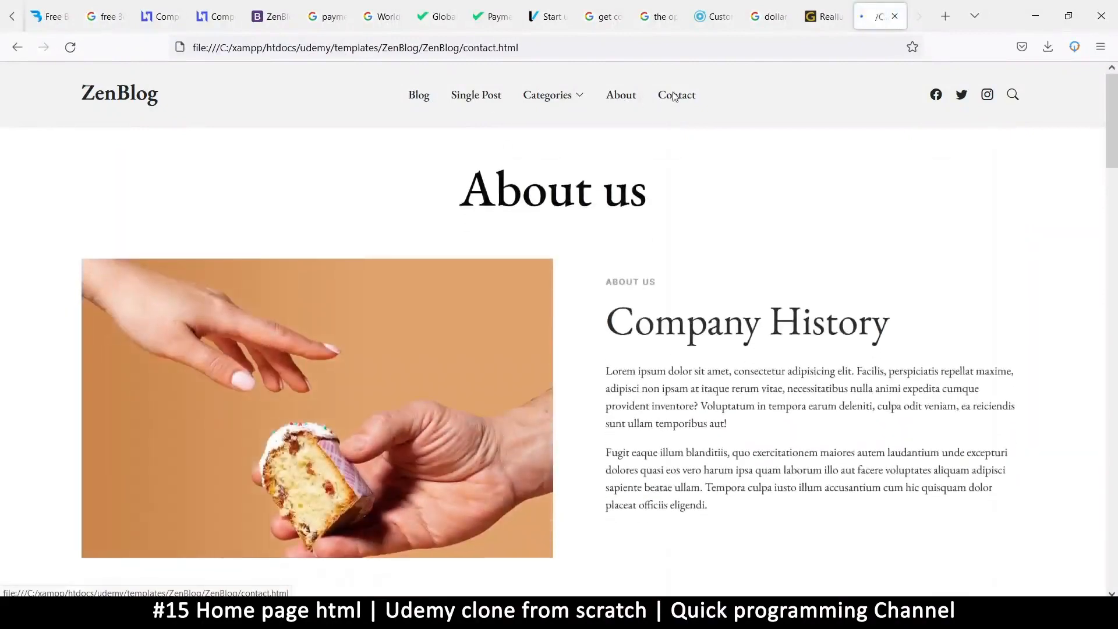
{"action": "scroll", "scroll_direction": "down", "scroll_amount": 3}
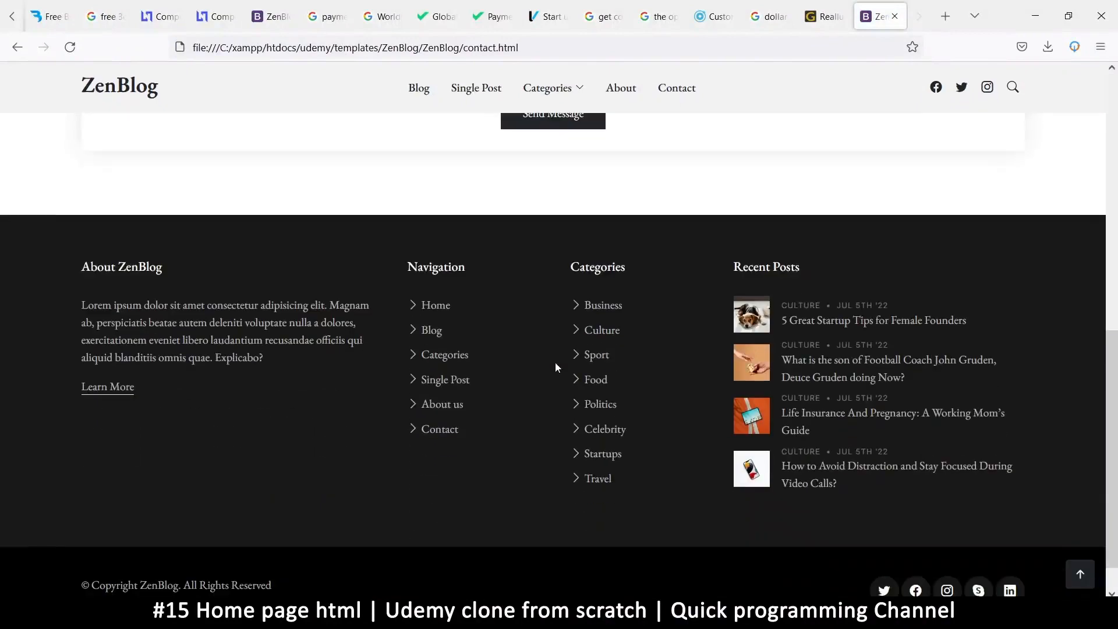
{"action": "scroll", "scroll_direction": "up", "scroll_amount": 3}
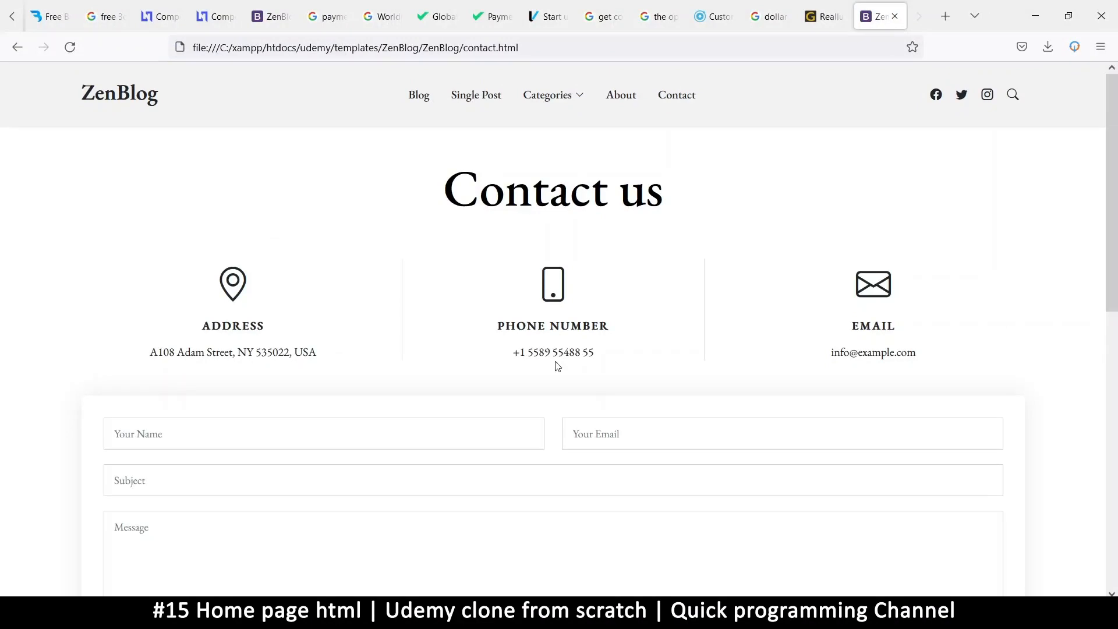
{"action": "mouse_move", "coordinate": [598, 428]}
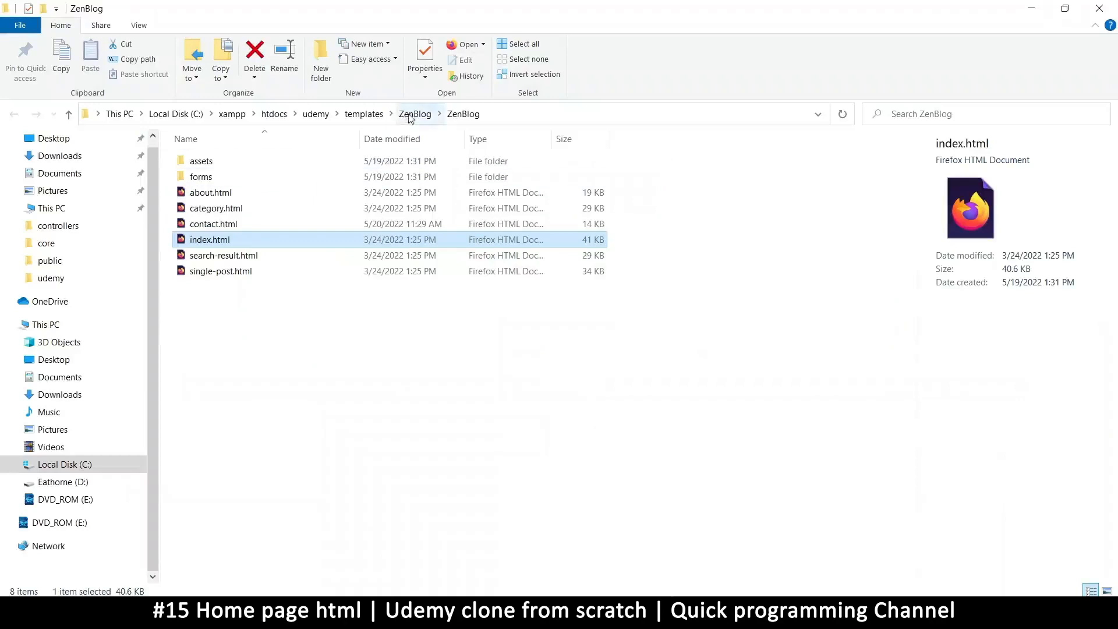
From templates/NiceAdmin, open pages-error-404.html in the browser
{"action": "left_click", "coordinate": [363, 112]}
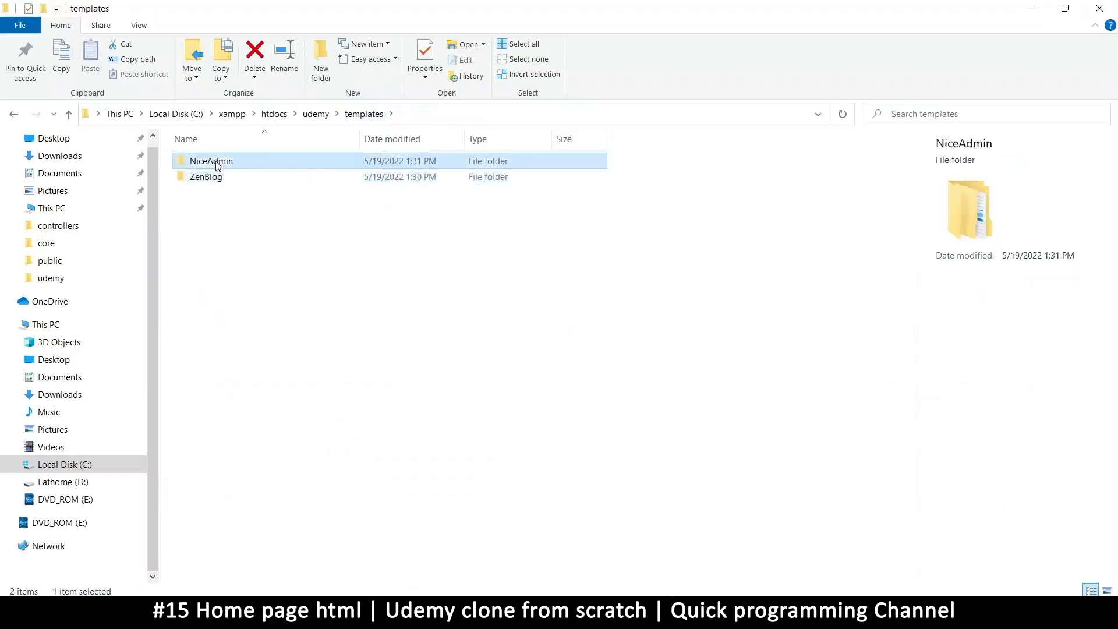
{"action": "double_click", "coordinate": [210, 161]}
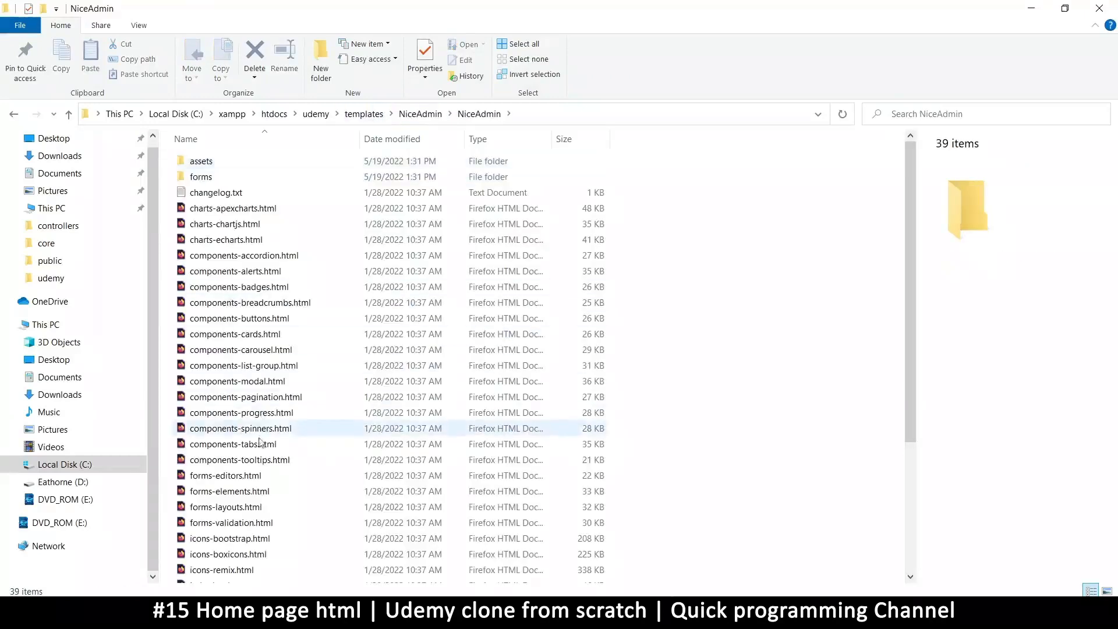
{"action": "scroll", "scroll_direction": "down", "scroll_amount": 3}
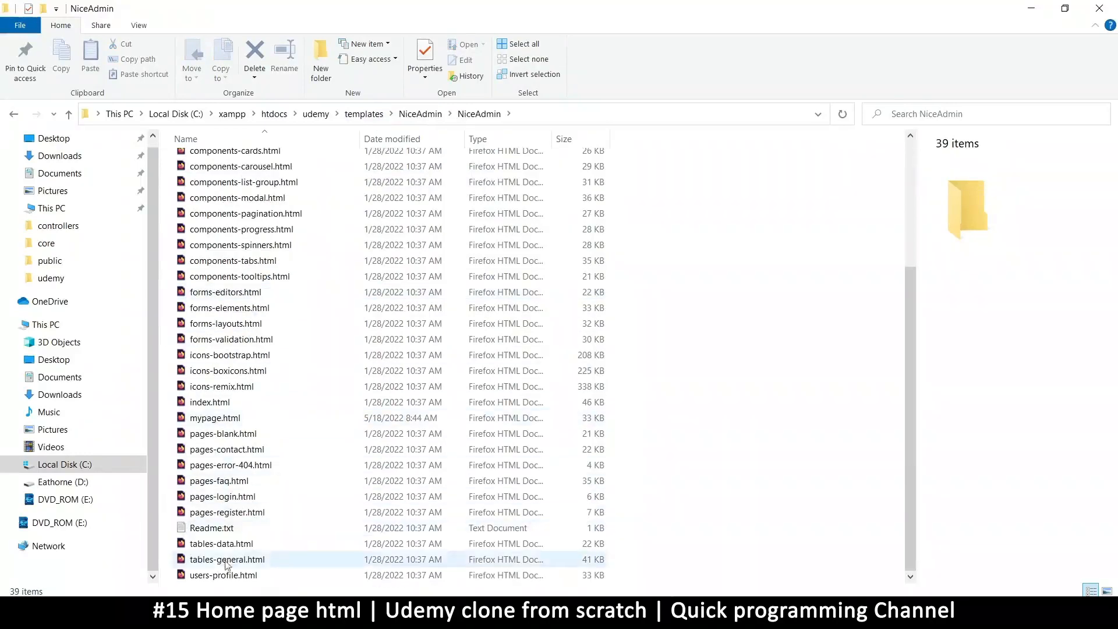
{"action": "left_click", "coordinate": [230, 464]}
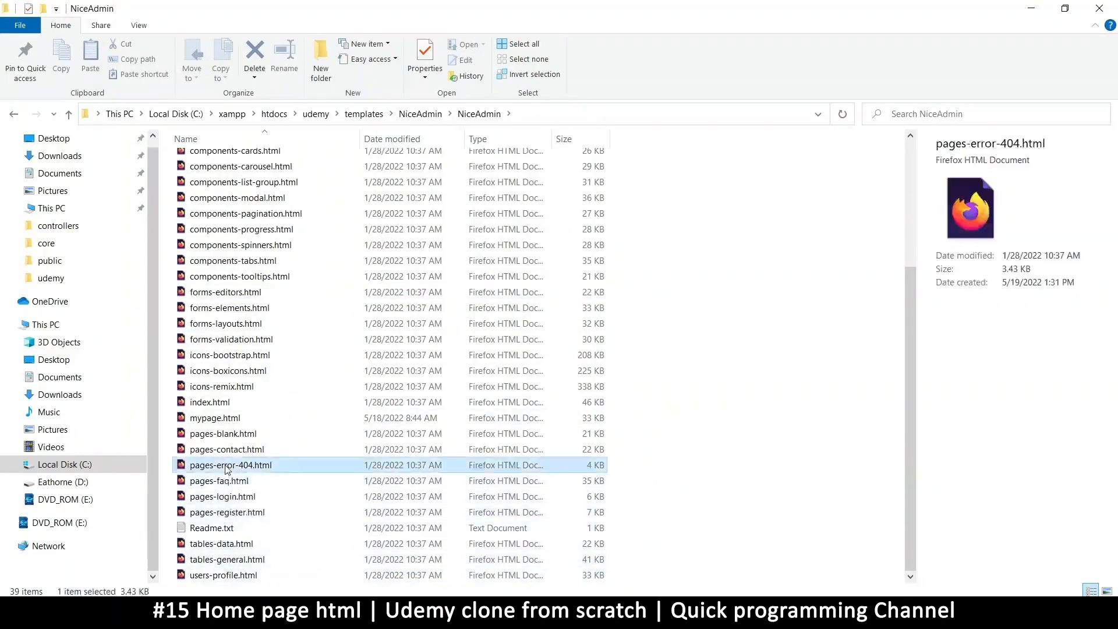
{"action": "double_click", "coordinate": [231, 464]}
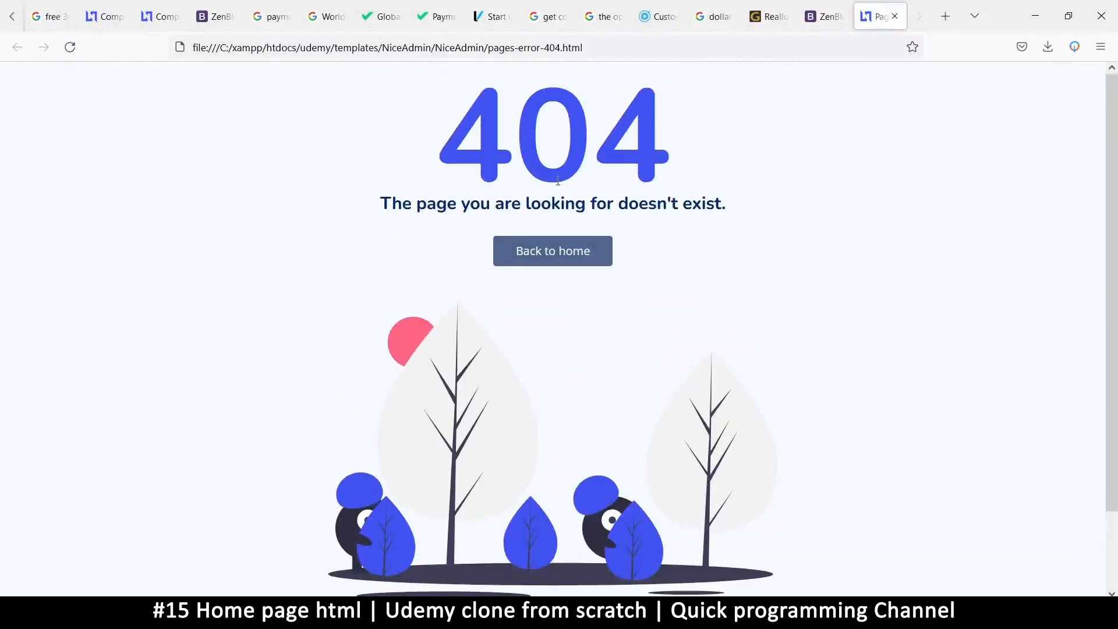
Look over the NiceAdmin 404 page, then go back to the styled localhost/udemy/public/home page
{"action": "scroll", "scroll_direction": "down", "scroll_amount": 3}
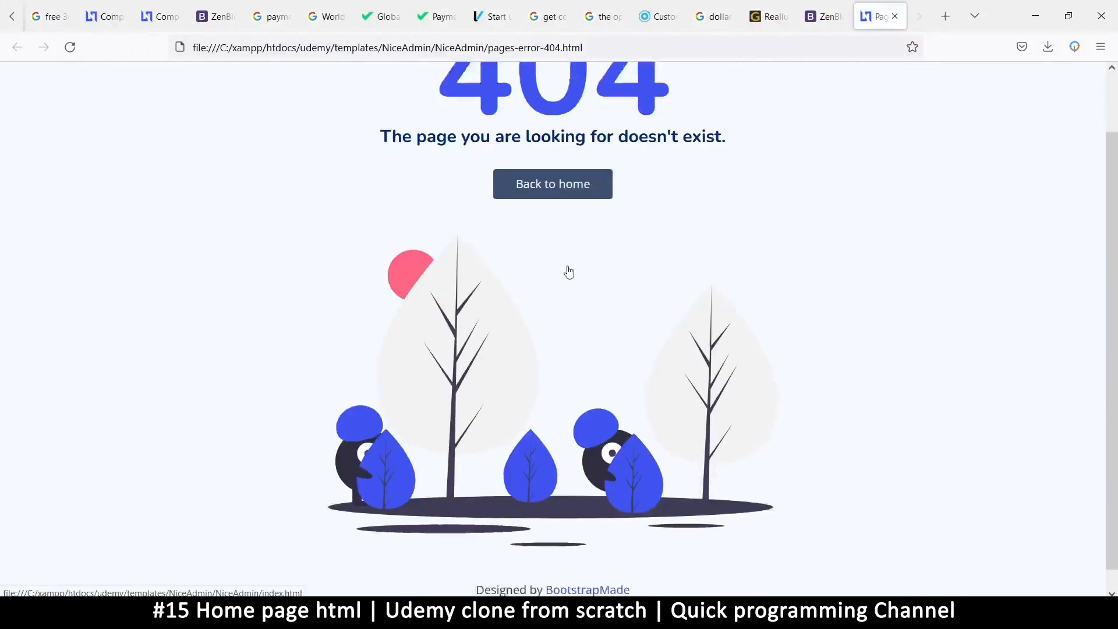
{"action": "scroll", "scroll_direction": "up", "scroll_amount": 3}
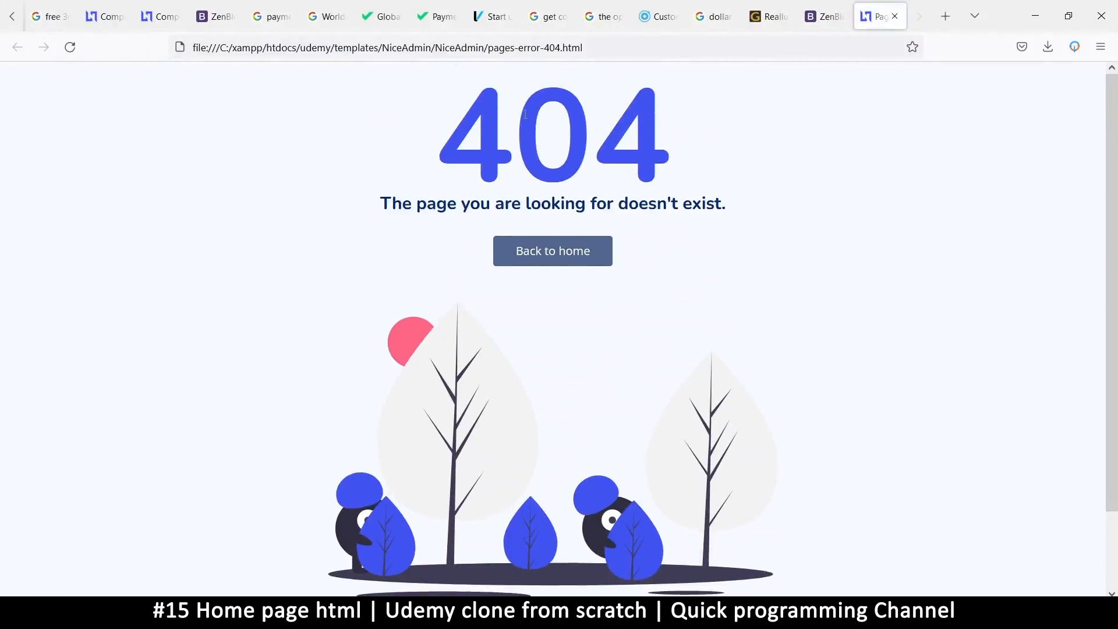
{"action": "mouse_move", "coordinate": [641, 132]}
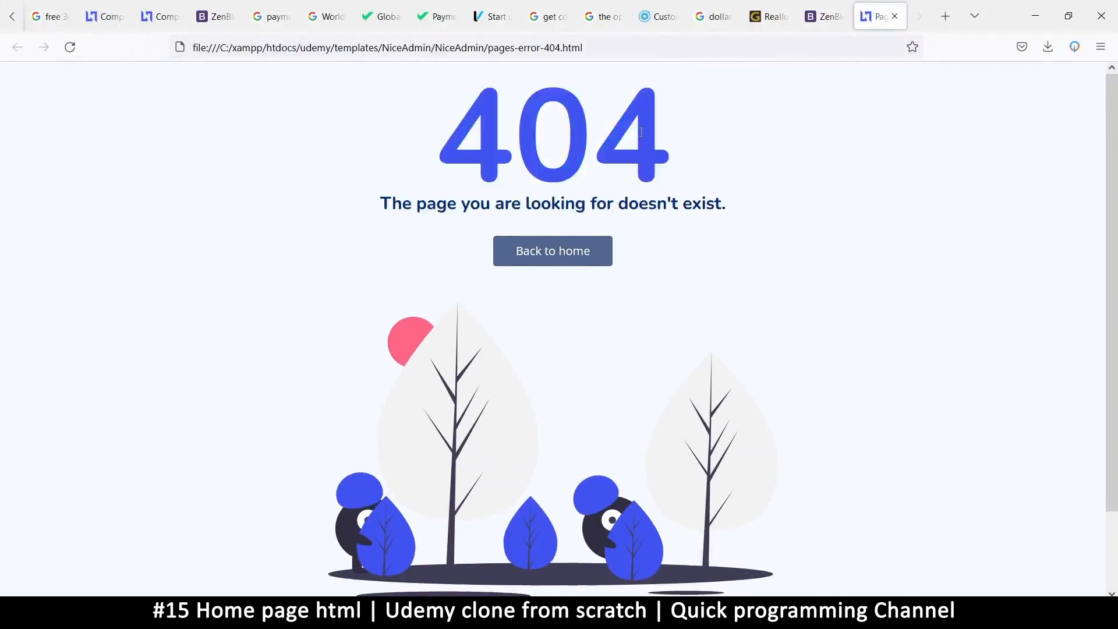
{"action": "mouse_move", "coordinate": [931, 23]}
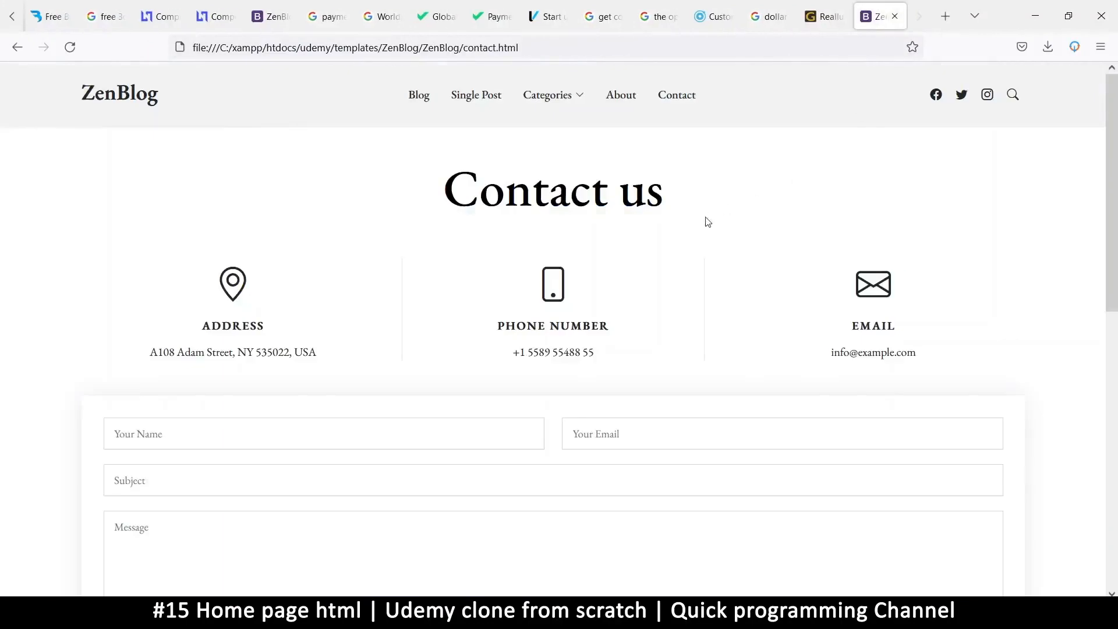
{"action": "mouse_move", "coordinate": [621, 468]}
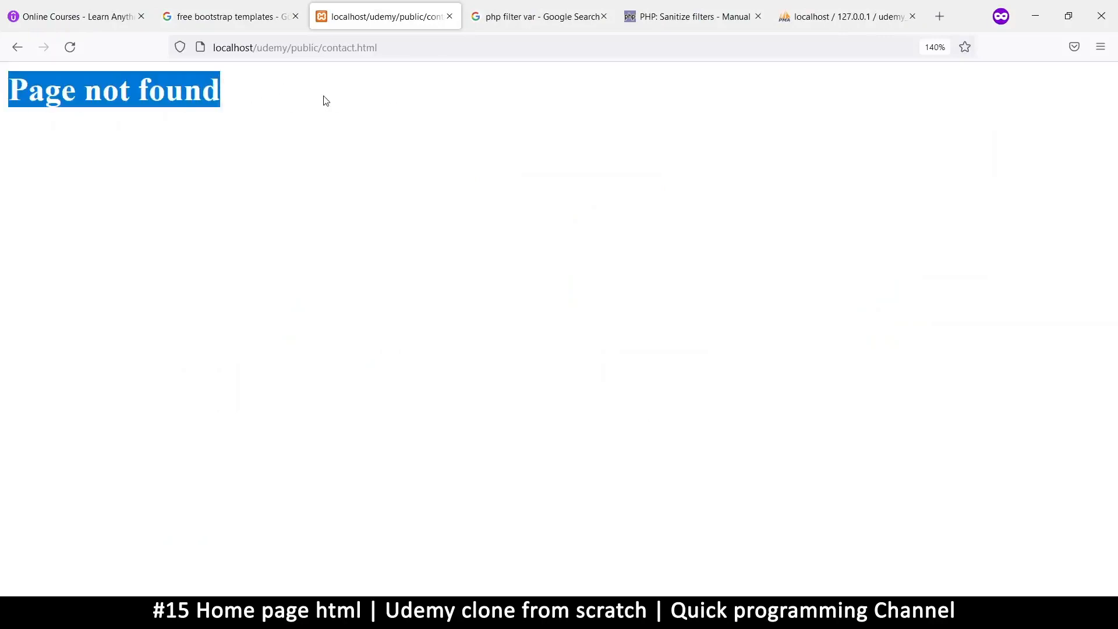
{"action": "left_click", "coordinate": [17, 47]}
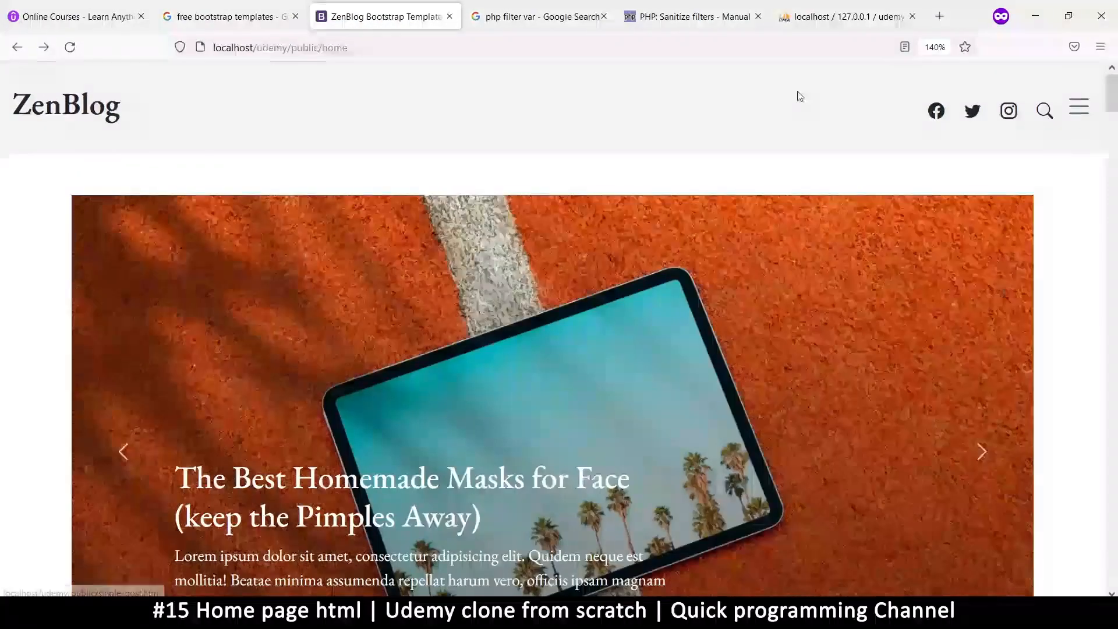
{"action": "scroll", "scroll_direction": "down", "scroll_amount": 3}
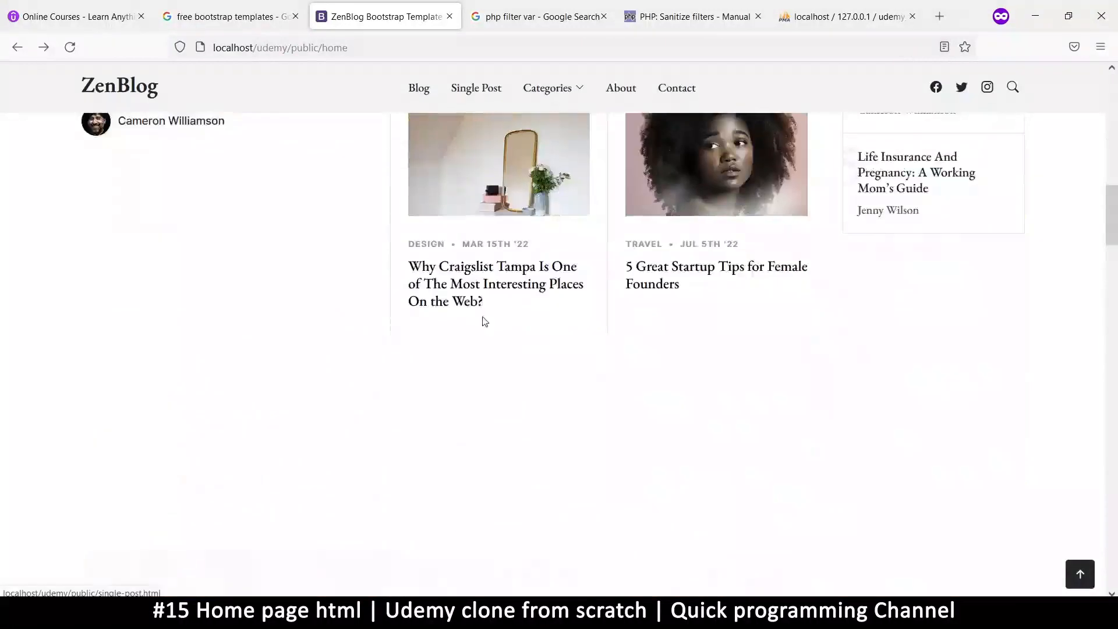
{"action": "scroll", "scroll_direction": "up", "scroll_amount": 3}
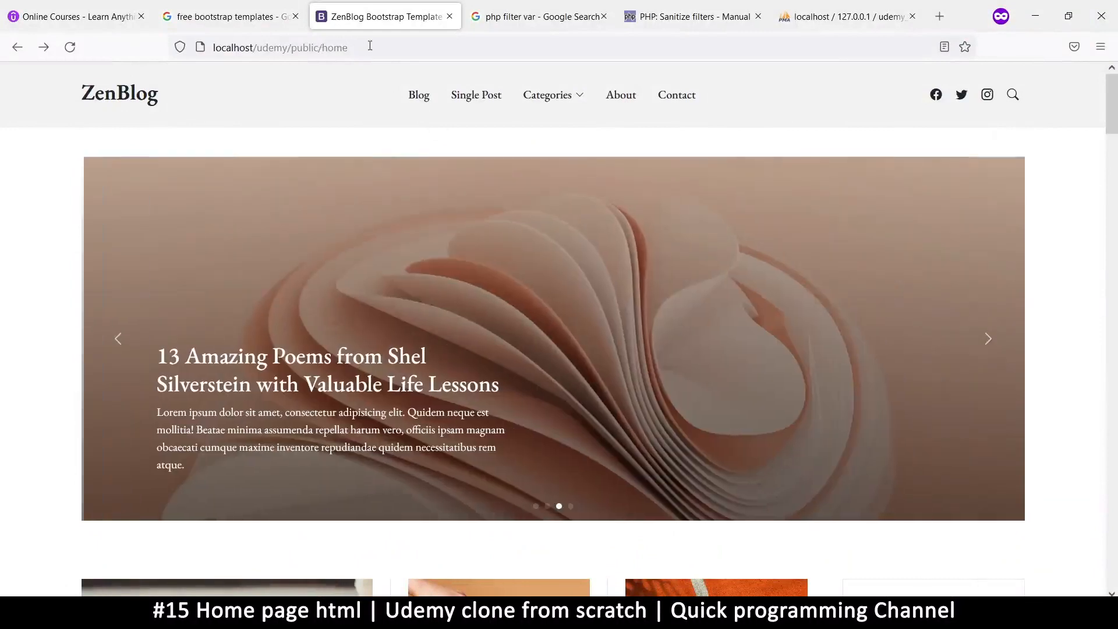
{"action": "left_click", "coordinate": [280, 47]}
{"action": "type", "text": "/"}
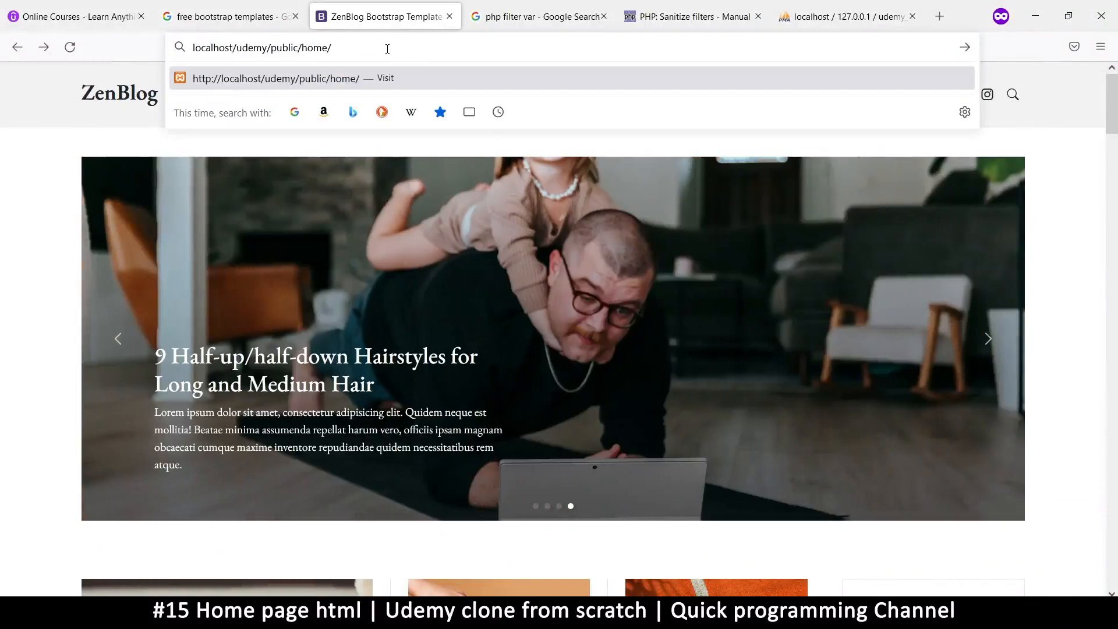
{"action": "type", "text": "this"}
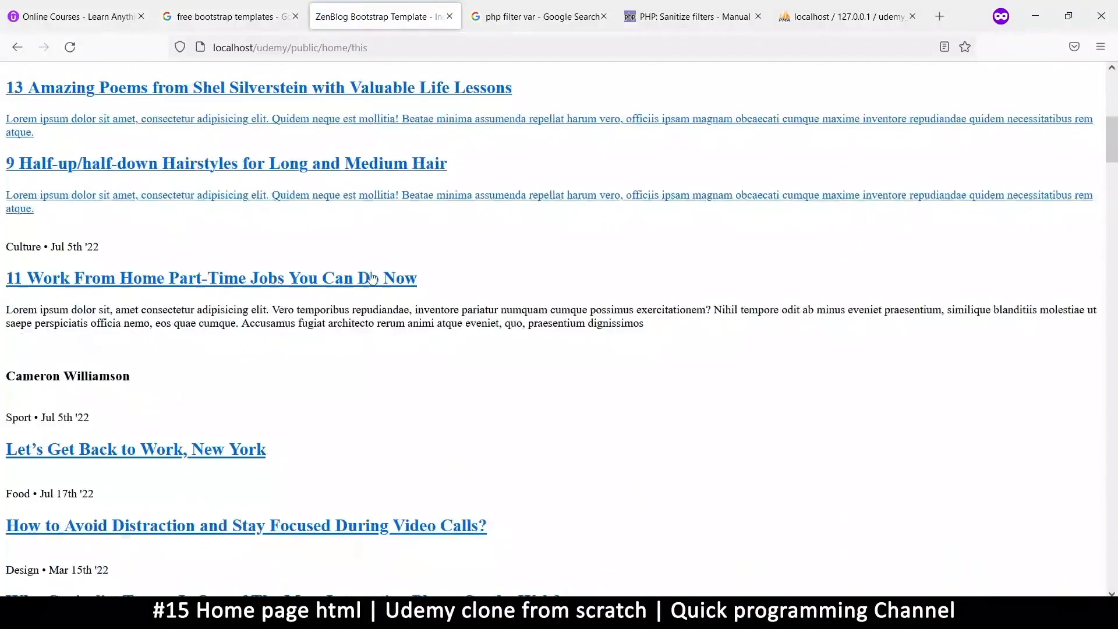
{"action": "scroll", "scroll_direction": "down", "scroll_amount": 3}
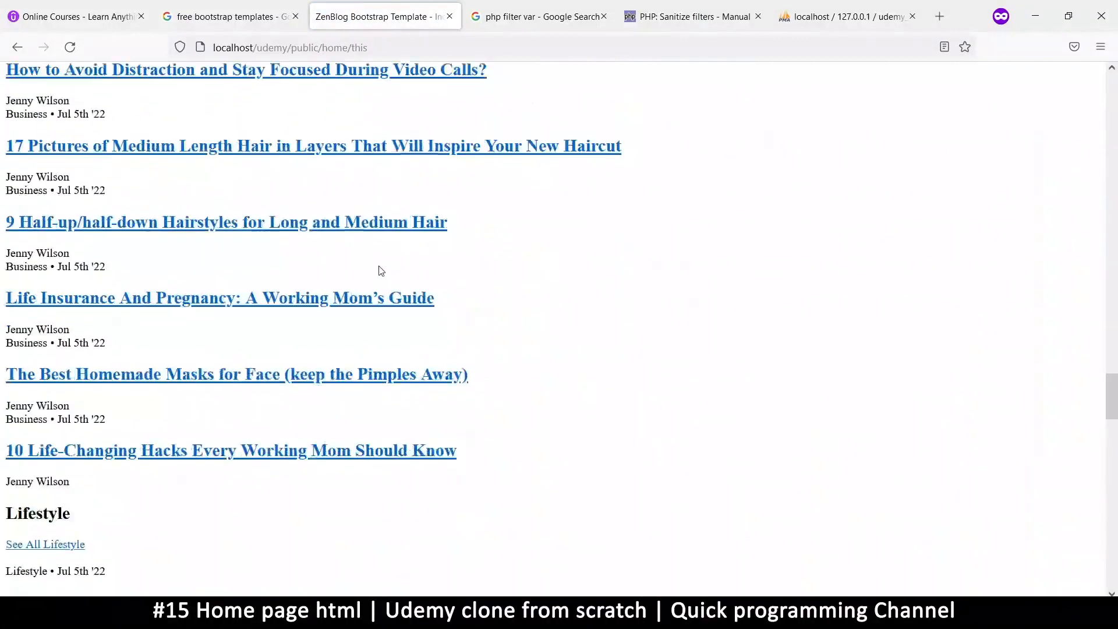
{"action": "scroll", "scroll_direction": "up", "scroll_amount": 3}
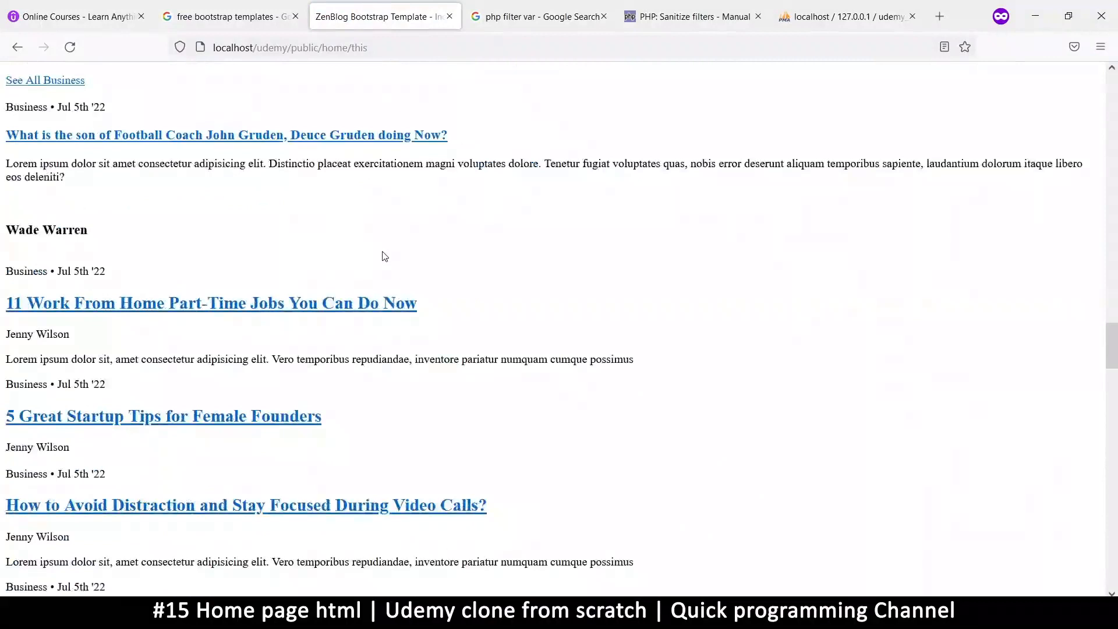
{"action": "scroll", "scroll_direction": "up", "scroll_amount": 3}
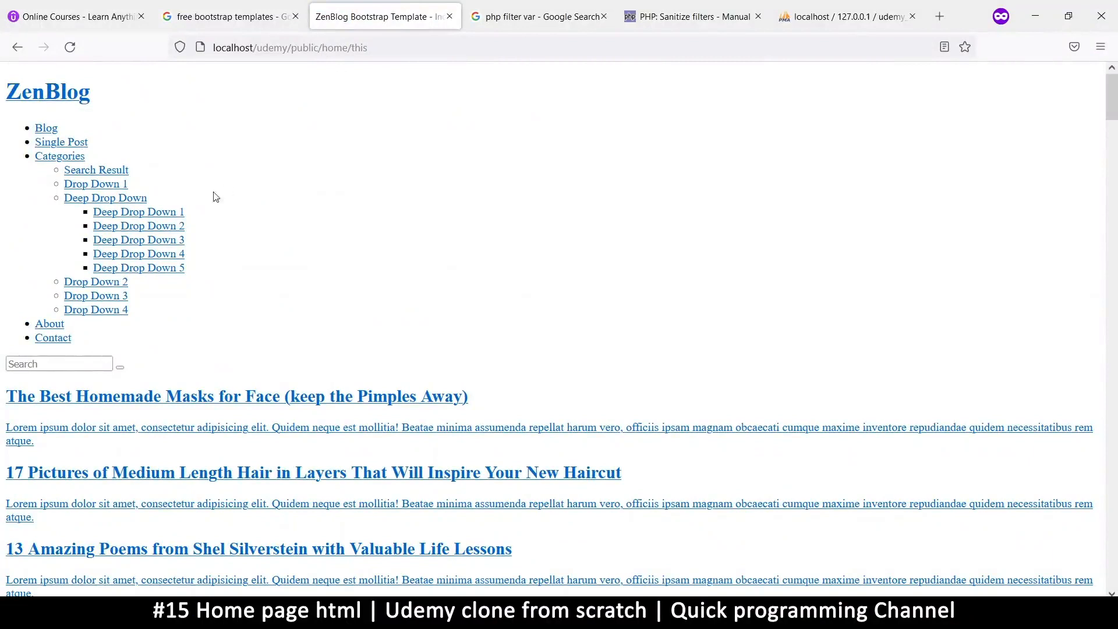
{"action": "mouse_move", "coordinate": [323, 44]}
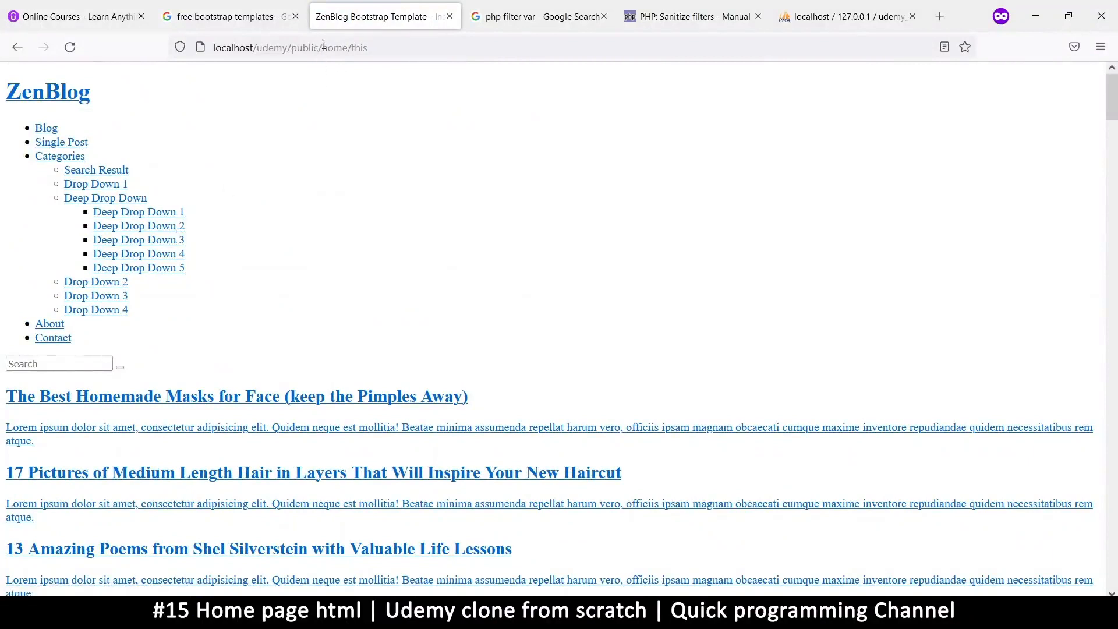
{"action": "mouse_move", "coordinate": [370, 46]}
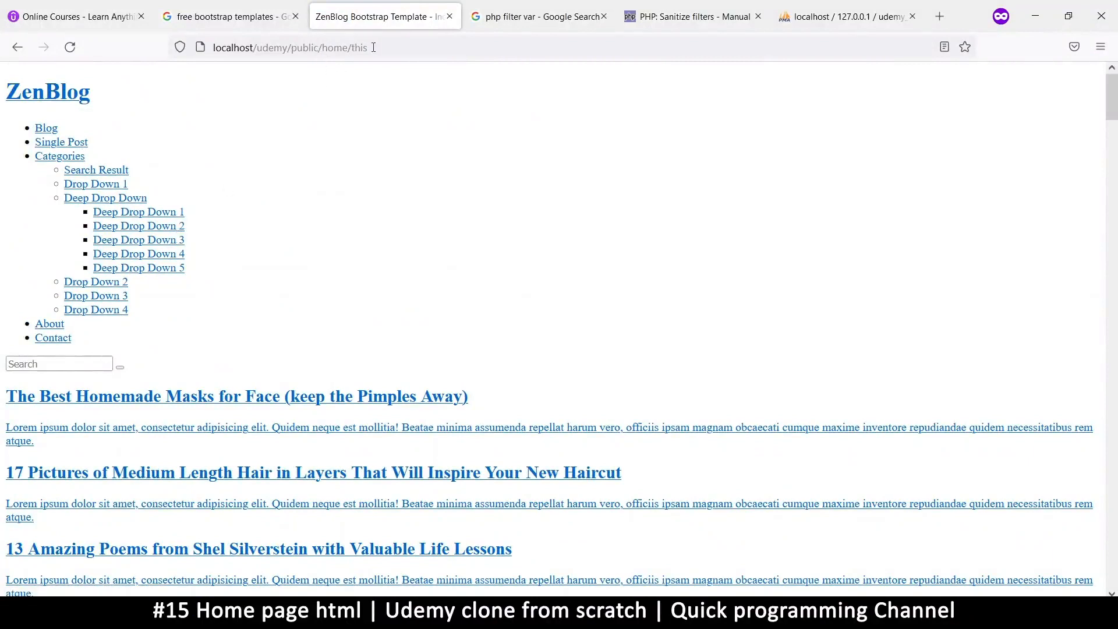
{"action": "mouse_move", "coordinate": [348, 79]}
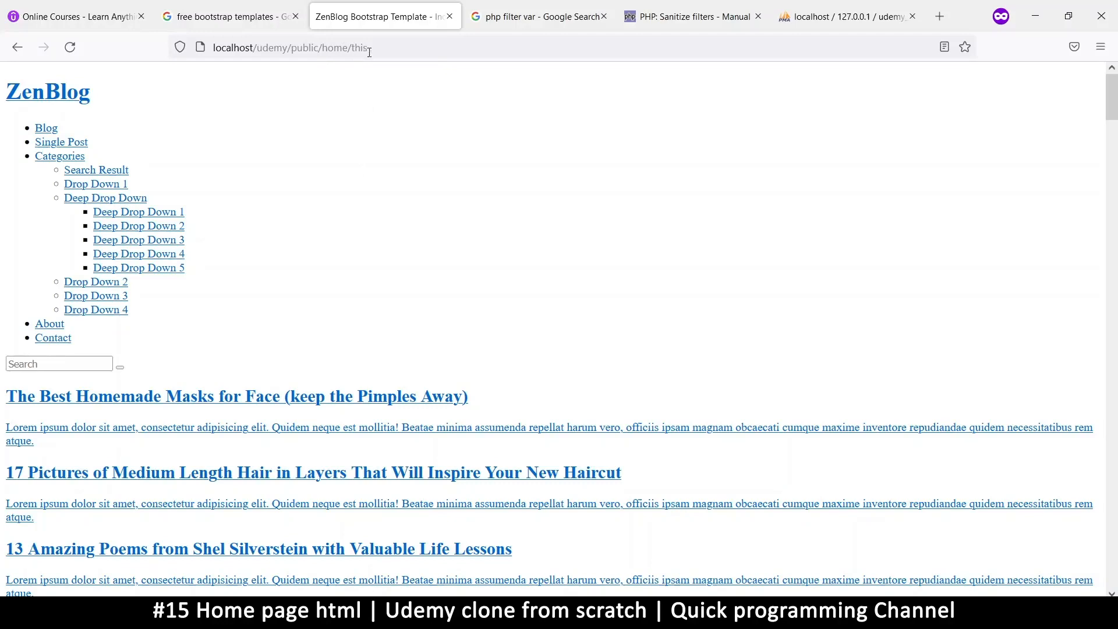
{"action": "mouse_move", "coordinate": [497, 48]}
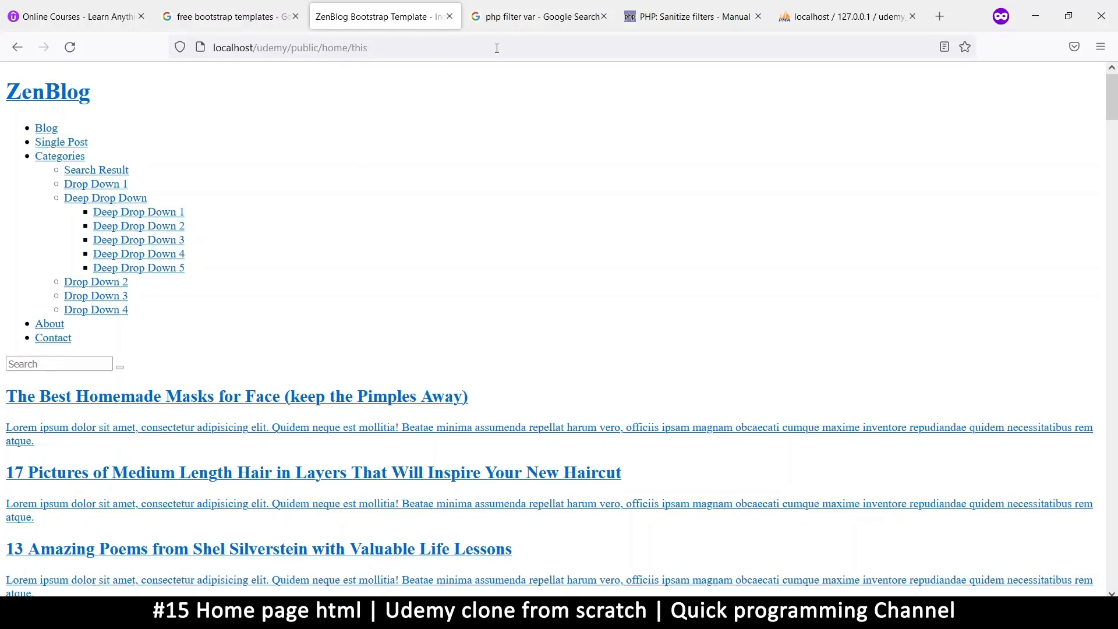
{"action": "scroll", "scroll_direction": "down", "scroll_amount": 3}
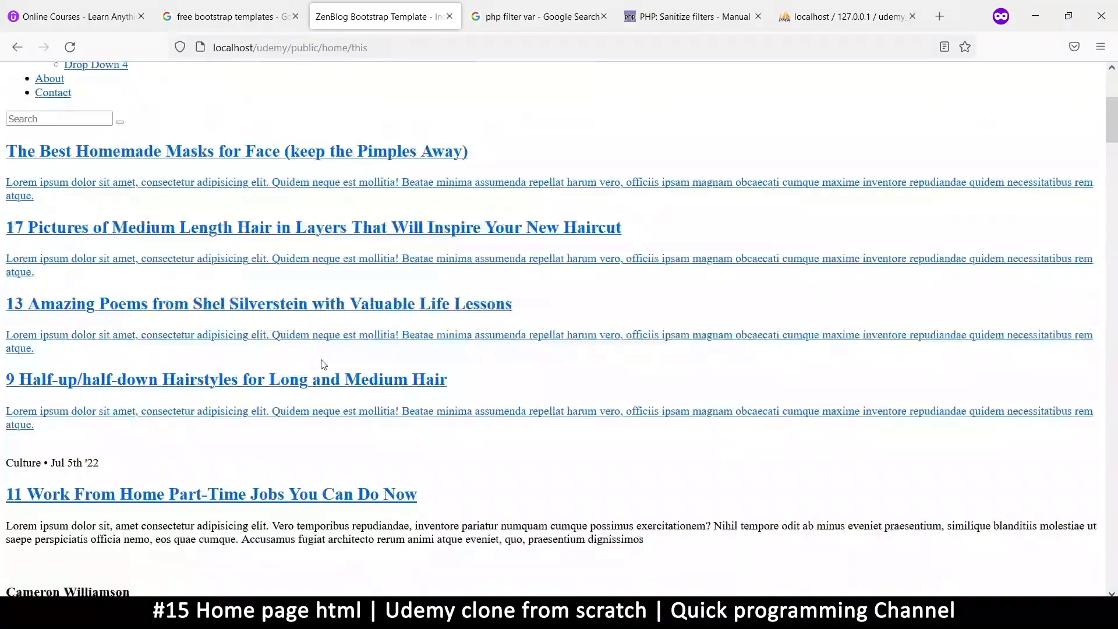
{"action": "right_click", "coordinate": [346, 363]}
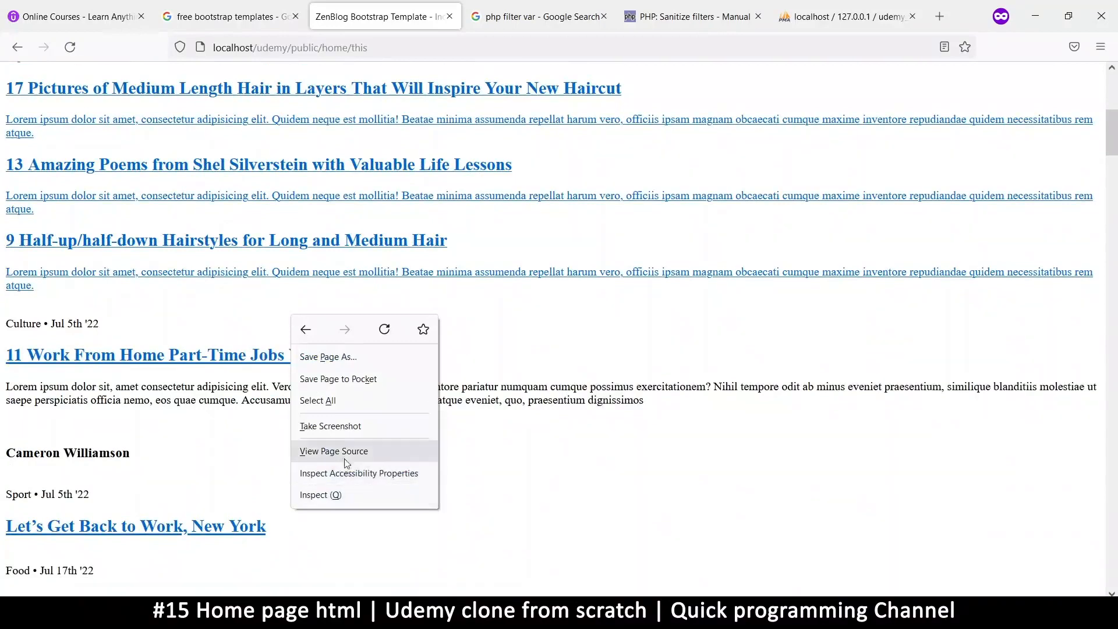
{"action": "left_click", "coordinate": [333, 450]}
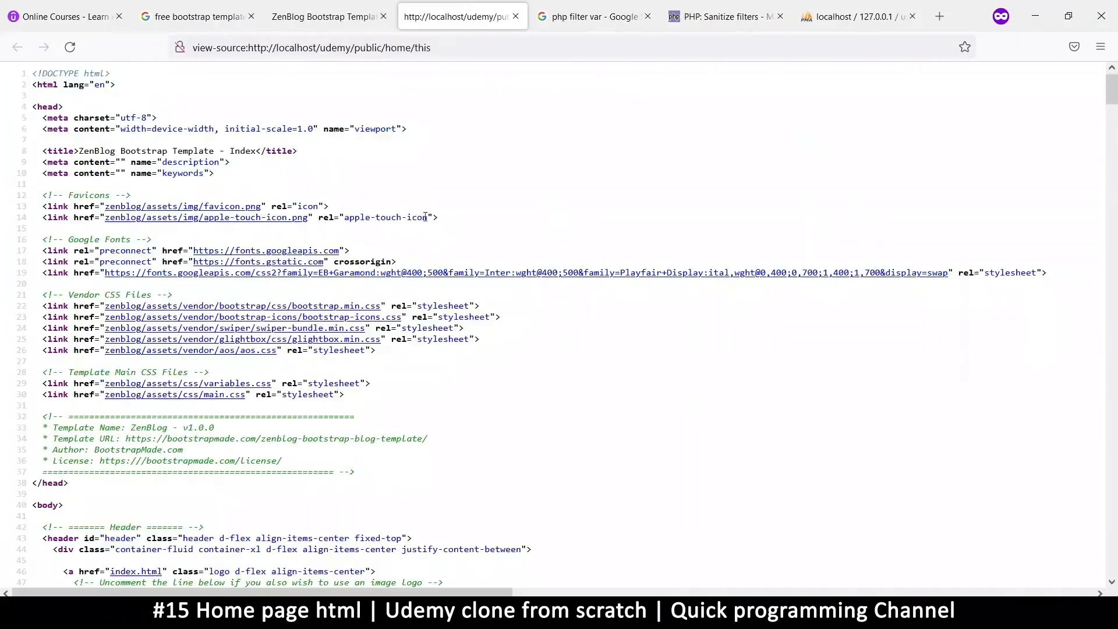
{"action": "mouse_move", "coordinate": [389, 297]}
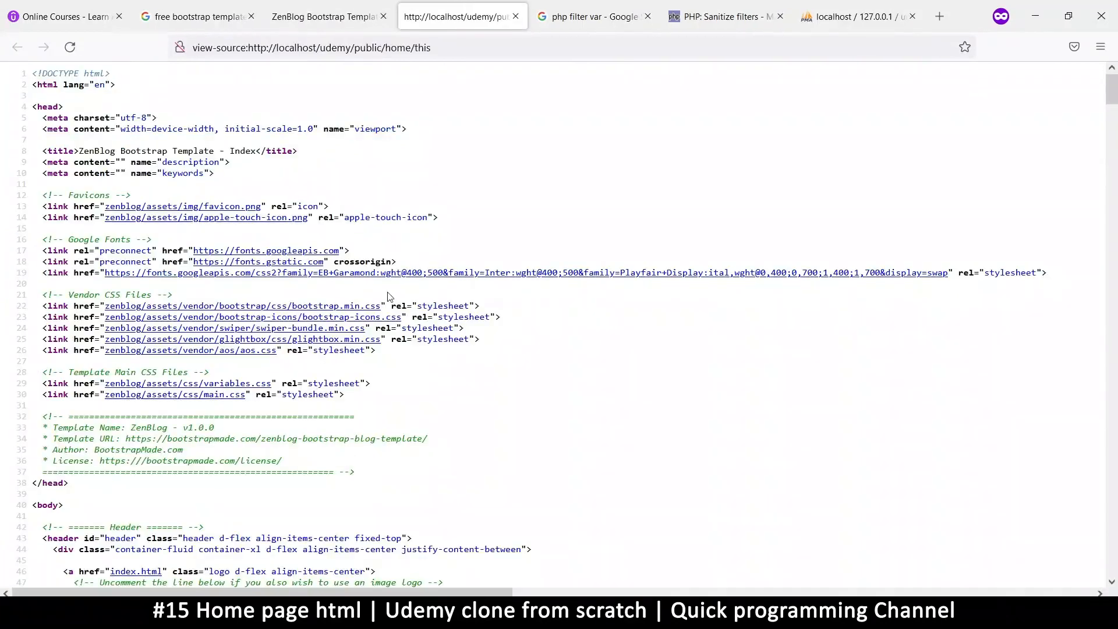
{"action": "mouse_move", "coordinate": [131, 227]}
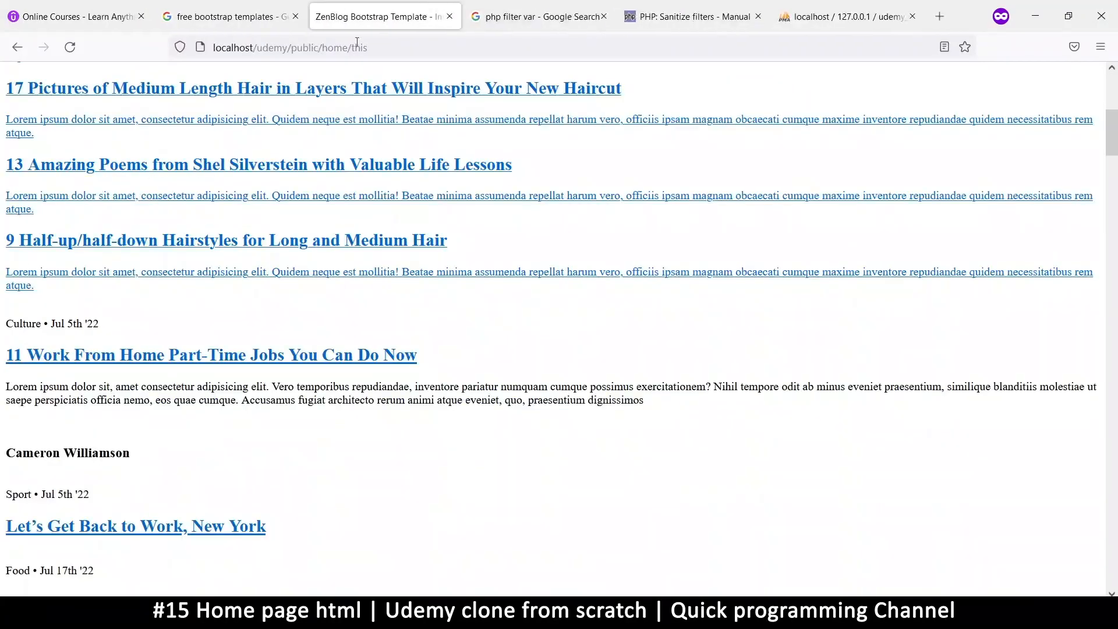
{"action": "scroll", "scroll_direction": "up", "scroll_amount": 3}
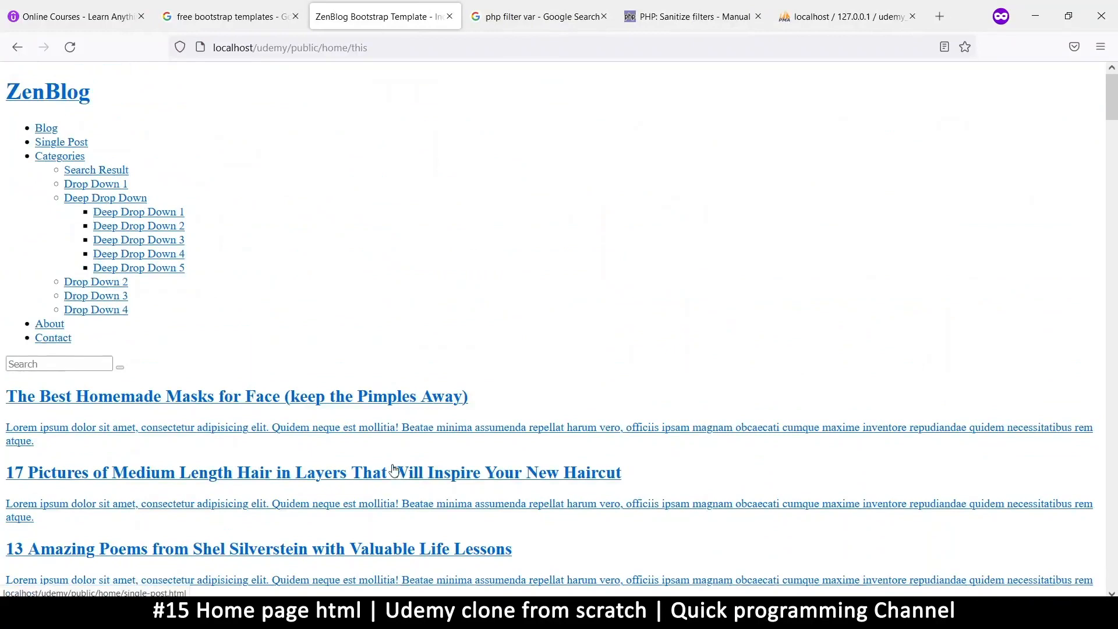
{"action": "mouse_move", "coordinate": [44, 85]}
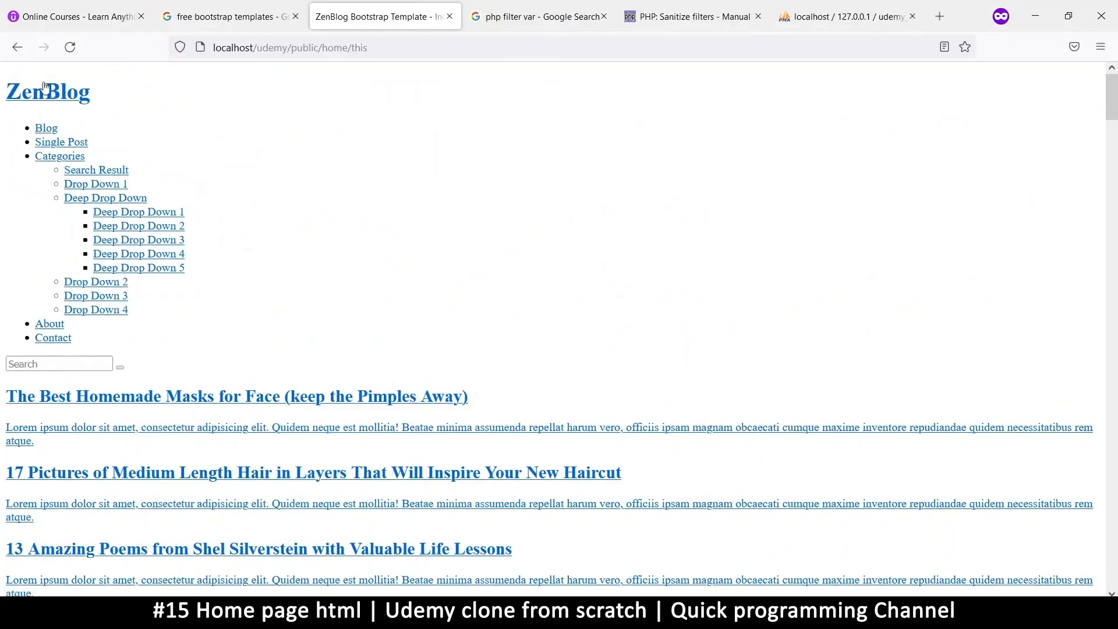
{"action": "mouse_move", "coordinate": [138, 211]}
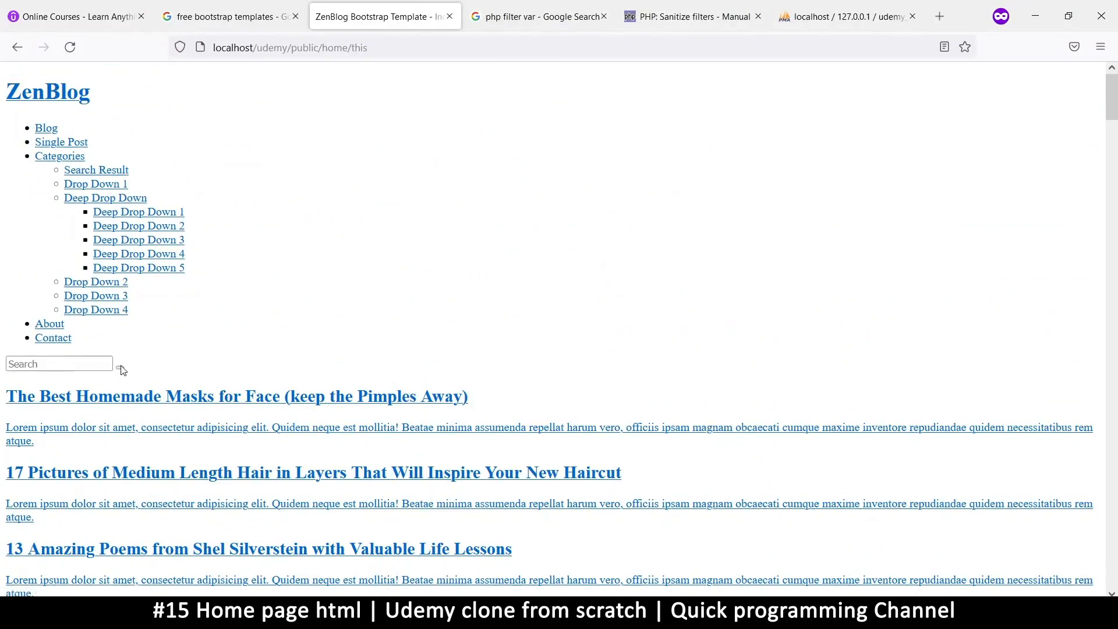
{"action": "mouse_move", "coordinate": [128, 406]}
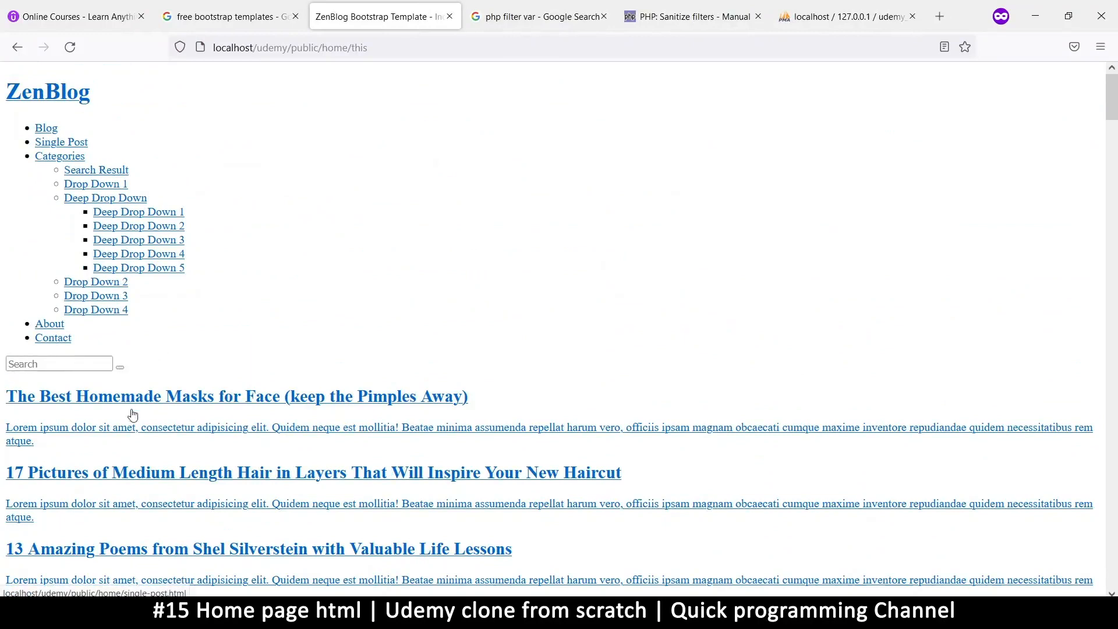
{"action": "scroll", "scroll_direction": "down", "scroll_amount": 3}
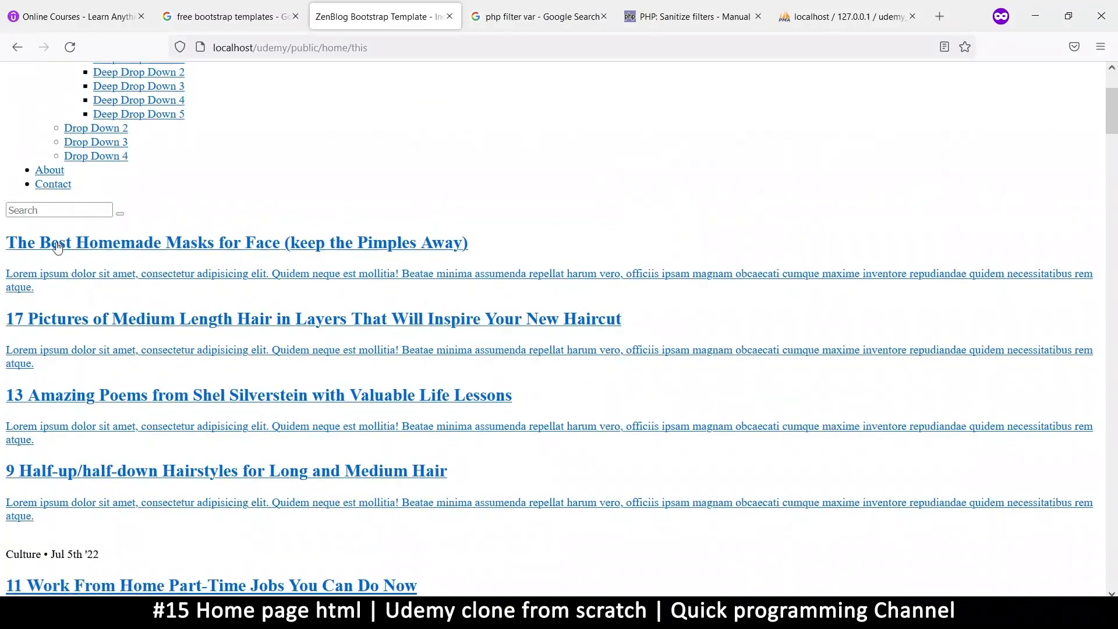
{"action": "mouse_move", "coordinate": [111, 243]}
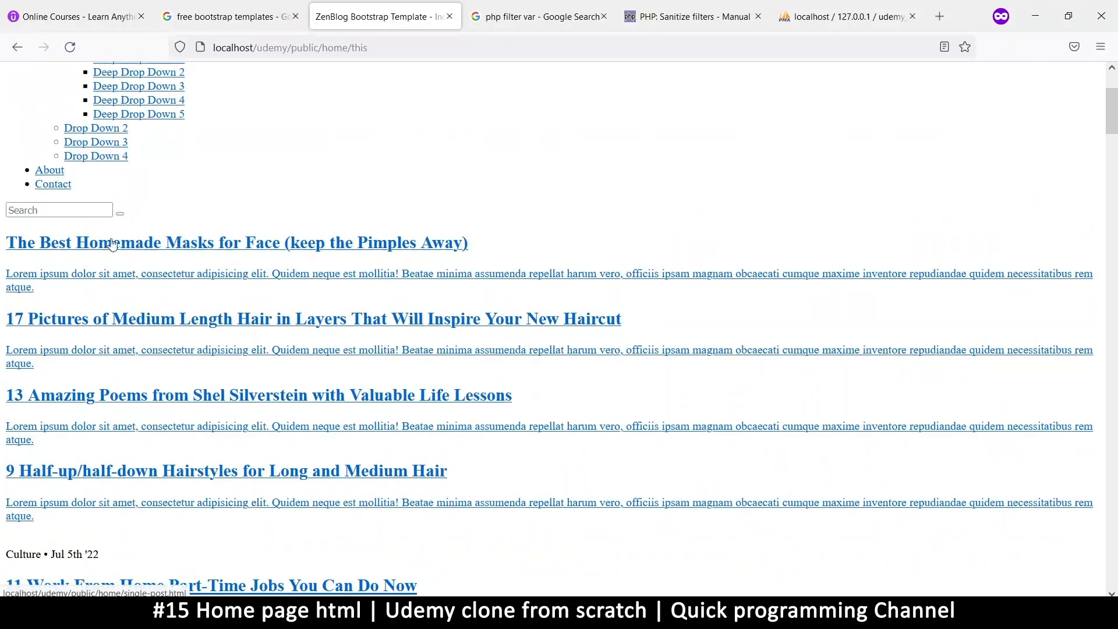
{"action": "mouse_move", "coordinate": [160, 246]}
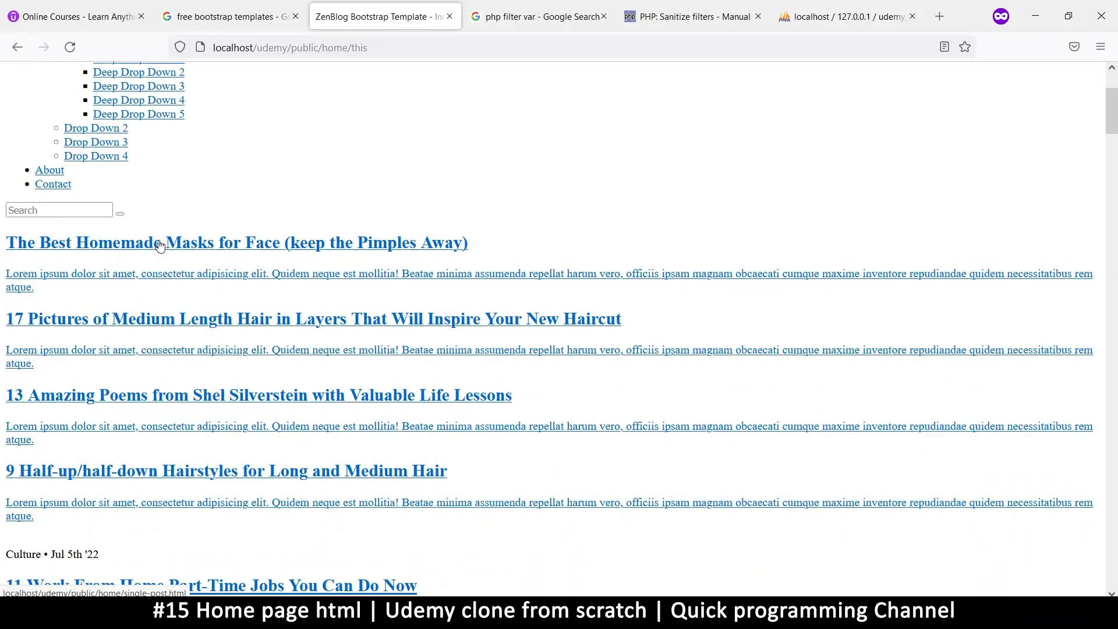
{"action": "mouse_move", "coordinate": [64, 584]}
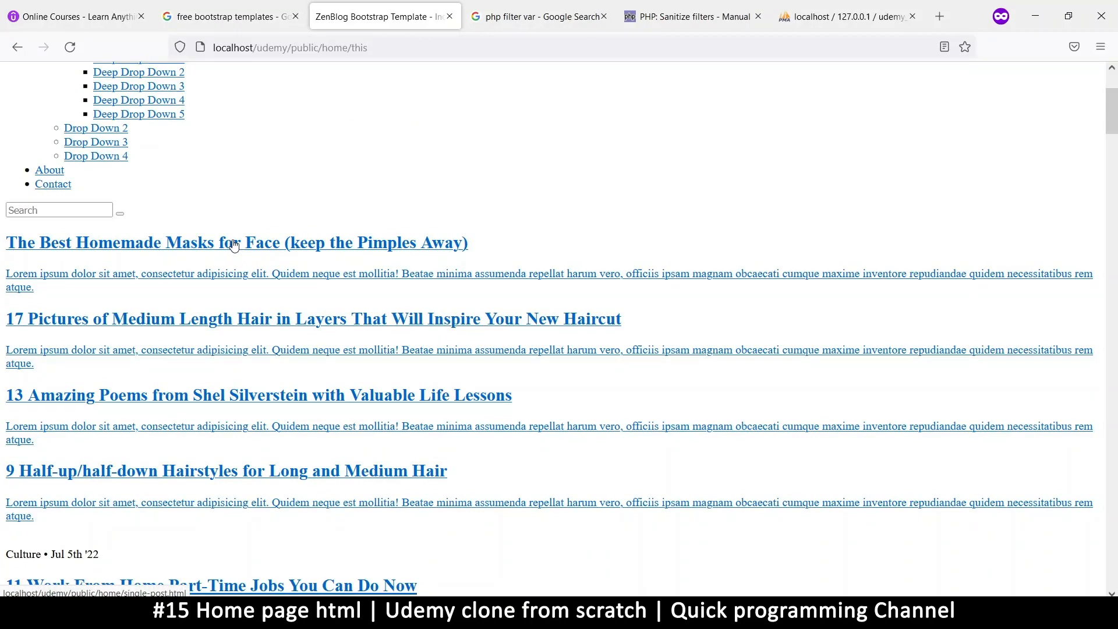
{"action": "scroll", "scroll_direction": "up", "scroll_amount": 3}
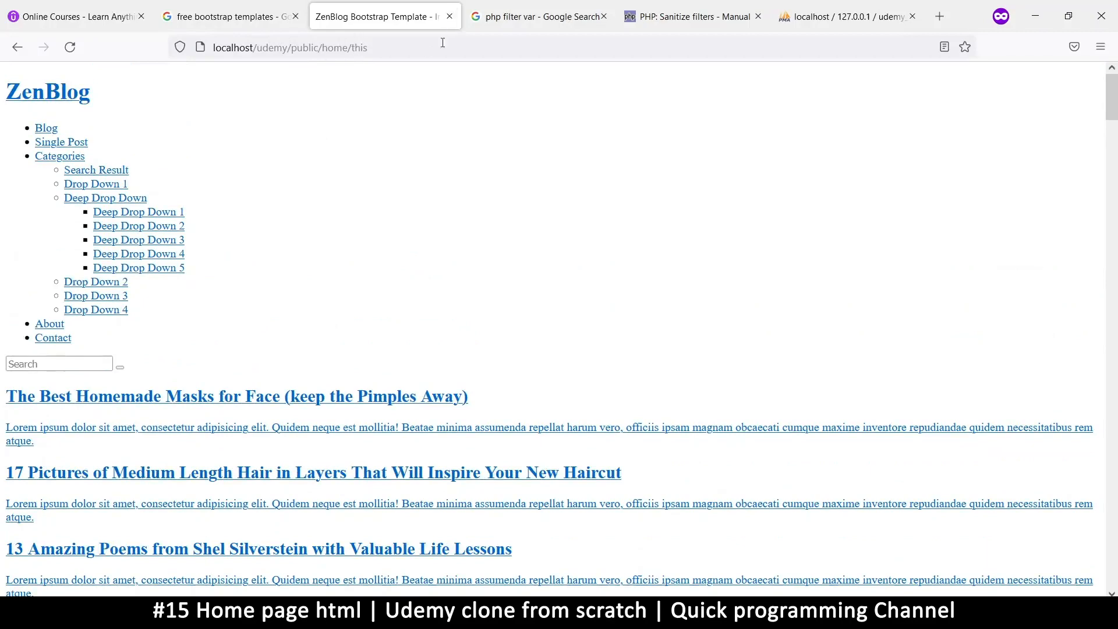
{"action": "mouse_move", "coordinate": [378, 115]}
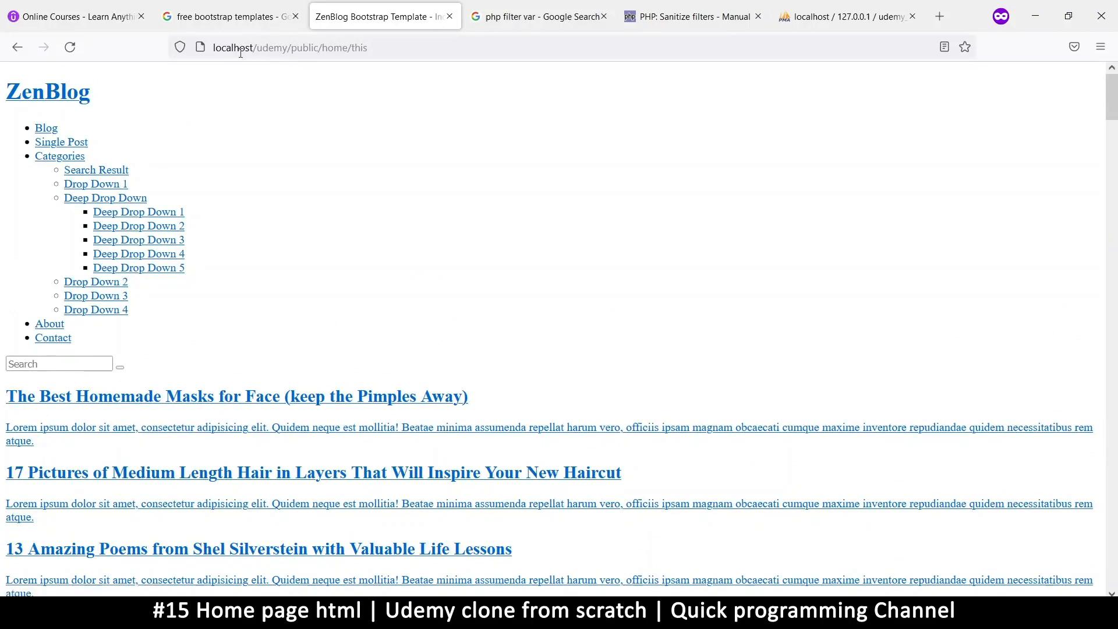
{"action": "mouse_move", "coordinate": [294, 102]}
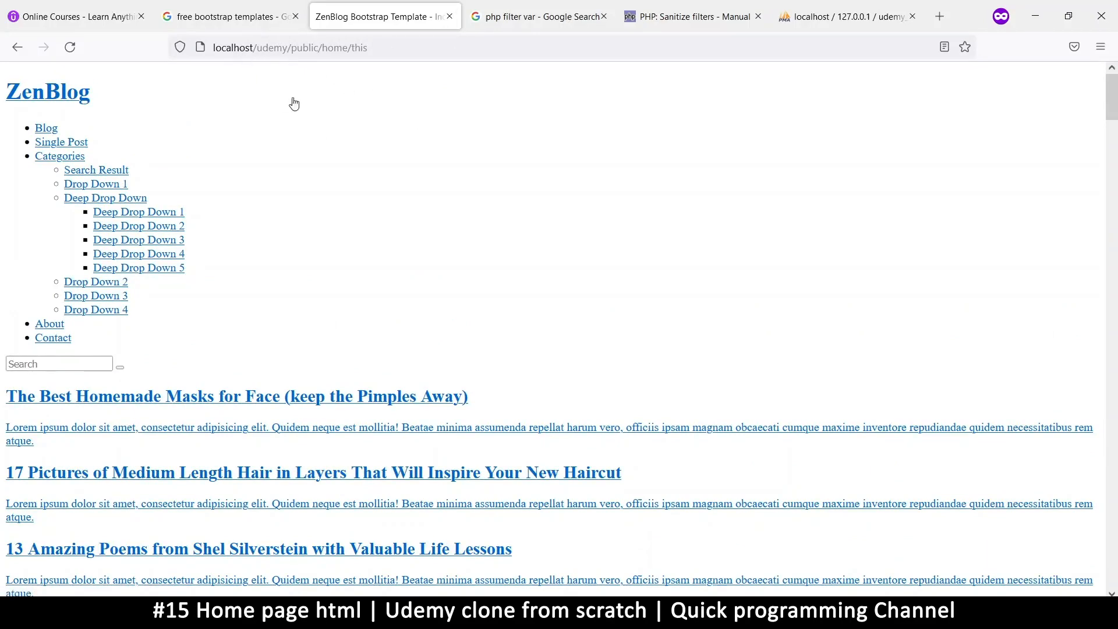
{"action": "mouse_move", "coordinate": [328, 264]}
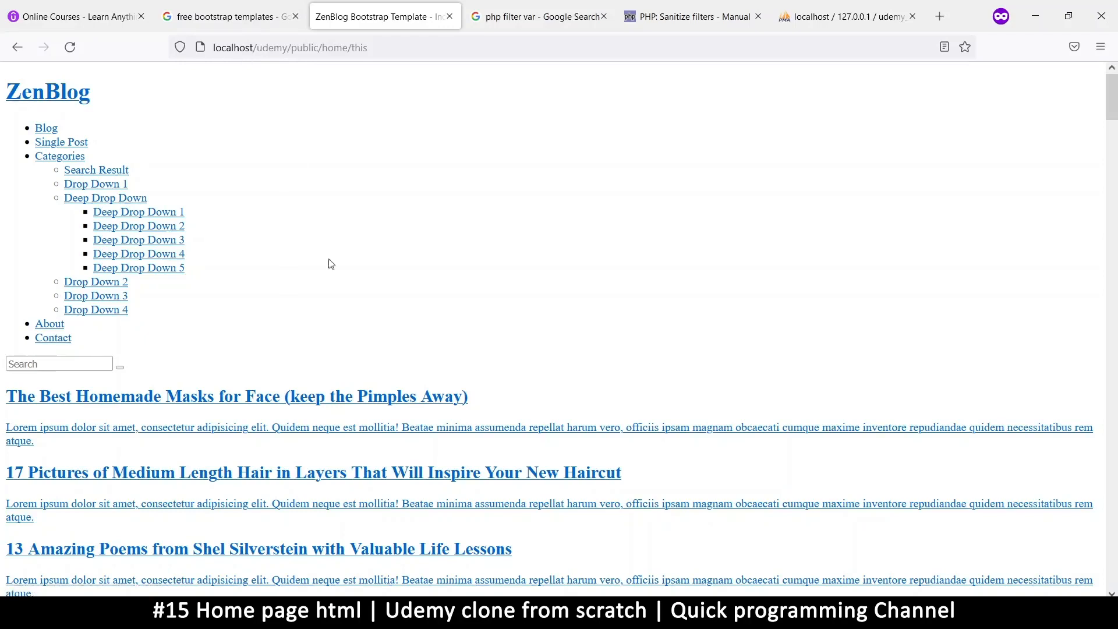
{"action": "mouse_move", "coordinate": [306, 48]}
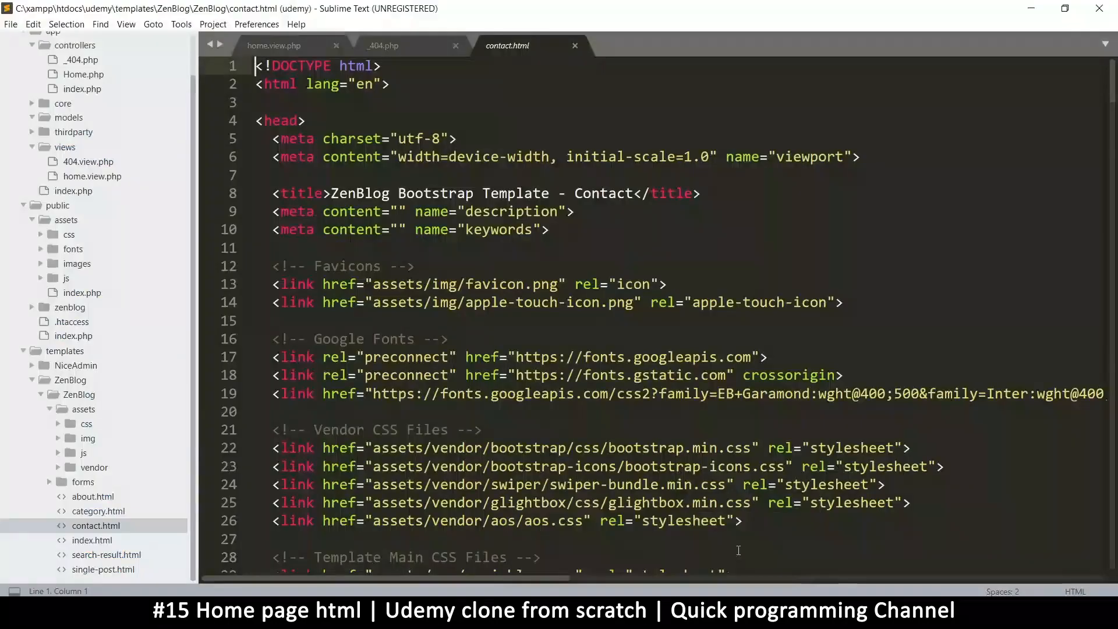
Switch to Sublime Text and bring up home.view.php
{"action": "left_click", "coordinate": [383, 16]}
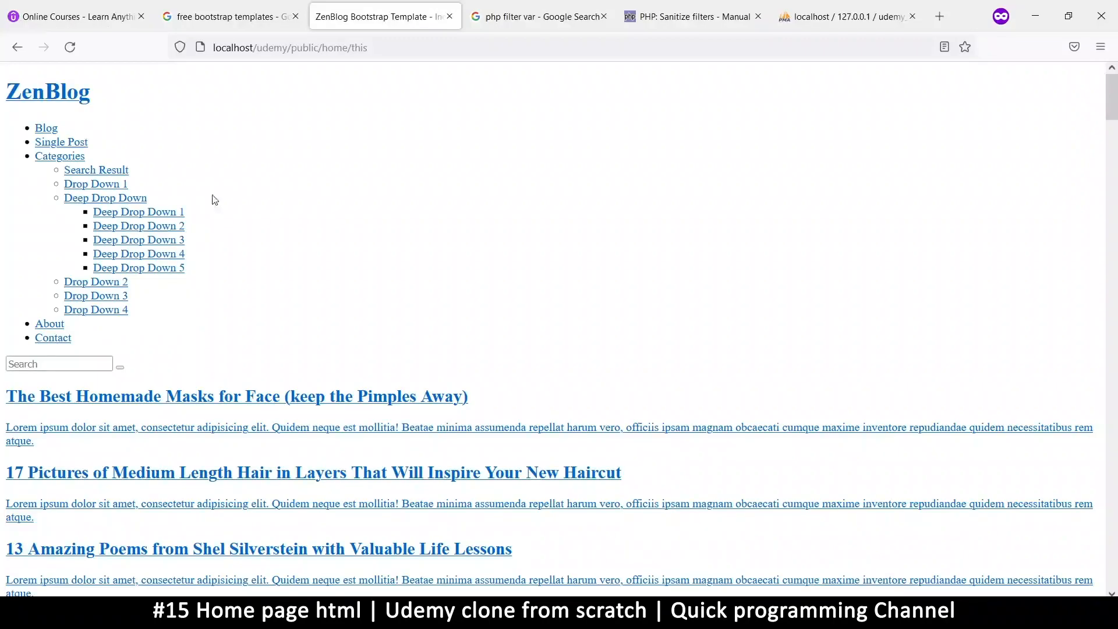
{"action": "mouse_move", "coordinate": [316, 210]}
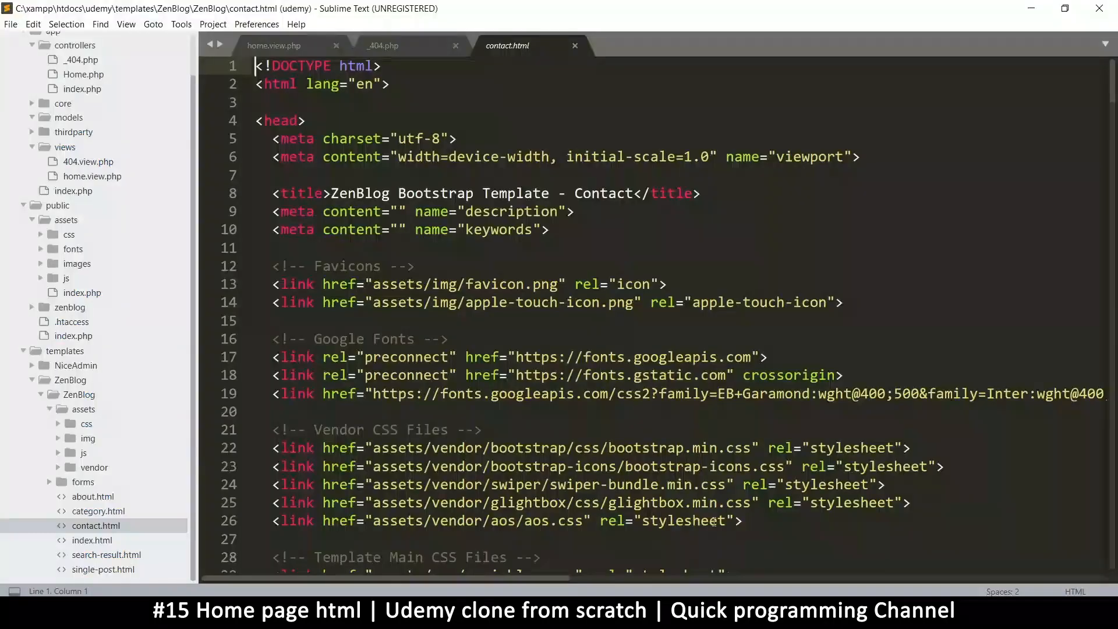
{"action": "mouse_move", "coordinate": [285, 49]}
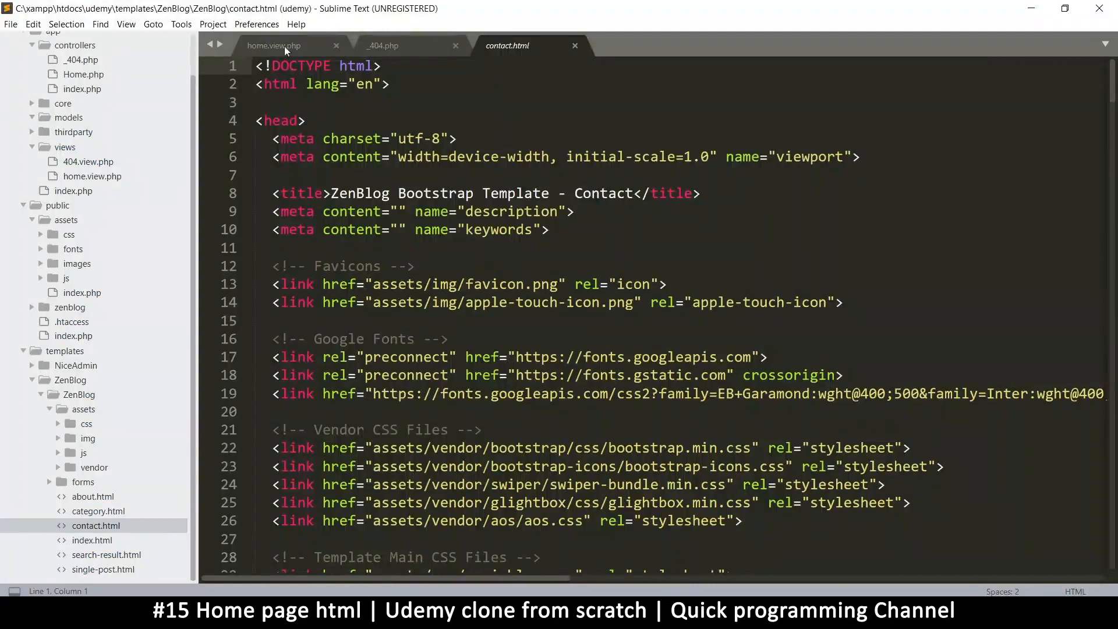
{"action": "left_click", "coordinate": [274, 45]}
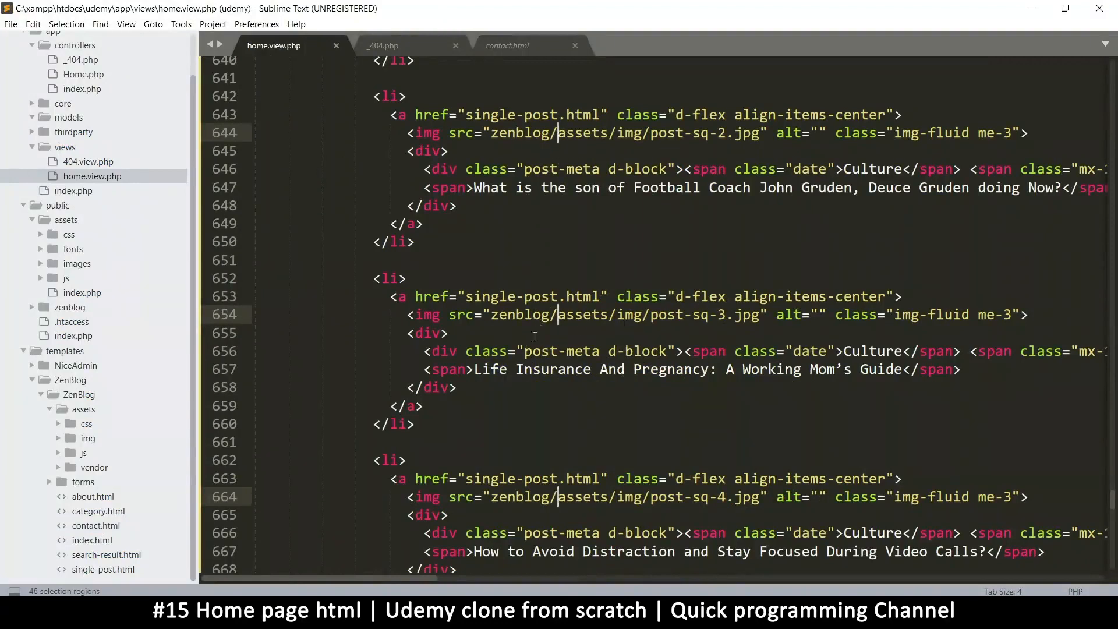
Rewrite every img src as <?=ROOT?>/zenblog/assets/... using multiple cursors and save home.view.php
{"action": "key", "text": "backspace"}
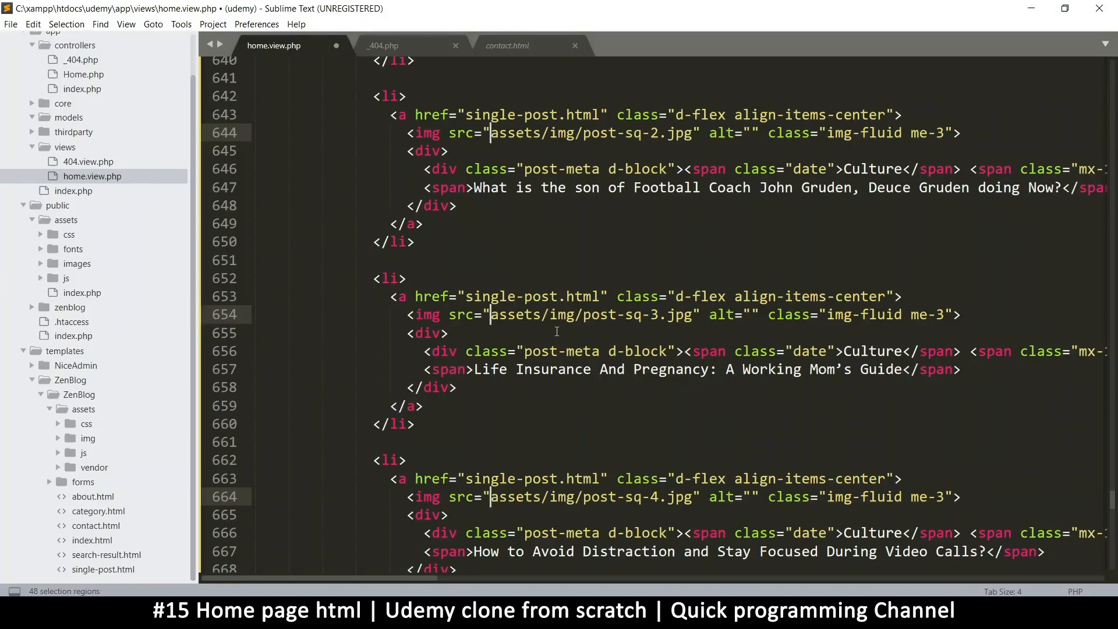
{"action": "type", "text": "<?="}
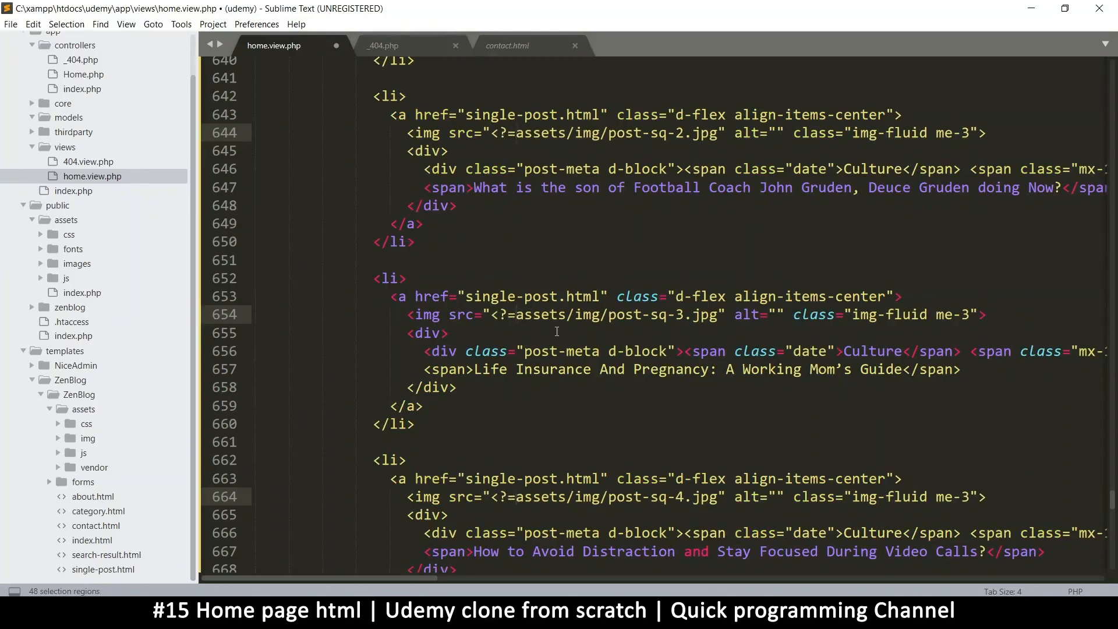
{"action": "type", "text": "ROO"}
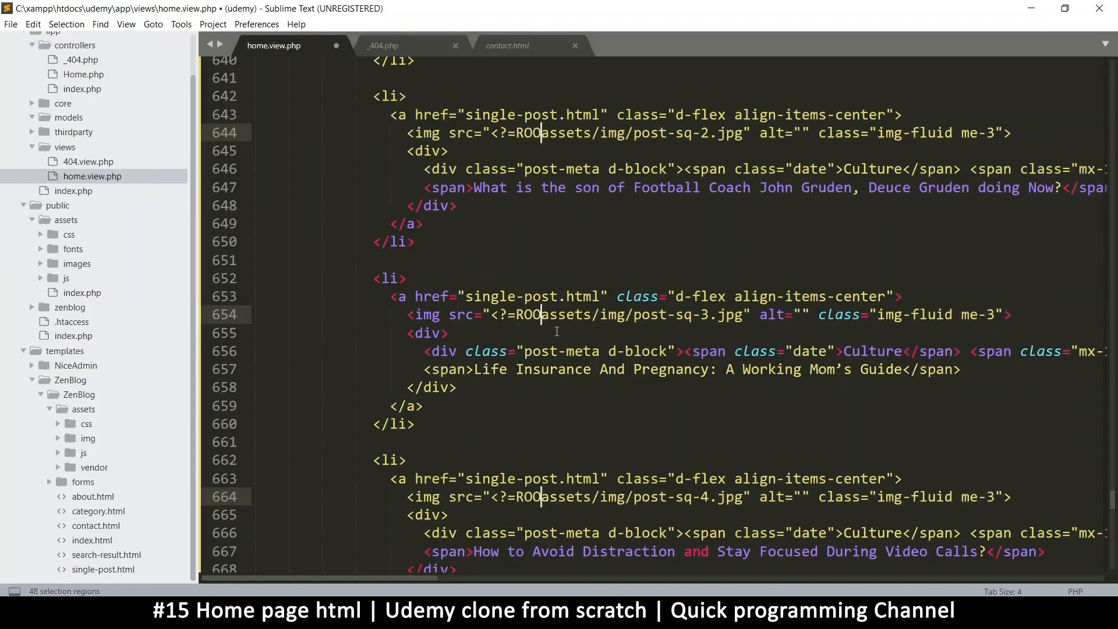
{"action": "type", "text": "T"}
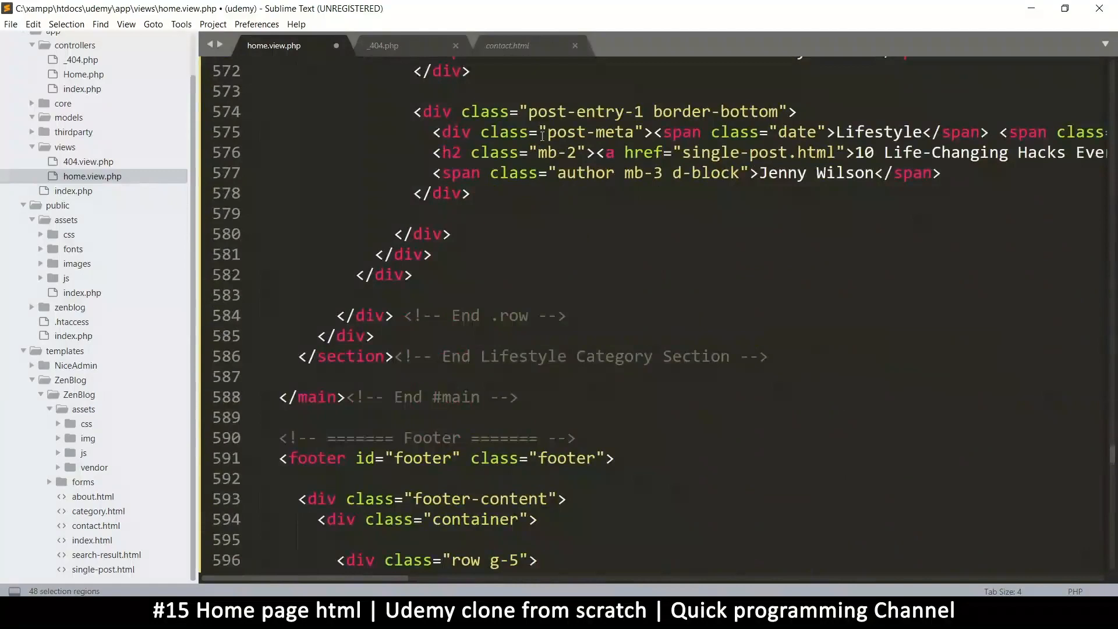
{"action": "scroll", "scroll_direction": "up", "scroll_amount": 3}
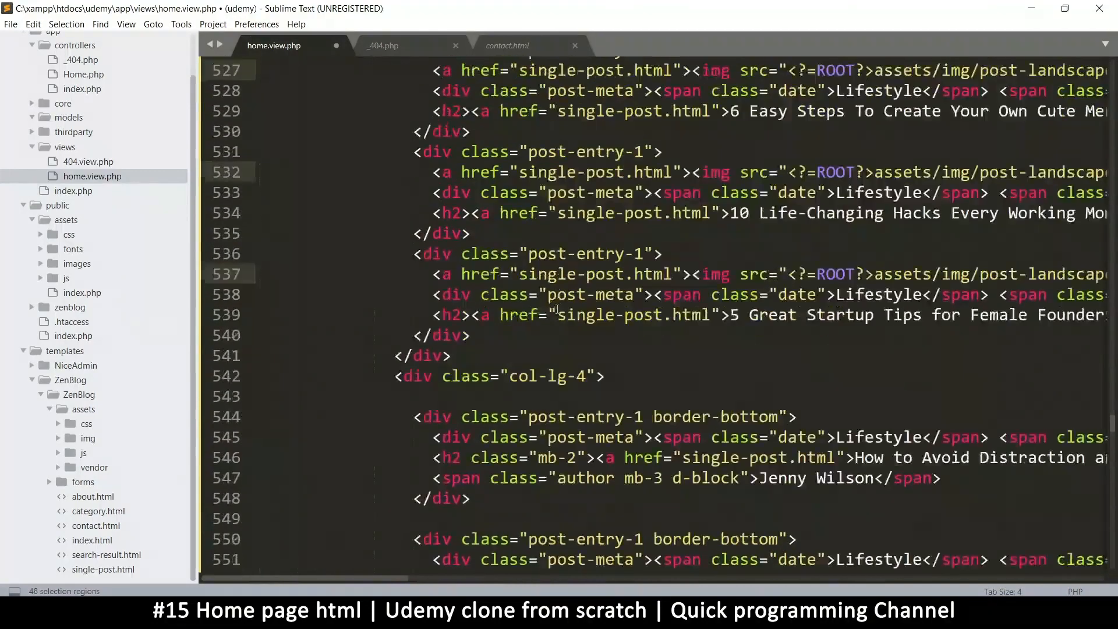
{"action": "scroll", "scroll_direction": "up", "scroll_amount": 3}
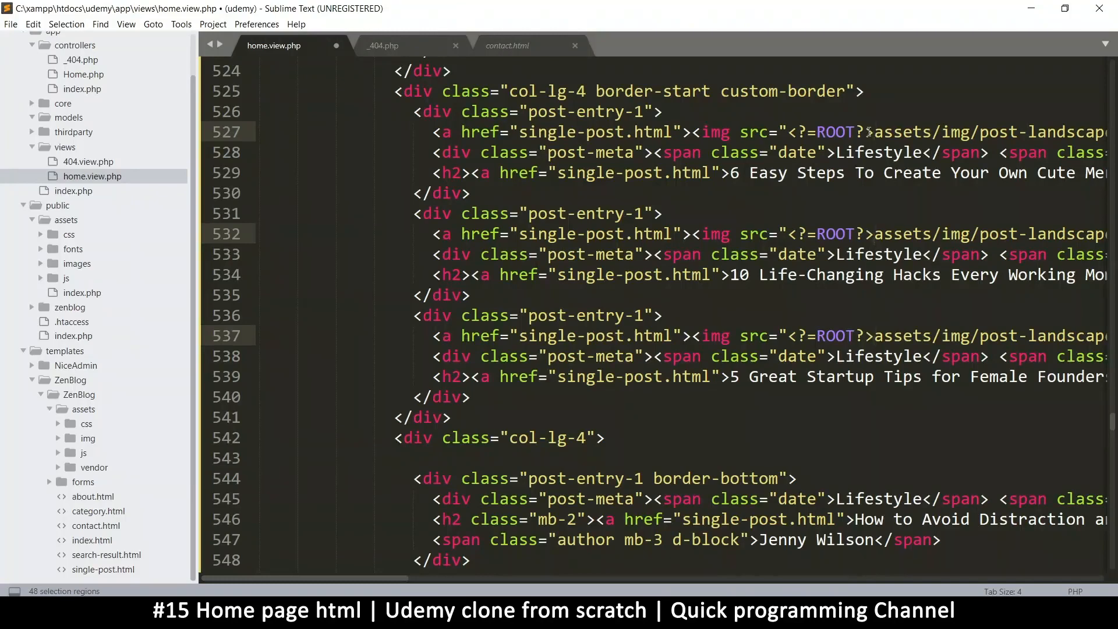
{"action": "type", "text": "z"}
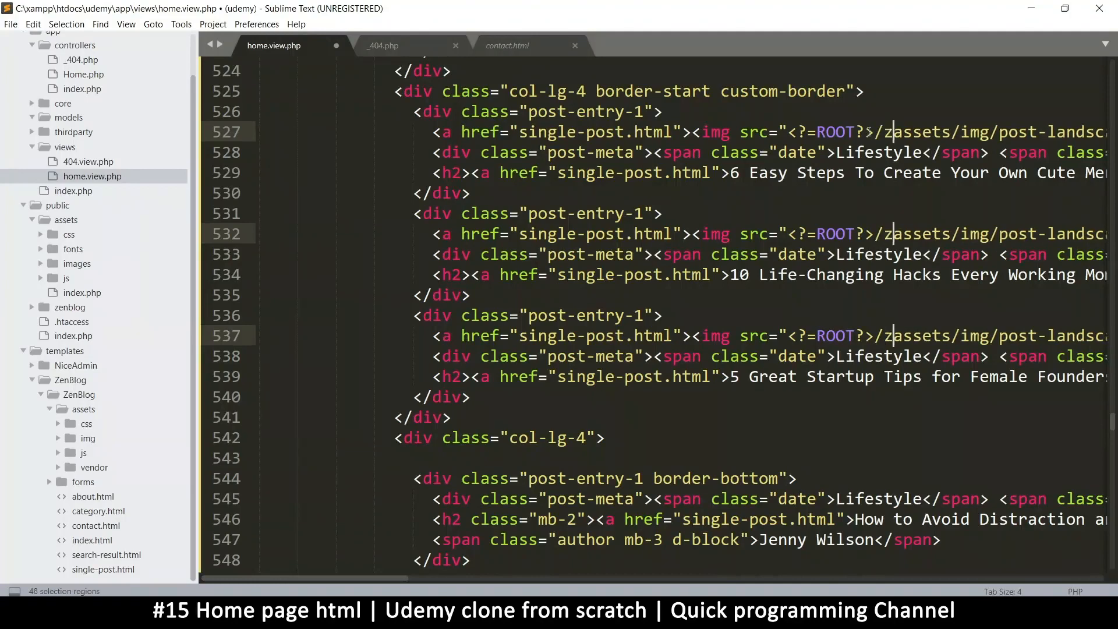
{"action": "type", "text": "enblog"}
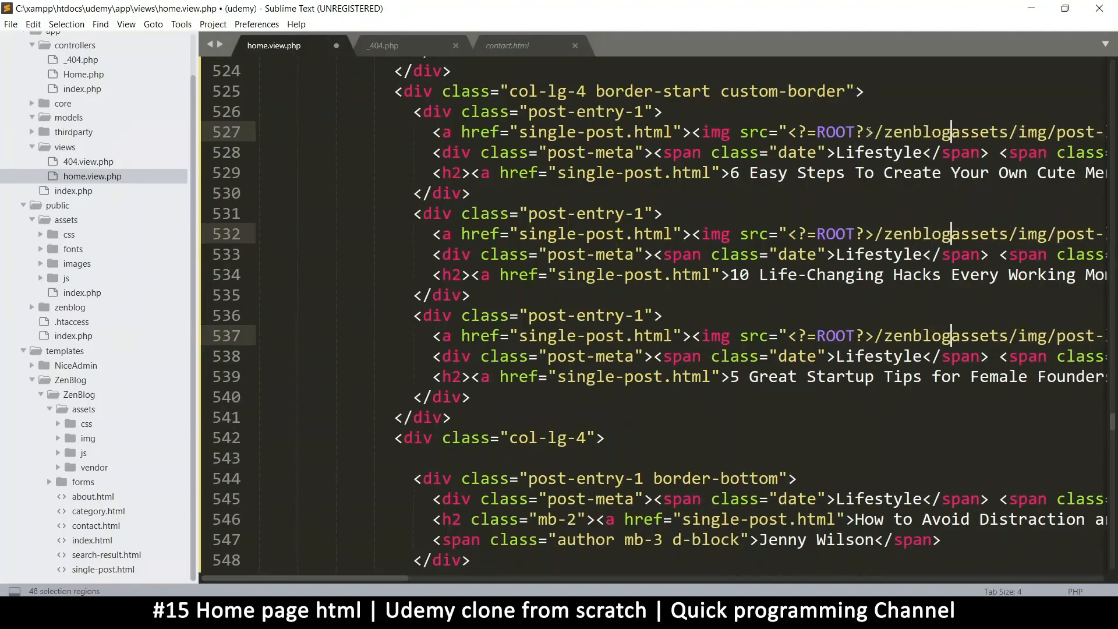
{"action": "key", "text": "ctrl+s"}
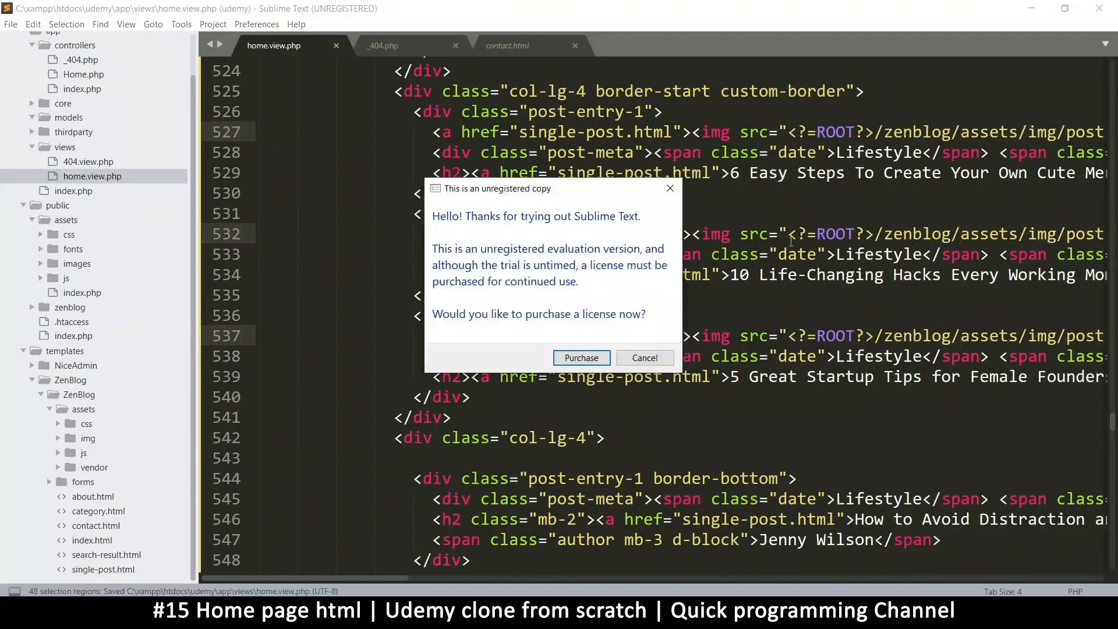
In app/core/config.php, duplicate the APP_DESC define line and rename the copy to ROOT
{"action": "left_click", "coordinate": [643, 357]}
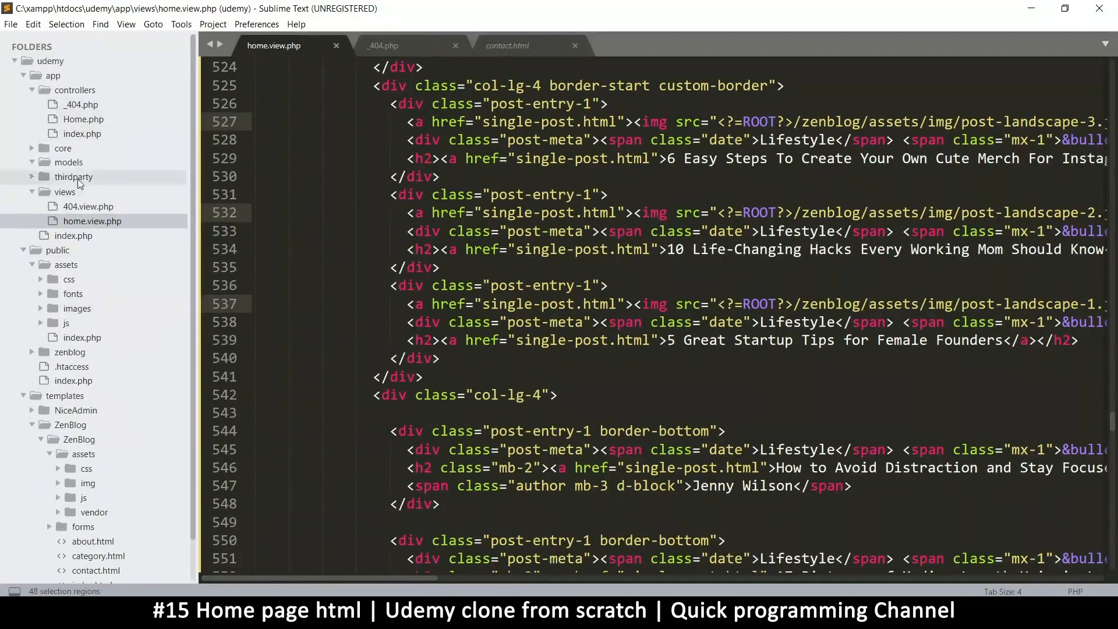
{"action": "left_click", "coordinate": [83, 177]}
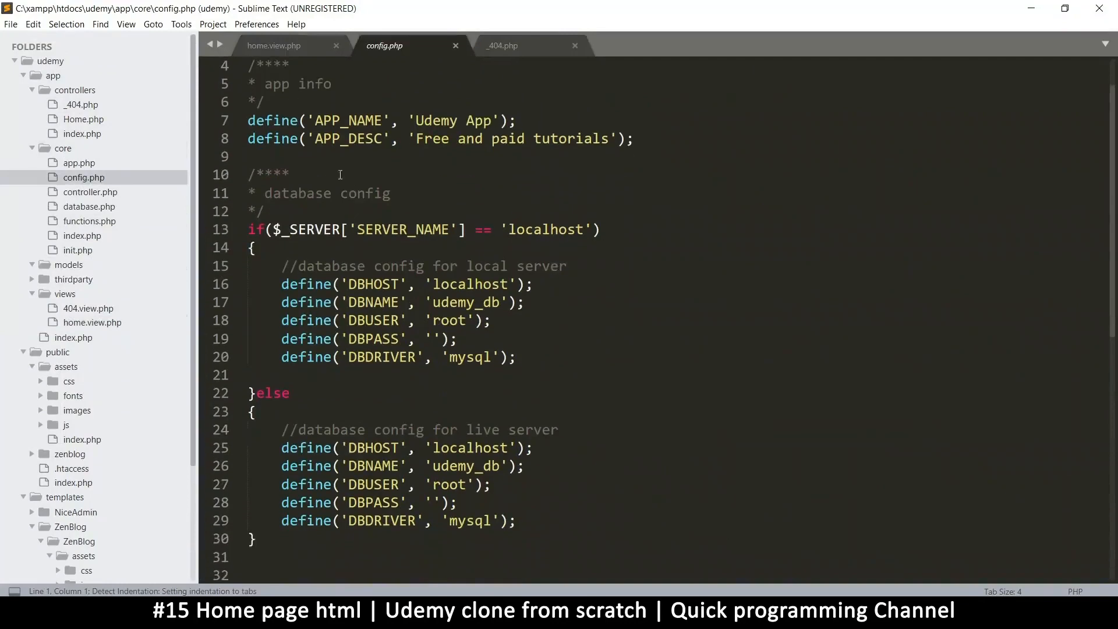
{"action": "left_click", "coordinate": [322, 139]}
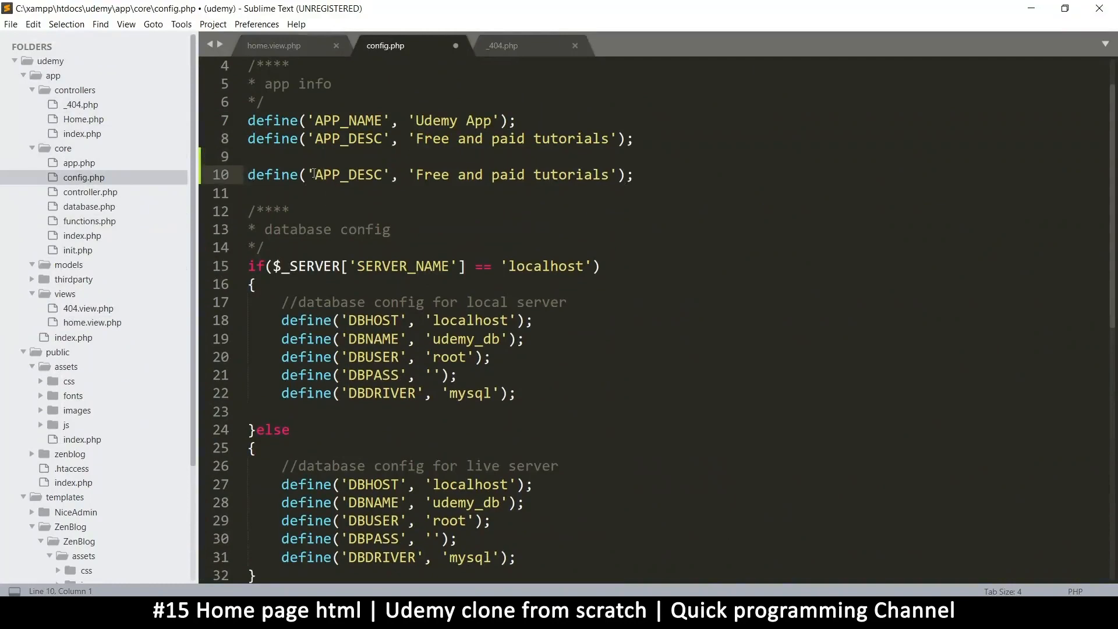
{"action": "double_click", "coordinate": [349, 175]}
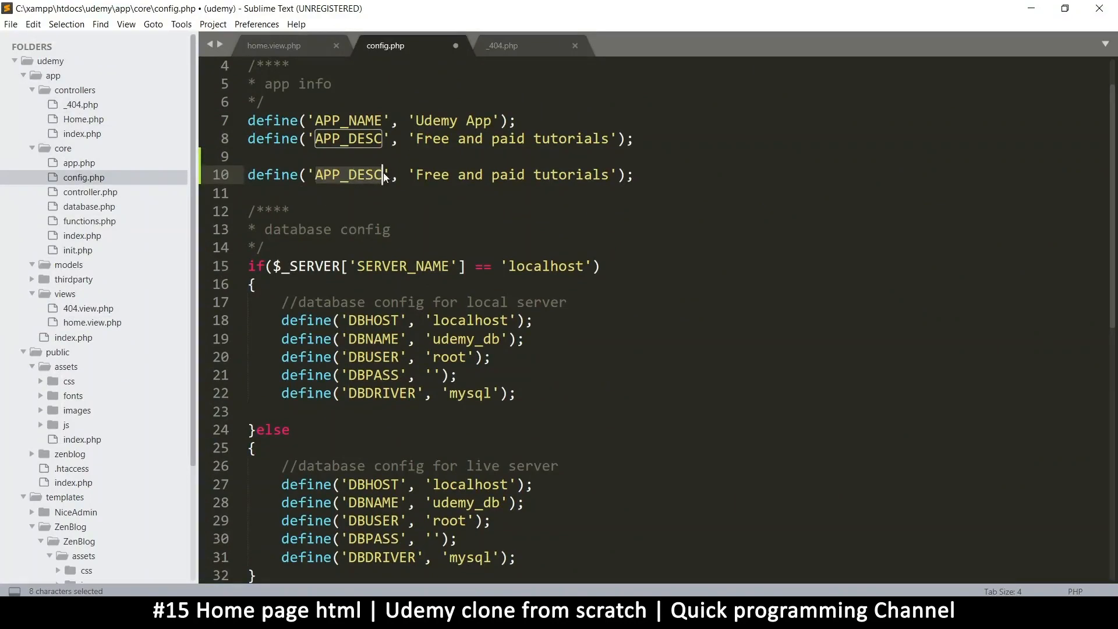
{"action": "type", "text": "ROOT"}
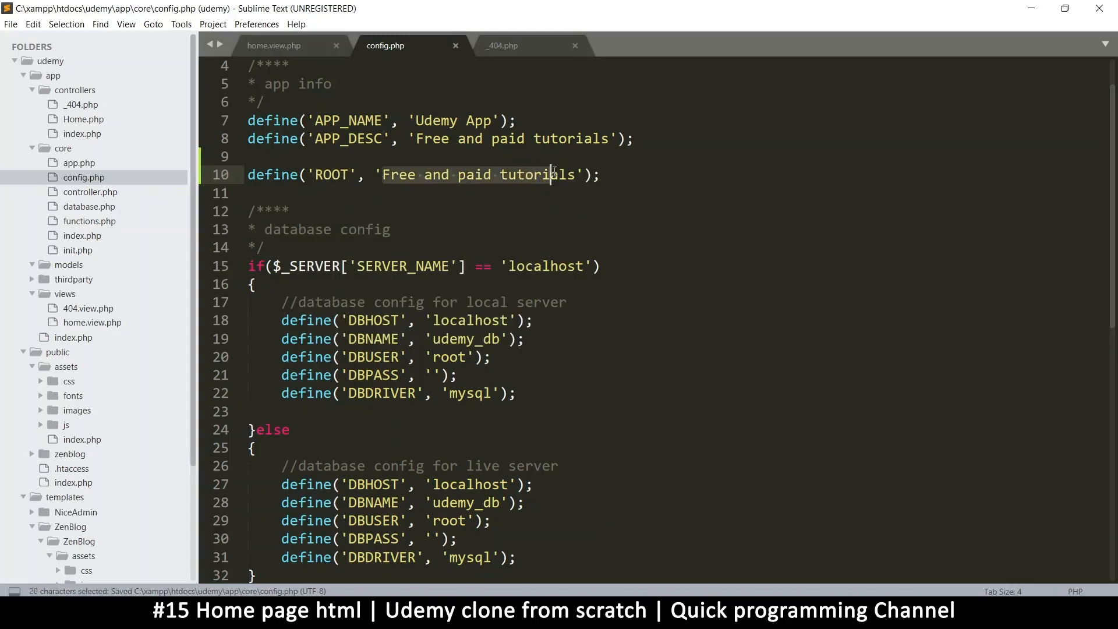
{"action": "type", "text": "local"}
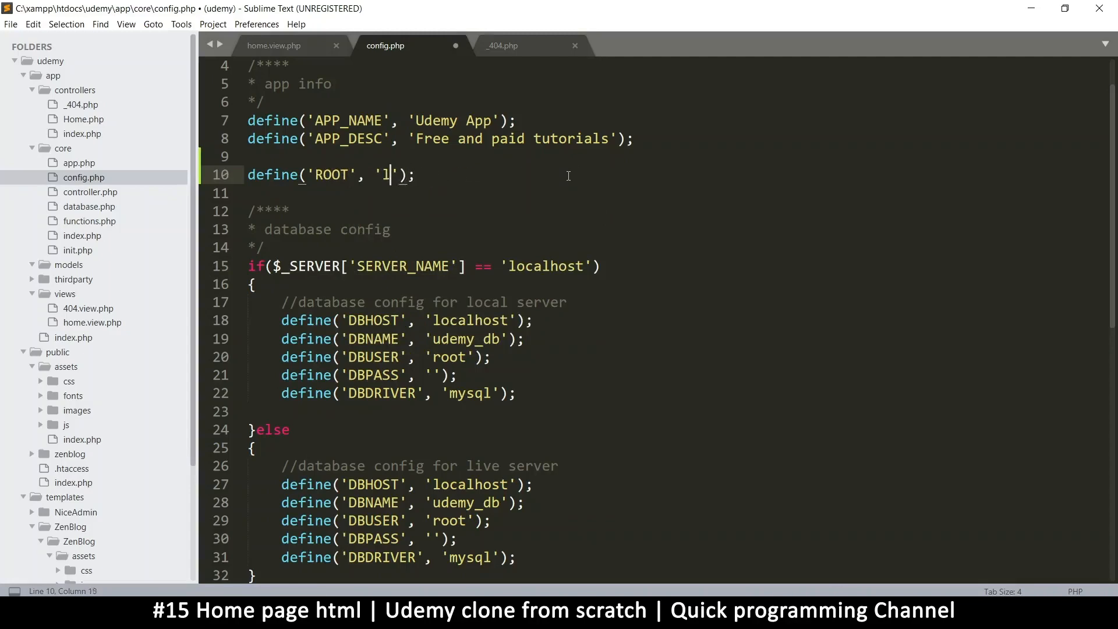
{"action": "type", "text": "ttp:/"}
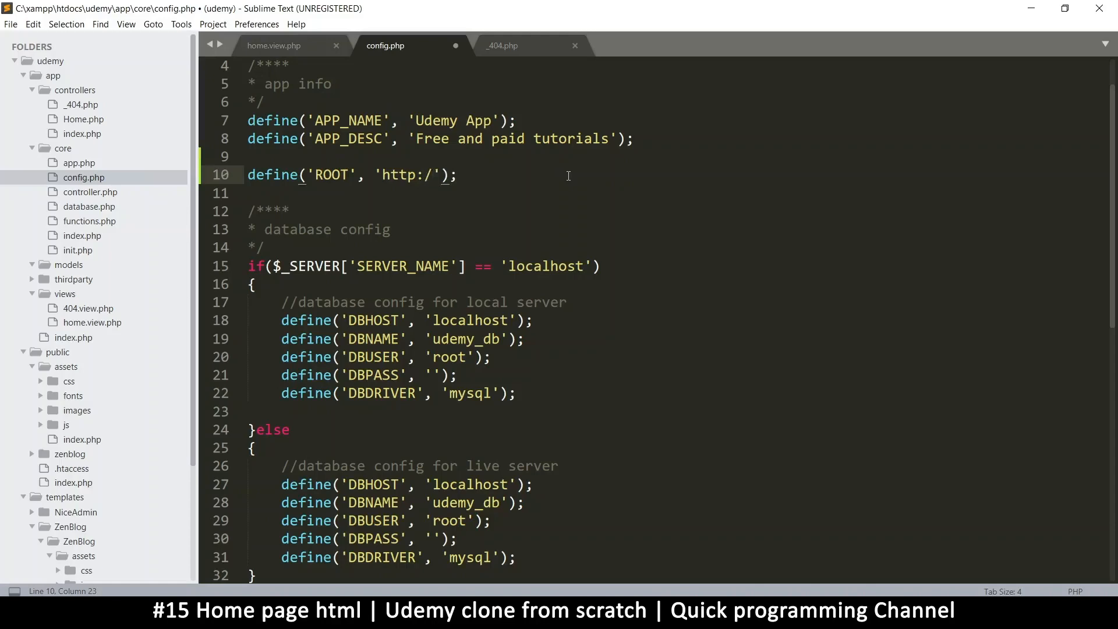
{"action": "type", "text": "localhost/"}
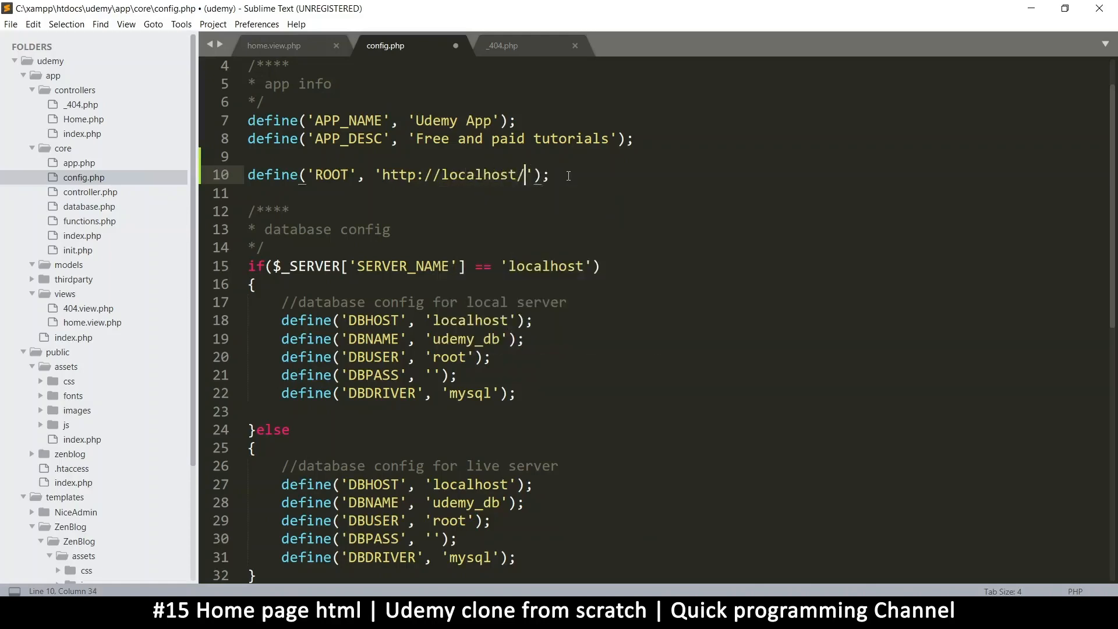
{"action": "type", "text": "udemy/"}
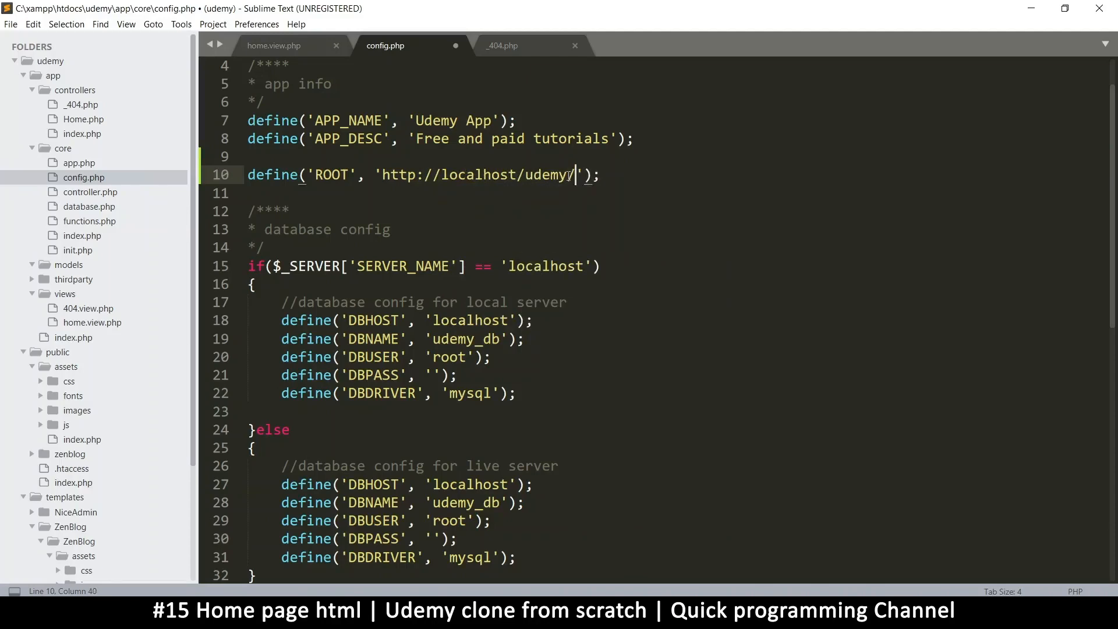
{"action": "type", "text": "piublic"}
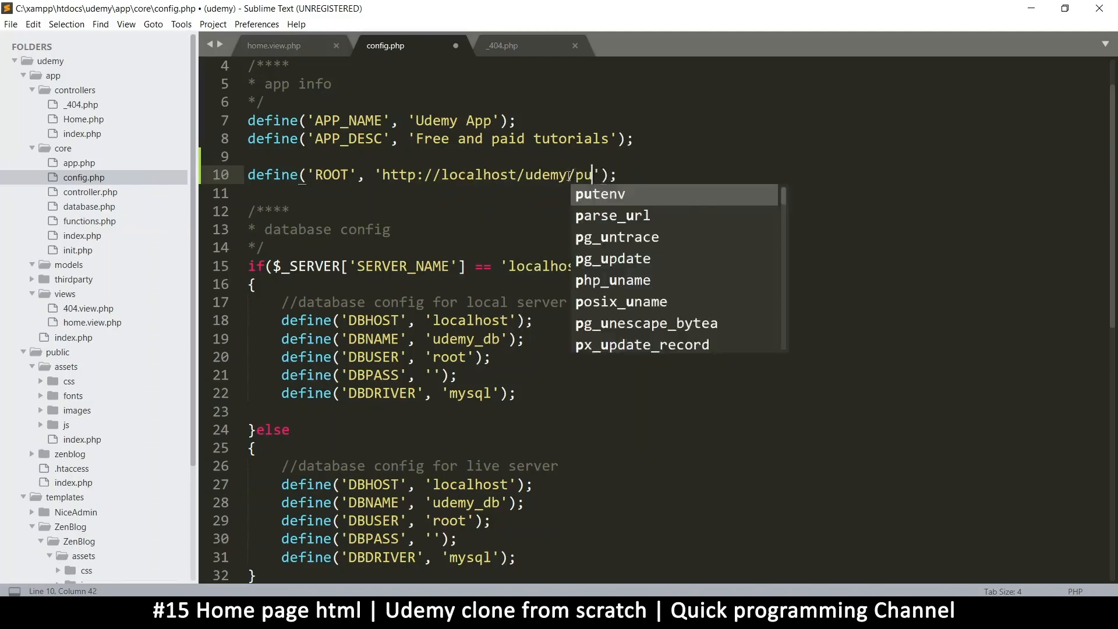
{"action": "type", "text": "blic"}
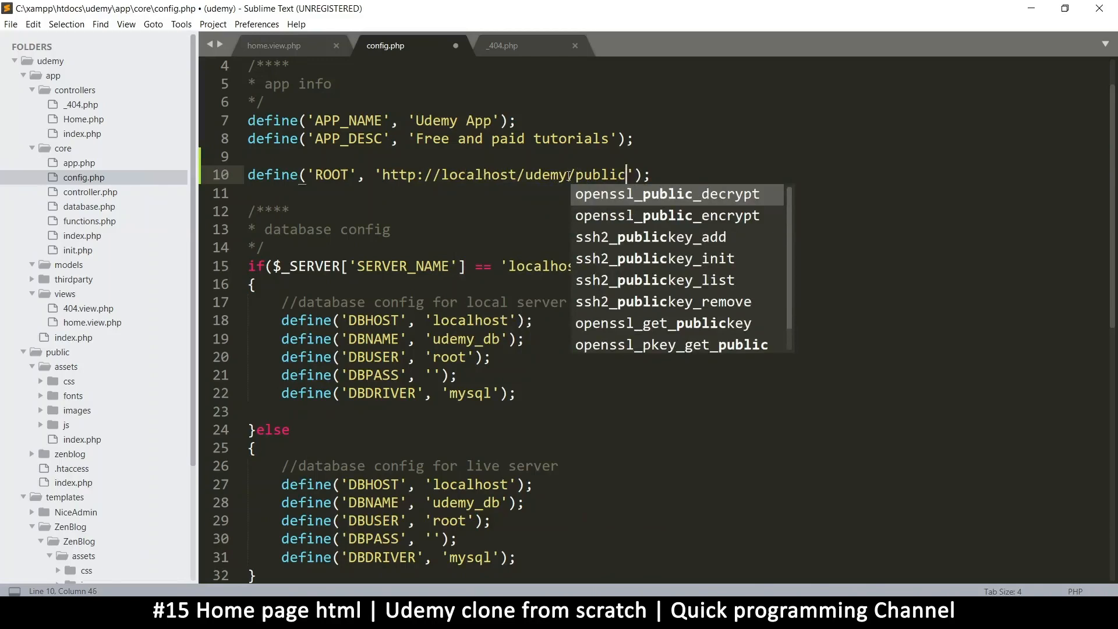
{"action": "key", "text": "escape"}
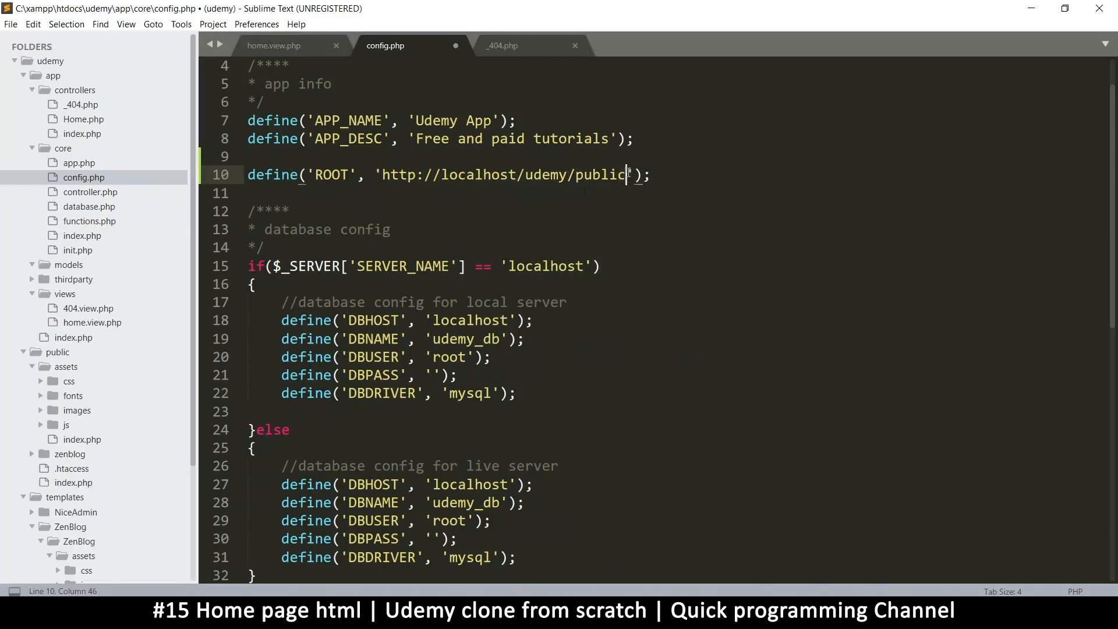
{"action": "left_click", "coordinate": [272, 45]}
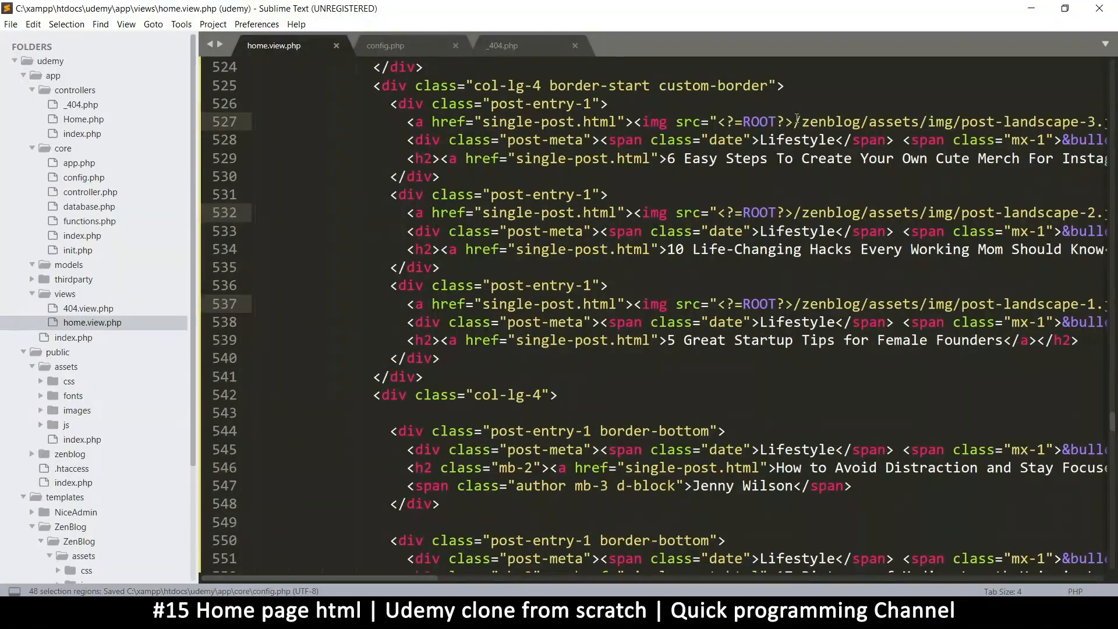
{"action": "left_click", "coordinate": [386, 45]}
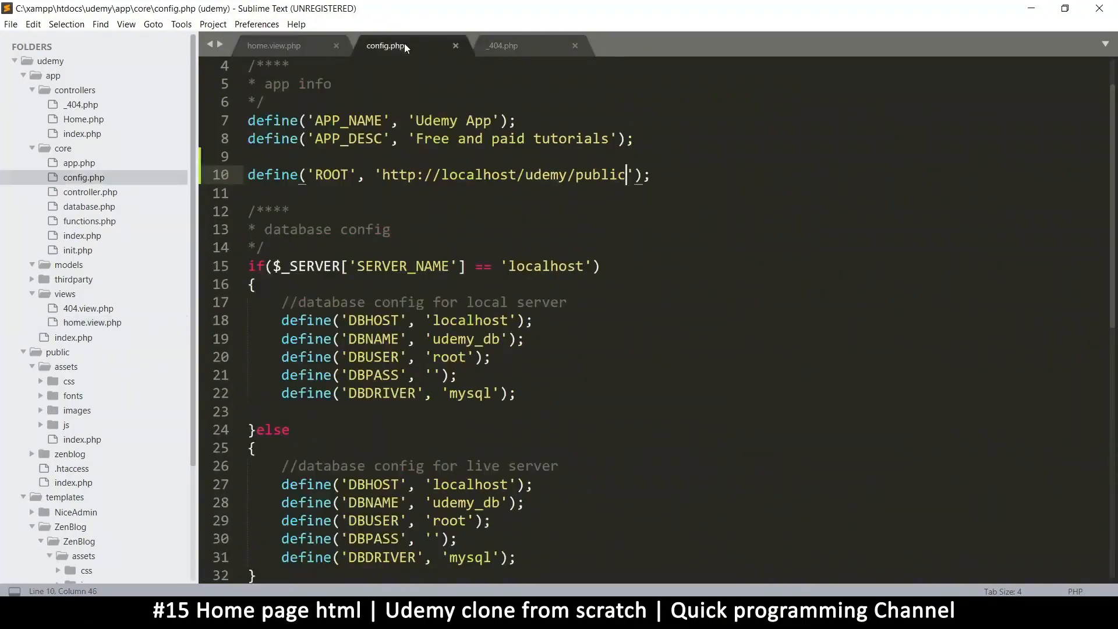
{"action": "mouse_move", "coordinate": [531, 224]}
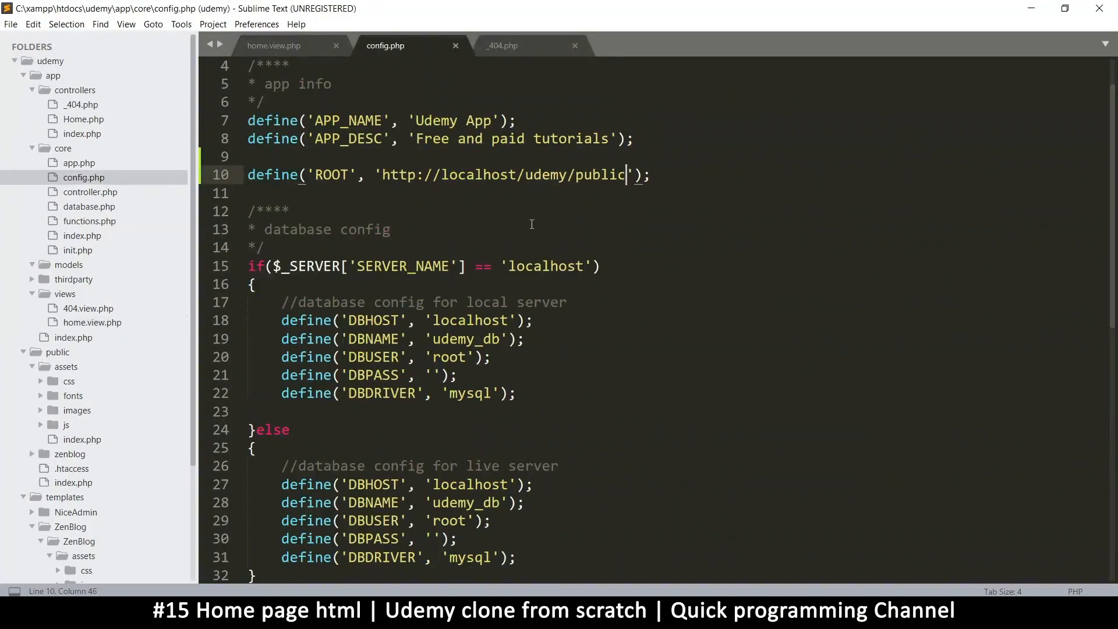
{"action": "left_click", "coordinate": [468, 175]}
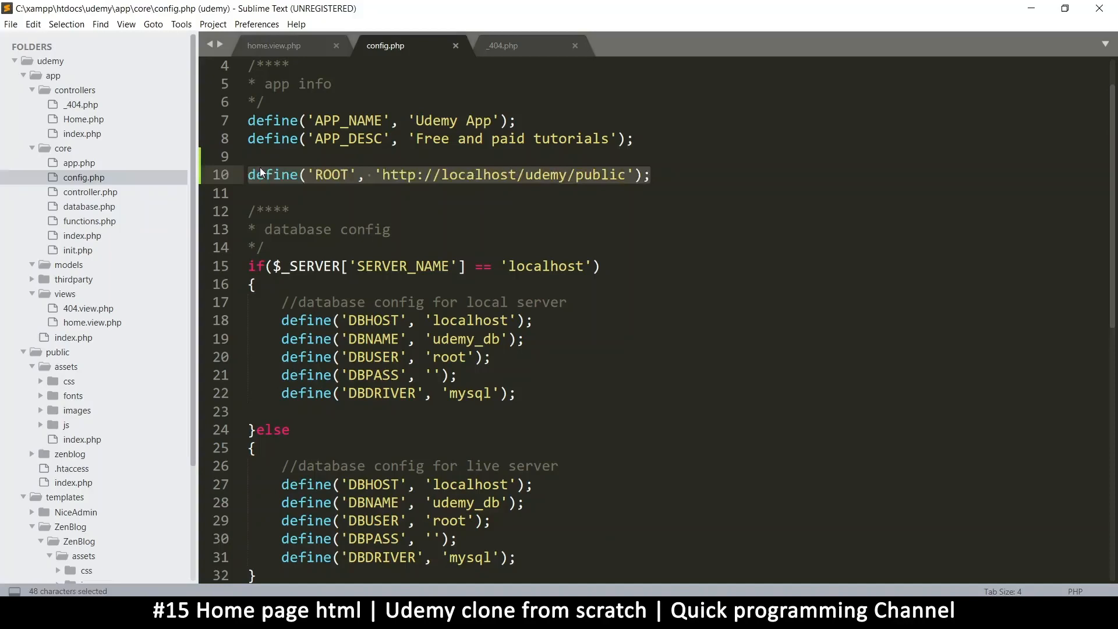
{"action": "key", "text": "ctrl+x"}
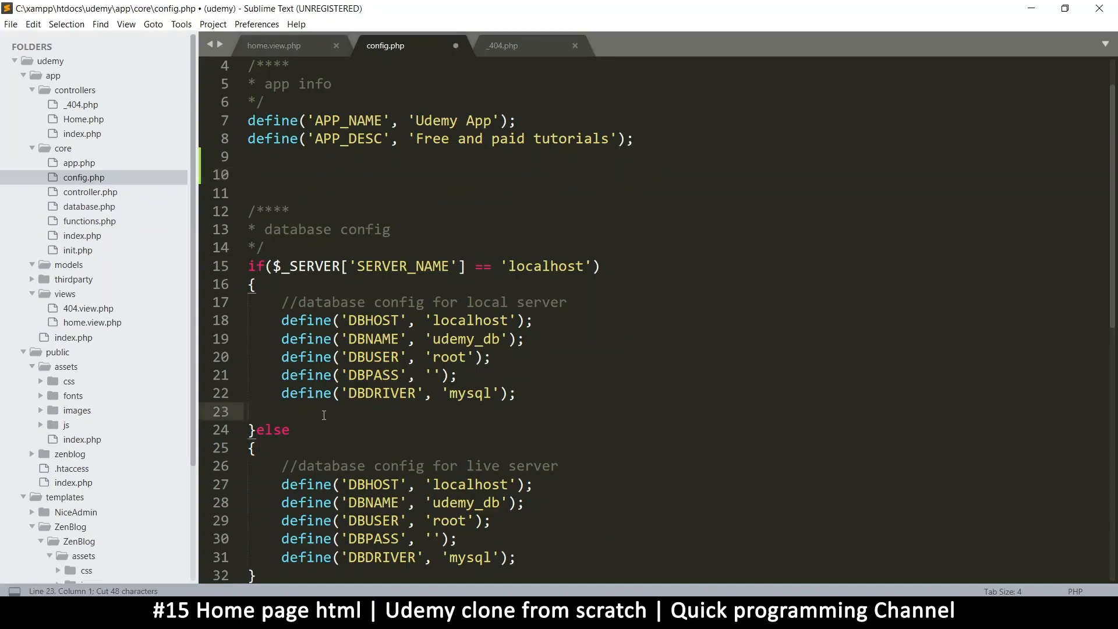
{"action": "type", "text": "define('ROOT', 'http://localhost/udemy/public');"}
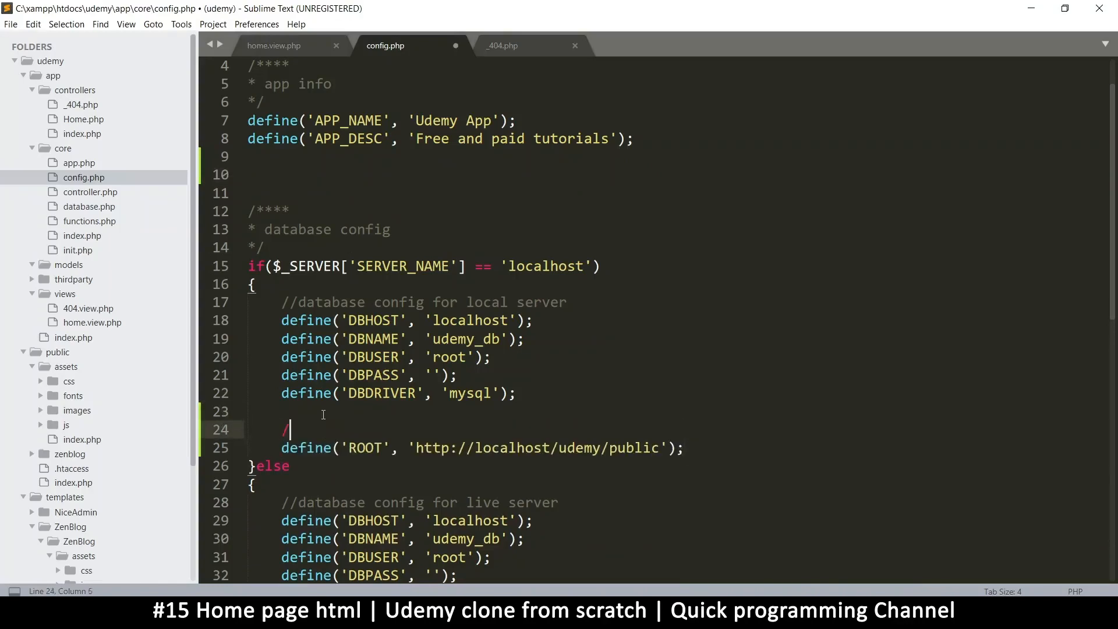
{"action": "type", "text": "/root path"}
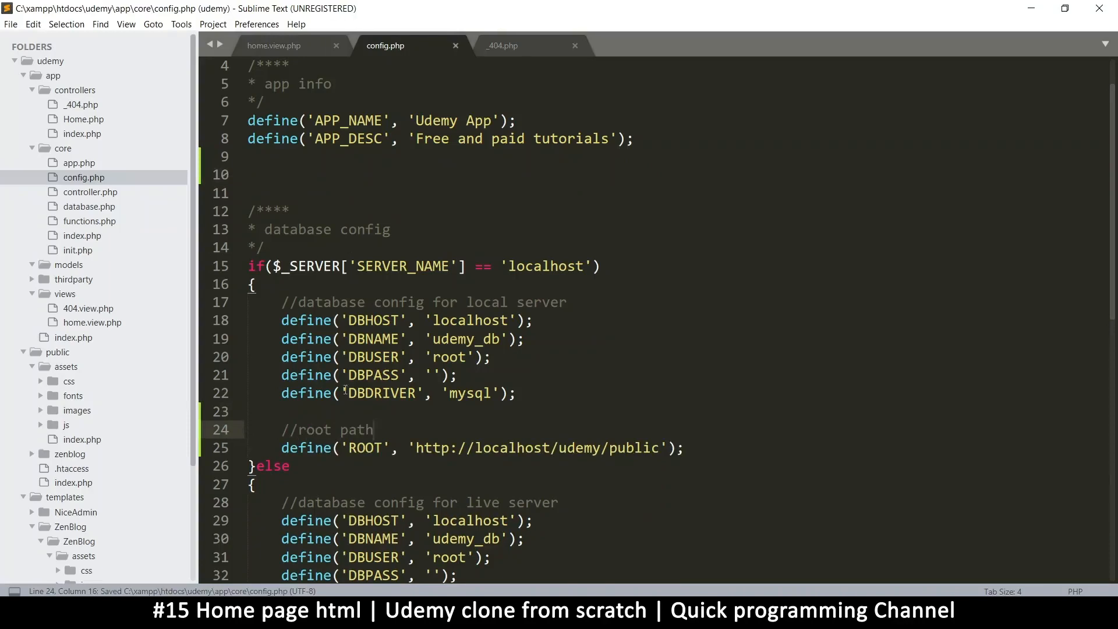
{"action": "scroll", "scroll_direction": "down", "scroll_amount": 3}
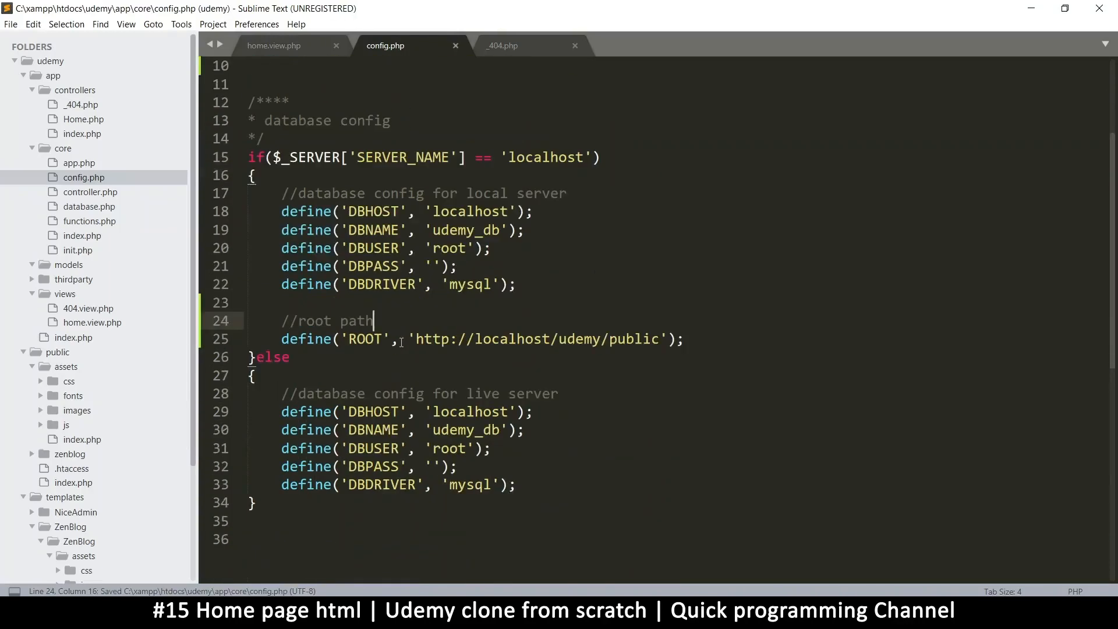
{"action": "type", "text": "e"}
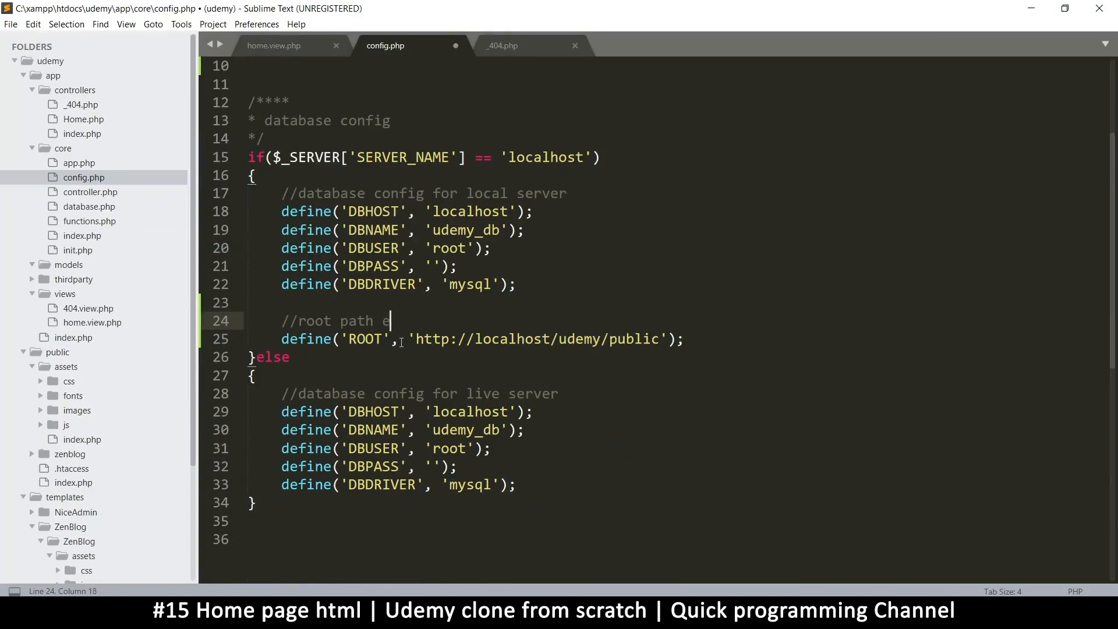
{"action": "type", "text": ".g loca"}
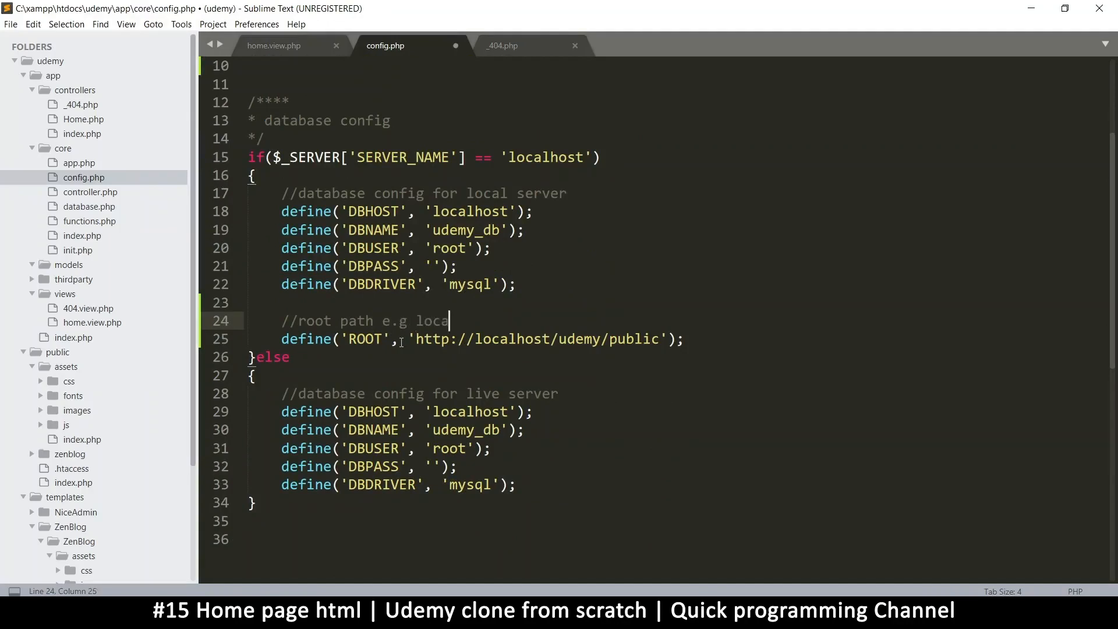
{"action": "type", "text": "lhost/"}
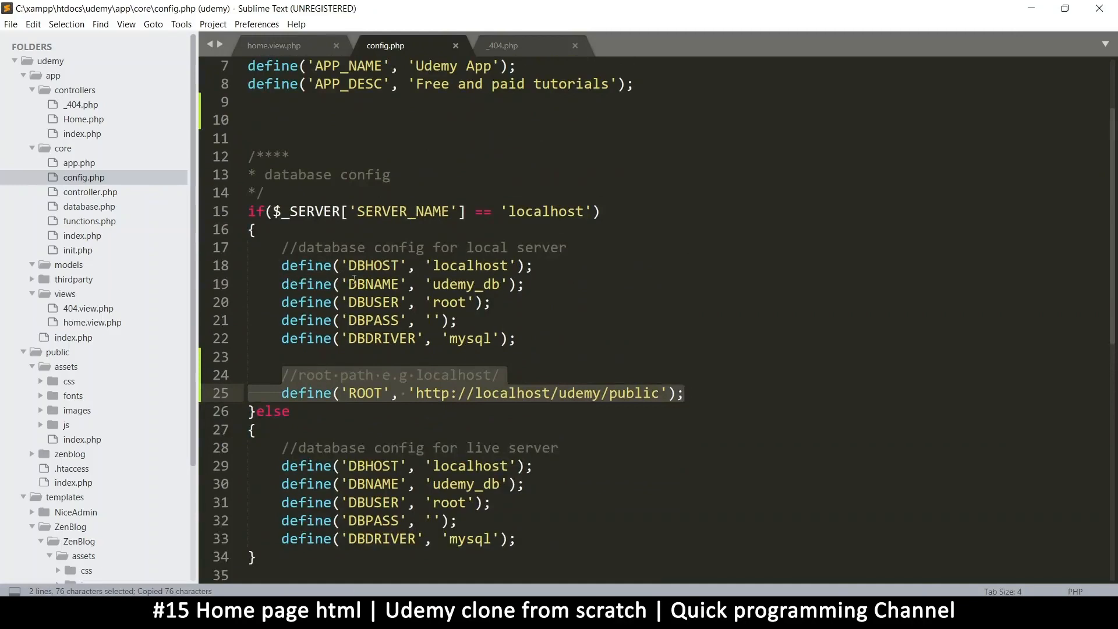
{"action": "scroll", "scroll_direction": "down", "scroll_amount": 3}
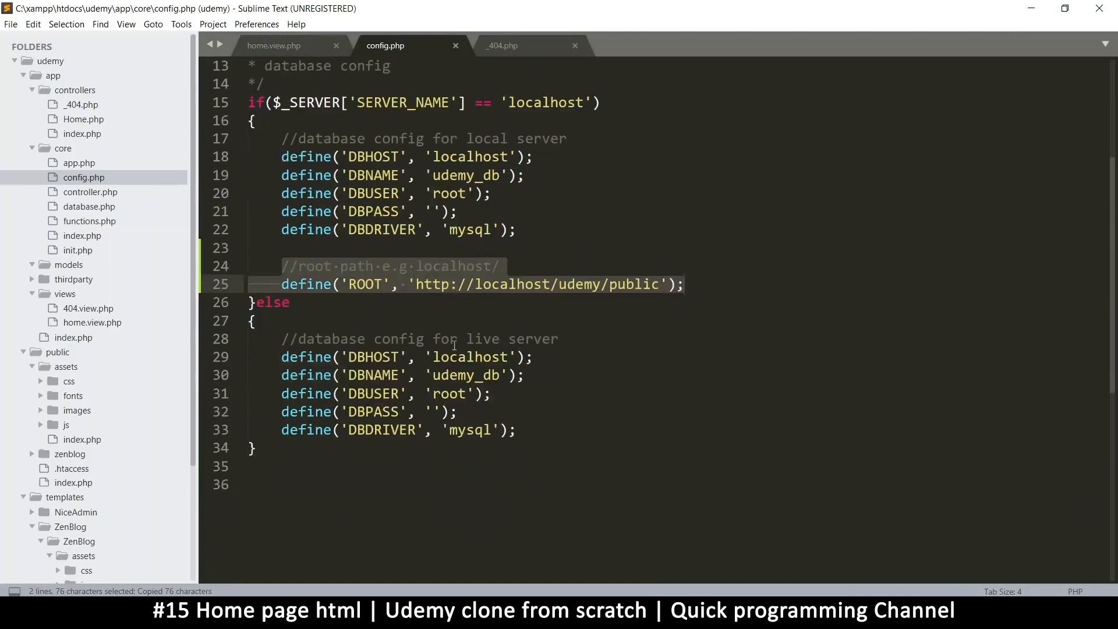
{"action": "key", "text": "ctrl+v"}
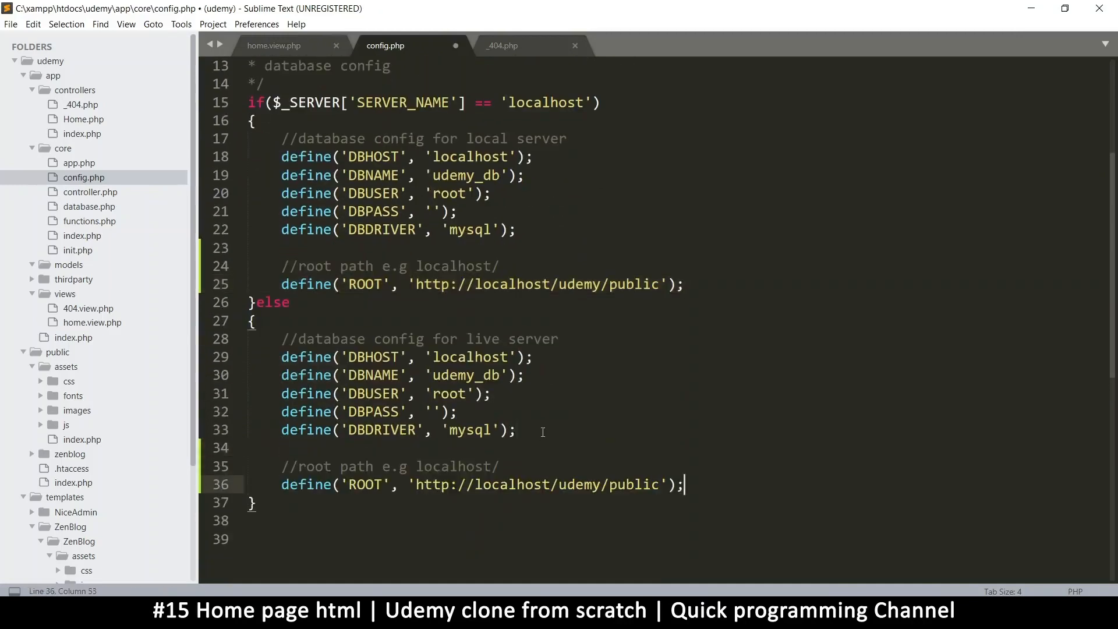
{"action": "double_click", "coordinate": [455, 466]}
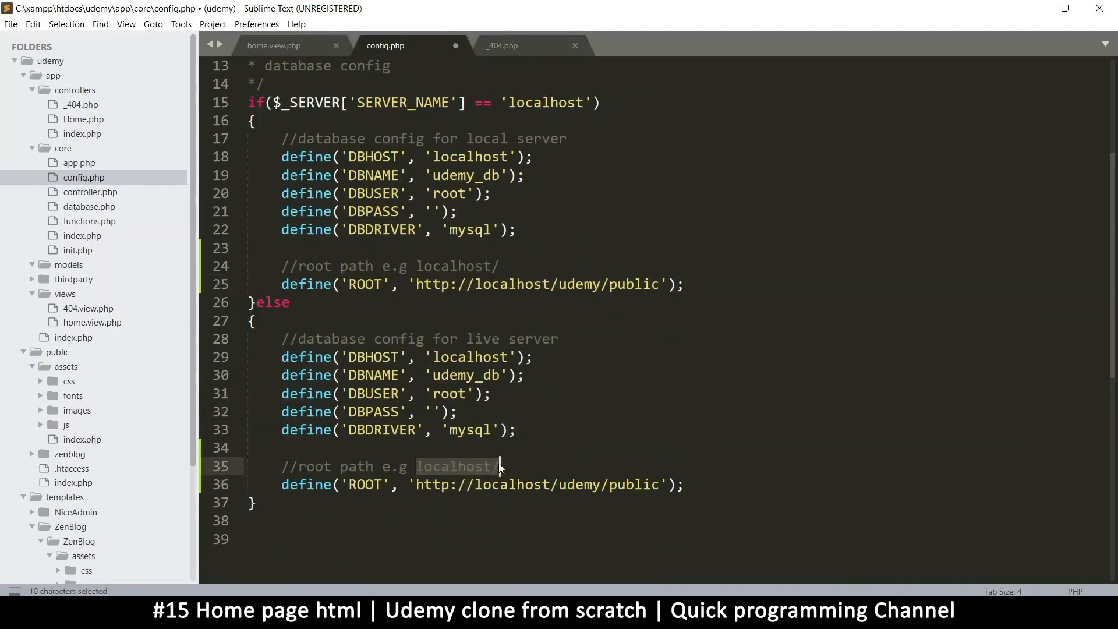
{"action": "type", "text": "https:"}
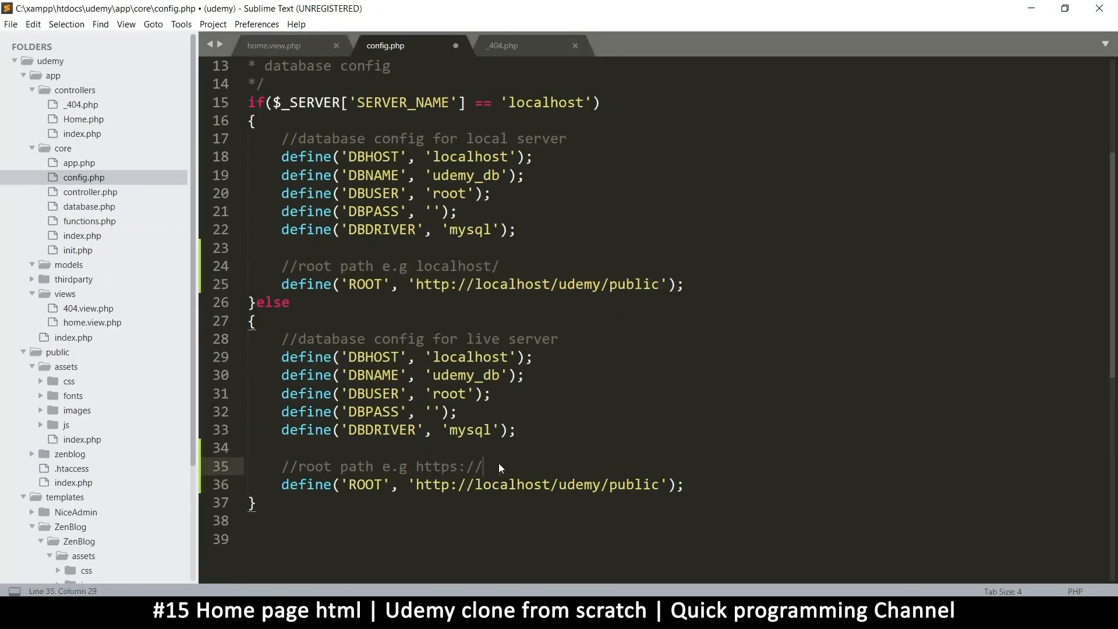
{"action": "type", "text": "www.yourwebsite.com"}
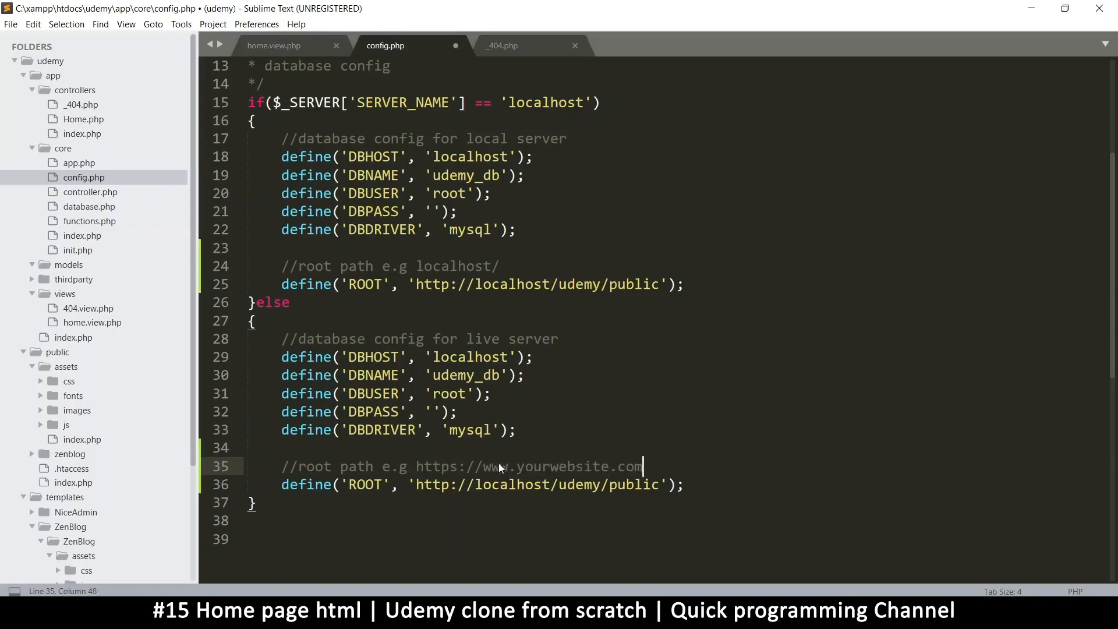
{"action": "key", "text": "ctrl+s"}
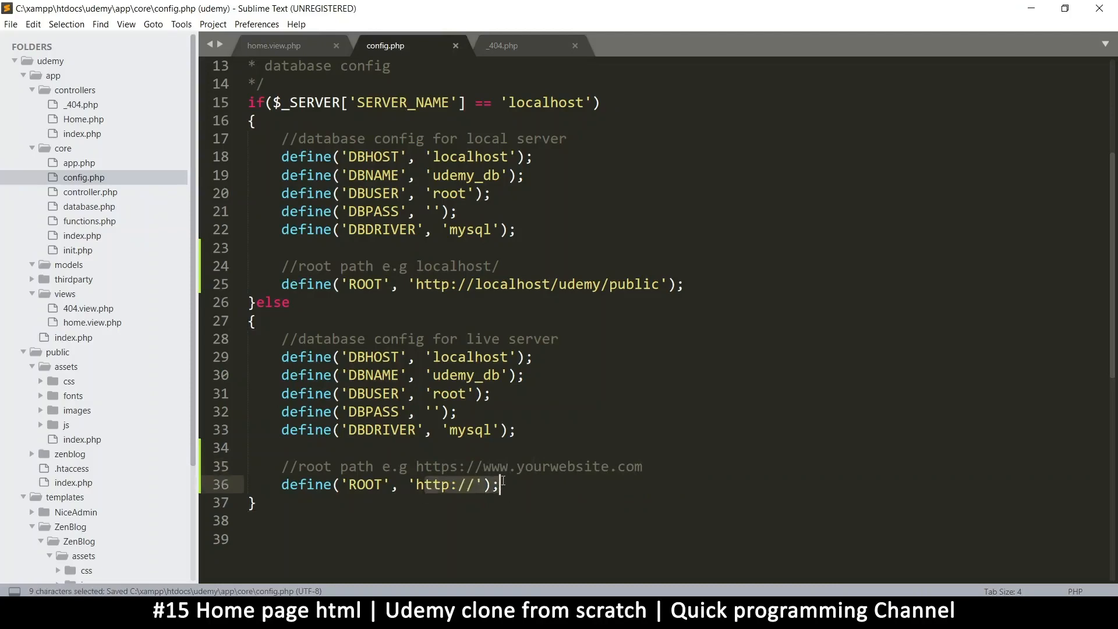
{"action": "left_click", "coordinate": [517, 230]}
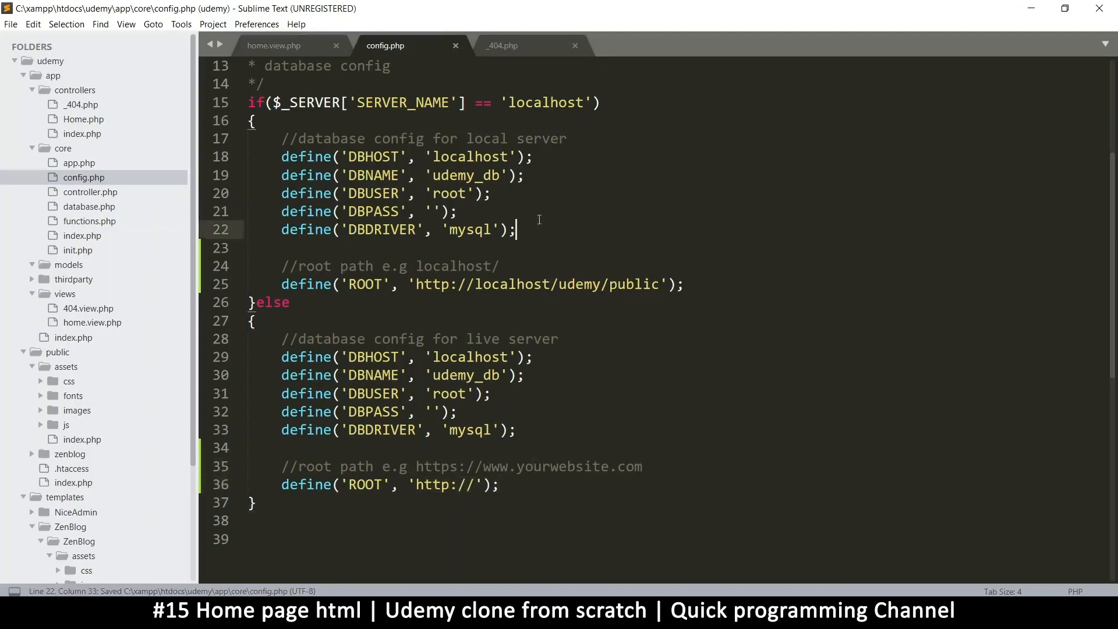
{"action": "scroll", "scroll_direction": "up", "scroll_amount": 3}
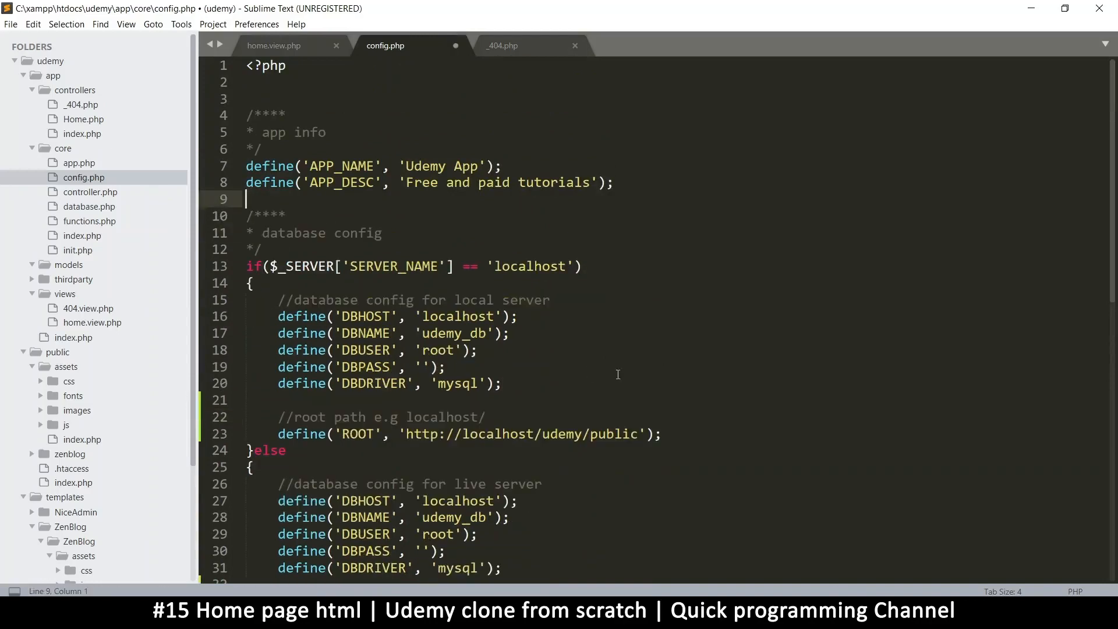
Reload localhost/udemy/public/home in Firefox so ZenBlog renders fully styled
{"action": "key", "text": "ctrl+s"}
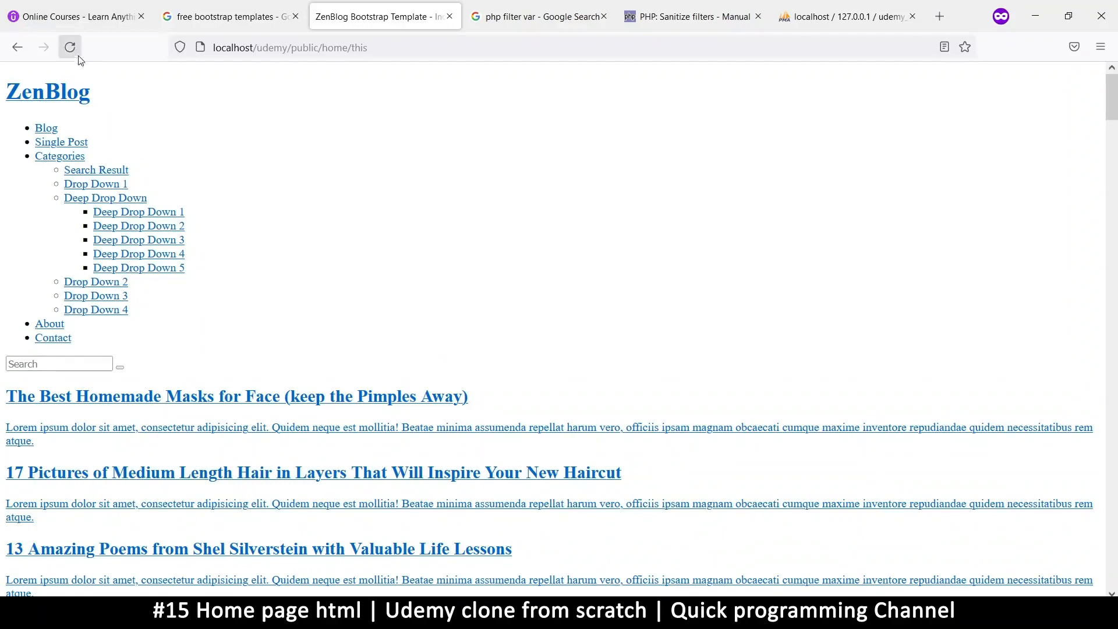
{"action": "left_click", "coordinate": [69, 47]}
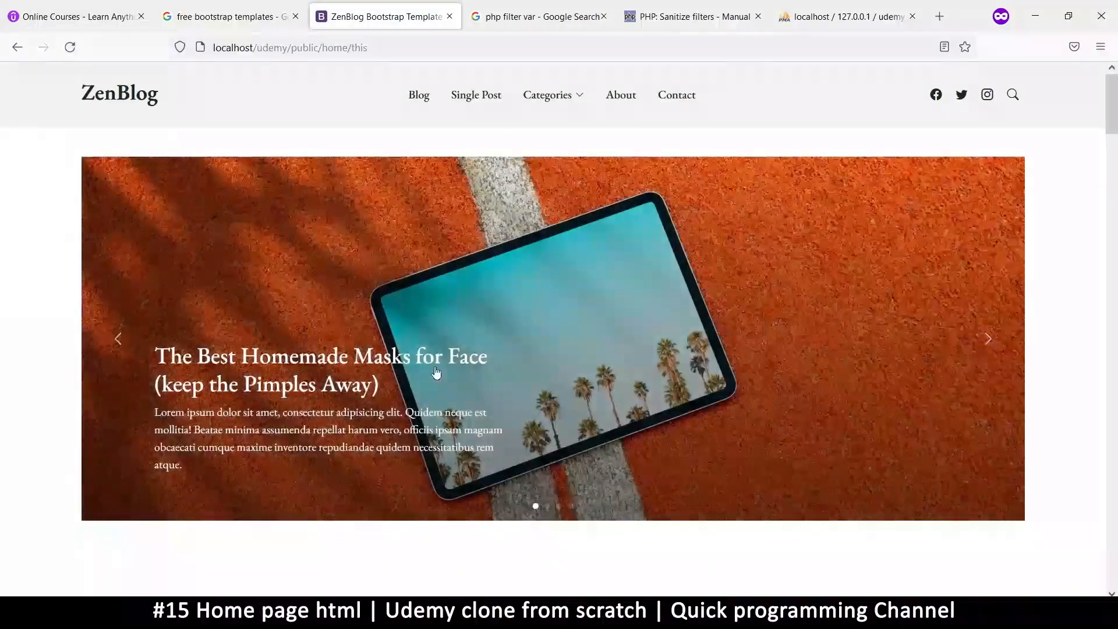
{"action": "scroll", "scroll_direction": "down", "scroll_amount": 3}
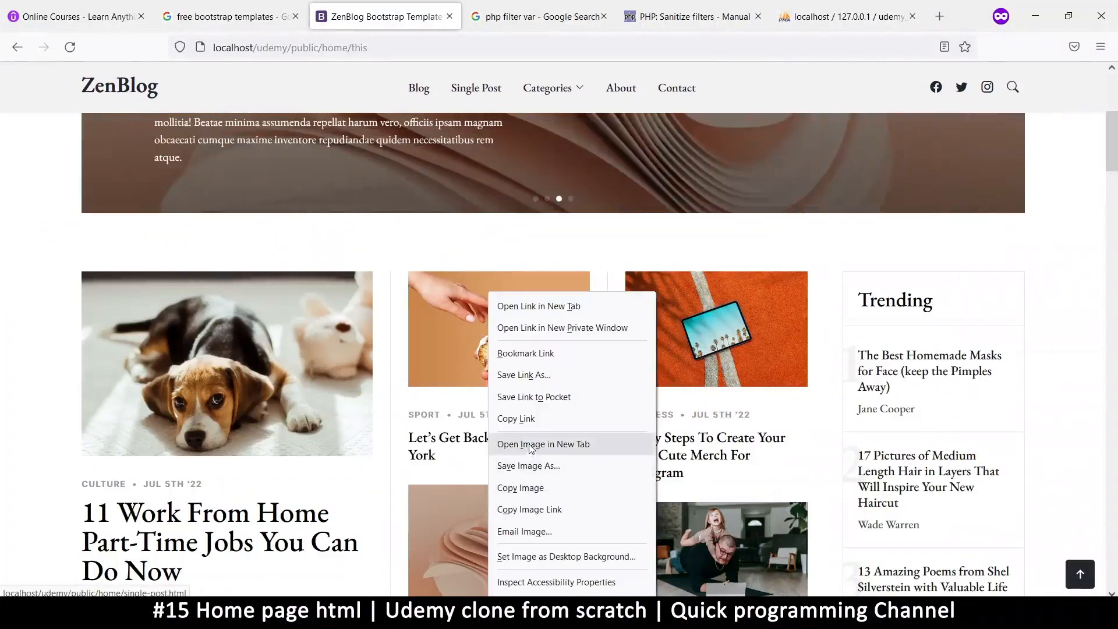
{"action": "left_click", "coordinate": [557, 583]}
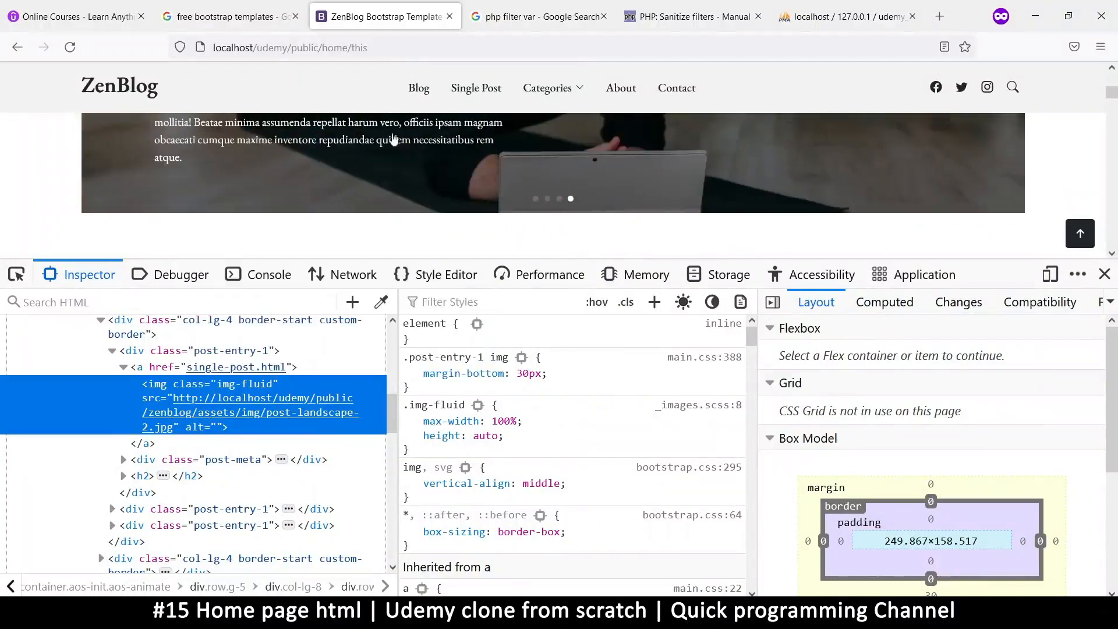
{"action": "mouse_move", "coordinate": [249, 413]}
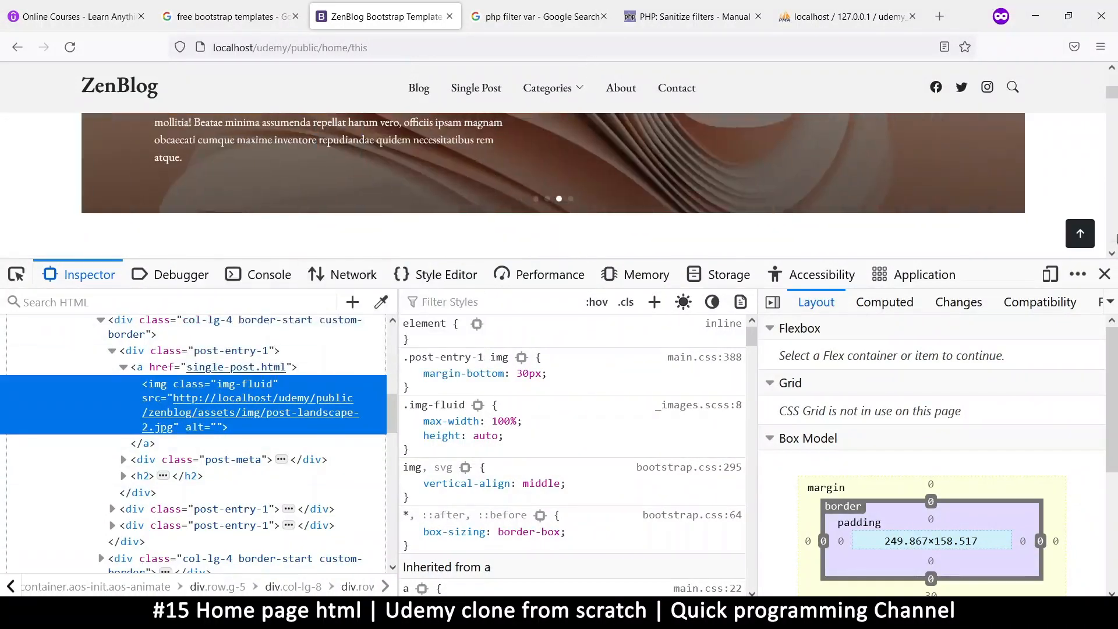
{"action": "left_click", "coordinate": [1104, 273]}
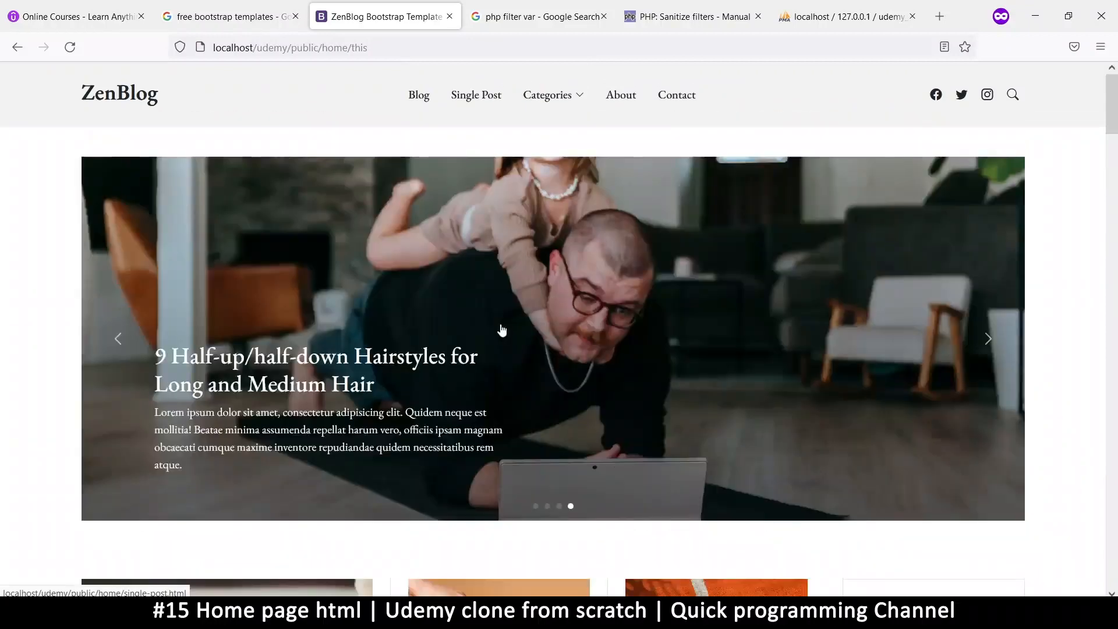
{"action": "scroll", "scroll_direction": "down", "scroll_amount": 3}
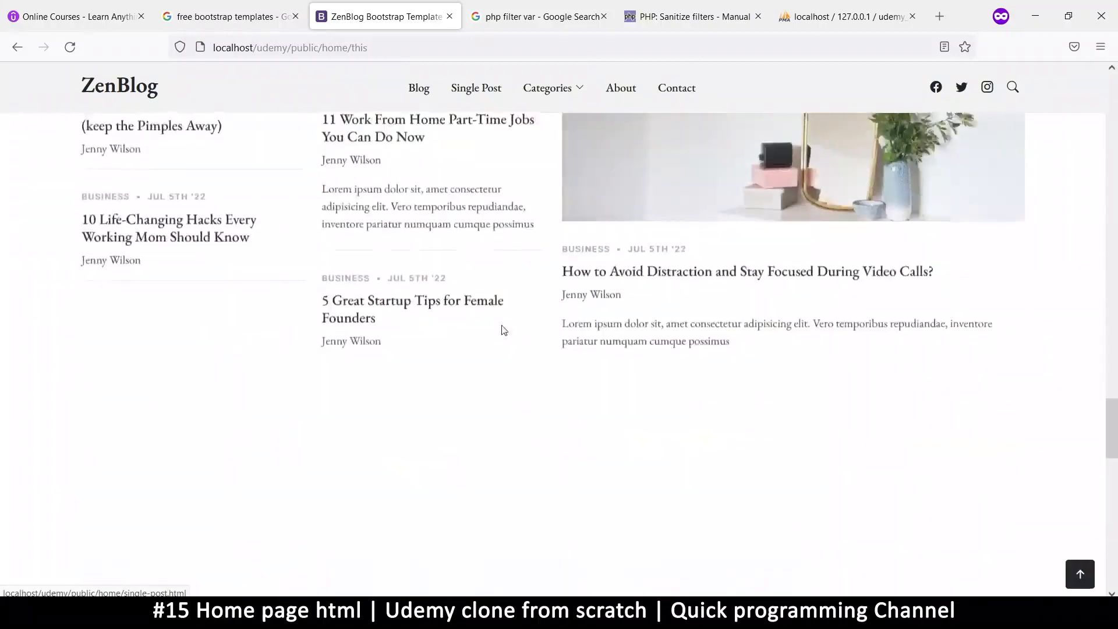
{"action": "scroll", "scroll_direction": "up", "scroll_amount": 3}
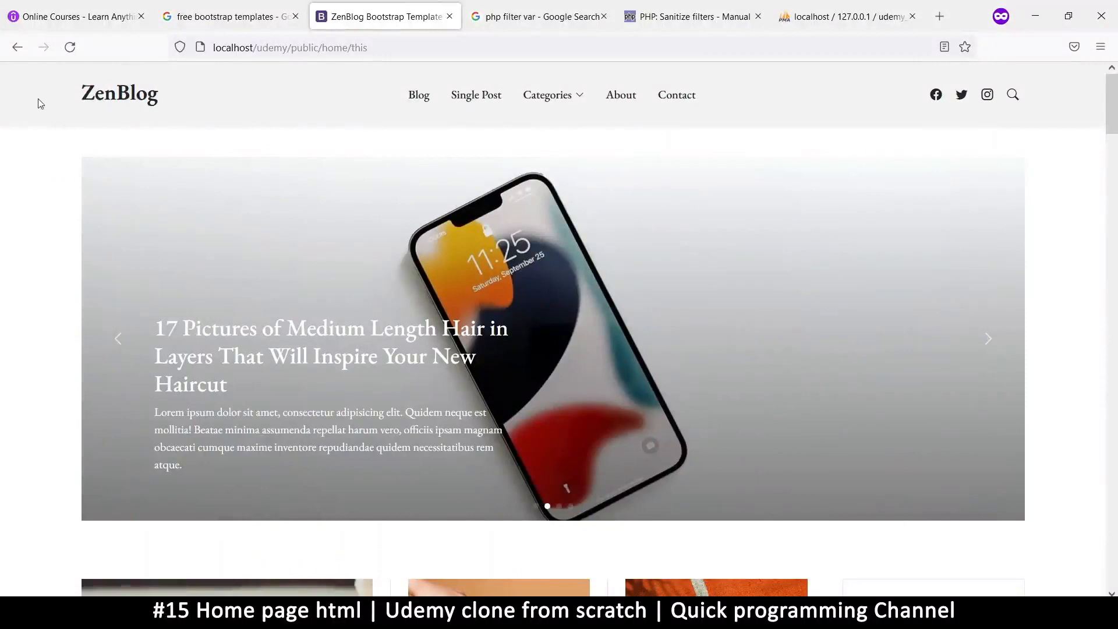
{"action": "scroll", "scroll_direction": "down", "scroll_amount": 3}
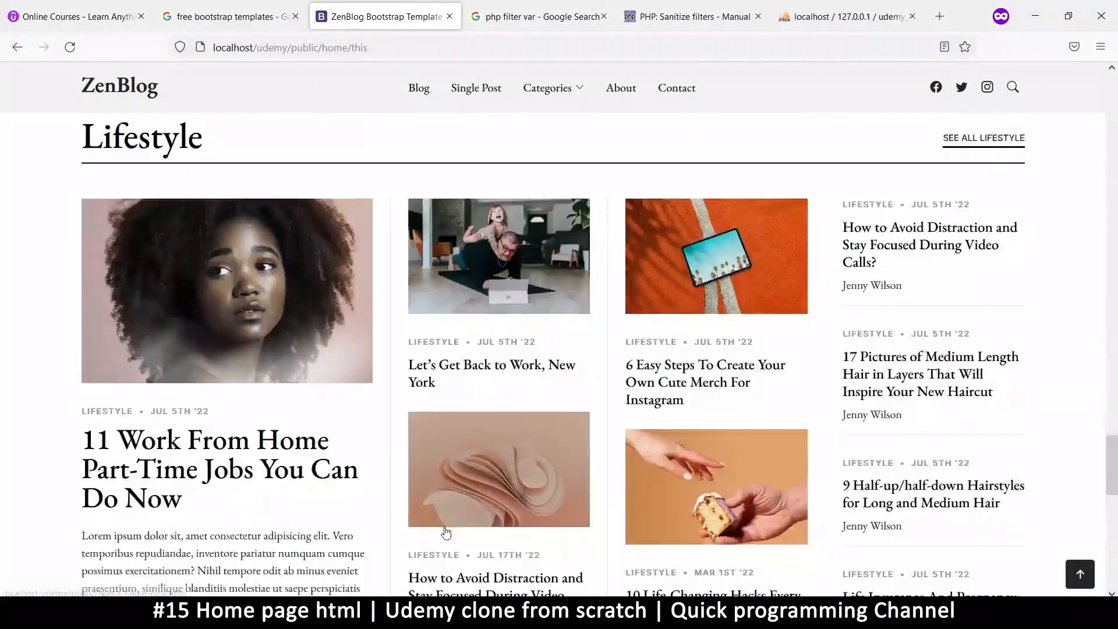
{"action": "scroll", "scroll_direction": "down", "scroll_amount": 3}
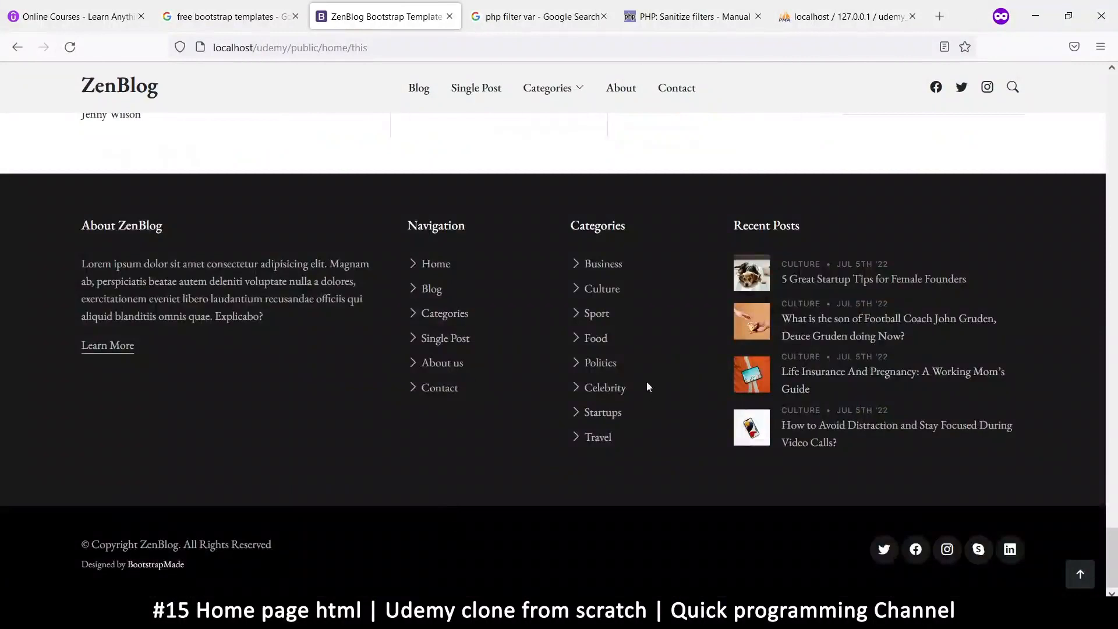
{"action": "scroll", "scroll_direction": "up", "scroll_amount": 3}
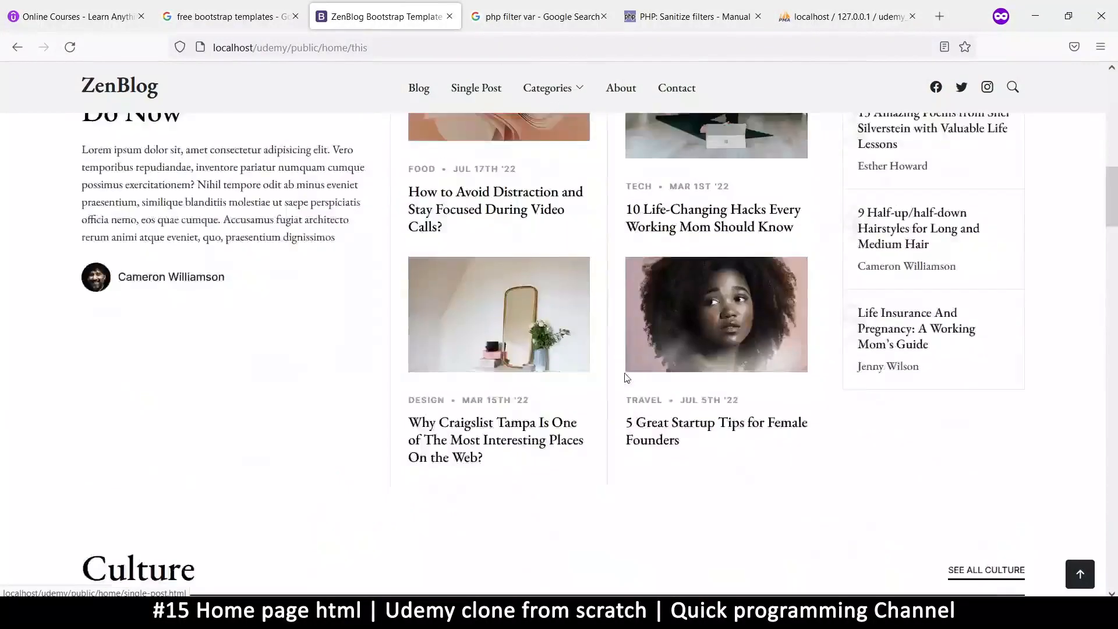
{"action": "scroll", "scroll_direction": "up", "scroll_amount": 3}
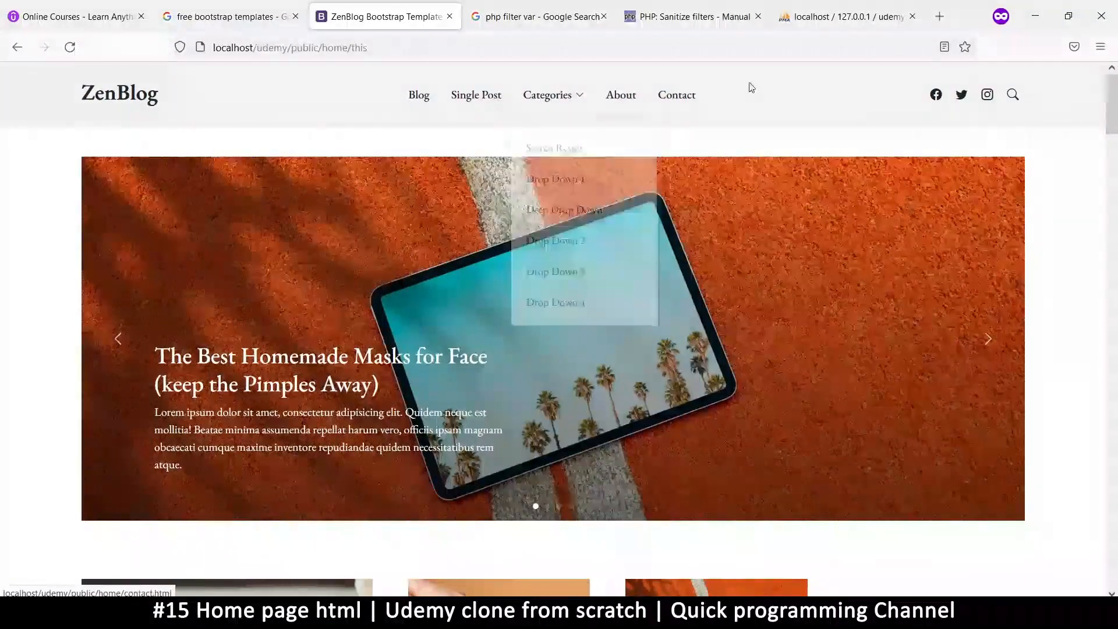
{"action": "scroll", "scroll_direction": "down", "scroll_amount": 3}
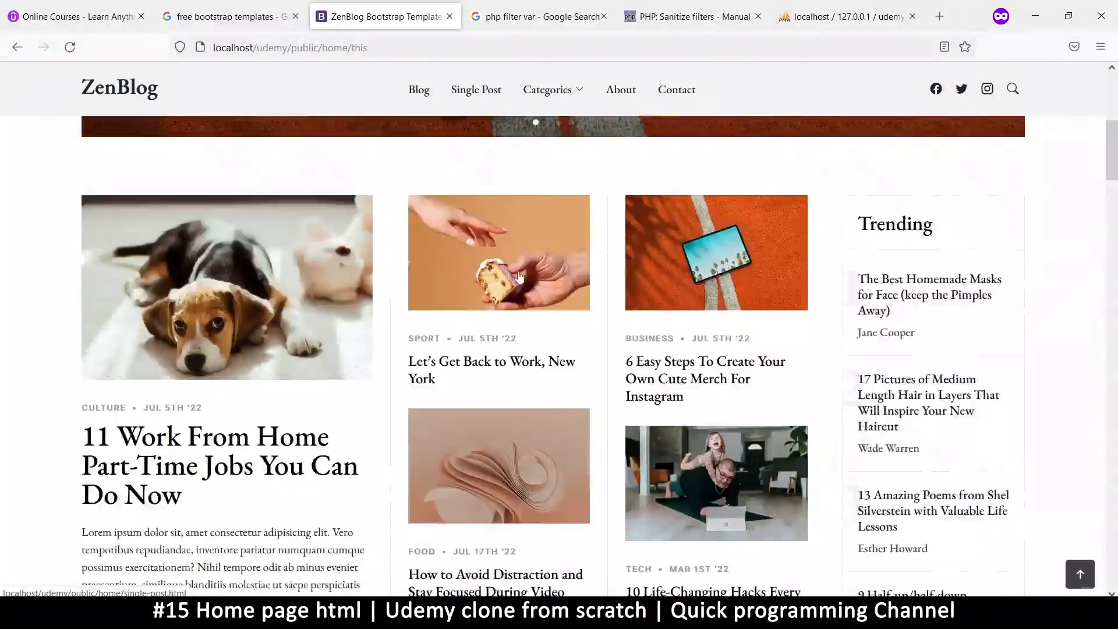
{"action": "scroll", "scroll_direction": "up", "scroll_amount": 3}
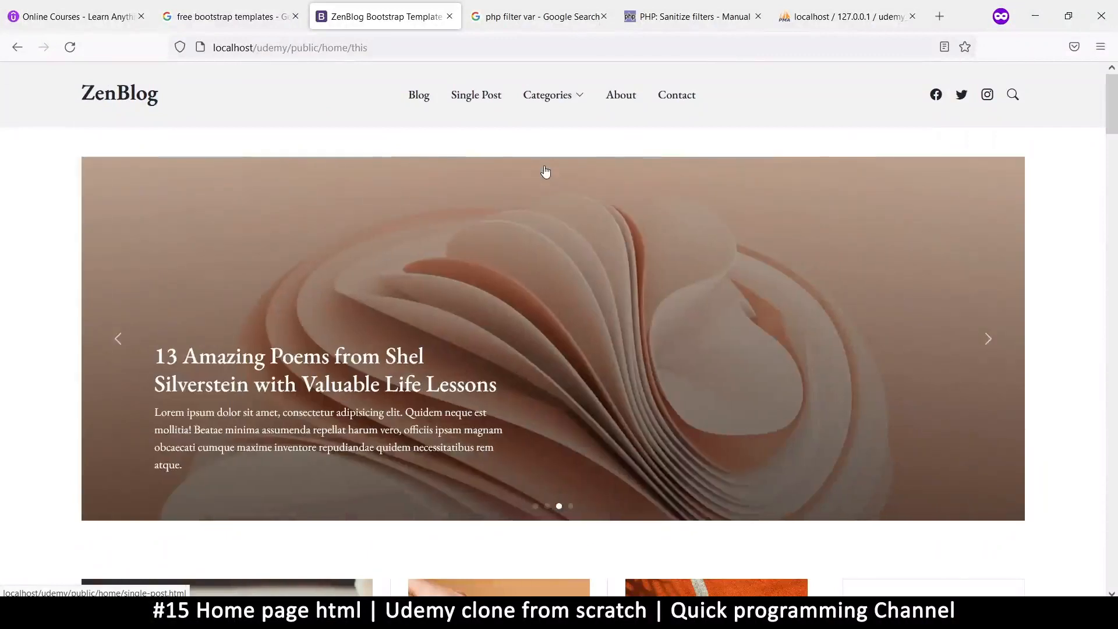
{"action": "left_click", "coordinate": [987, 339]}
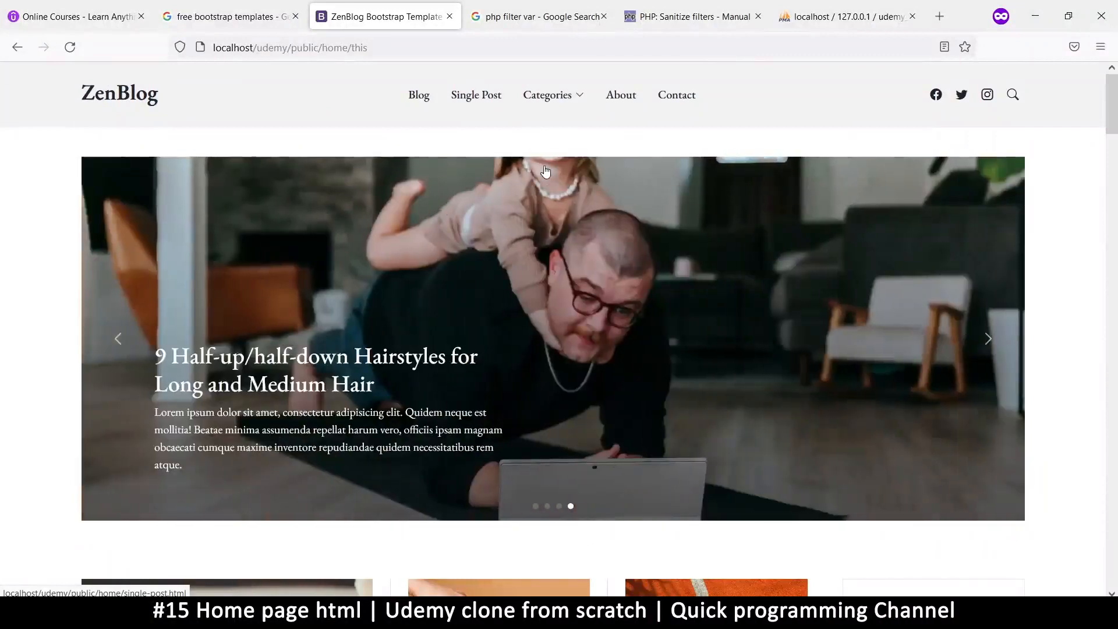